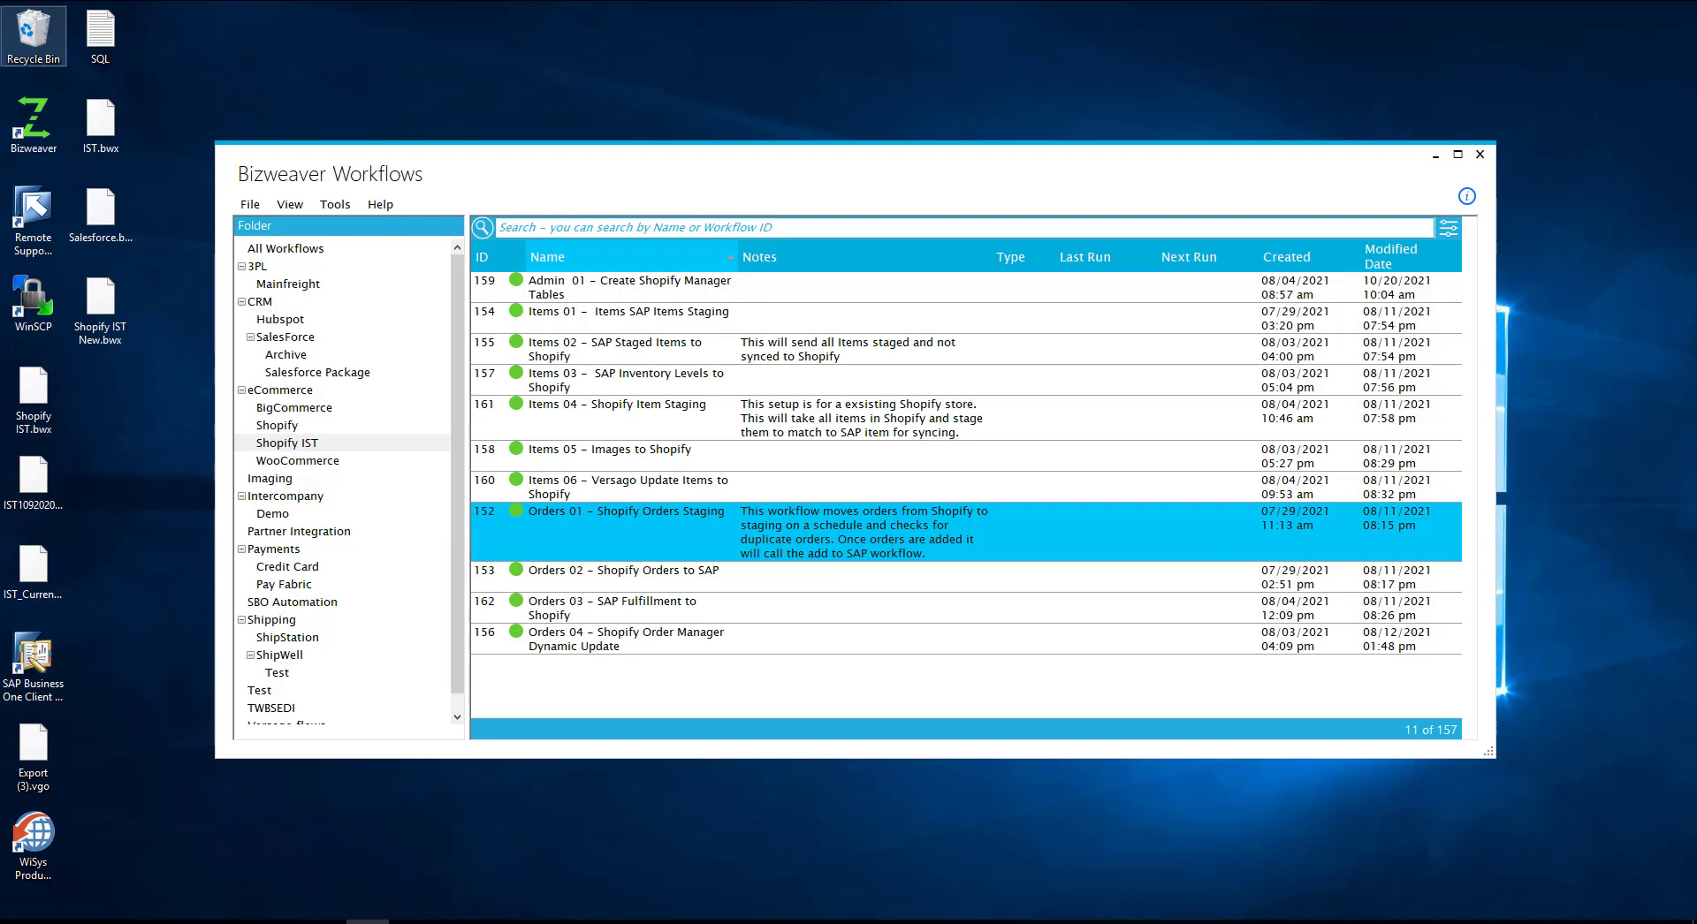
{"action": "mouse_move", "coordinate": [644, 530]}
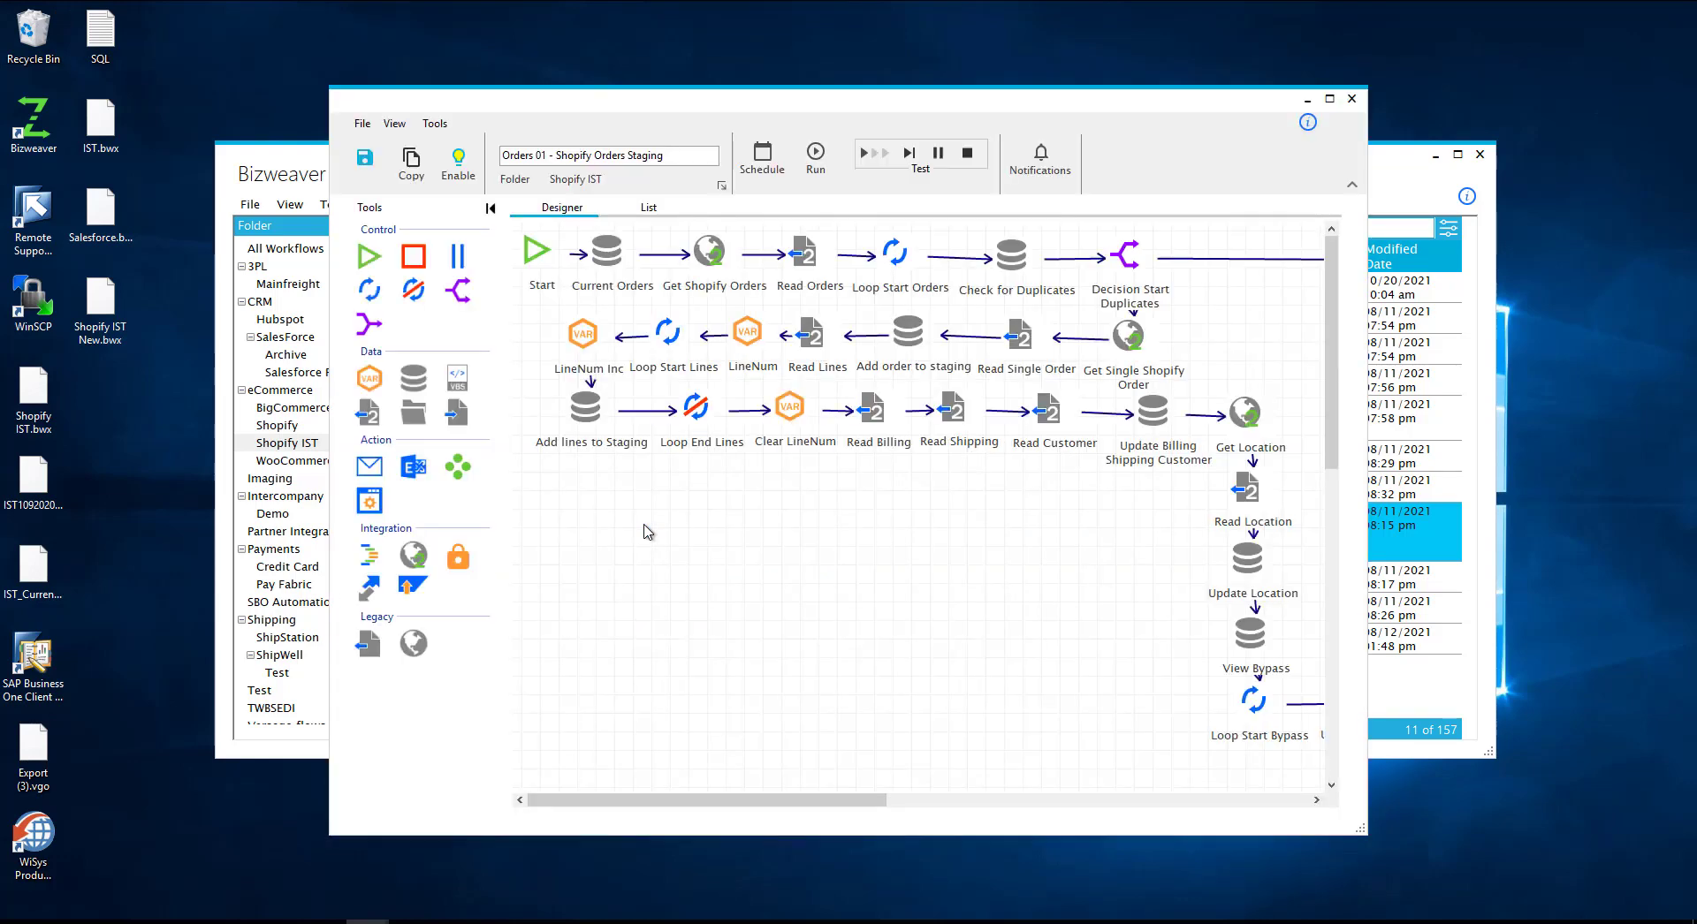
{"action": "left_click", "coordinate": [810, 257]}
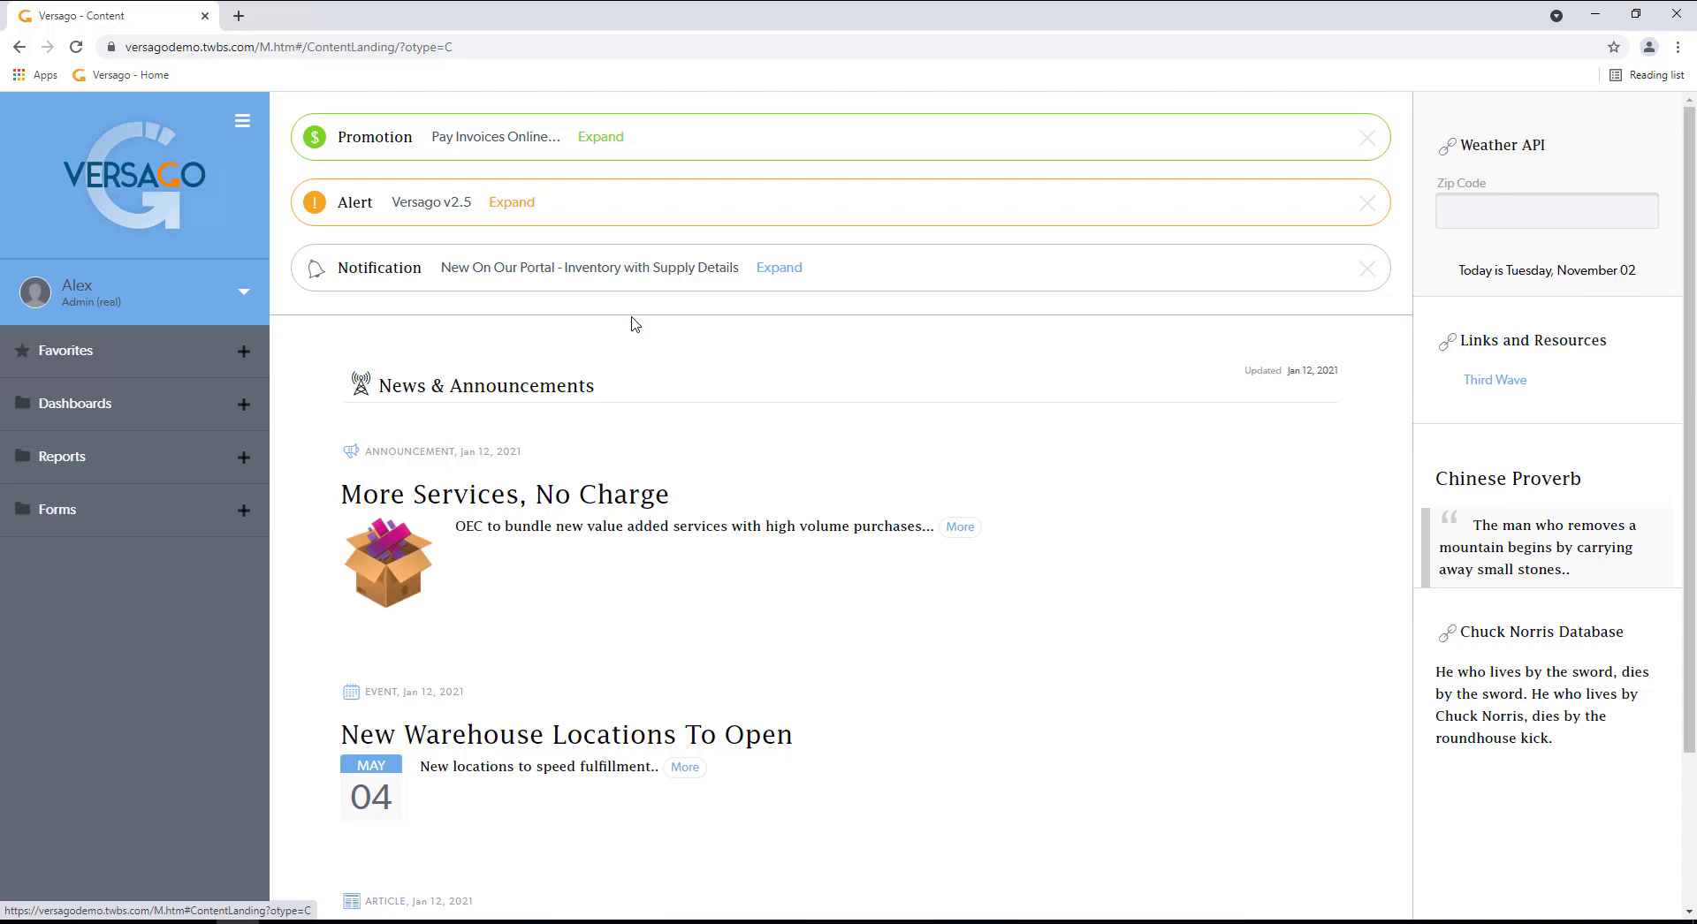
{"action": "mouse_move", "coordinate": [582, 311]}
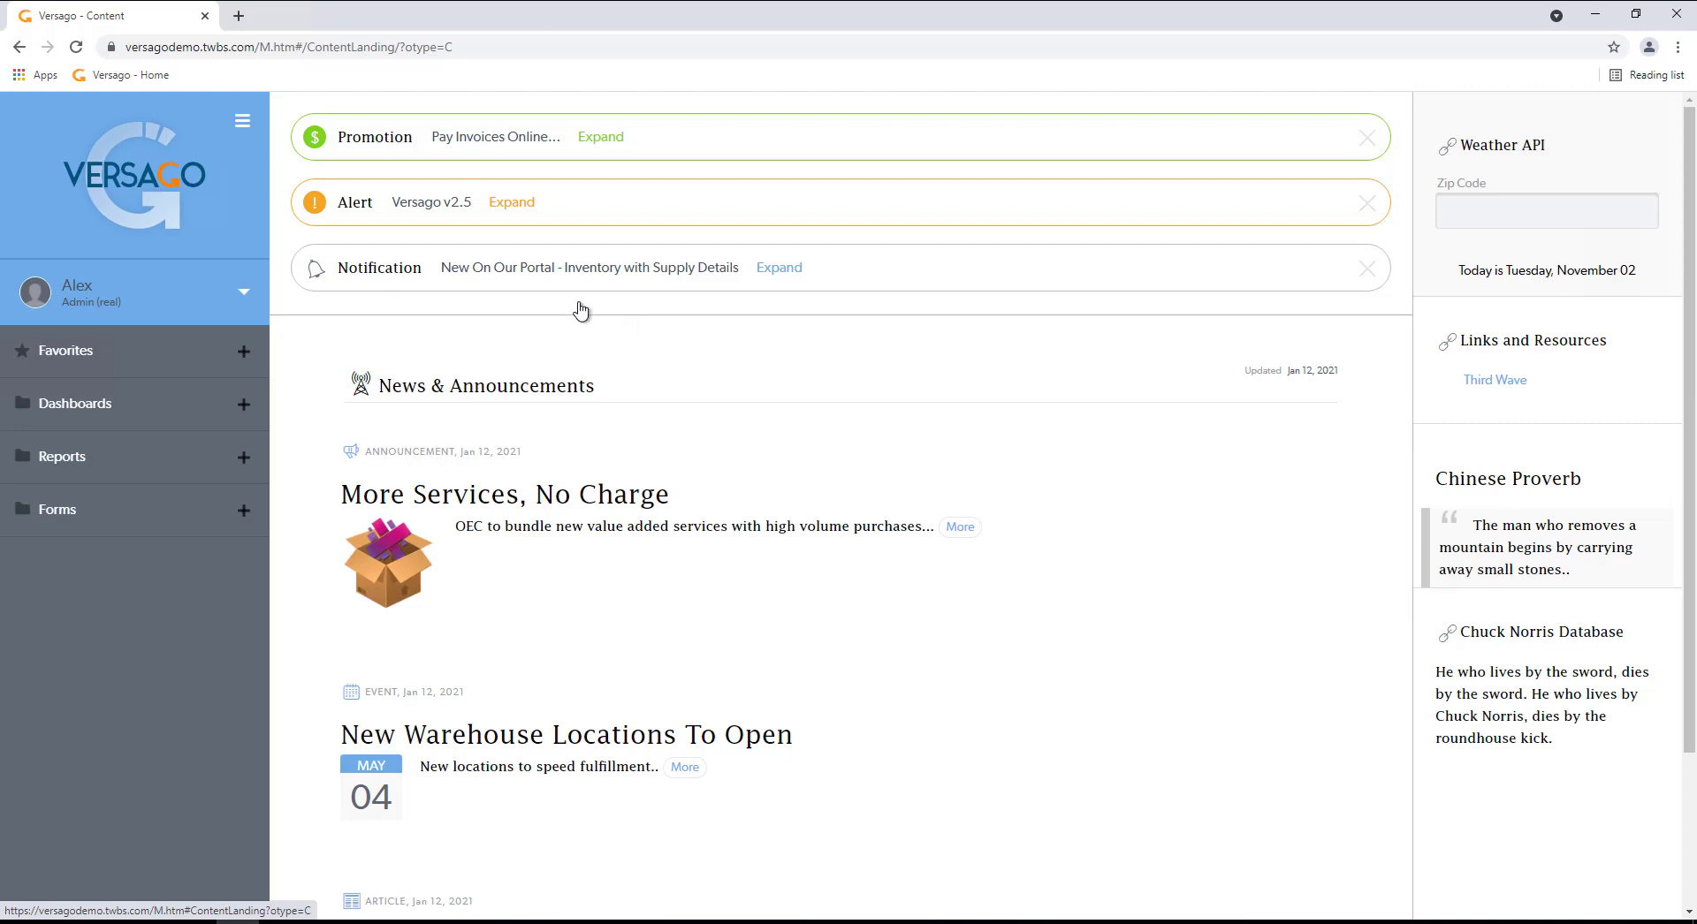
Load the IST Warnings report rows showing order 1129's billing state code error.
{"action": "left_click", "coordinate": [62, 456]}
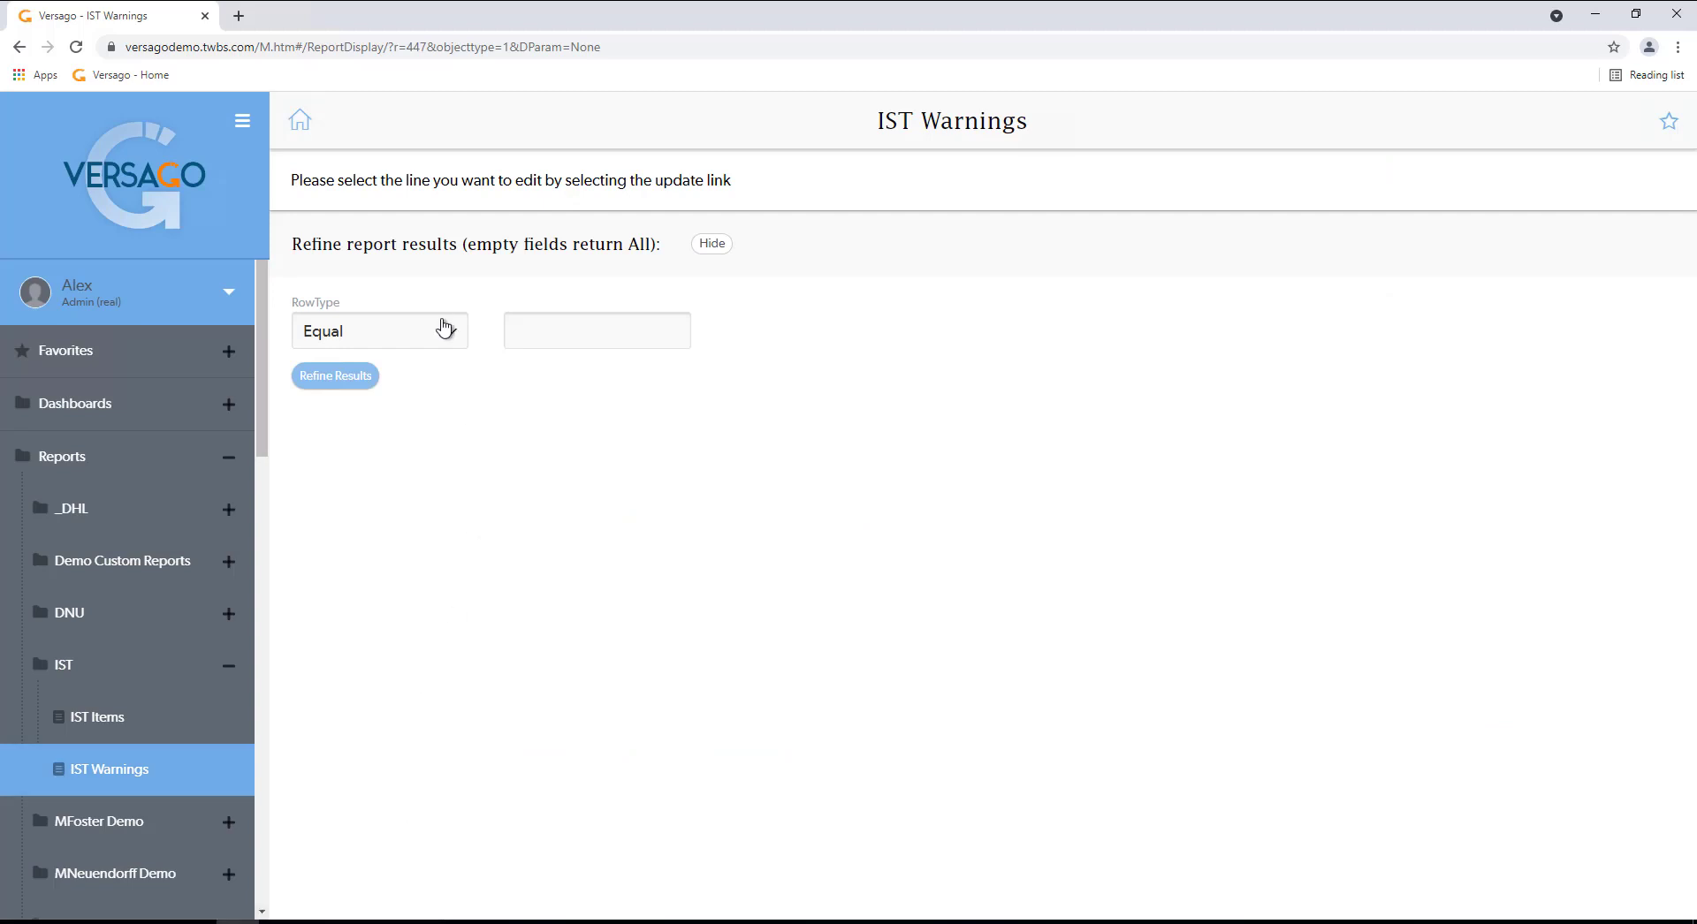
{"action": "mouse_move", "coordinate": [357, 389]}
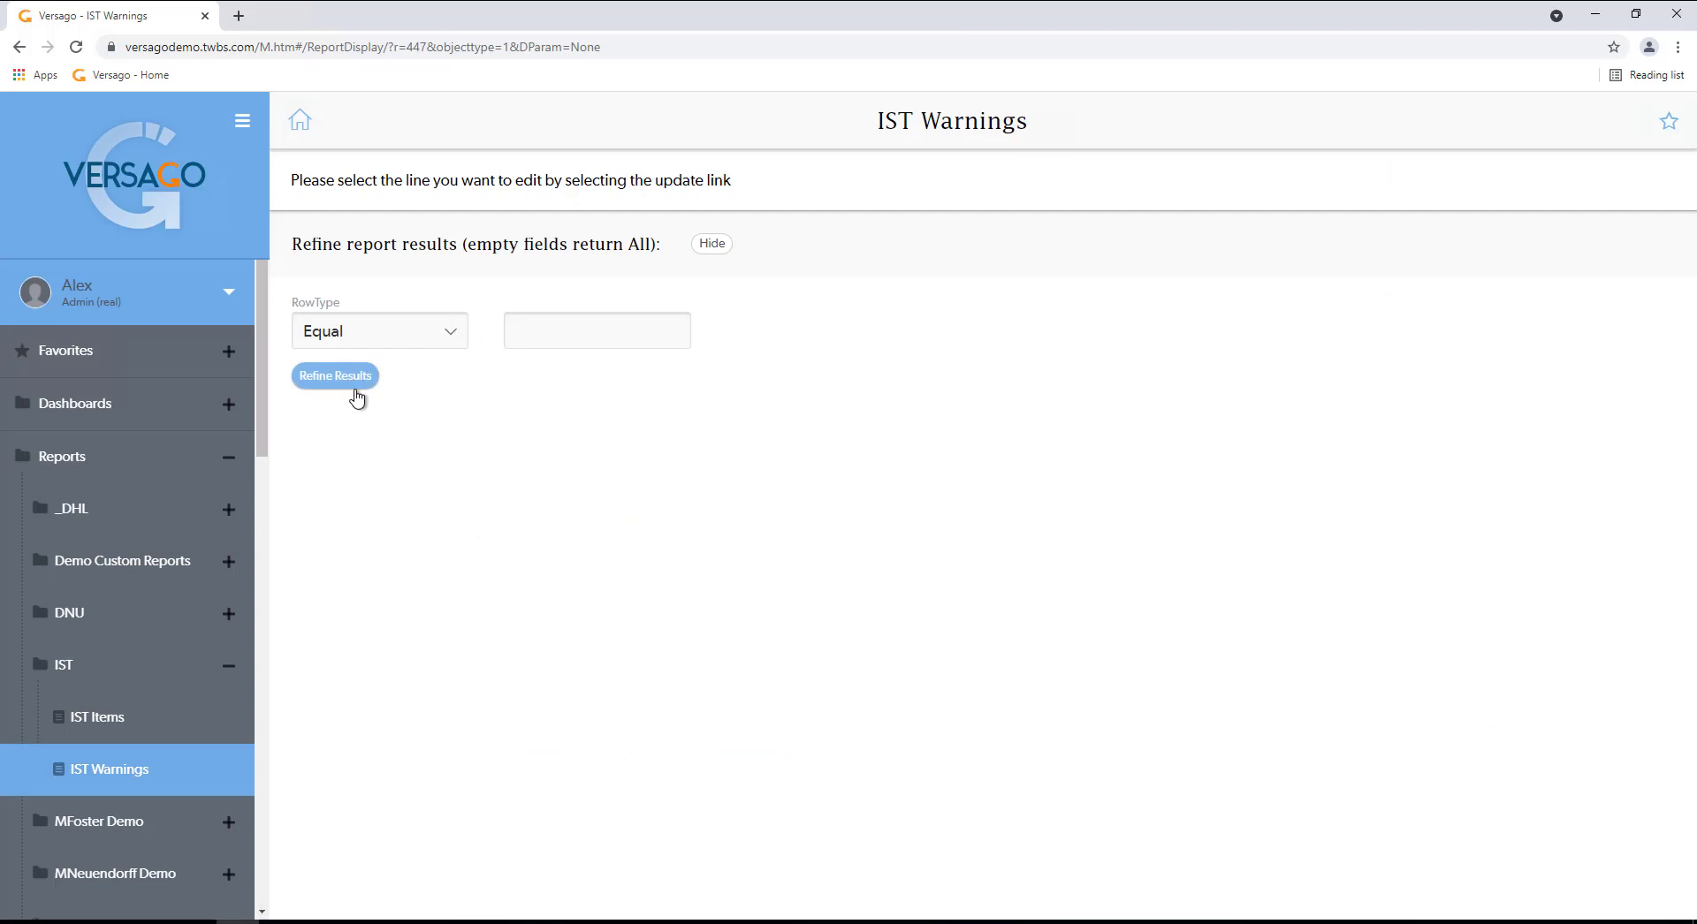
{"action": "left_click", "coordinate": [334, 376]}
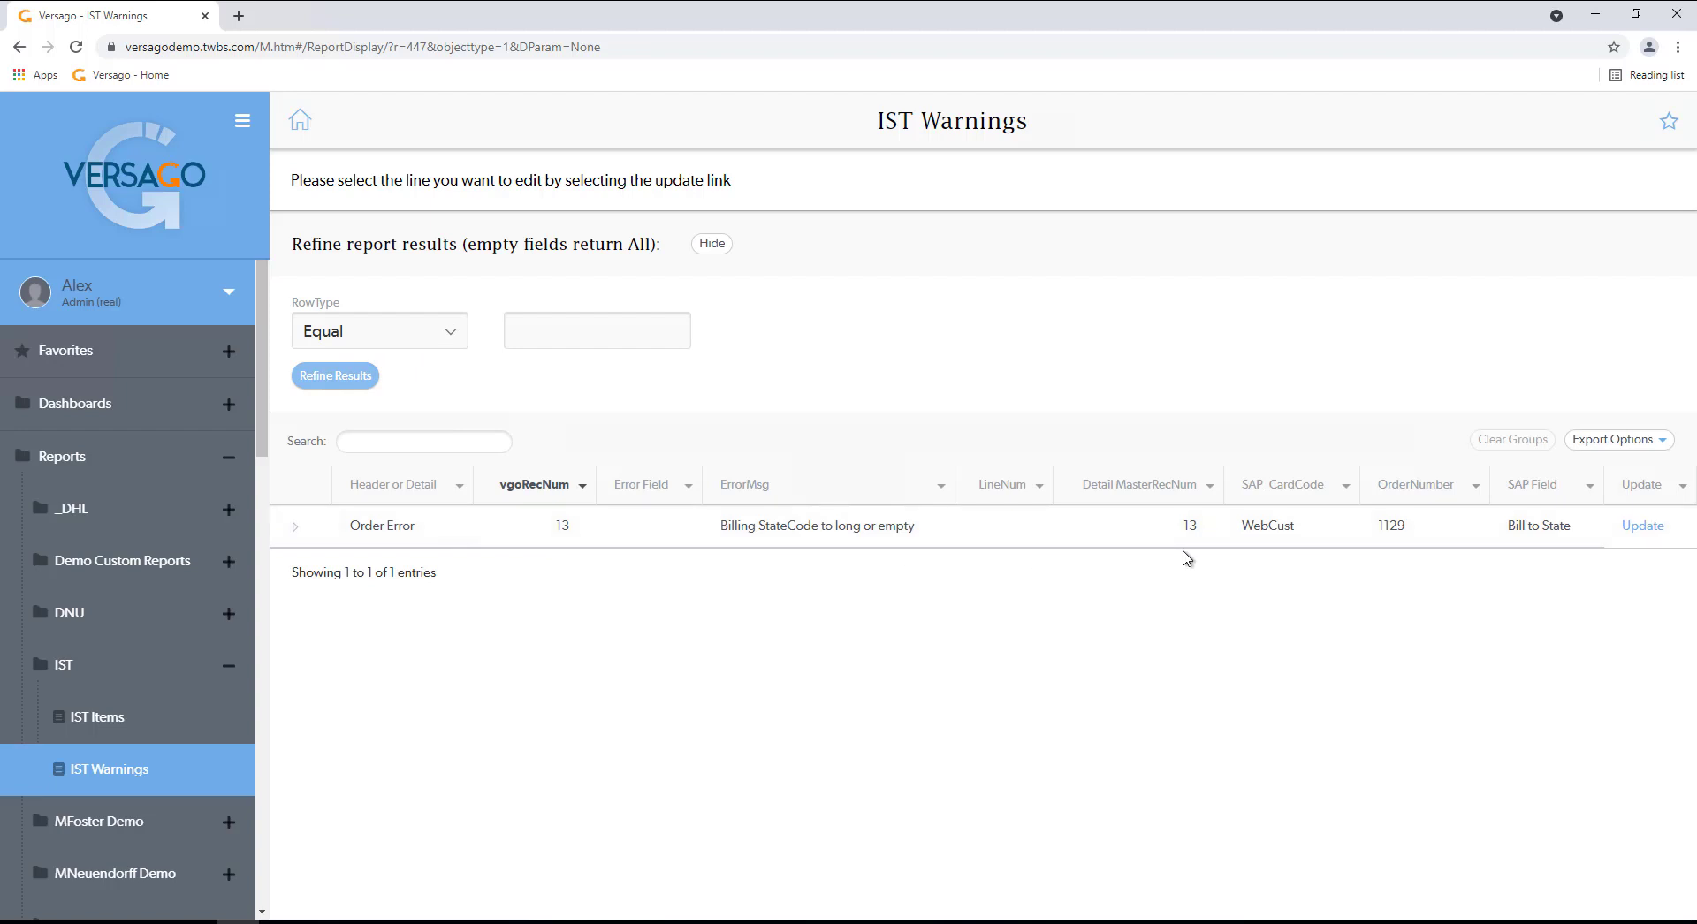
{"action": "mouse_move", "coordinate": [790, 541]}
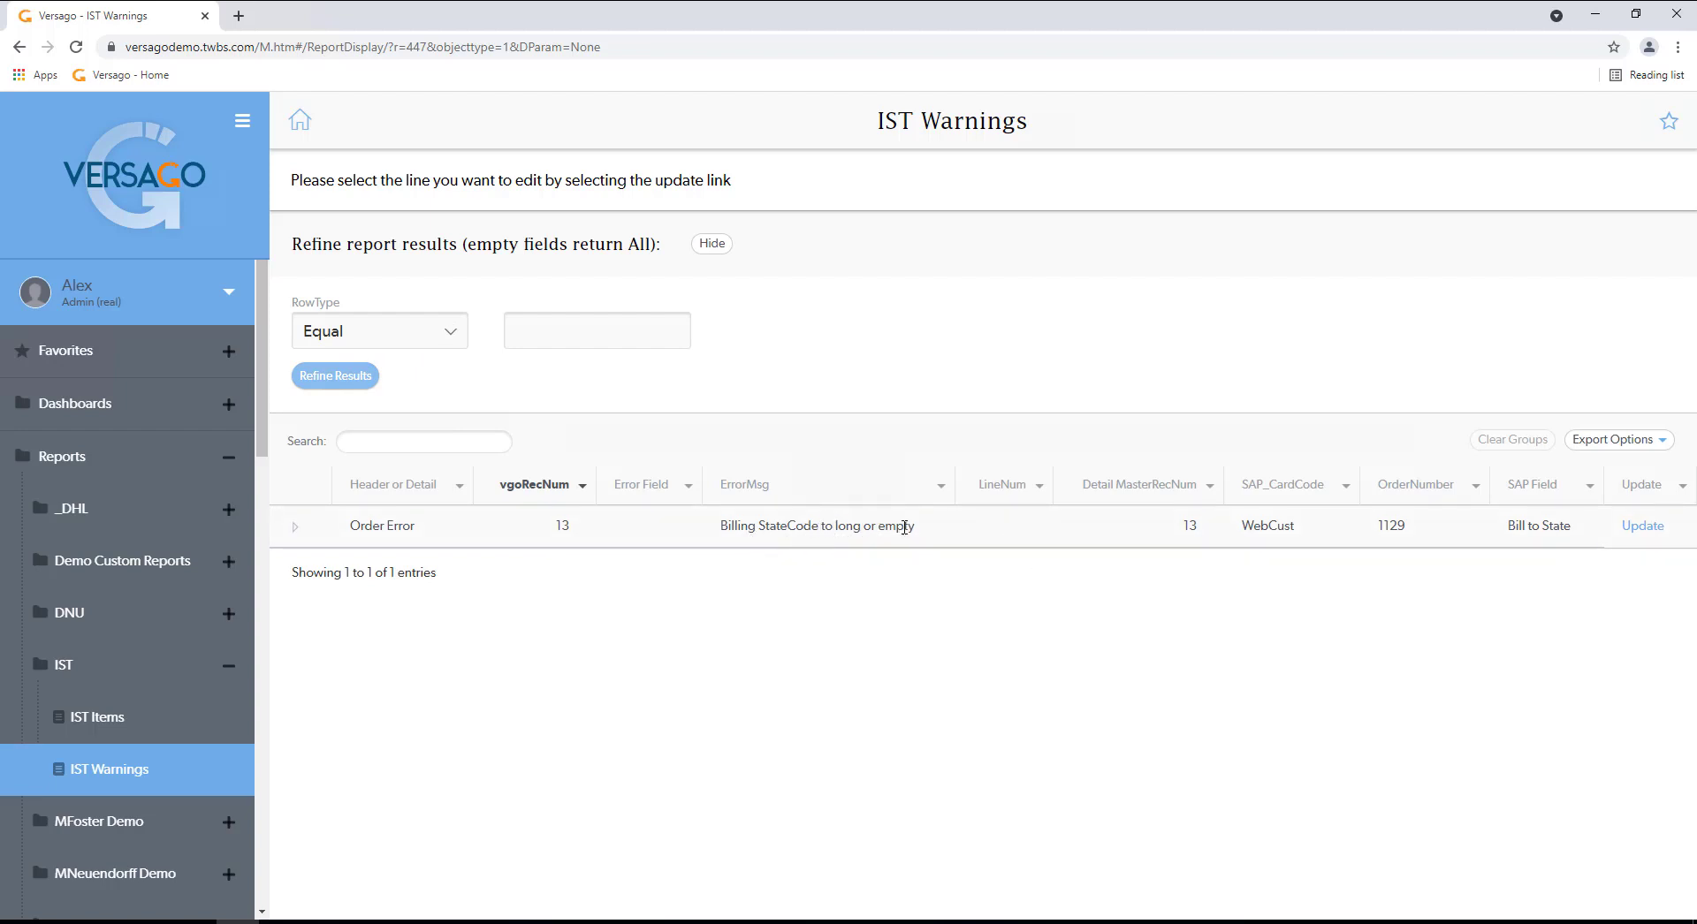
{"action": "mouse_move", "coordinate": [889, 498]}
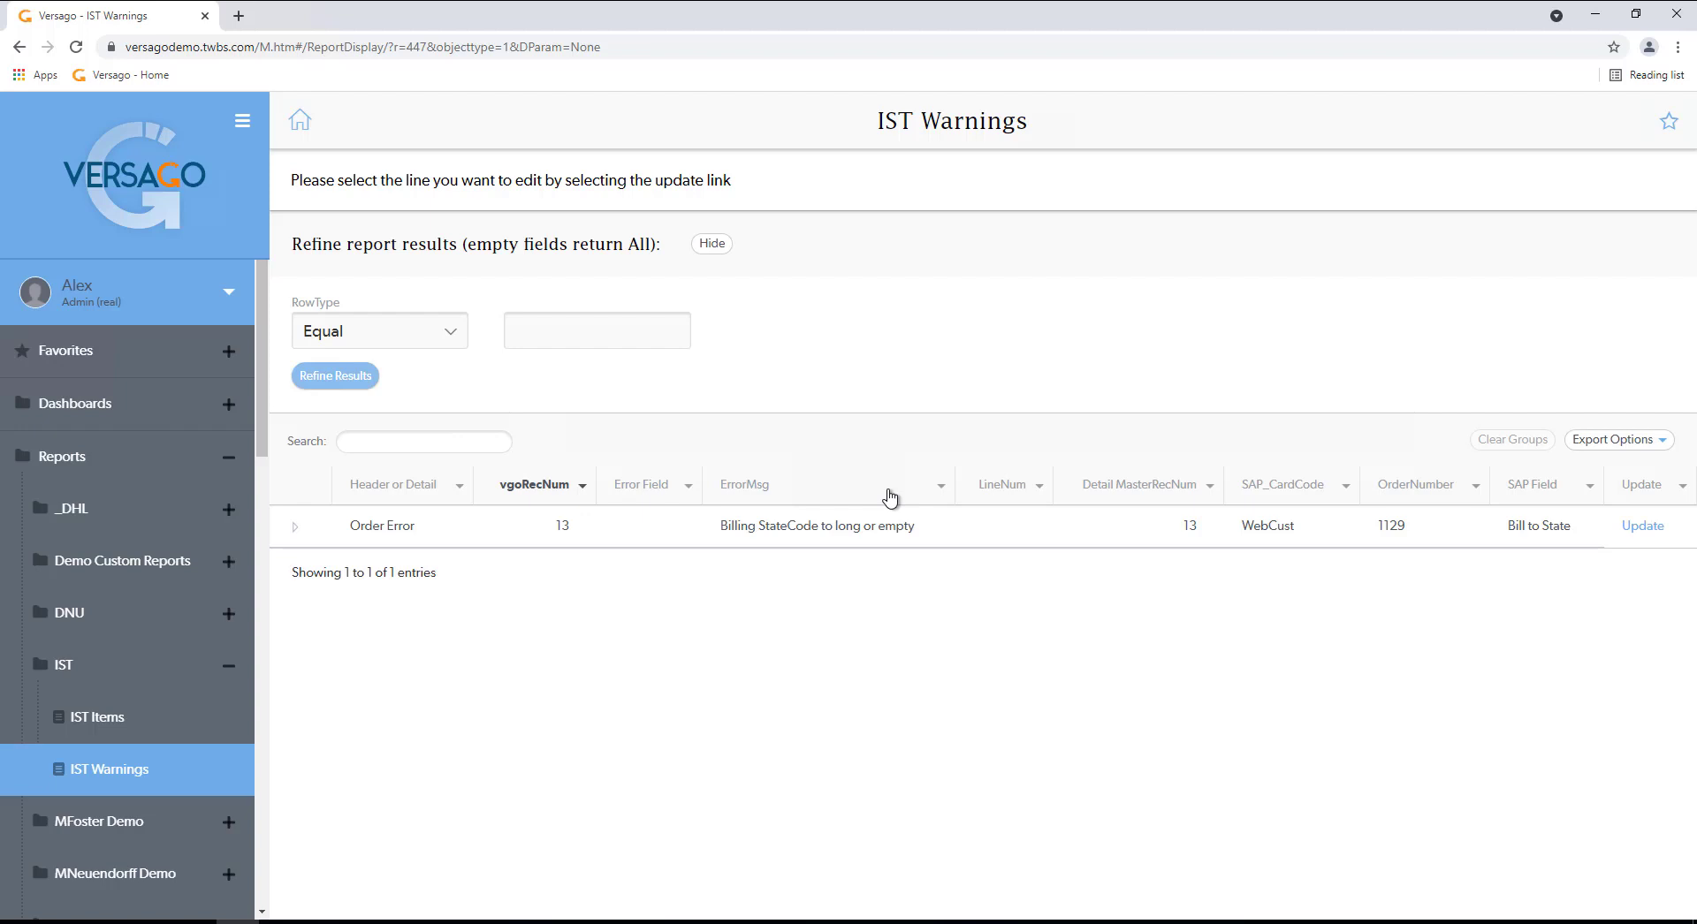
{"action": "mouse_move", "coordinate": [1209, 564]}
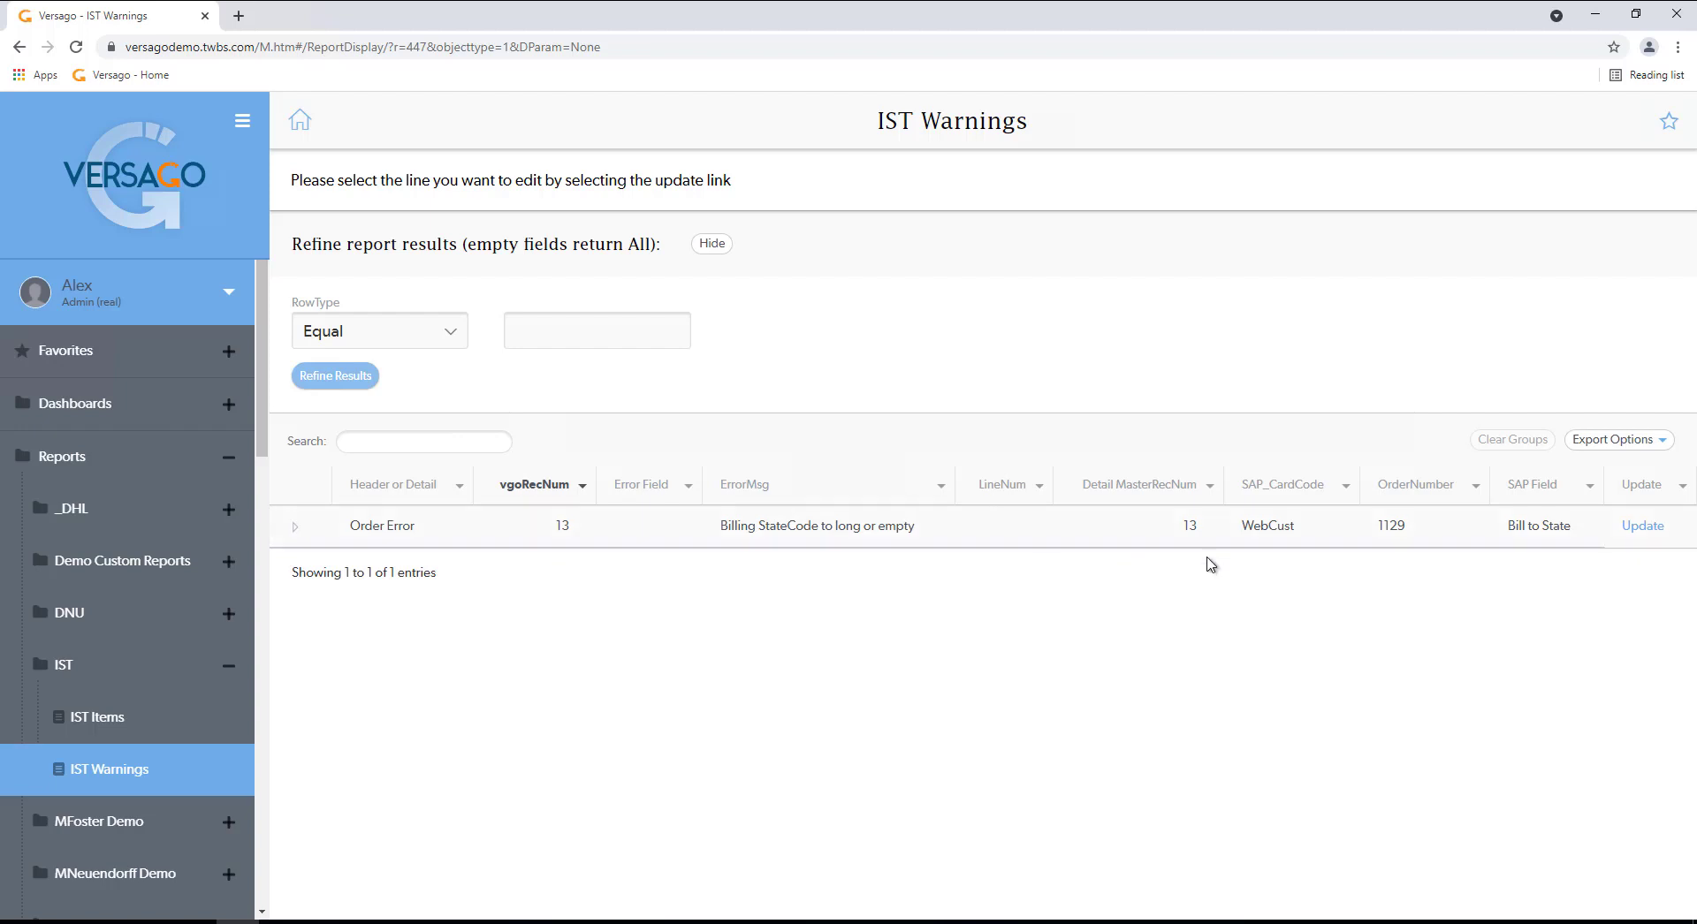
{"action": "mouse_move", "coordinate": [1642, 527]}
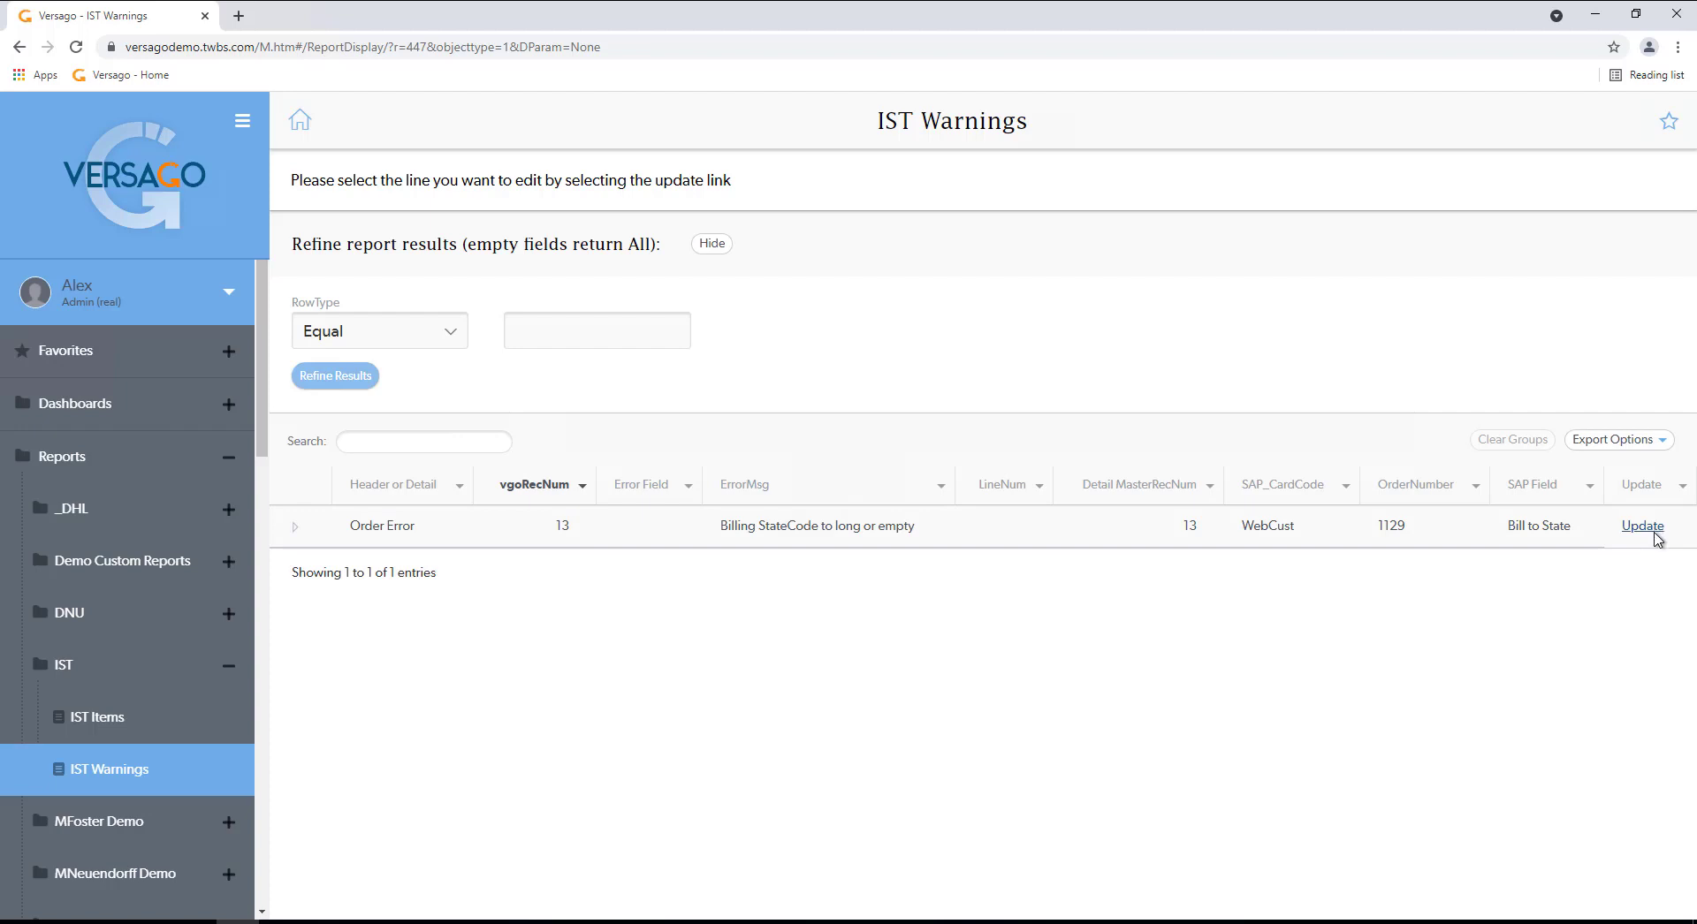
Update order 1129's error record with NJ as the new billing state code and save.
{"action": "left_click", "coordinate": [1640, 527]}
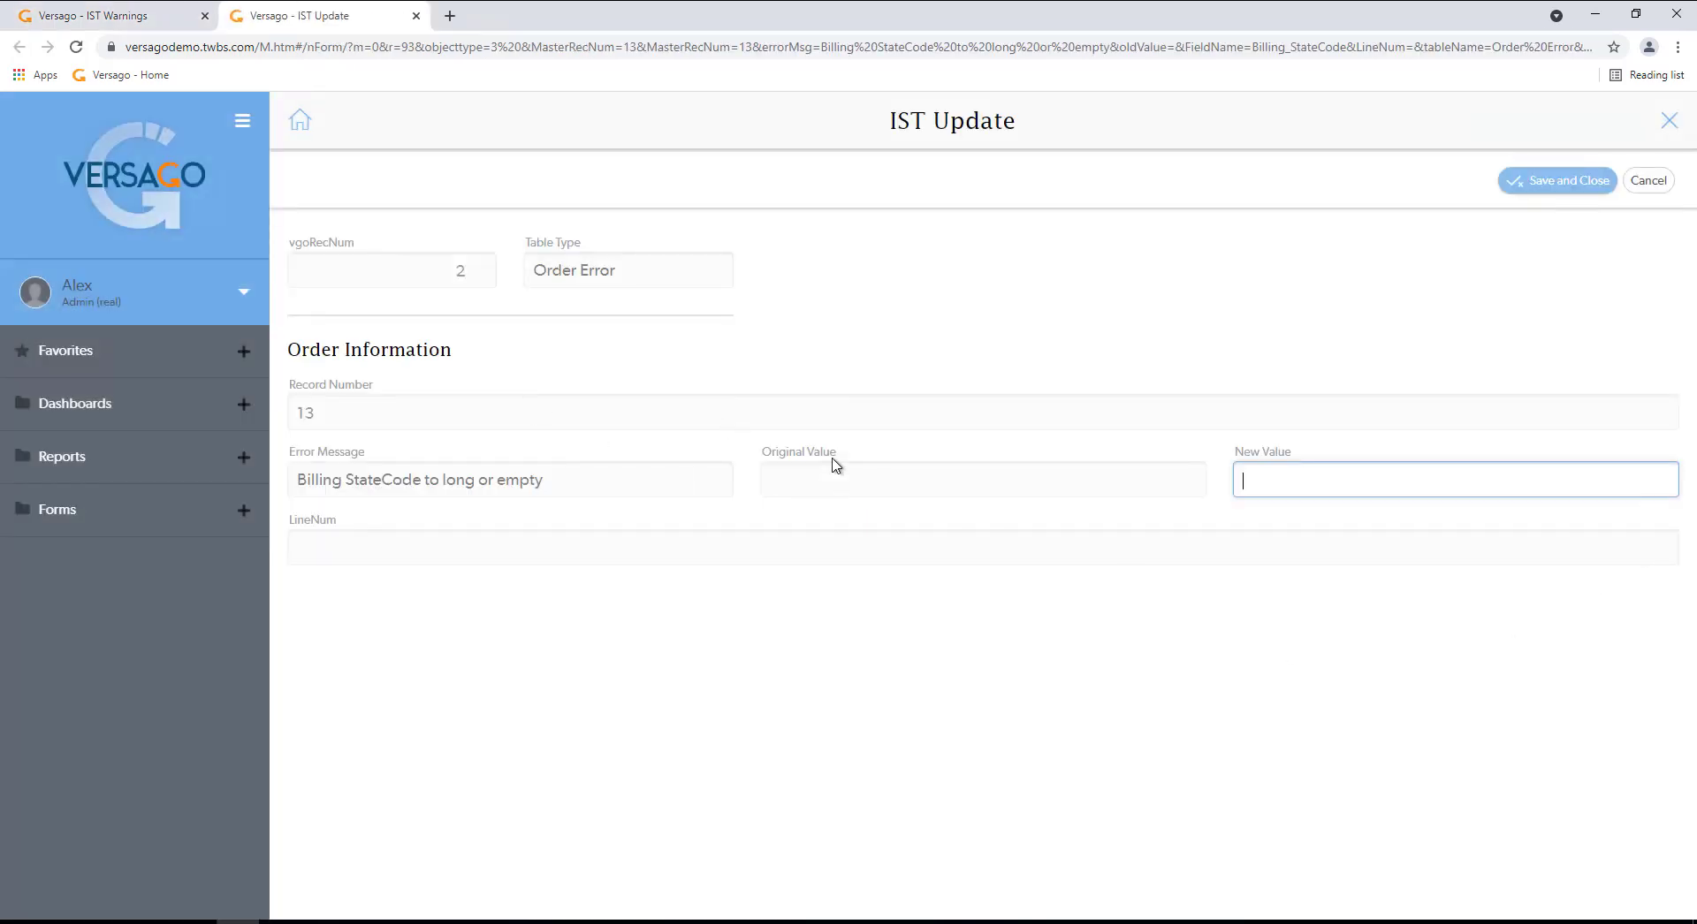
{"action": "type", "text": "NJ"}
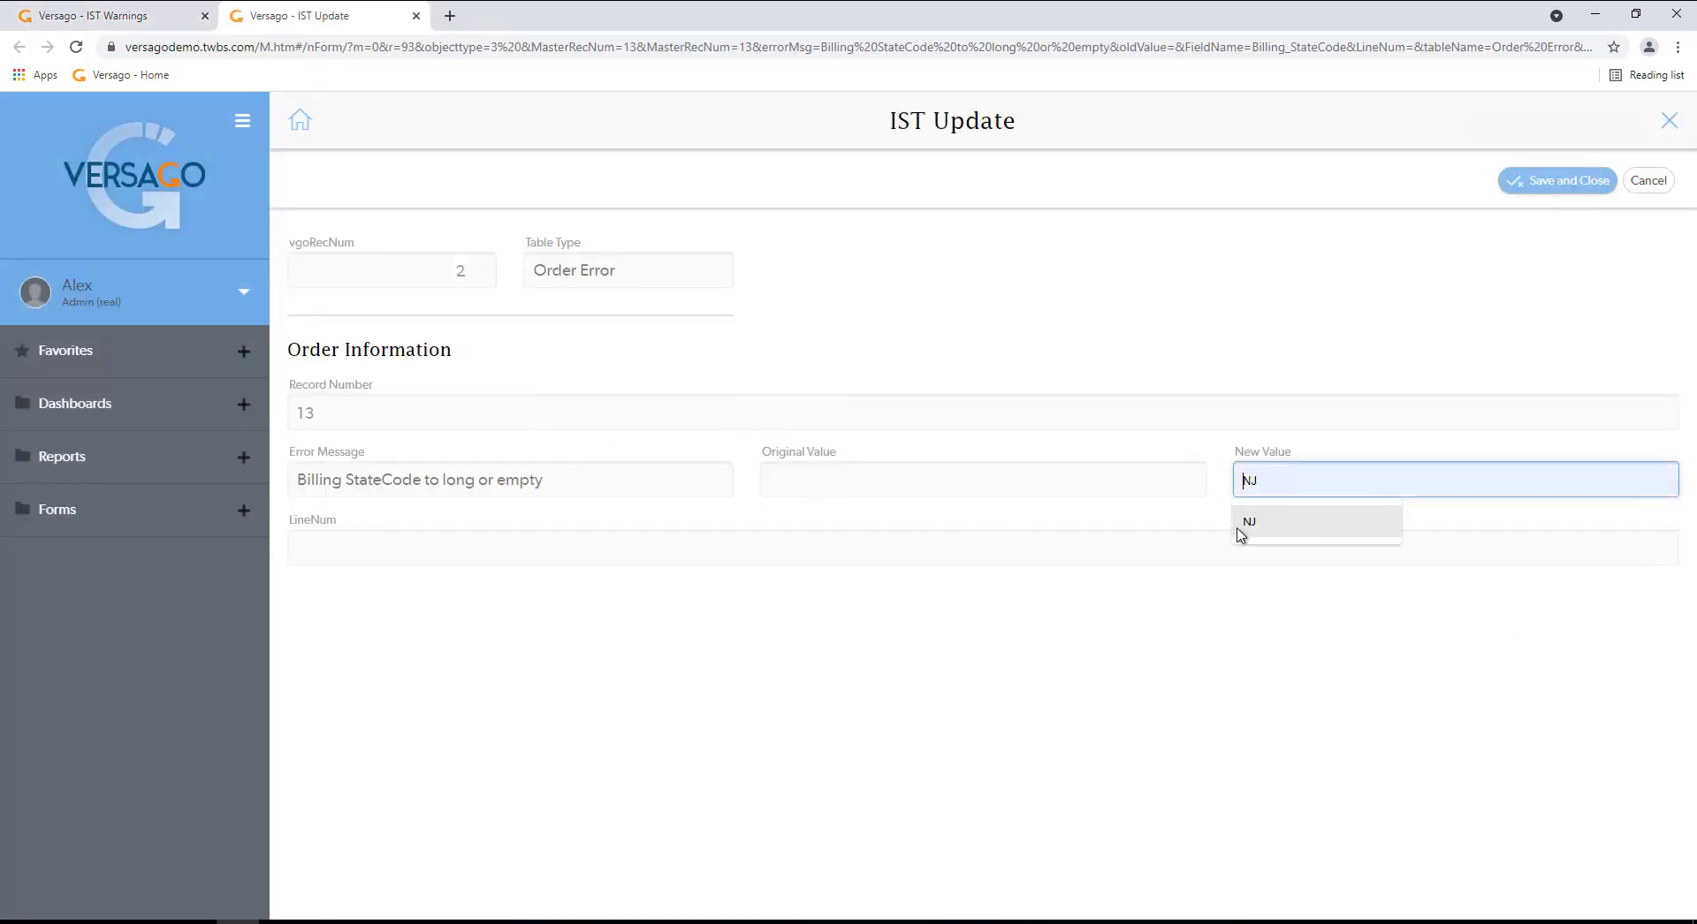
{"action": "left_click", "coordinate": [1250, 523]}
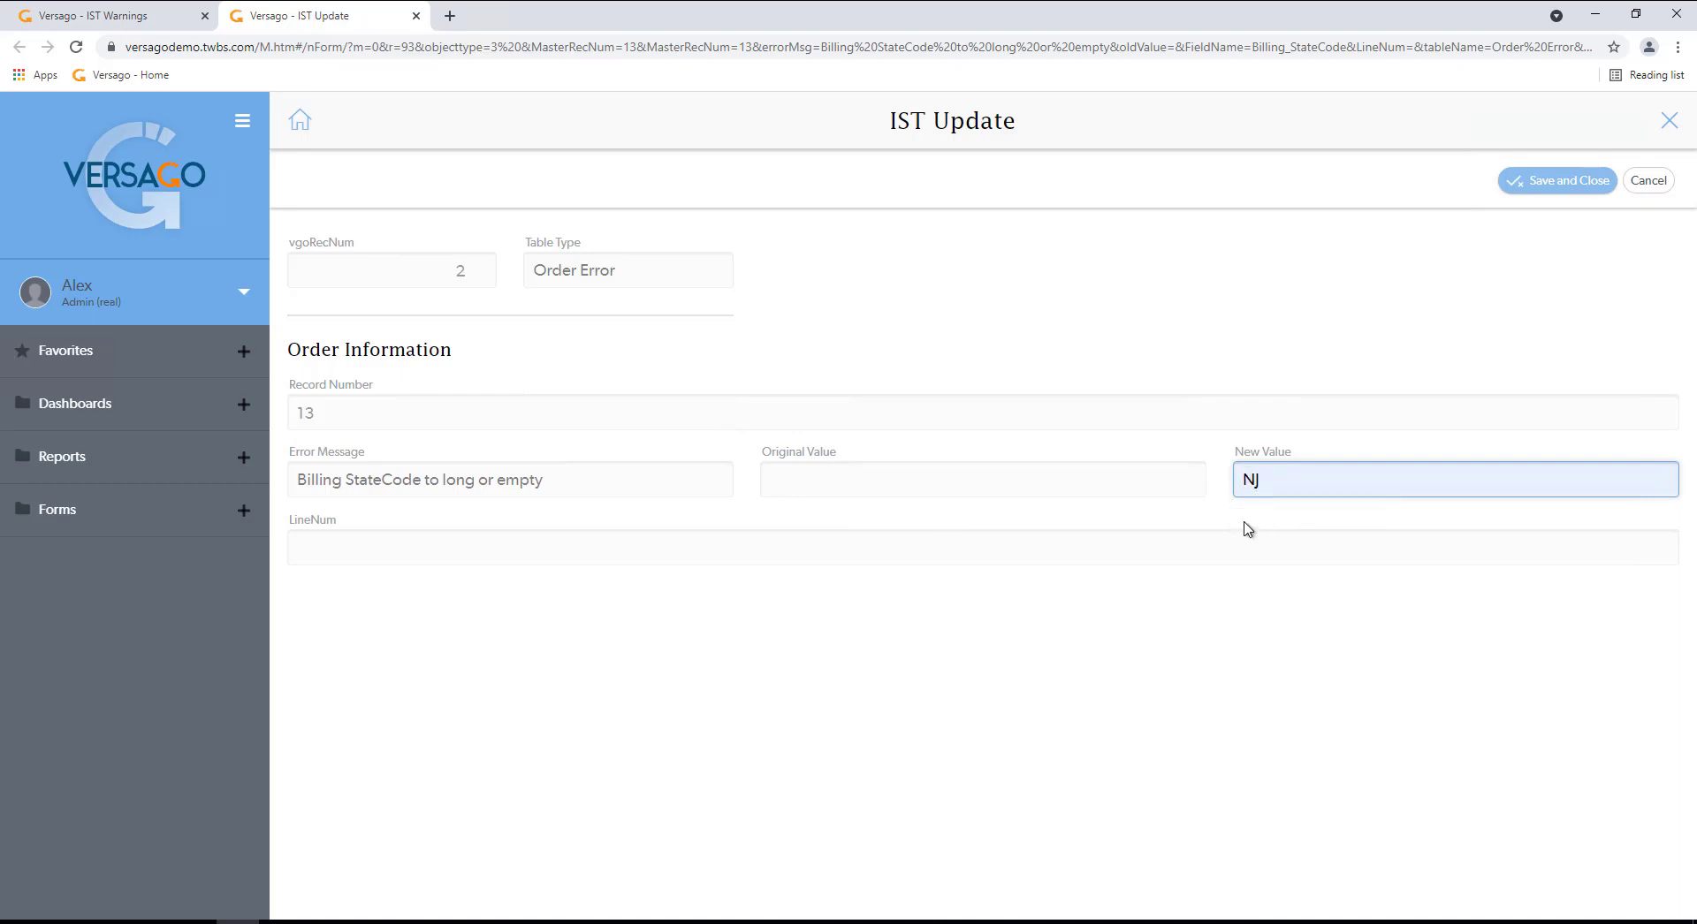
{"action": "left_click", "coordinate": [1556, 180]}
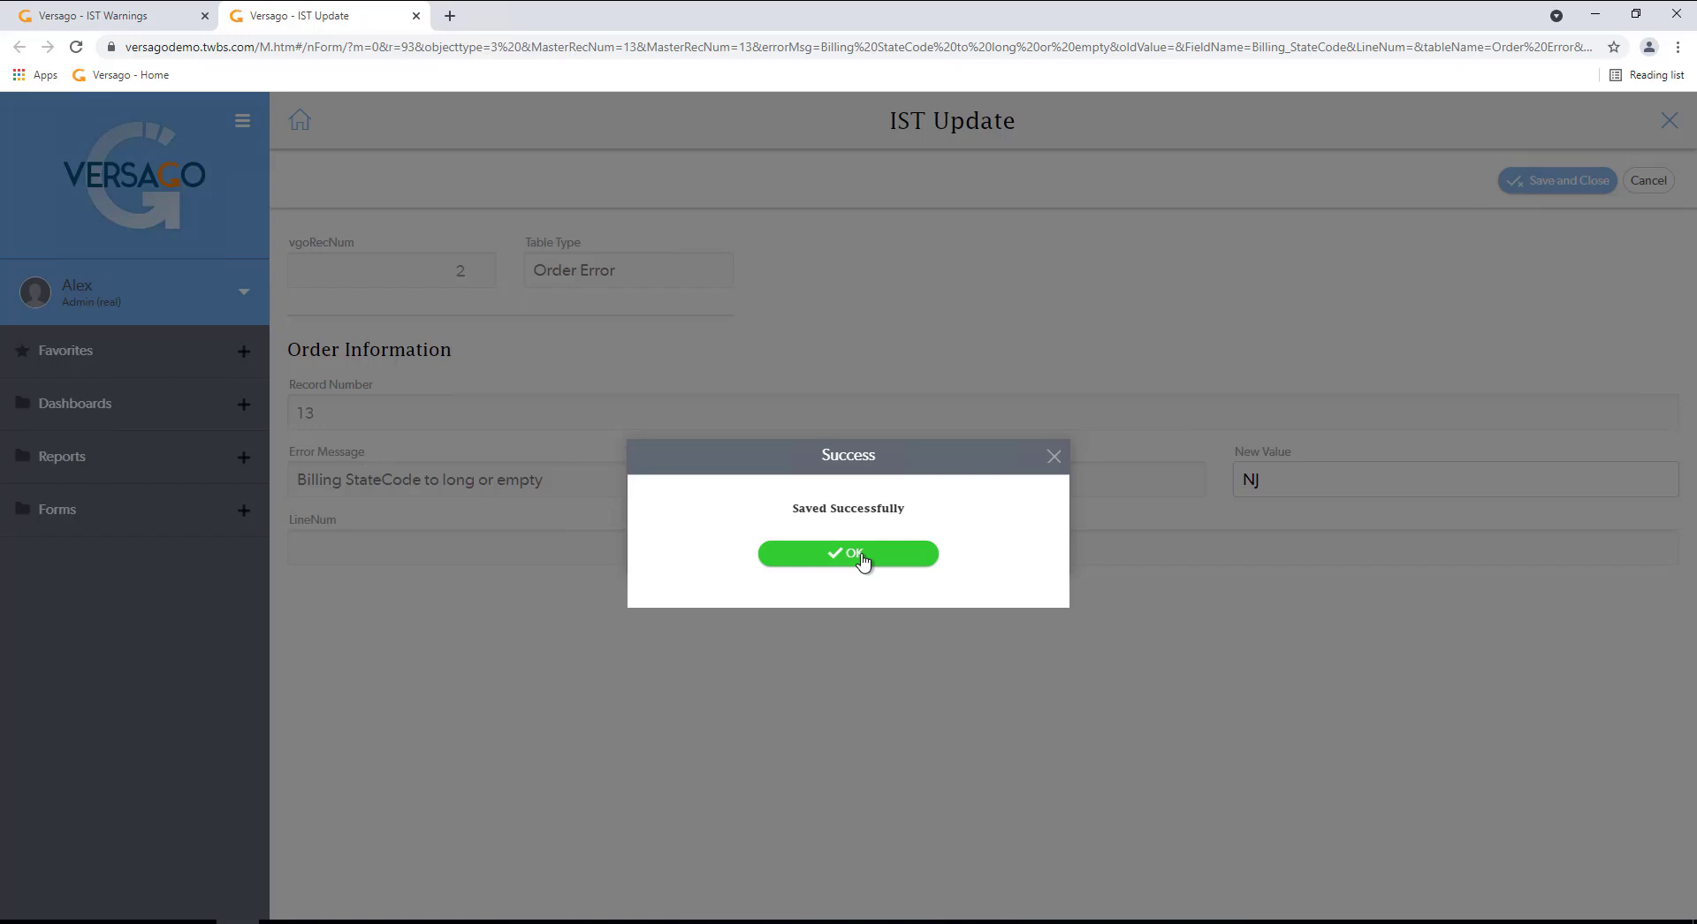
{"action": "mouse_move", "coordinate": [5, 599]}
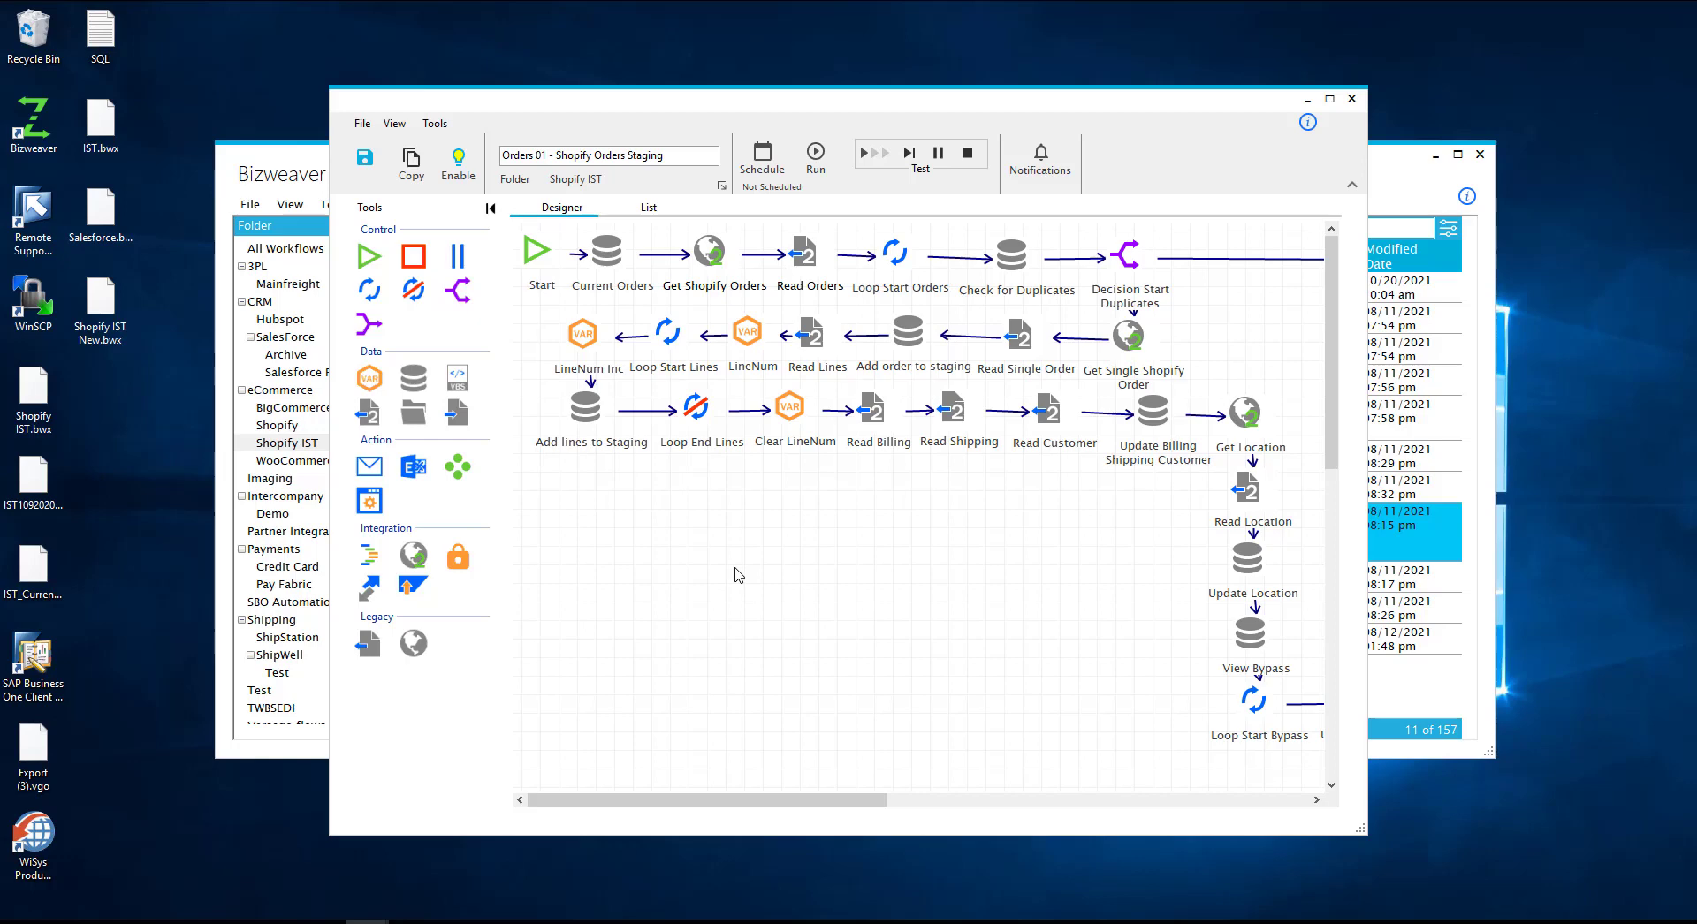
Show the Get Shopify Orders REST settings with its created-at filtered orders URI.
{"action": "double_click", "coordinate": [709, 251]}
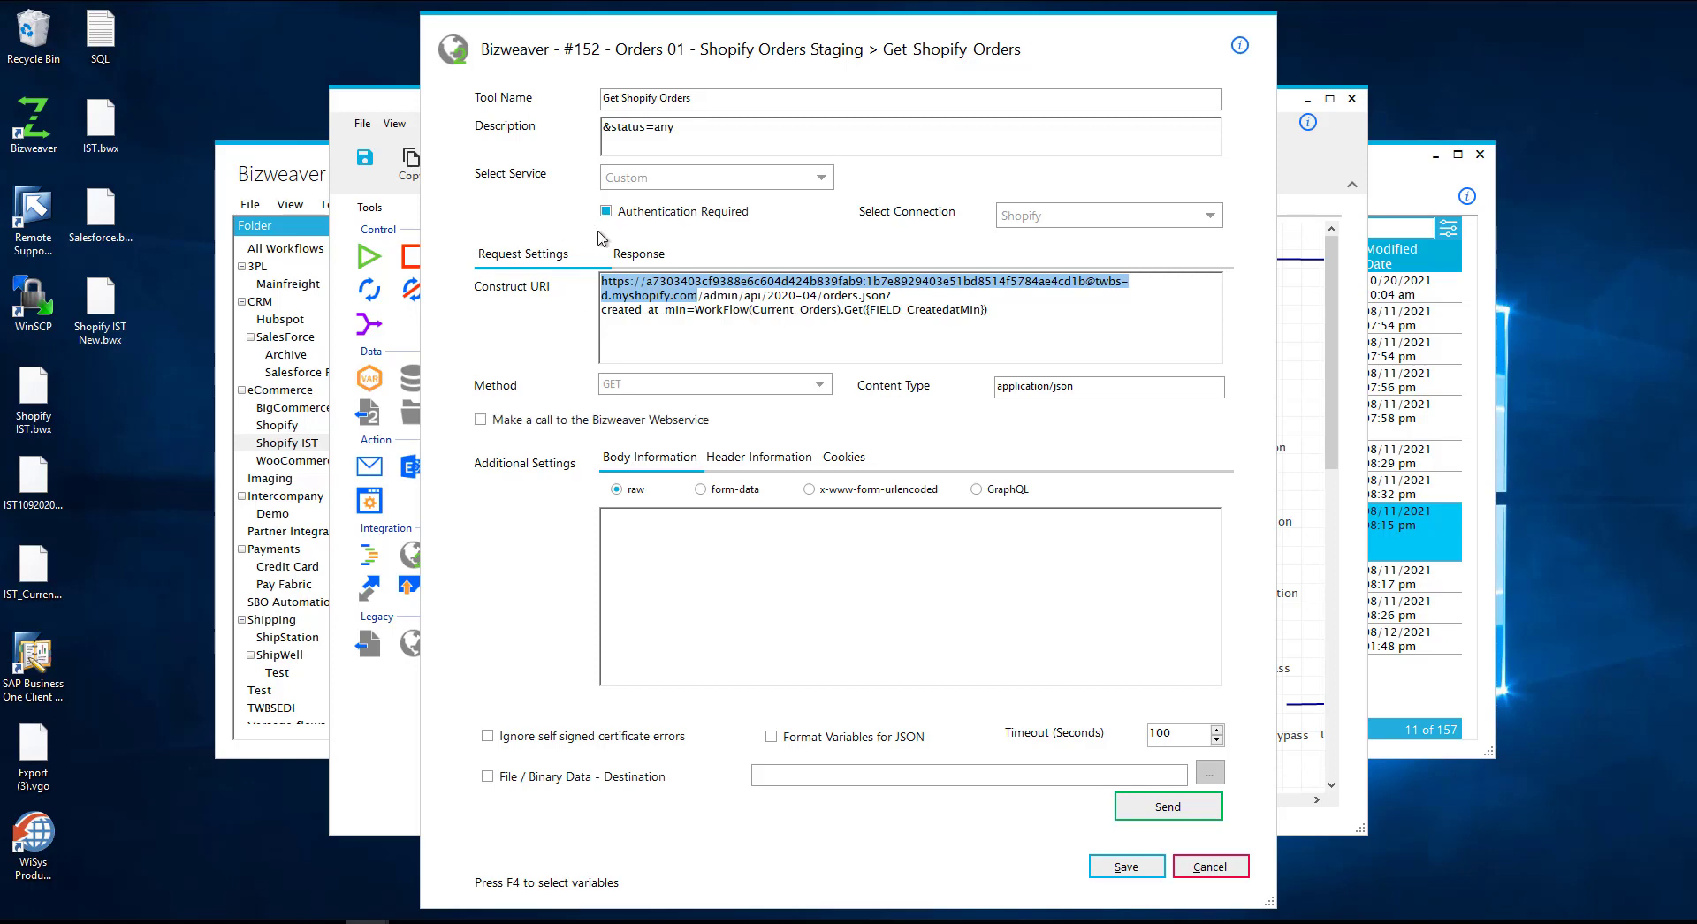
{"action": "mouse_move", "coordinate": [715, 251]}
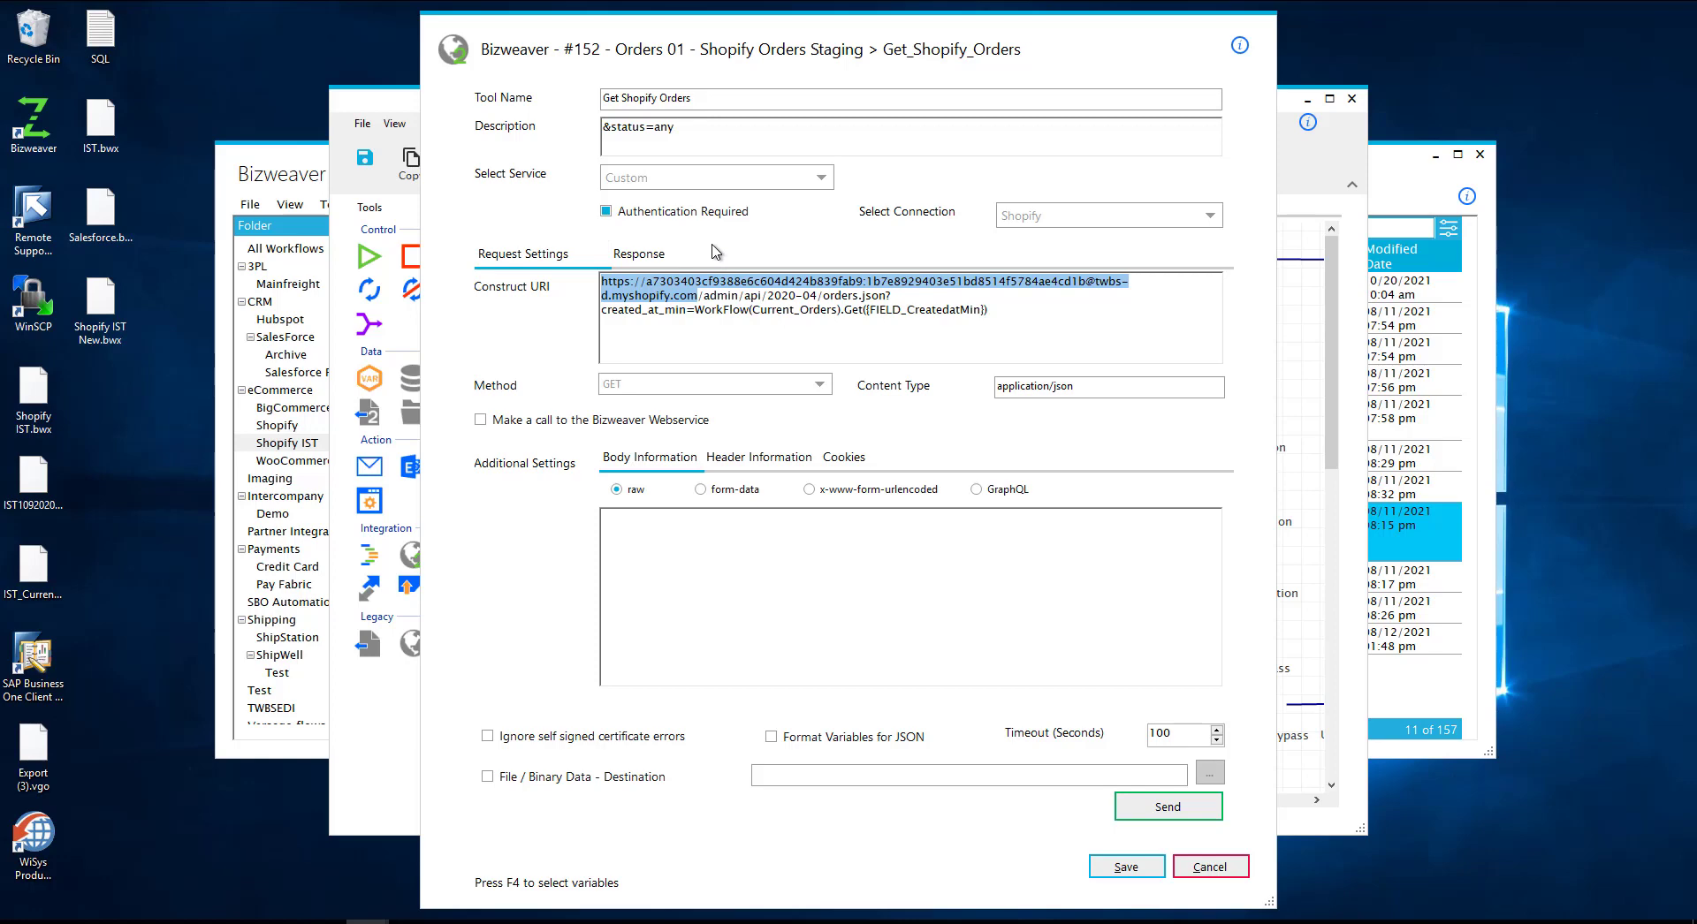
{"action": "mouse_move", "coordinate": [315, 152]}
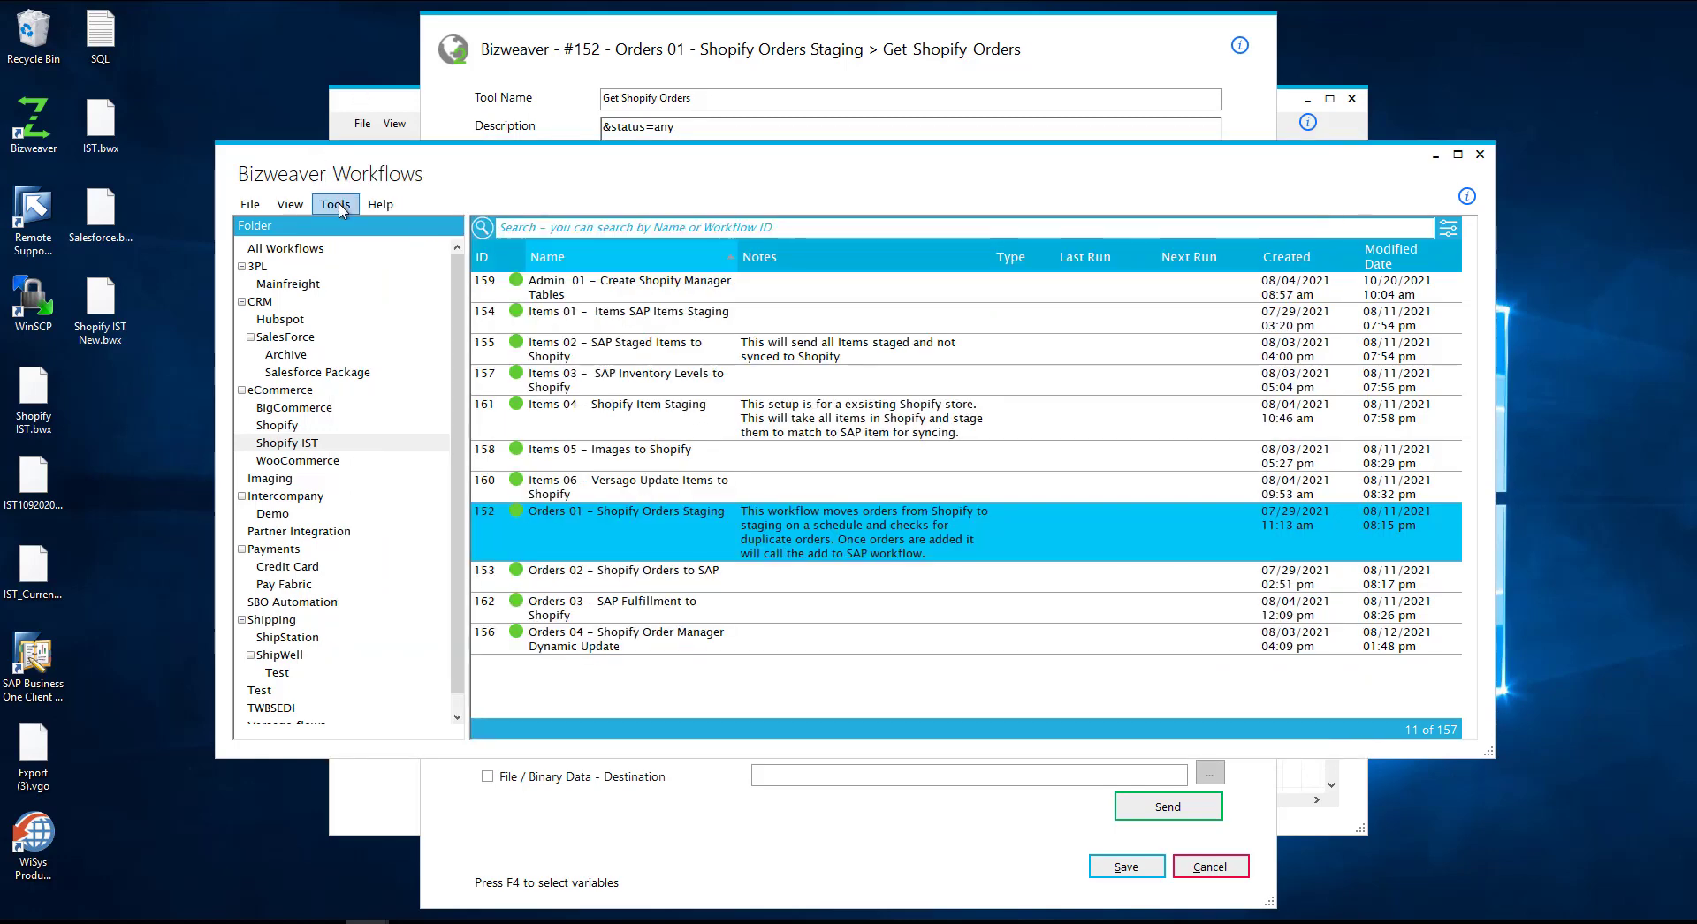
{"action": "mouse_move", "coordinate": [366, 242]}
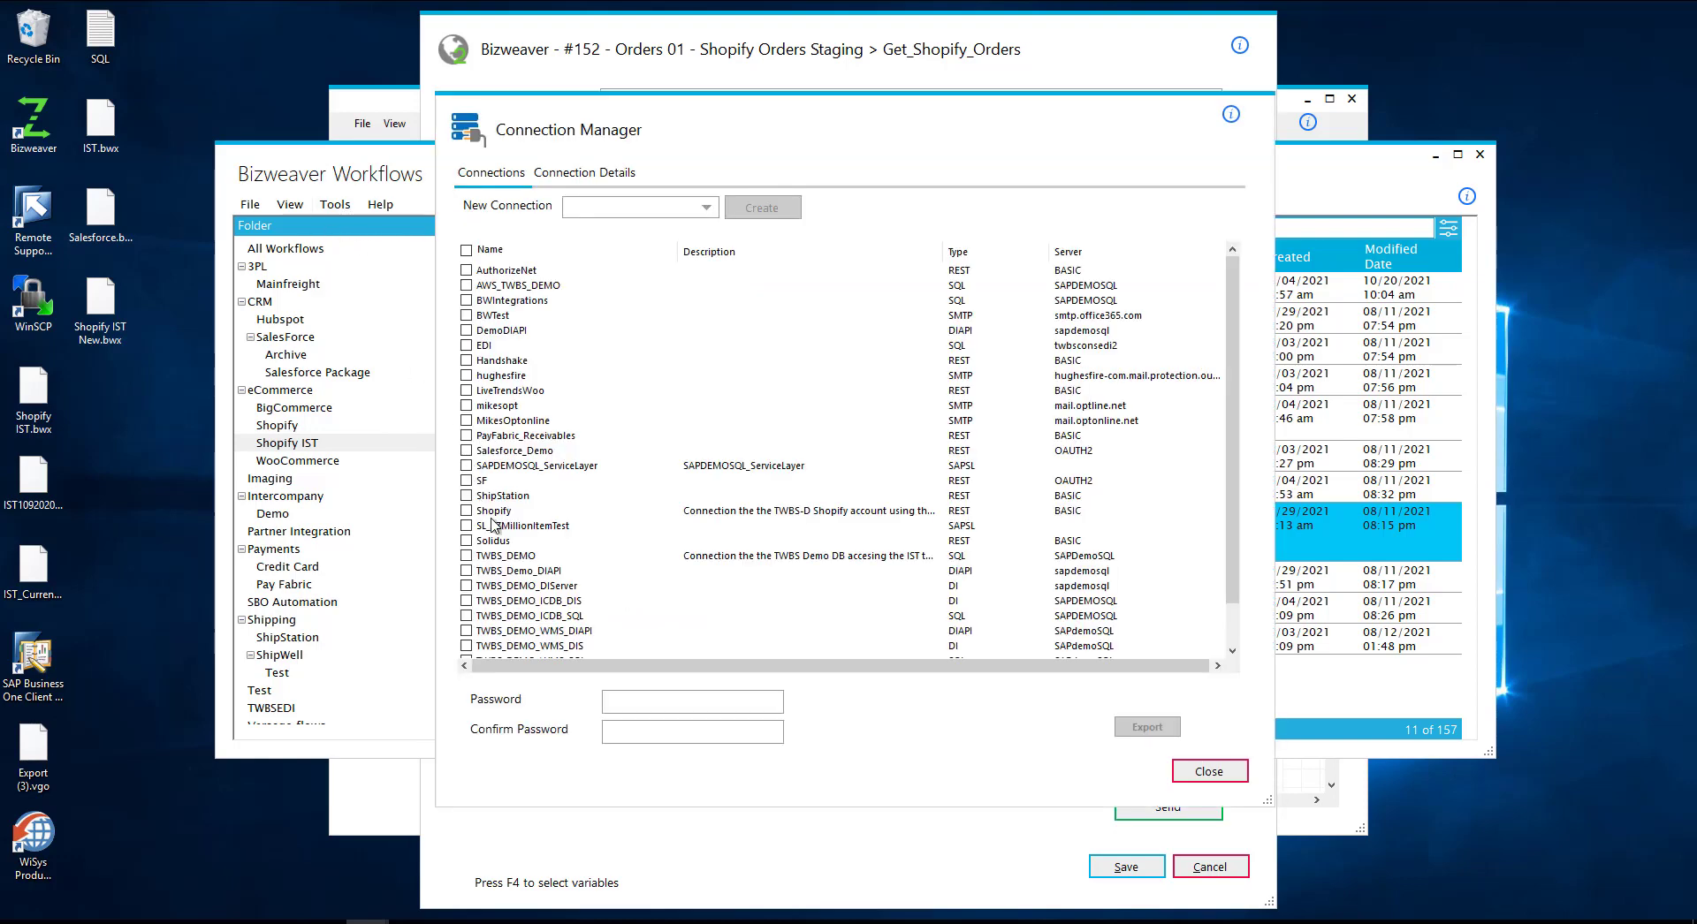
{"action": "left_click", "coordinate": [585, 172]}
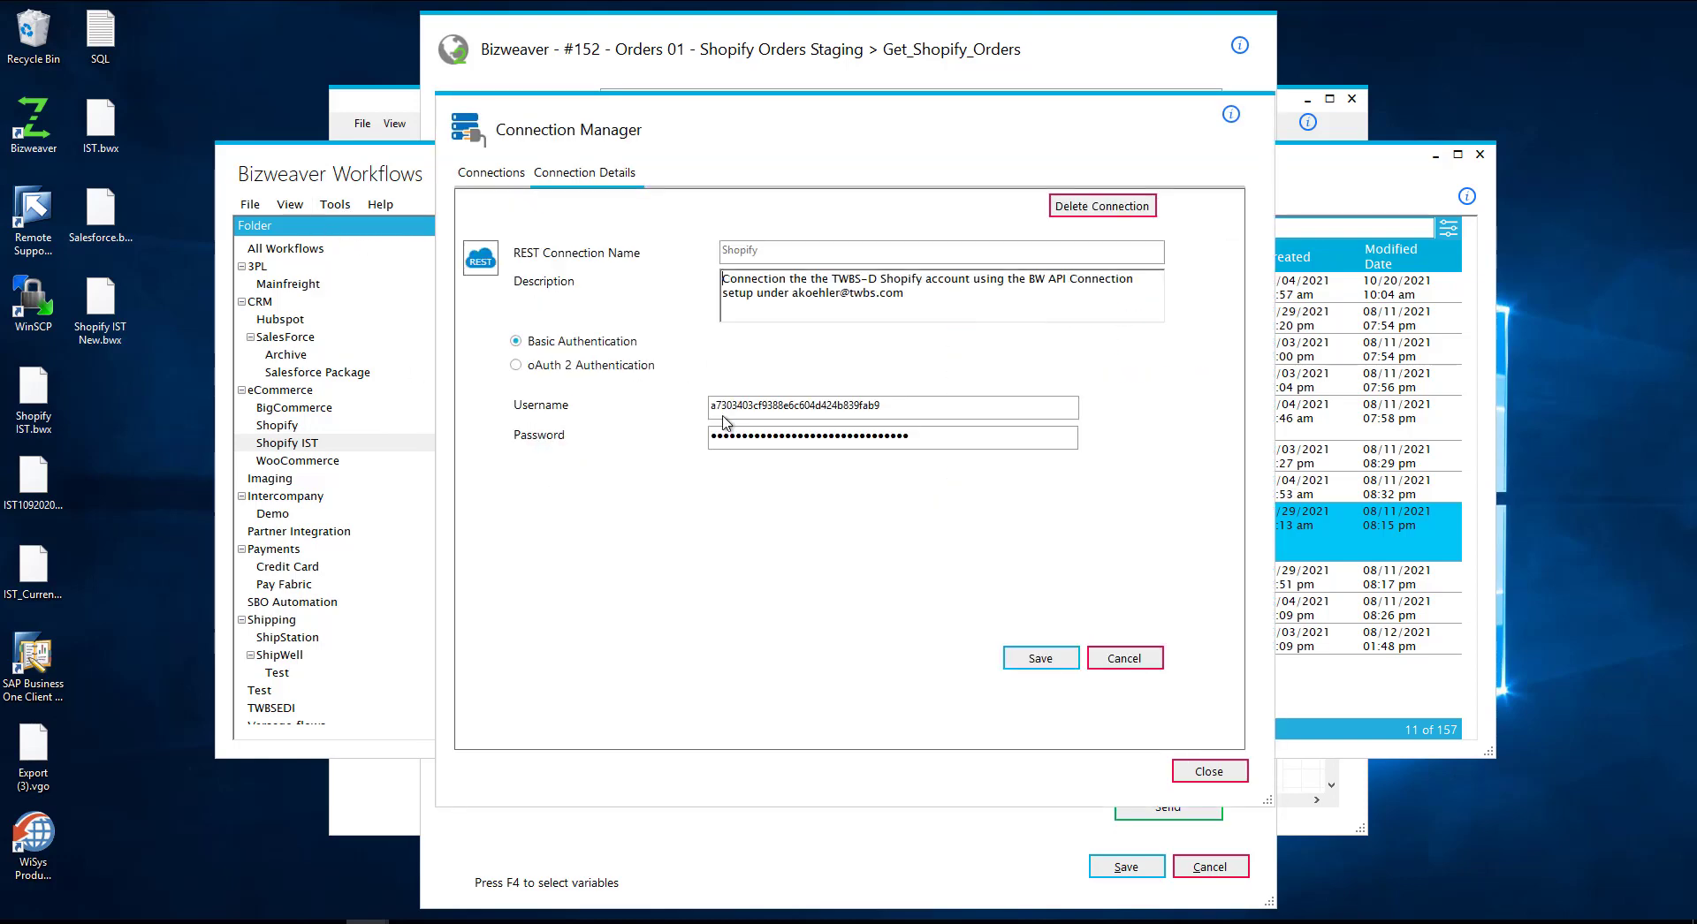
{"action": "mouse_move", "coordinate": [714, 420]}
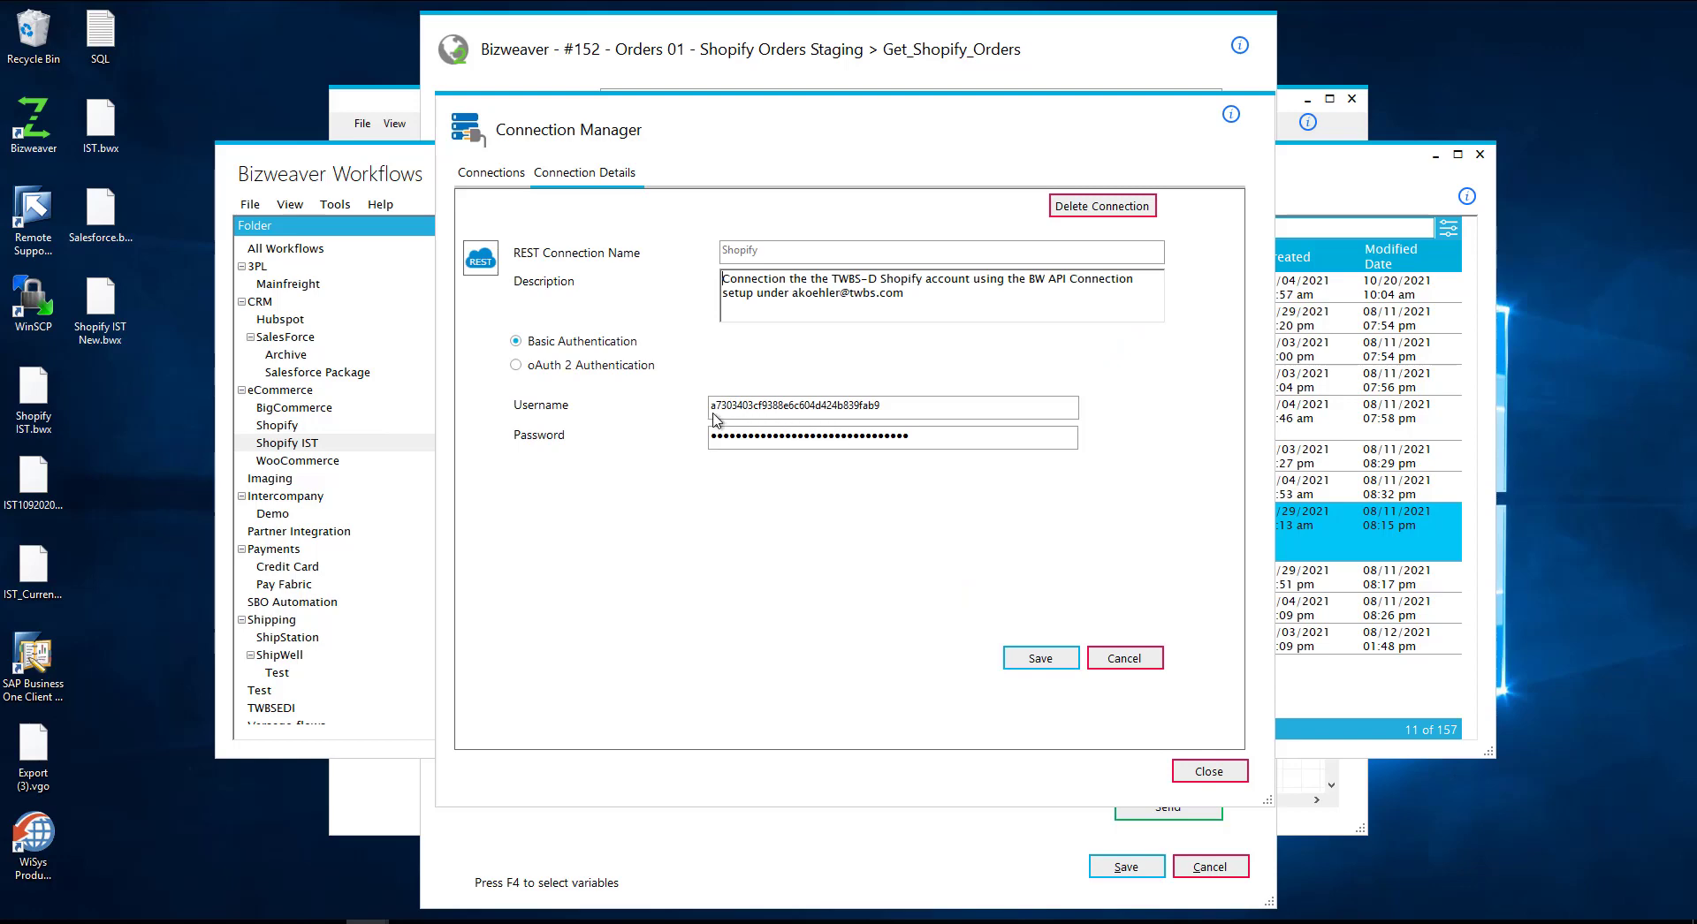
{"action": "mouse_move", "coordinate": [1174, 771]}
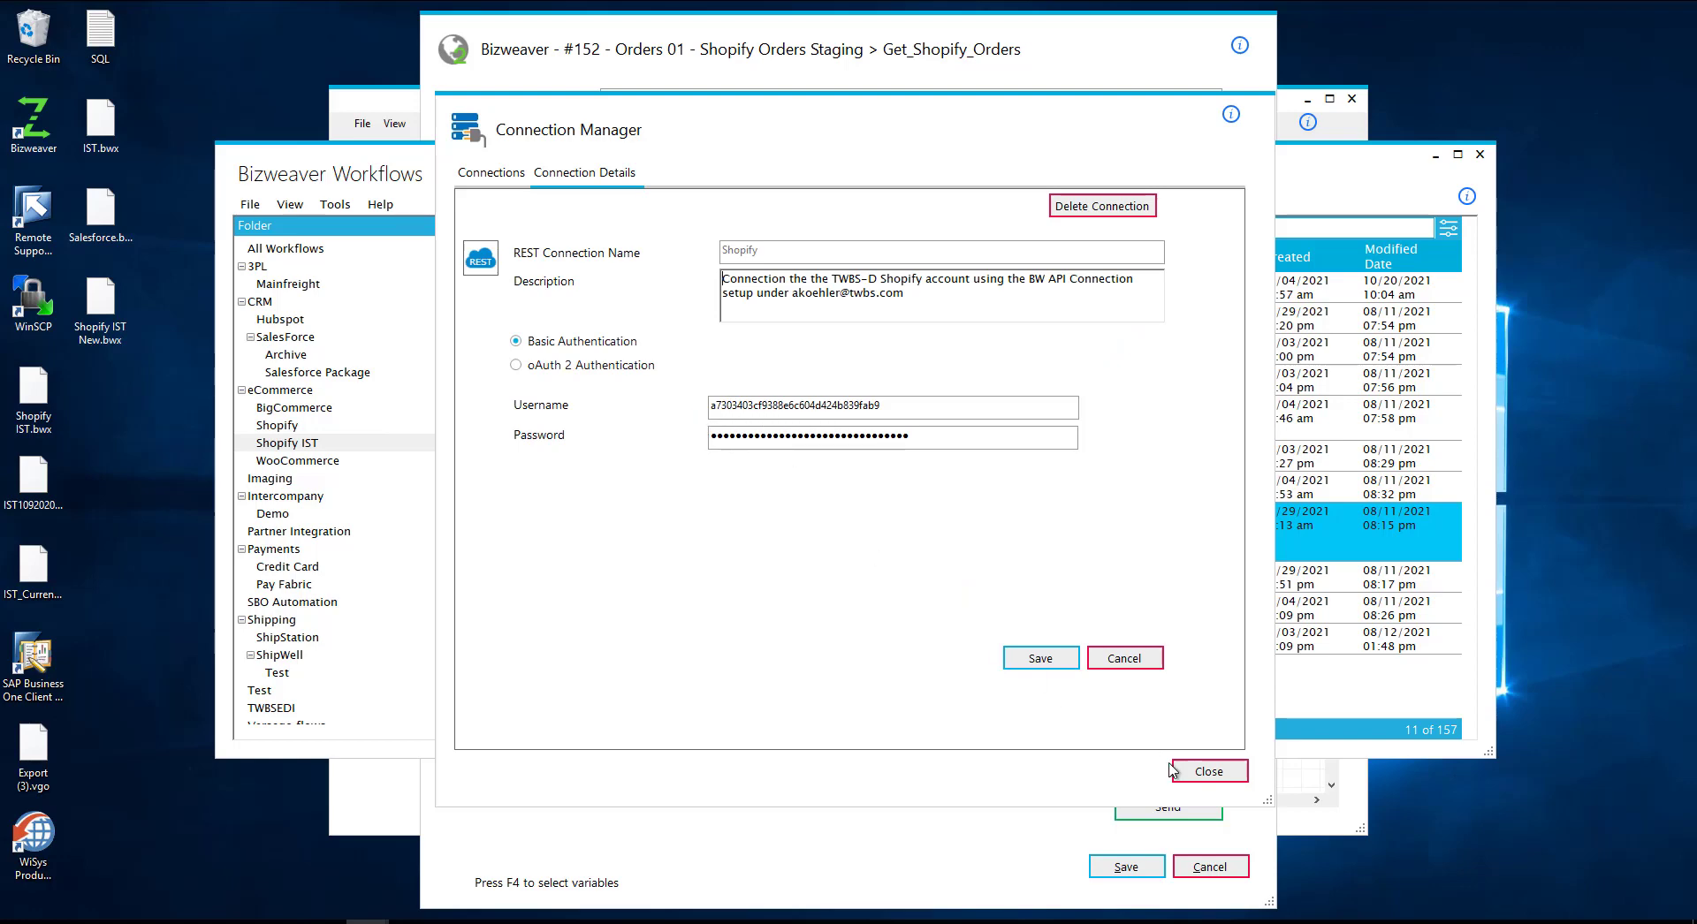
{"action": "left_click", "coordinate": [1206, 771]}
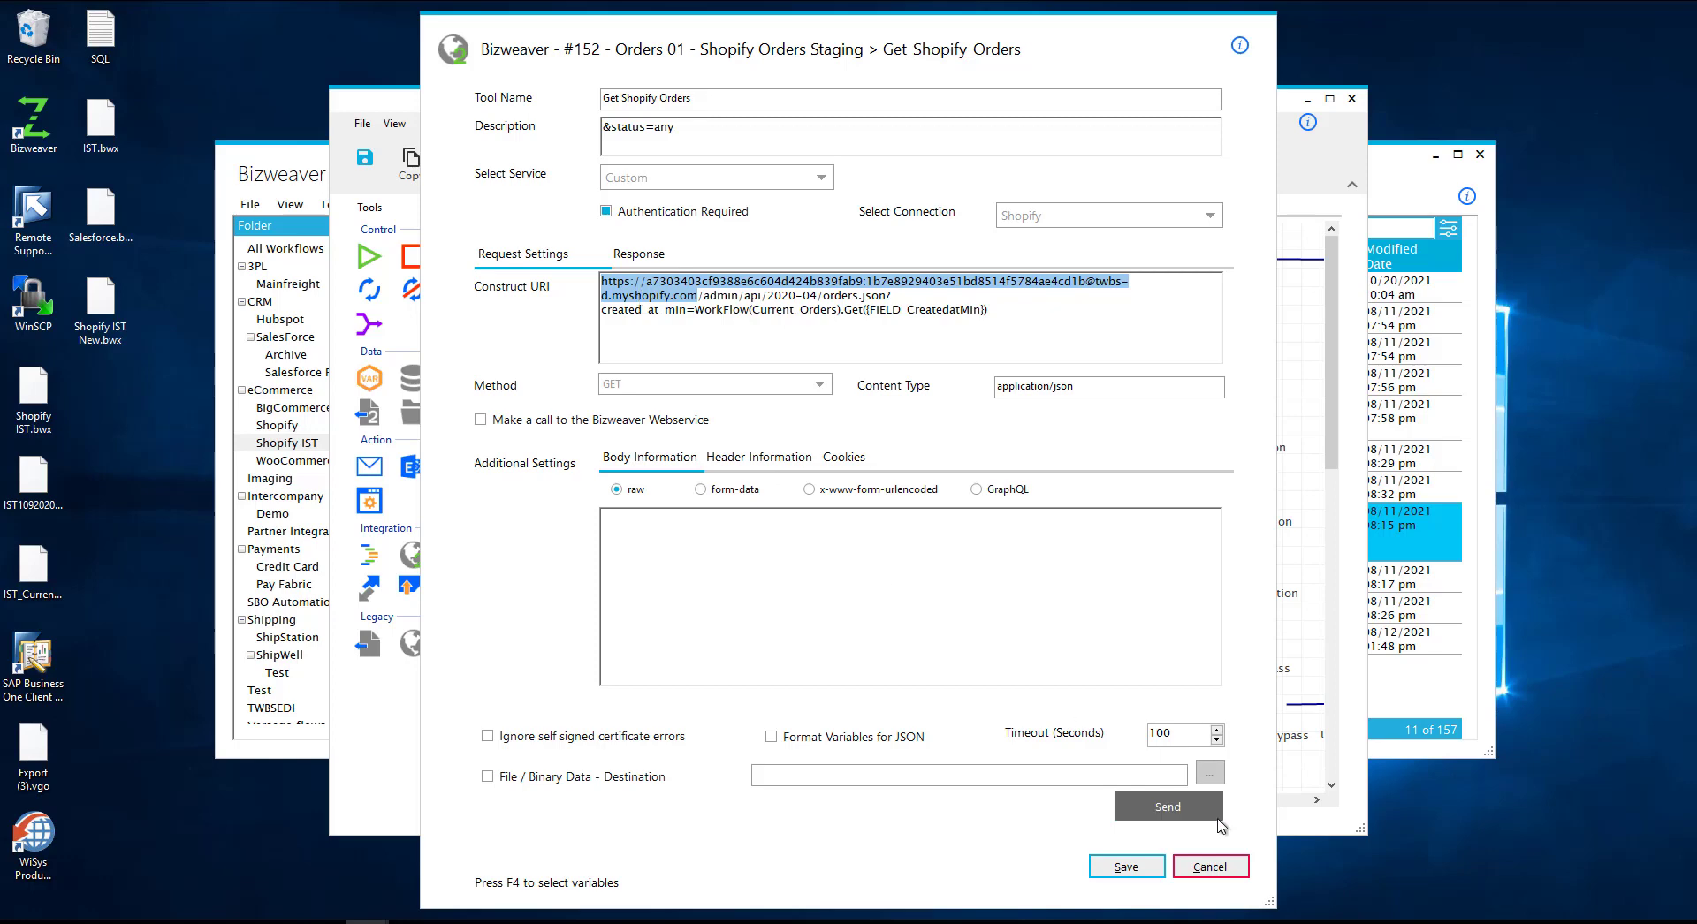
Send the Get Shopify Orders request and review the returned JSON list of orders.
{"action": "left_click", "coordinate": [1168, 806]}
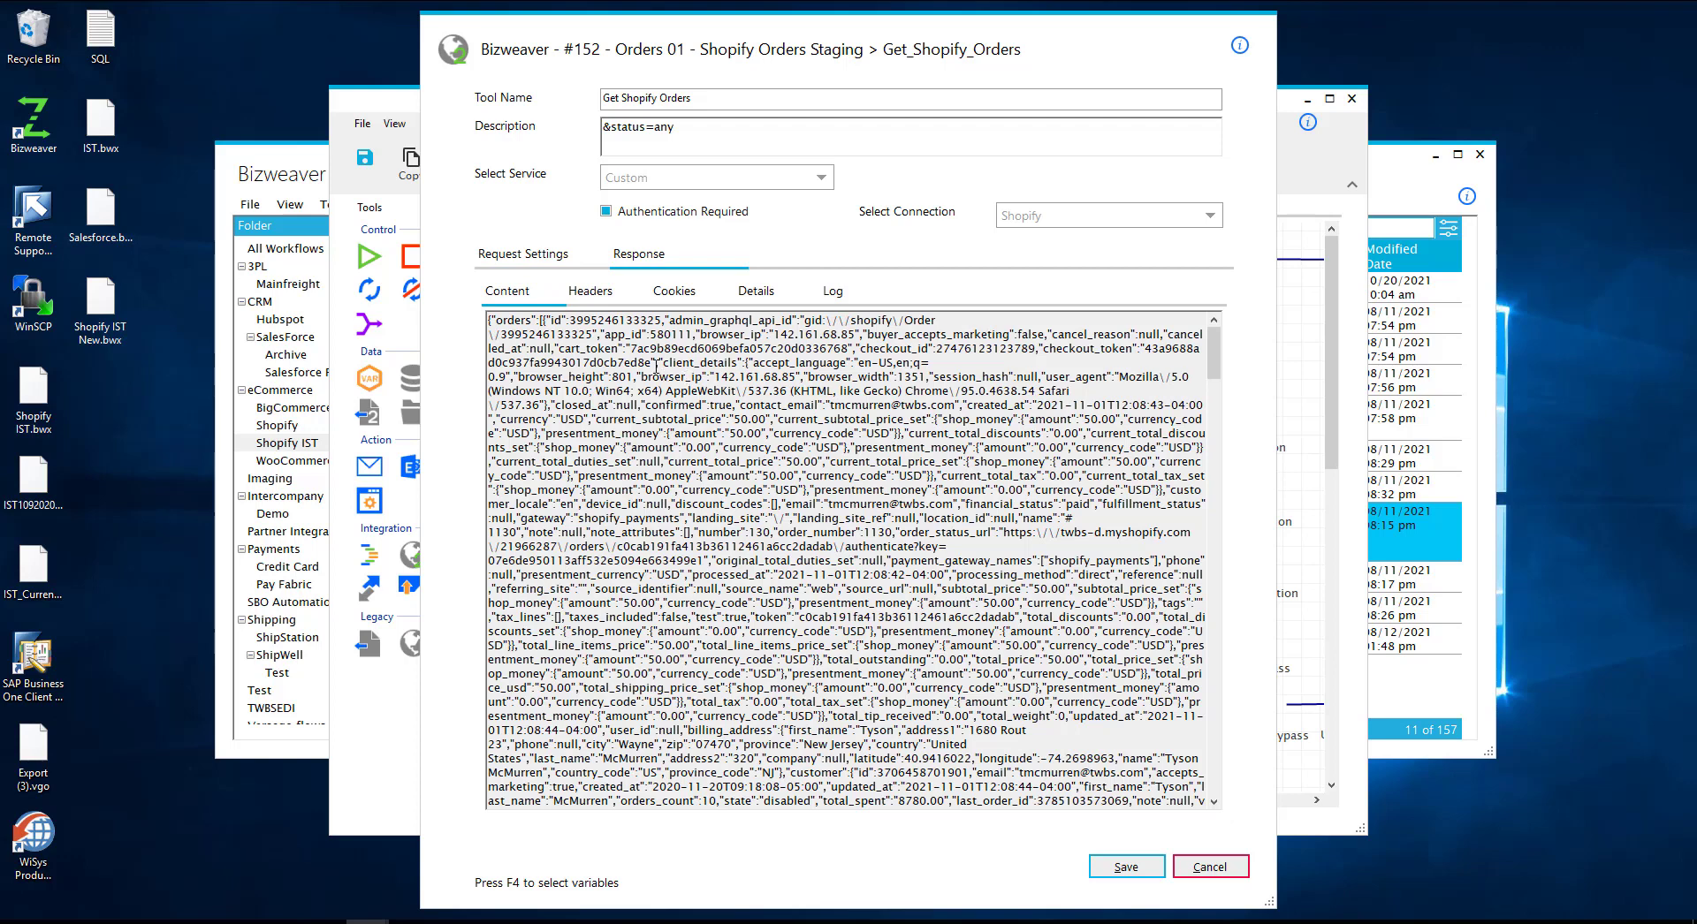
{"action": "mouse_move", "coordinate": [572, 305]}
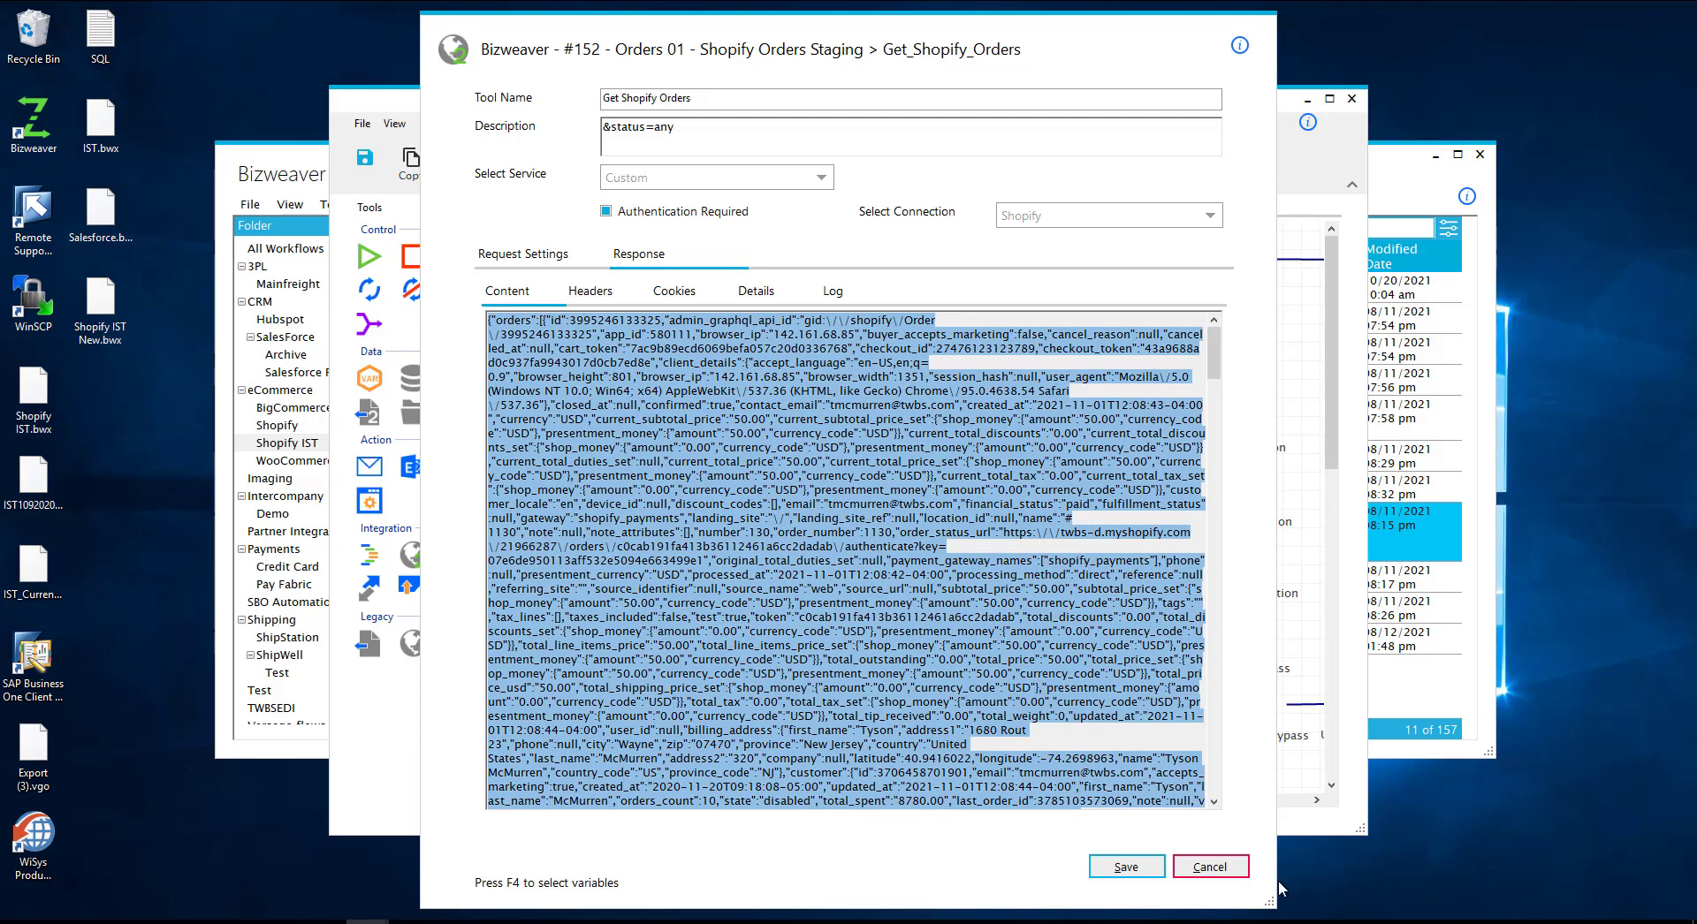
{"action": "left_click", "coordinate": [1209, 866]}
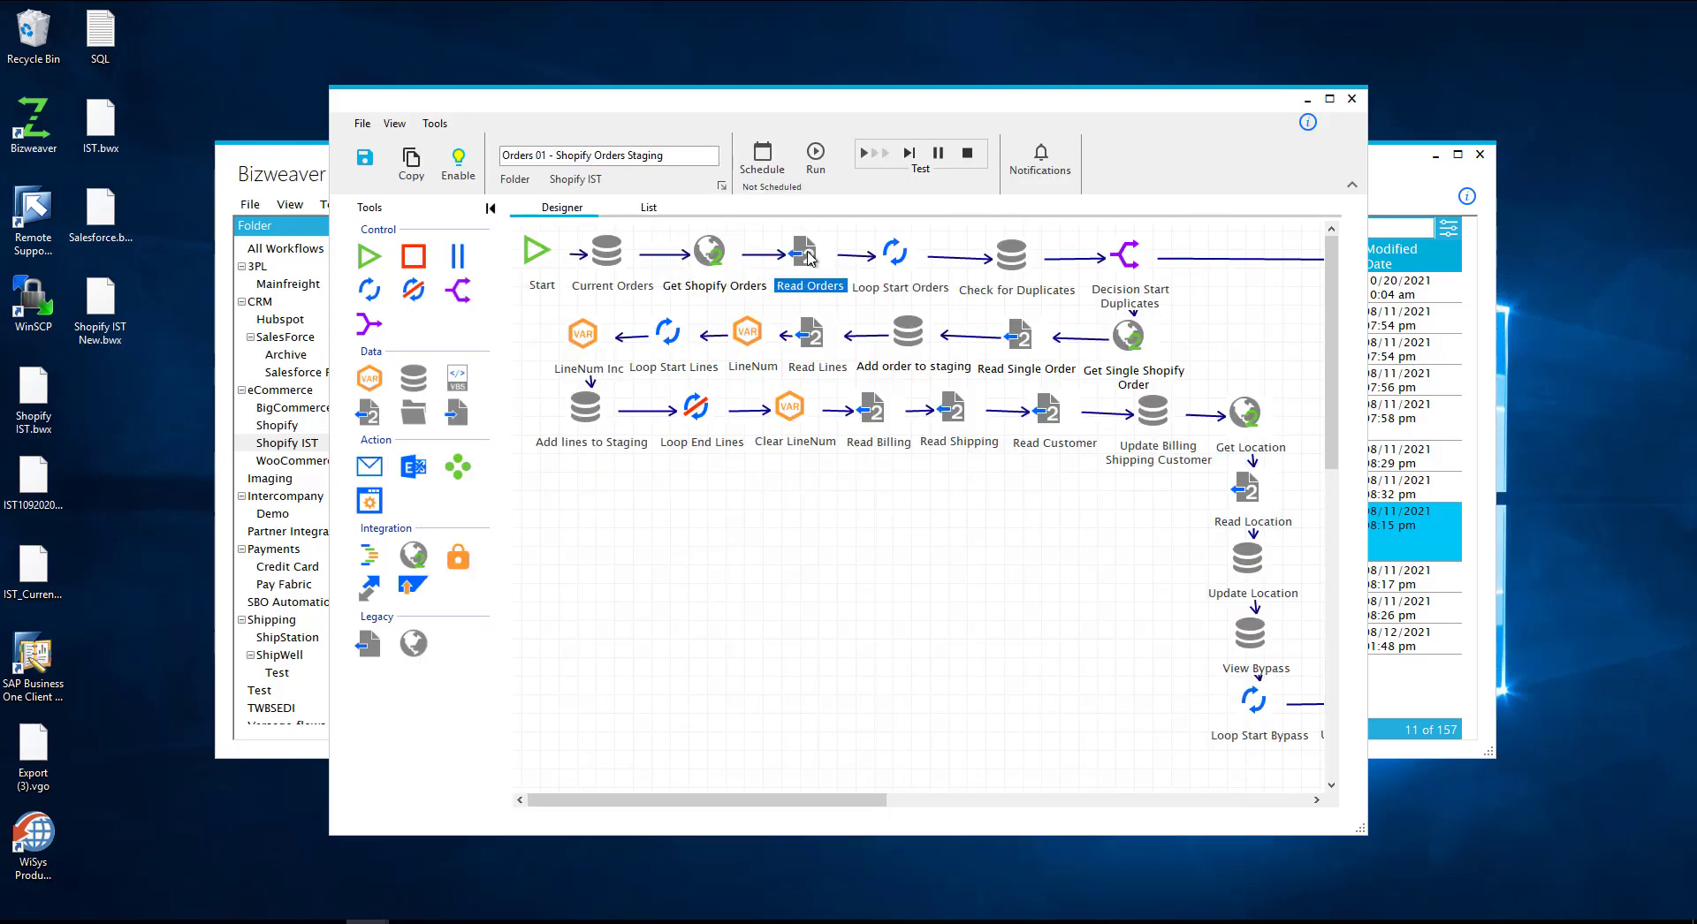
{"action": "double_click", "coordinate": [809, 252]}
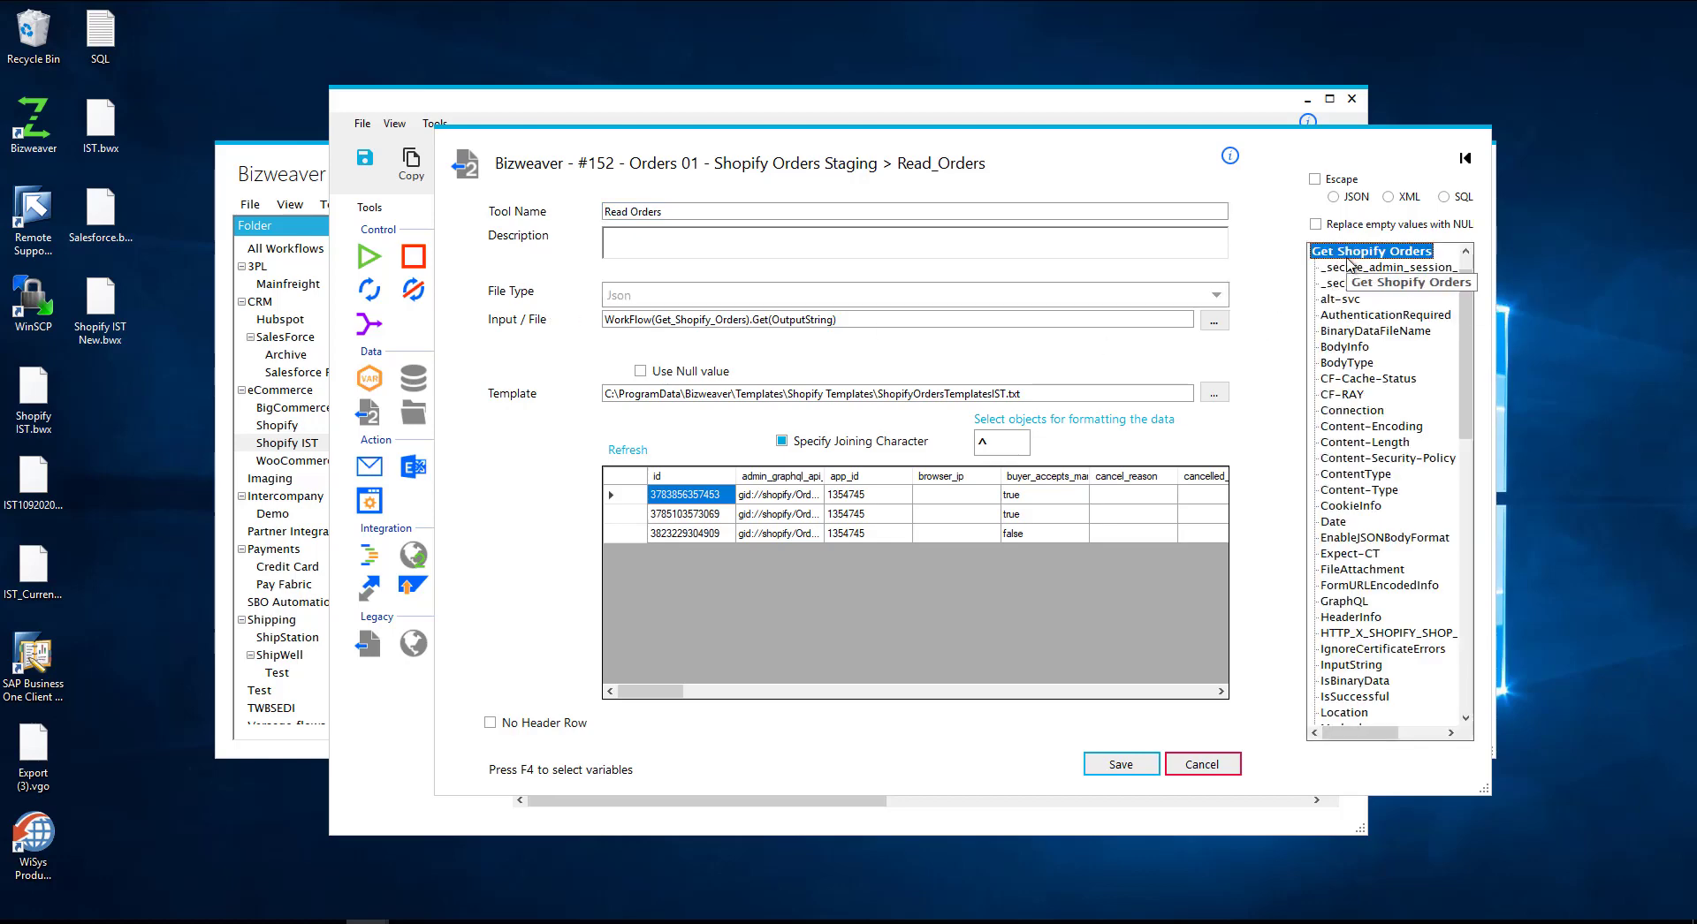
{"action": "mouse_move", "coordinate": [1396, 715]}
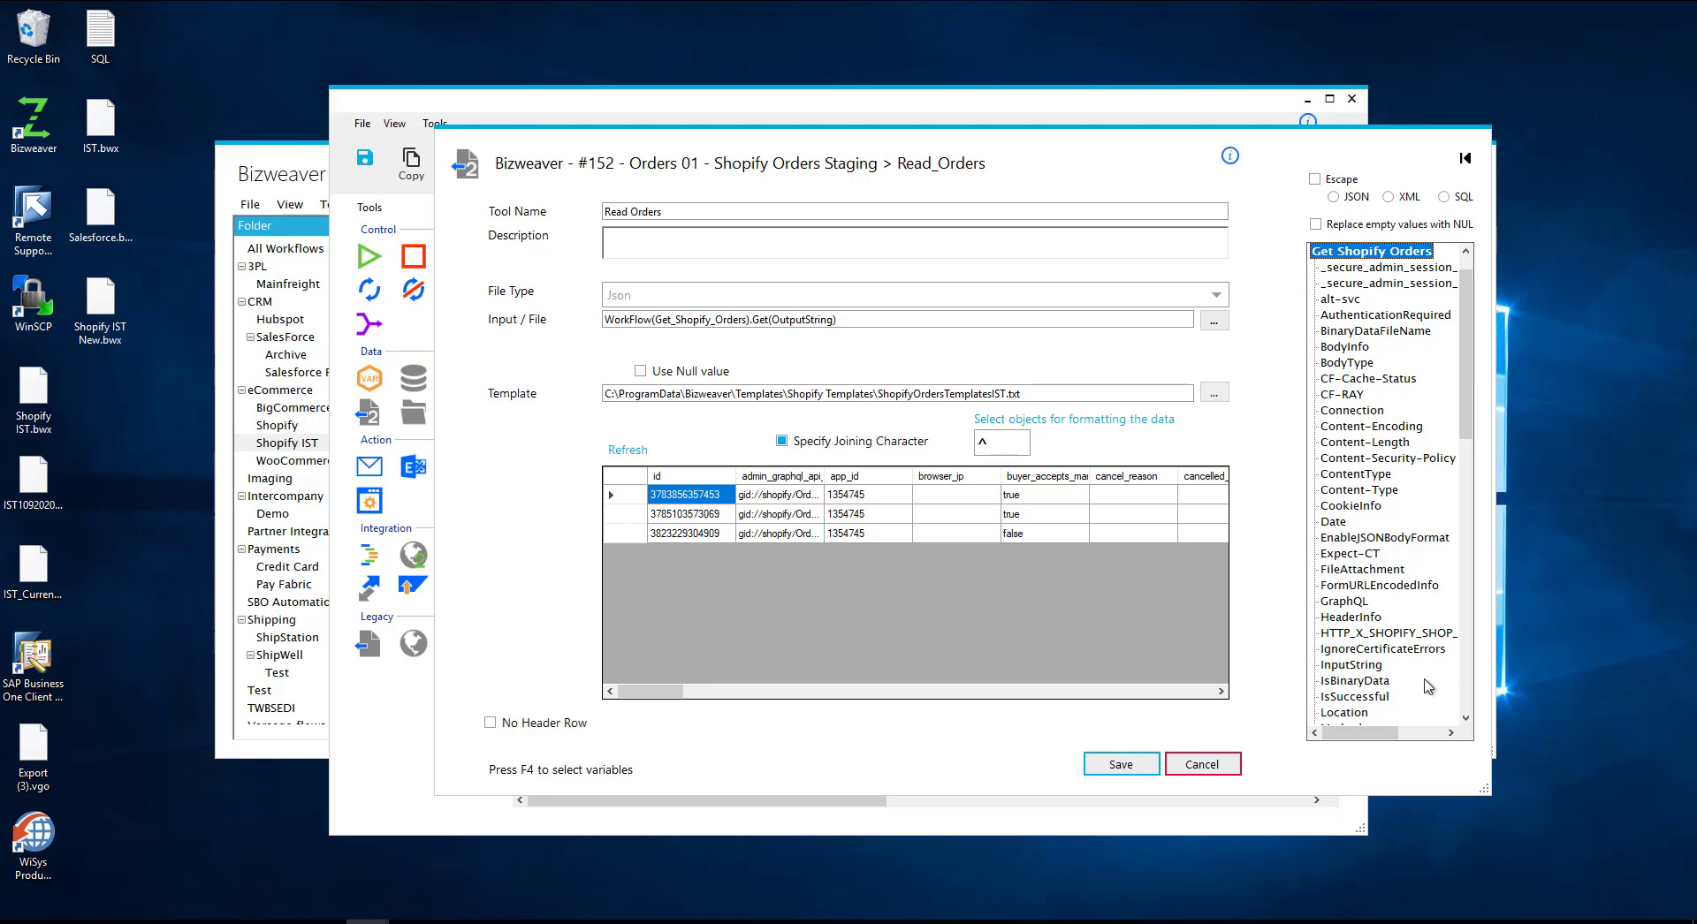
{"action": "mouse_move", "coordinate": [1372, 251]}
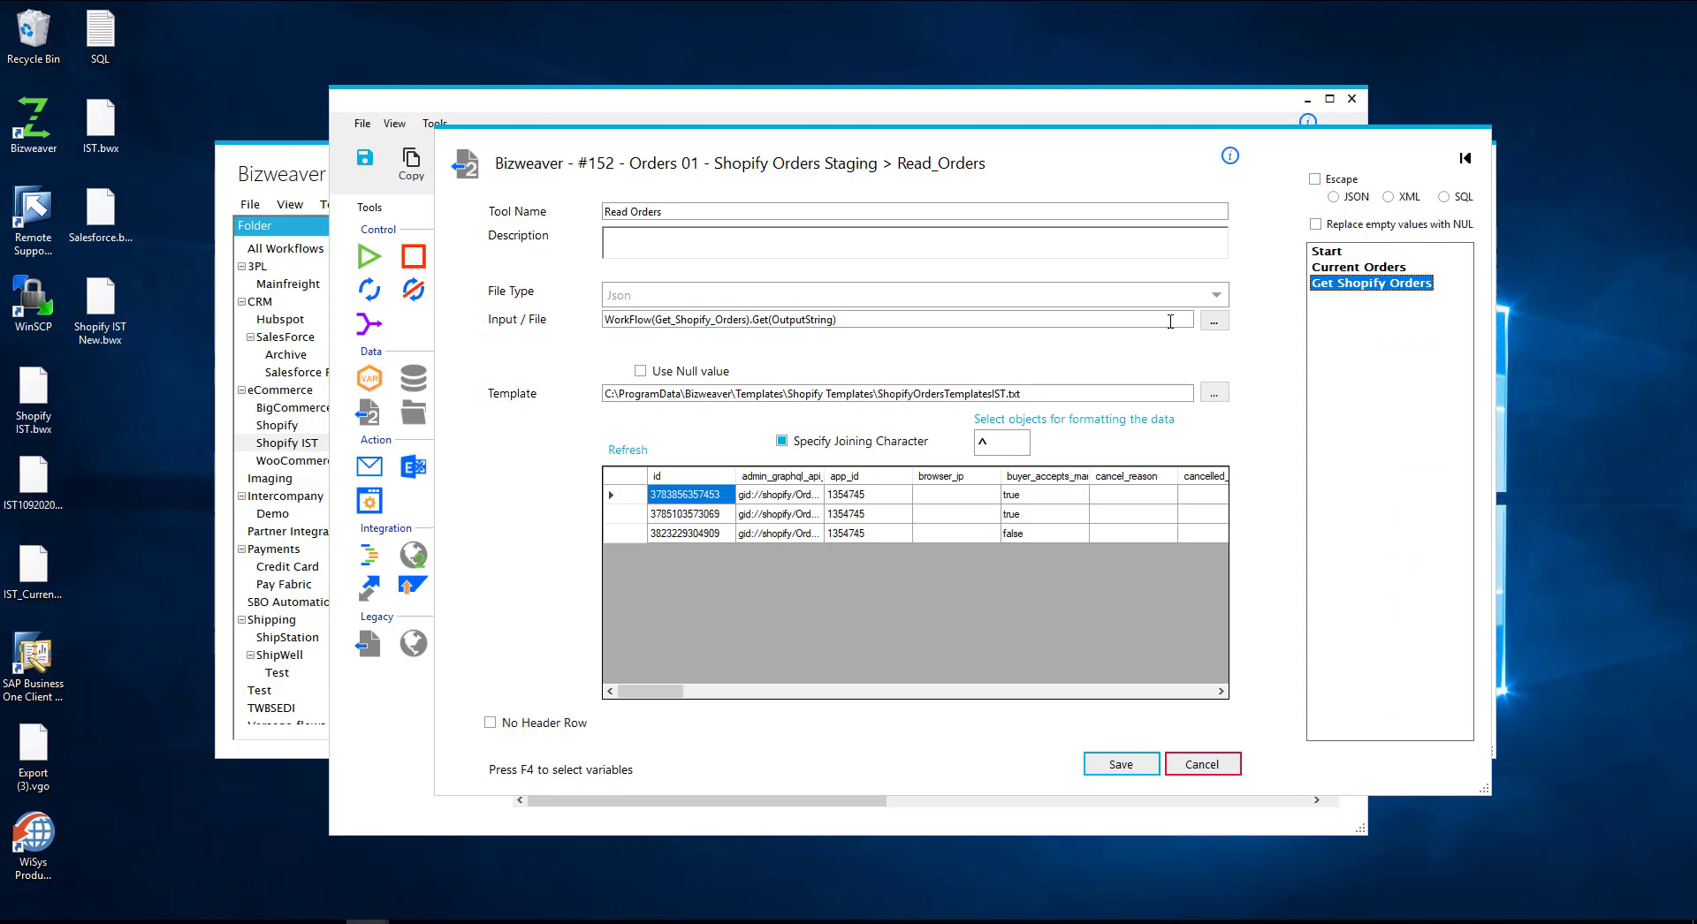
{"action": "mouse_move", "coordinate": [514, 370]}
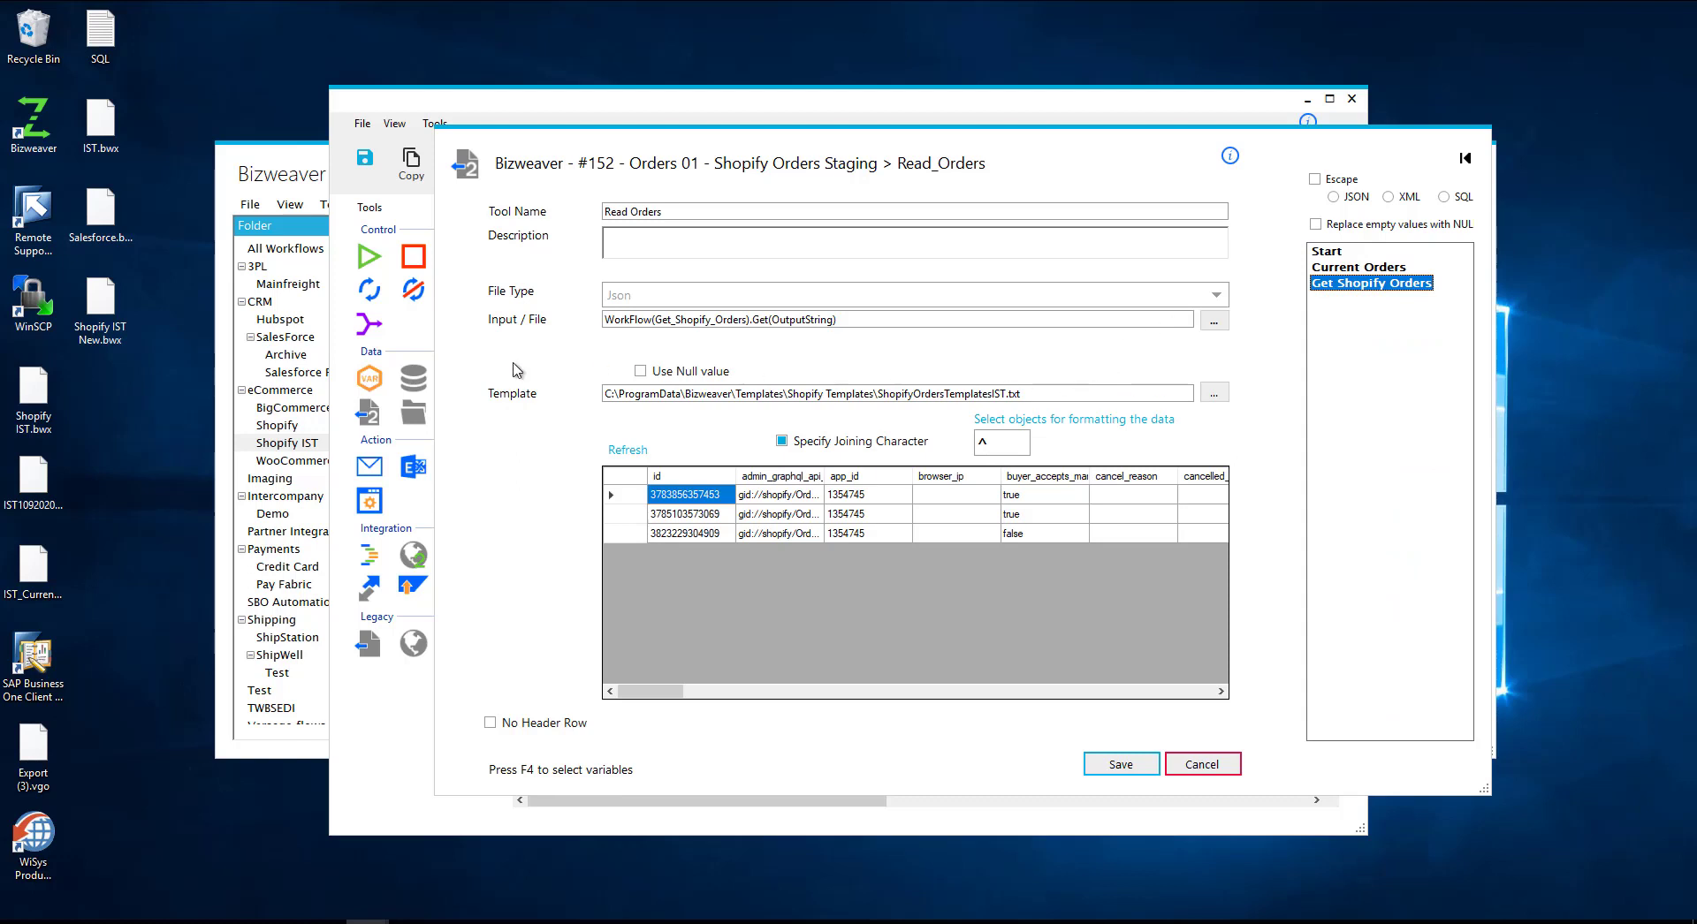
{"action": "mouse_move", "coordinate": [1131, 426]}
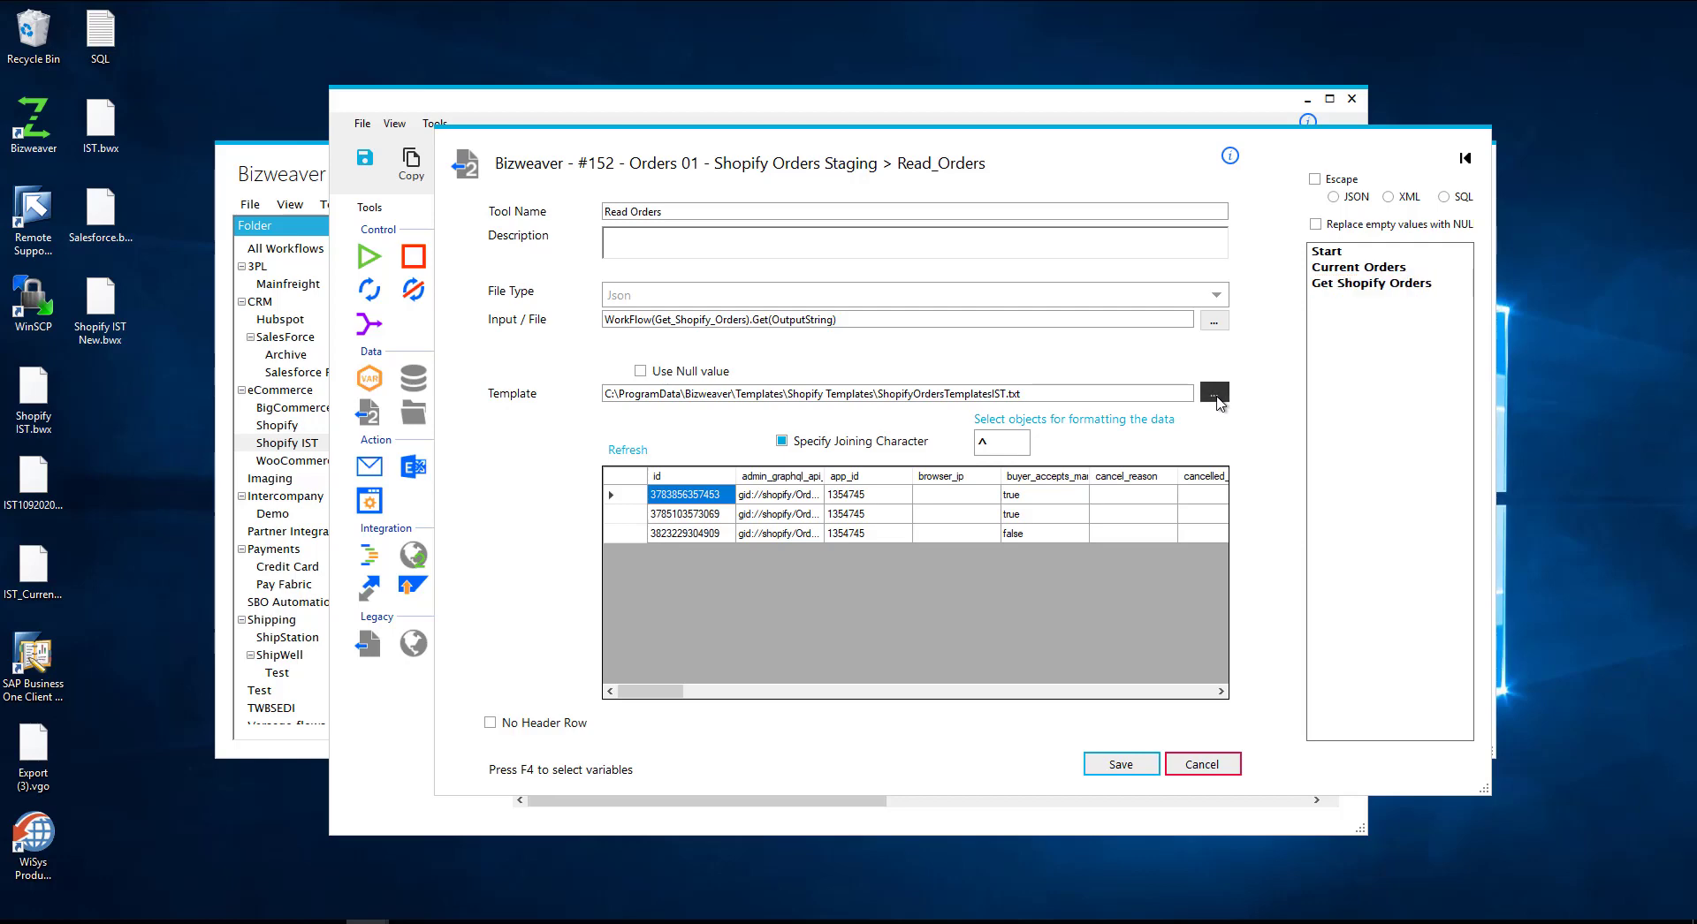
{"action": "left_click", "coordinate": [1213, 393]}
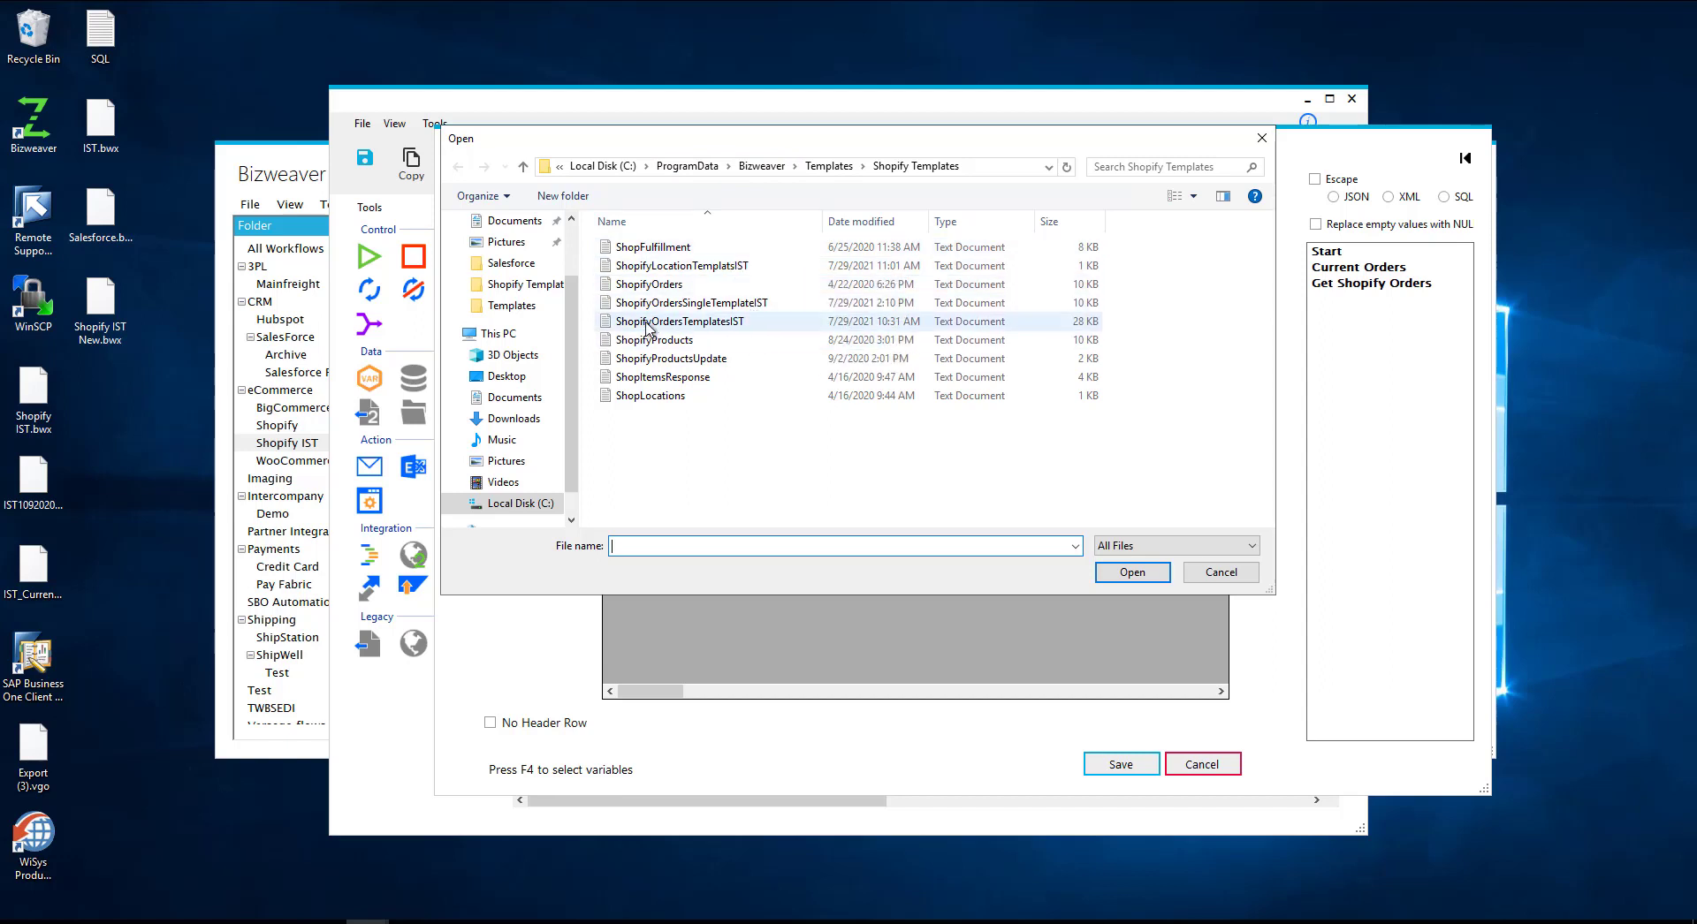
{"action": "mouse_move", "coordinate": [1219, 570]}
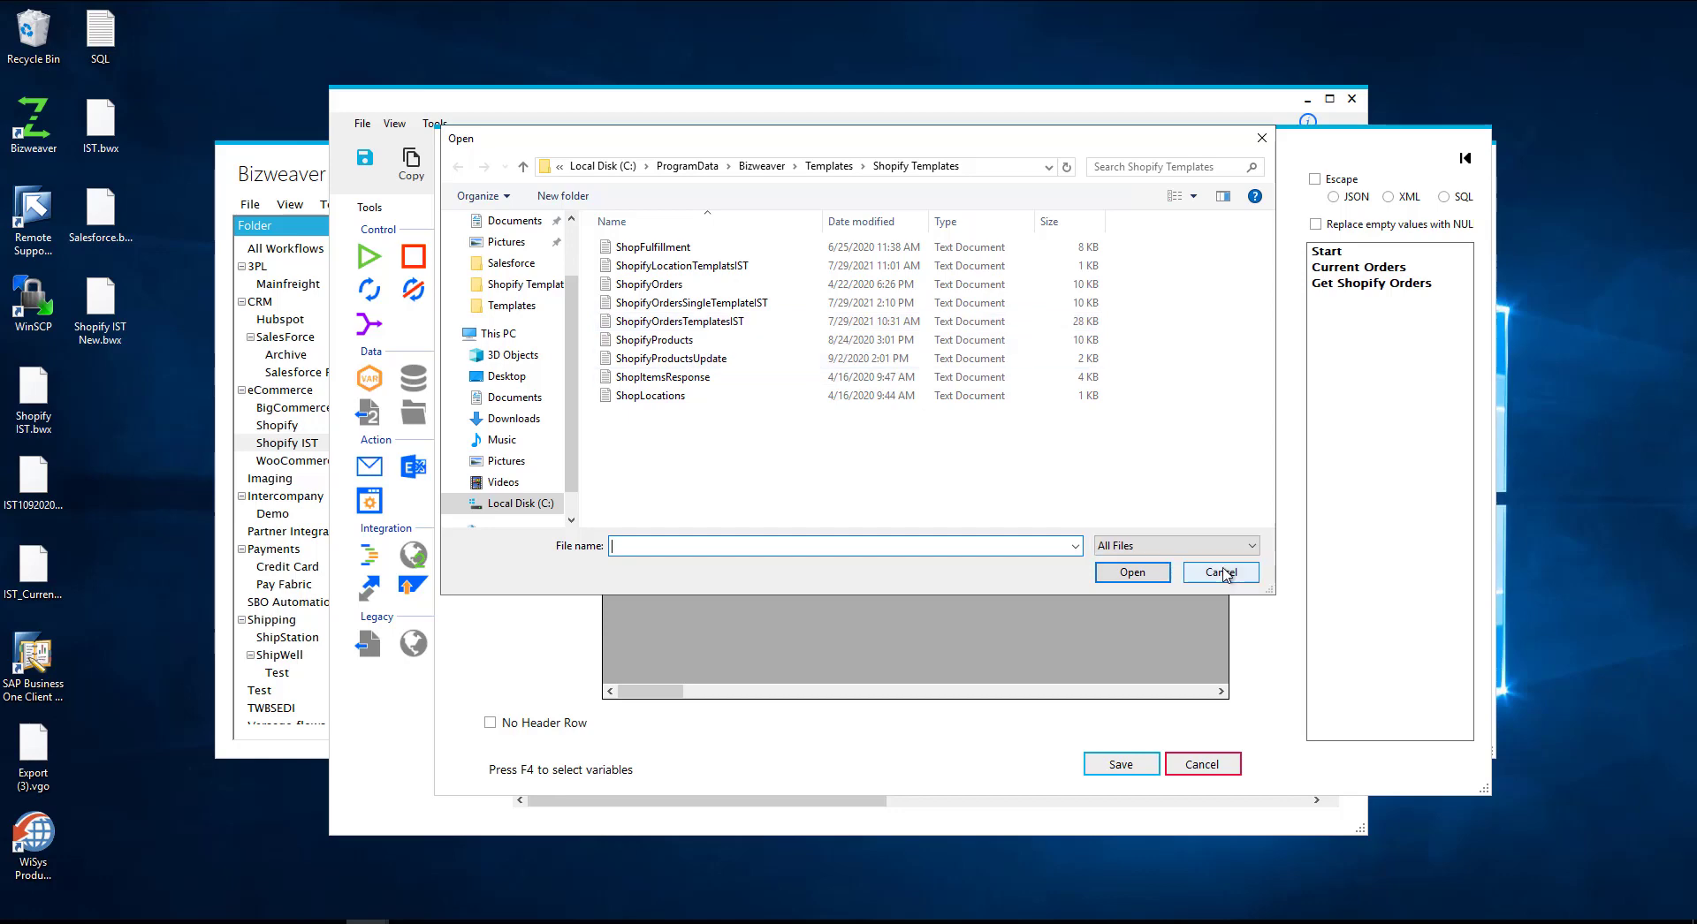
{"action": "left_click", "coordinate": [1219, 571]}
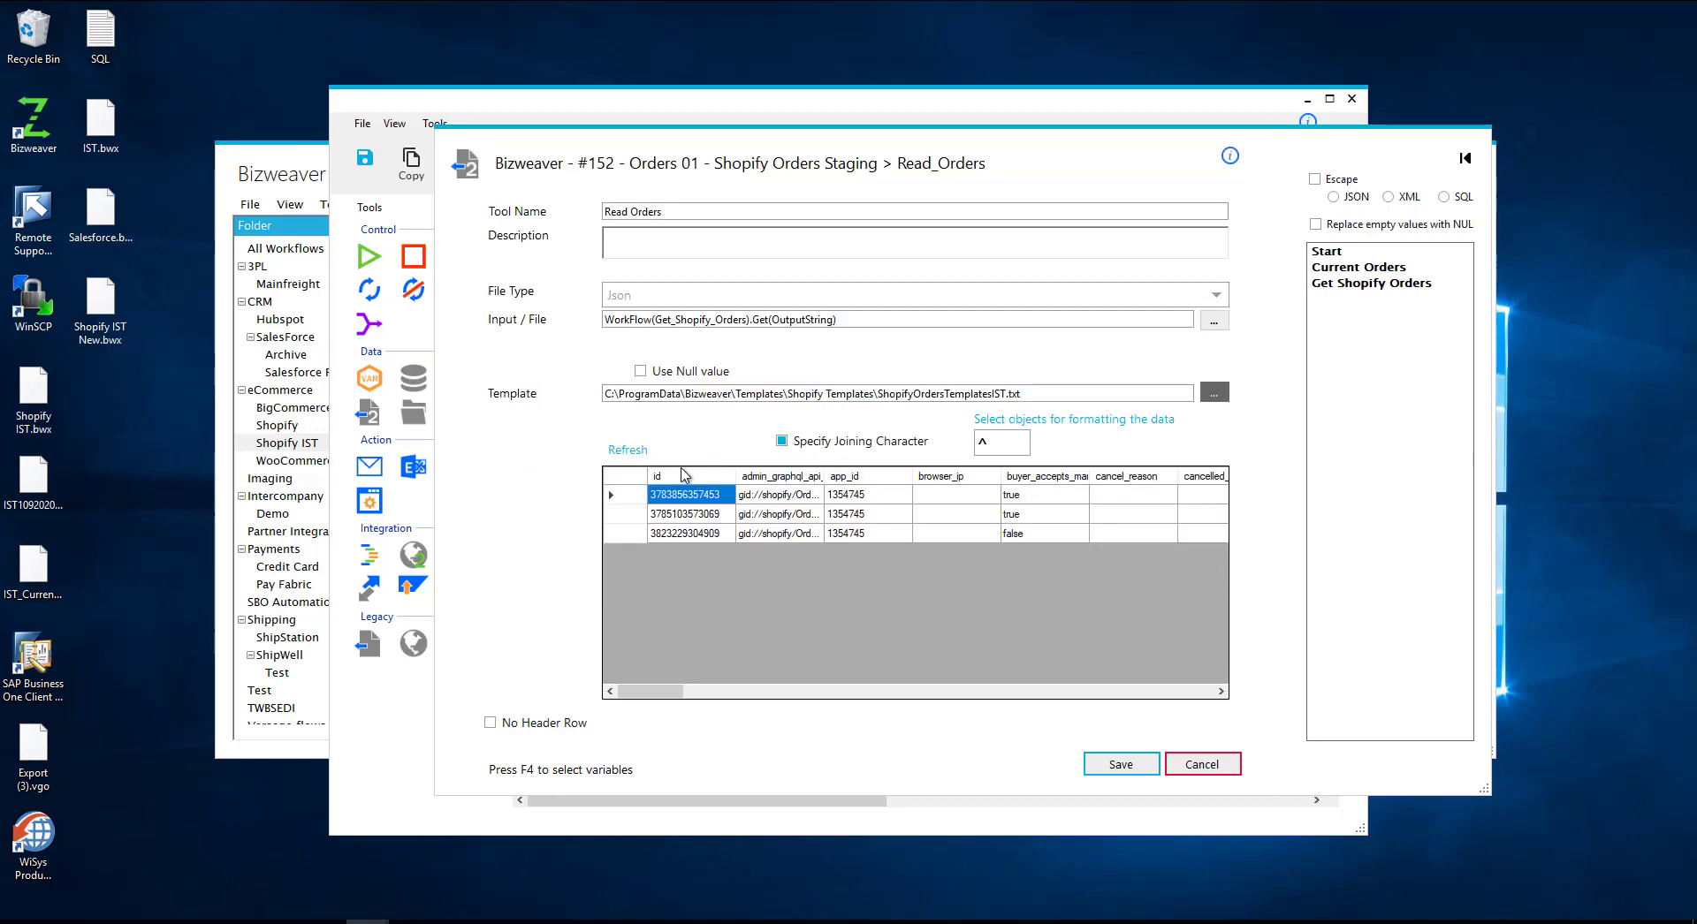
{"action": "mouse_move", "coordinate": [705, 559]}
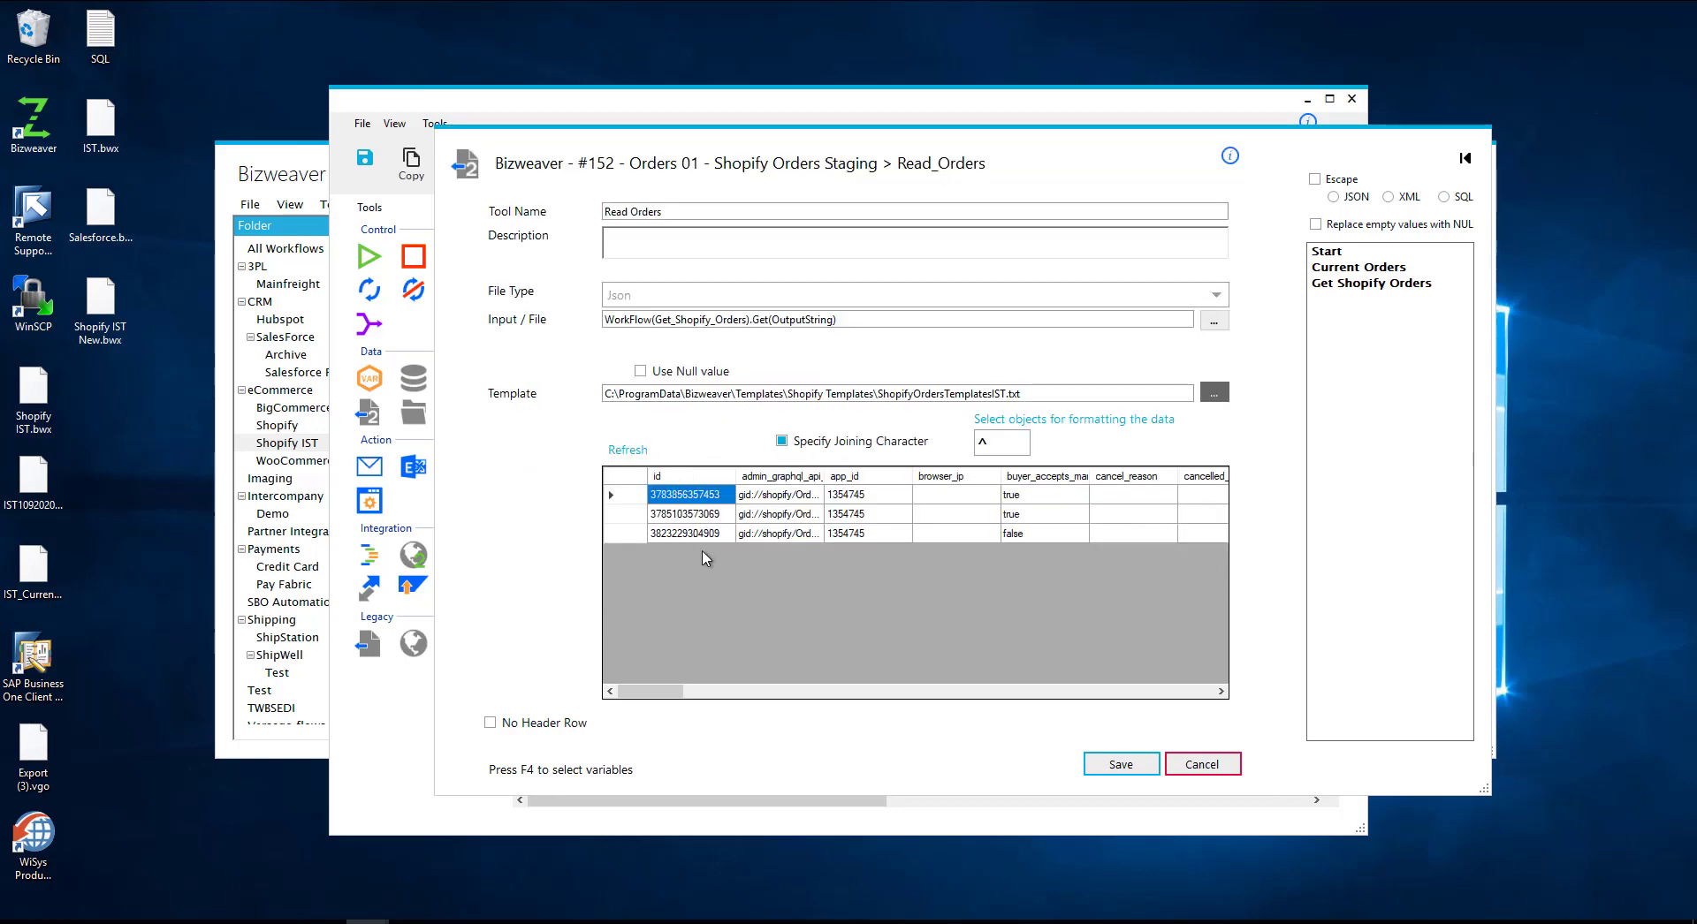
{"action": "mouse_move", "coordinate": [622, 502]}
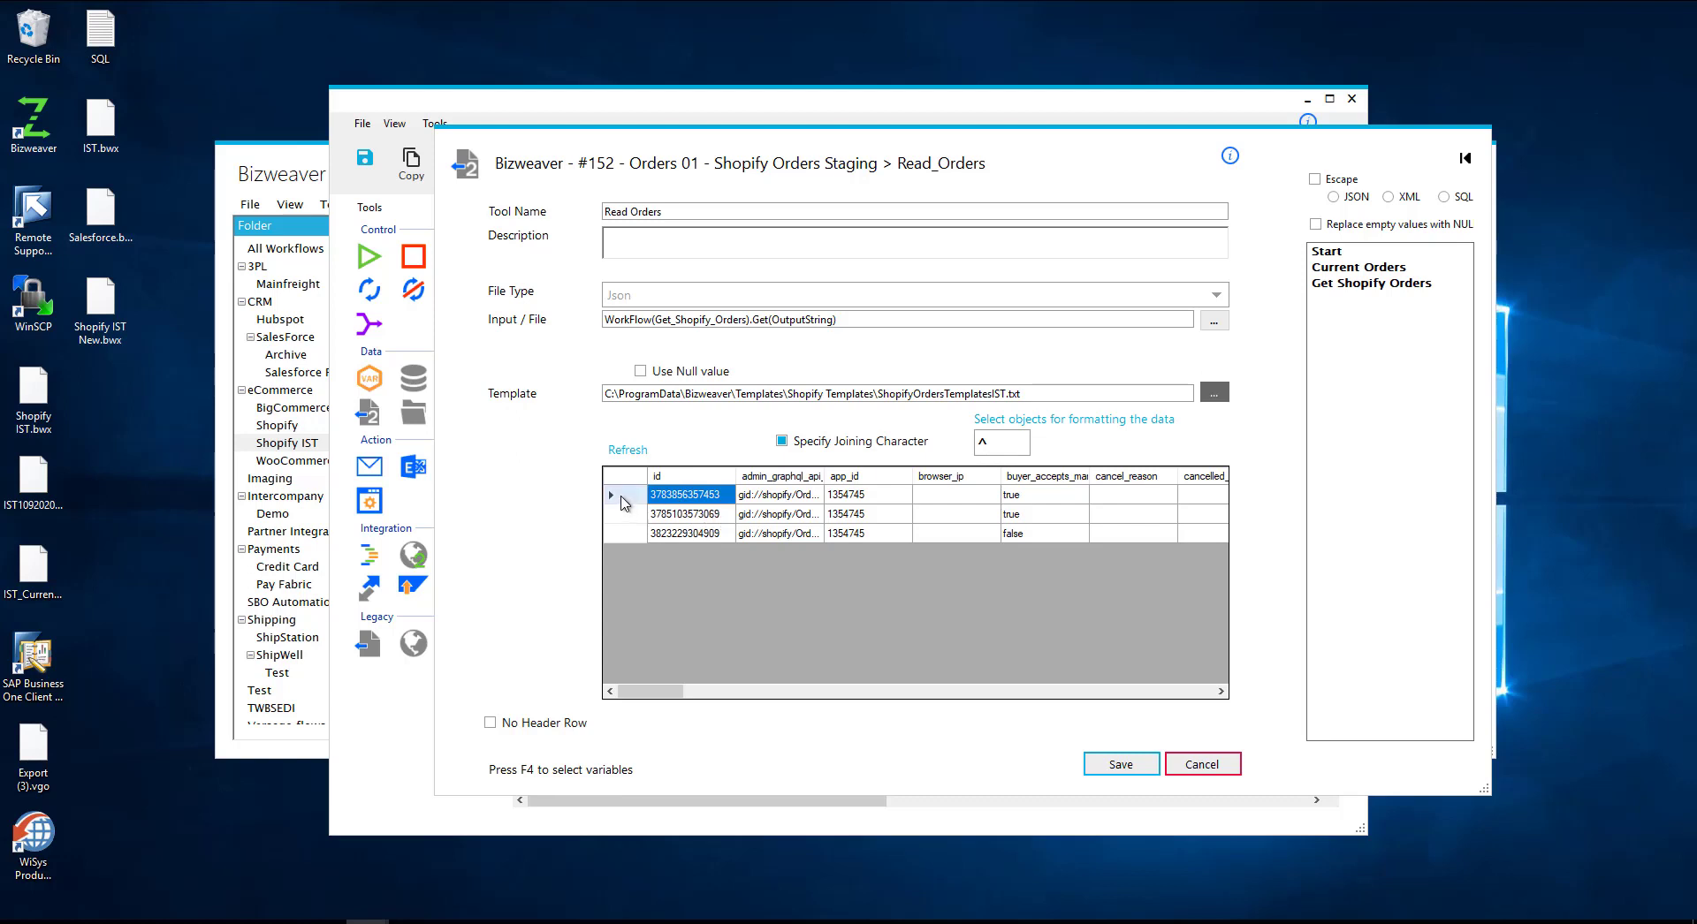
{"action": "mouse_move", "coordinate": [629, 527]}
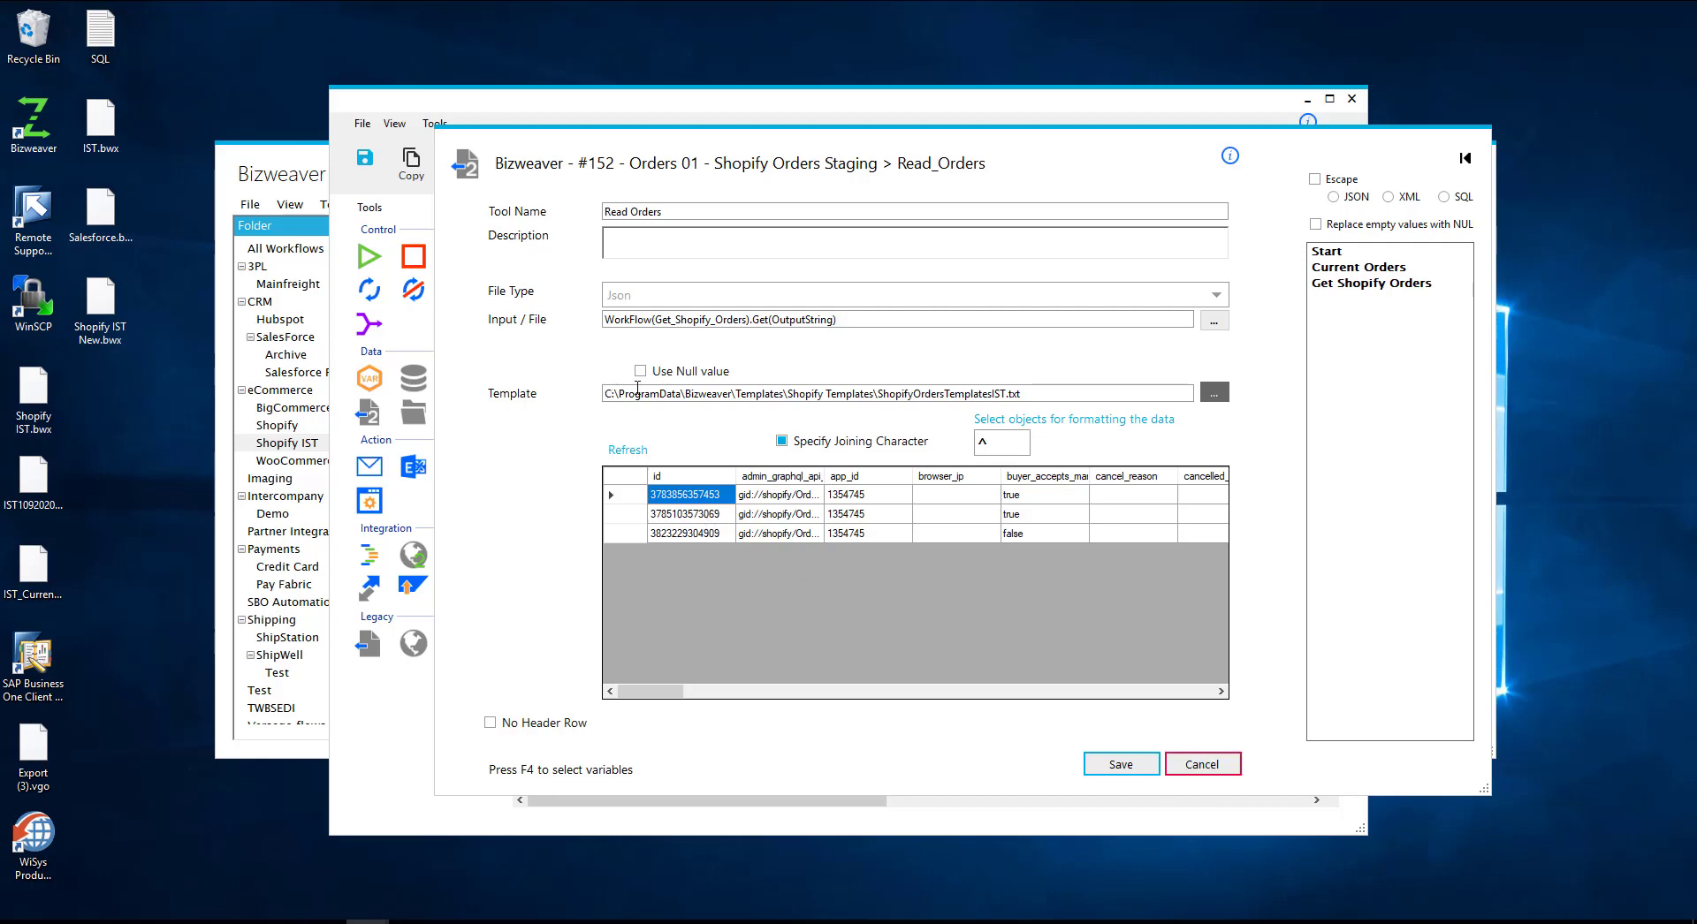
{"action": "left_click", "coordinate": [1202, 763]}
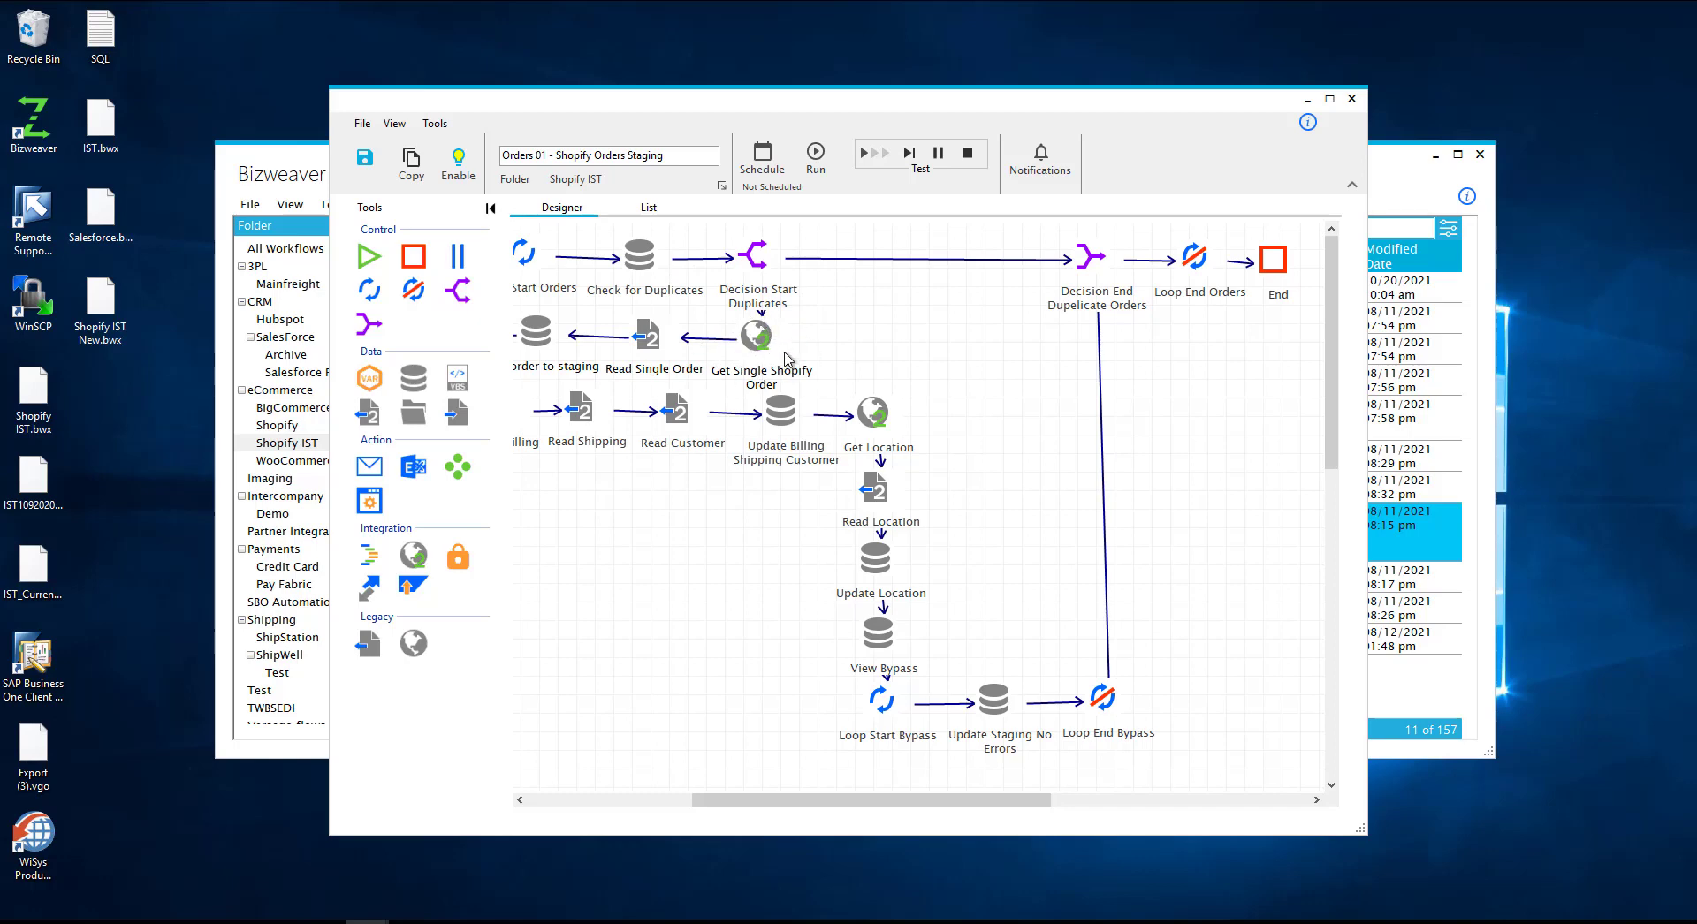
{"action": "mouse_move", "coordinate": [576, 415]}
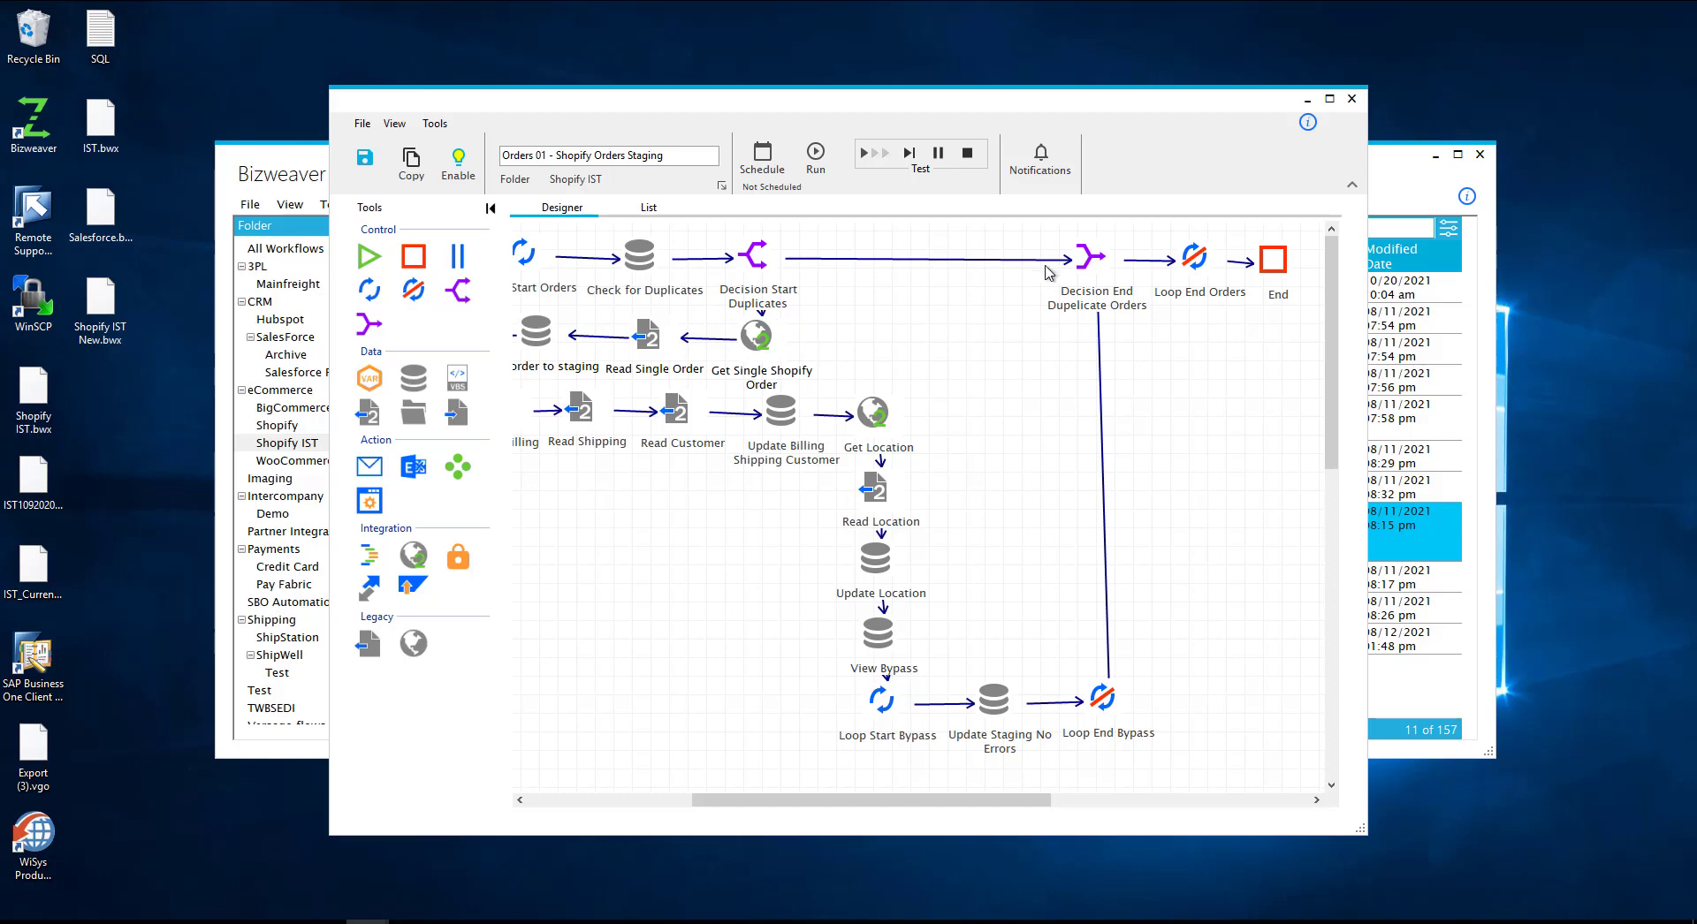
{"action": "mouse_move", "coordinate": [1131, 292]}
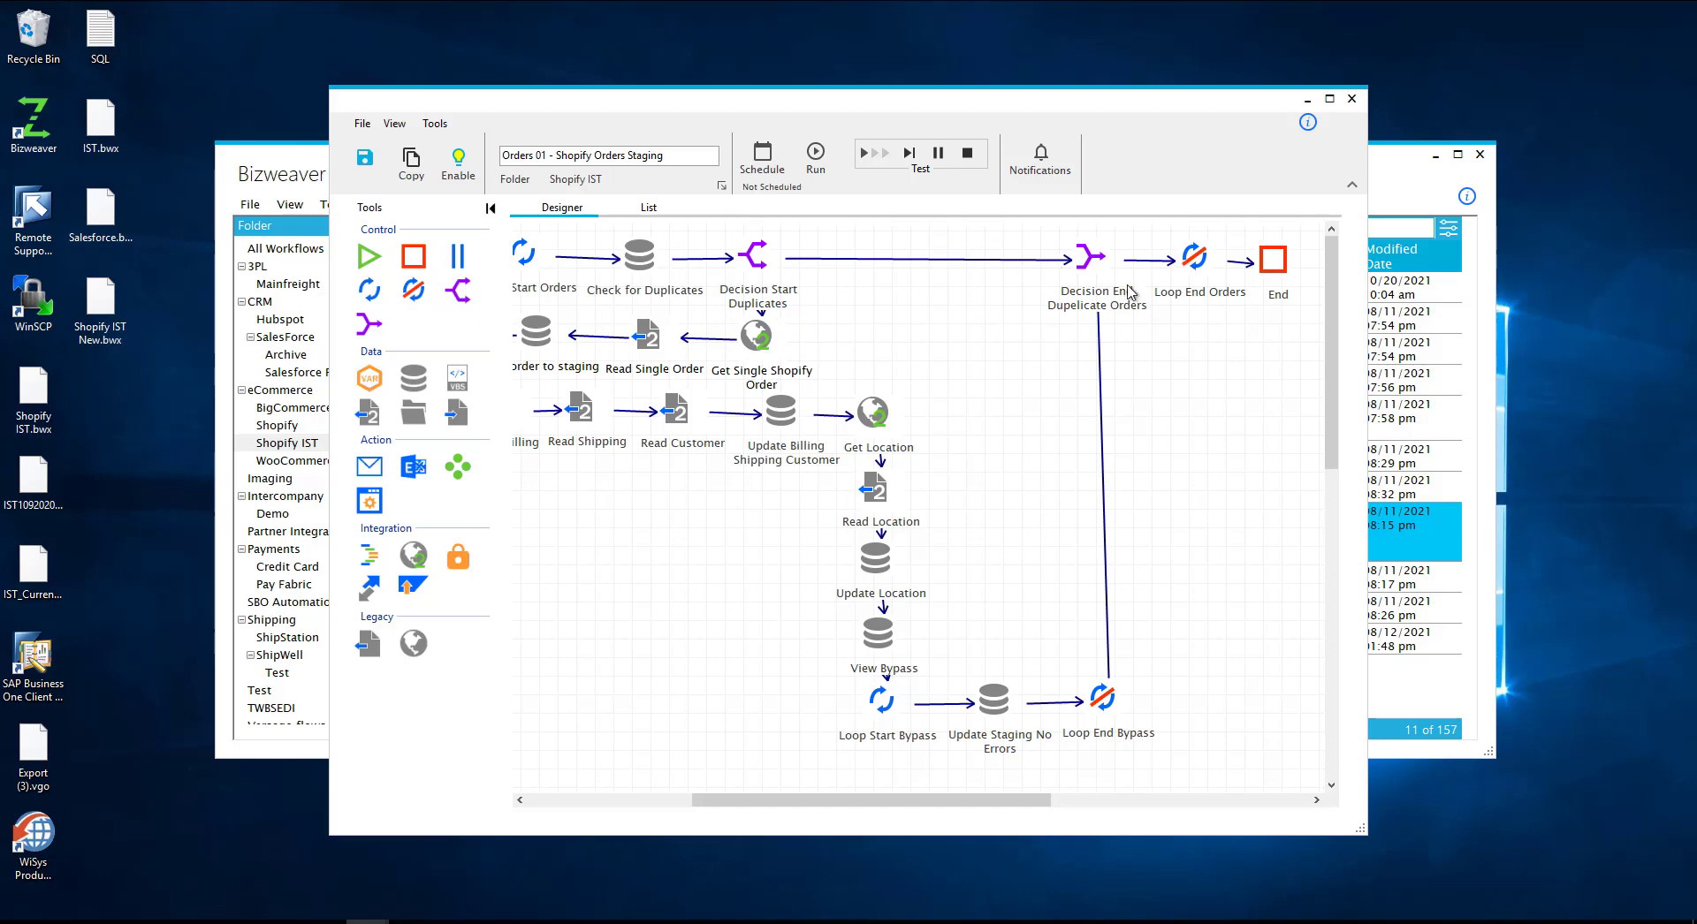
{"action": "mouse_move", "coordinate": [838, 276]}
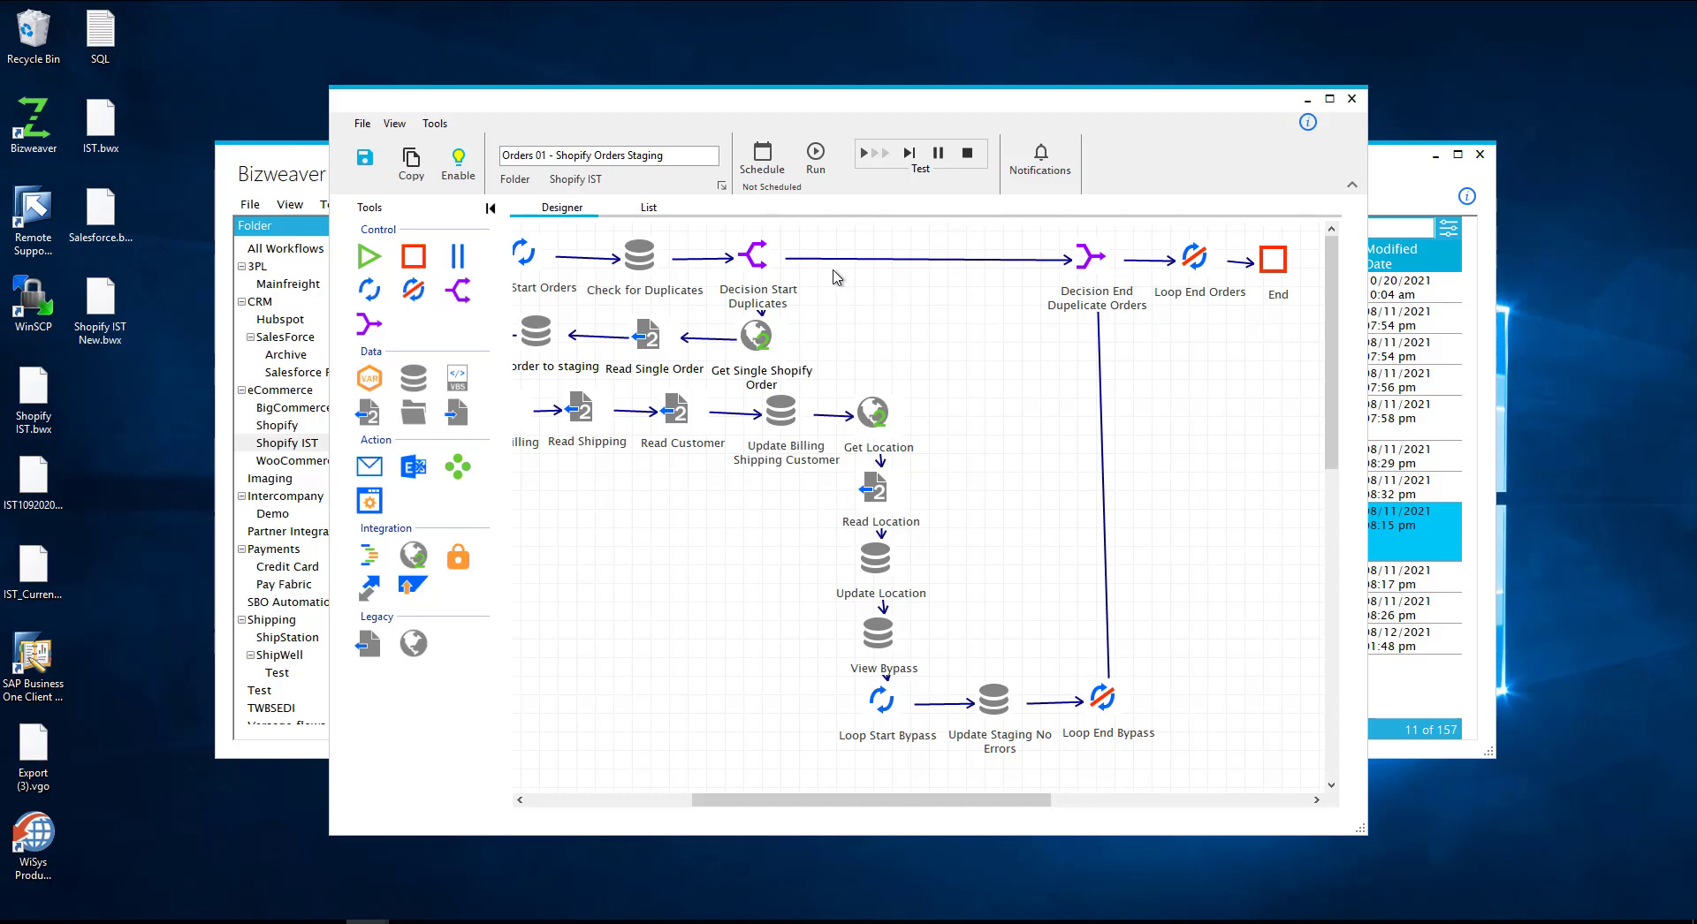
{"action": "mouse_move", "coordinate": [157, 267]}
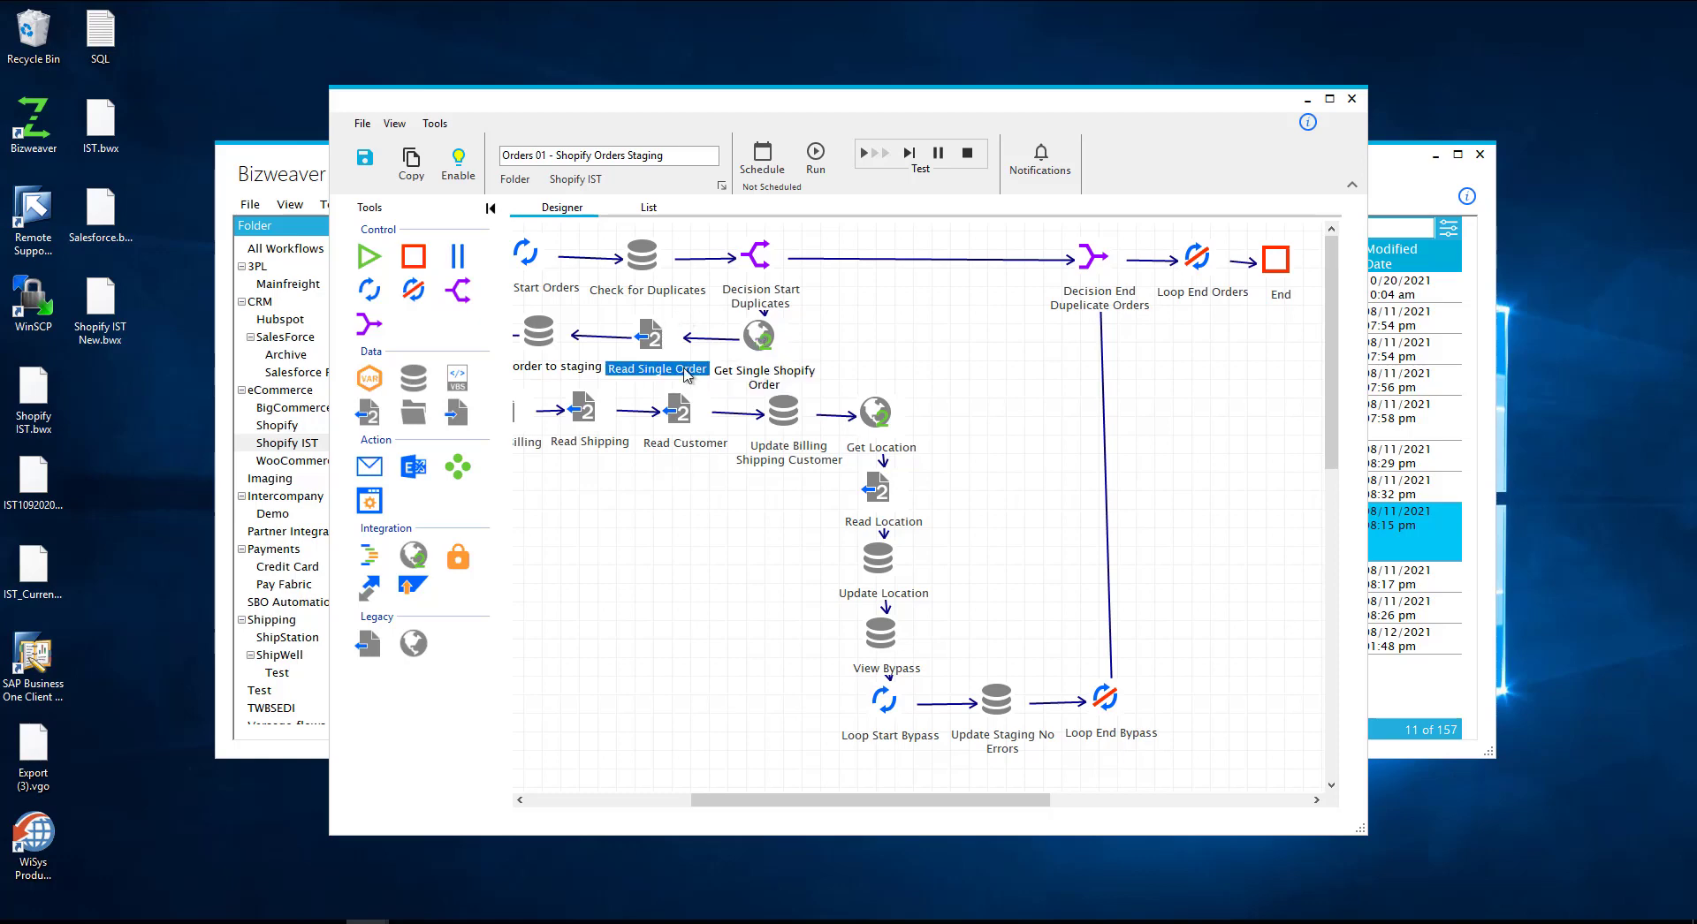
{"action": "scroll", "scroll_direction": "left", "scroll_amount": 3}
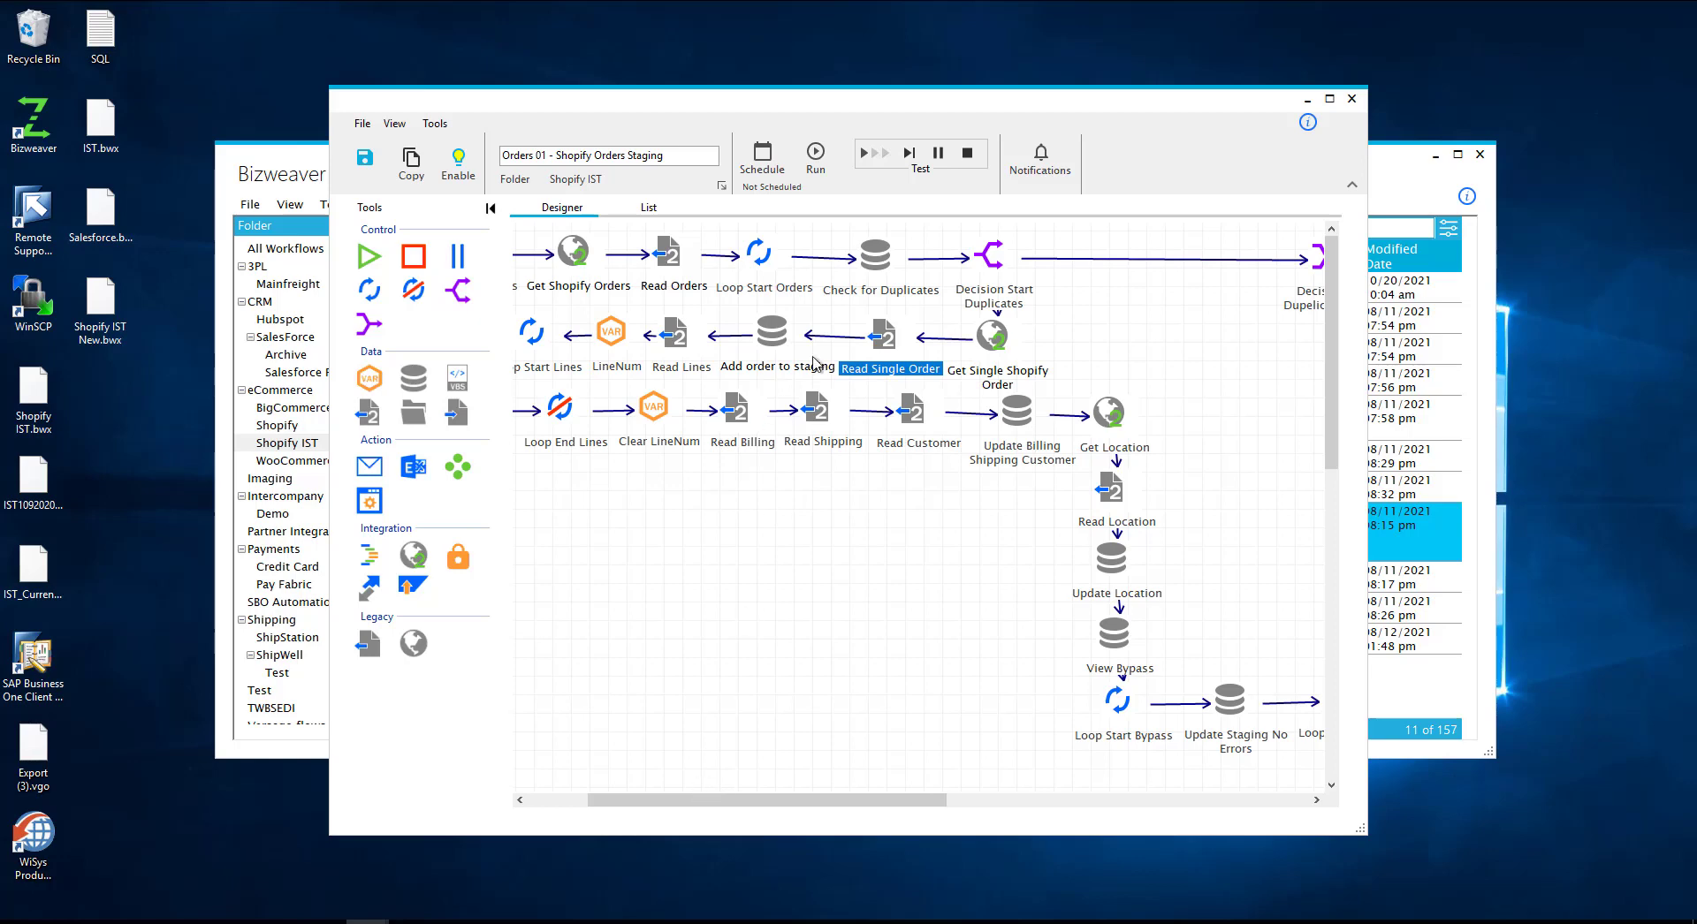
{"action": "mouse_move", "coordinate": [937, 348]}
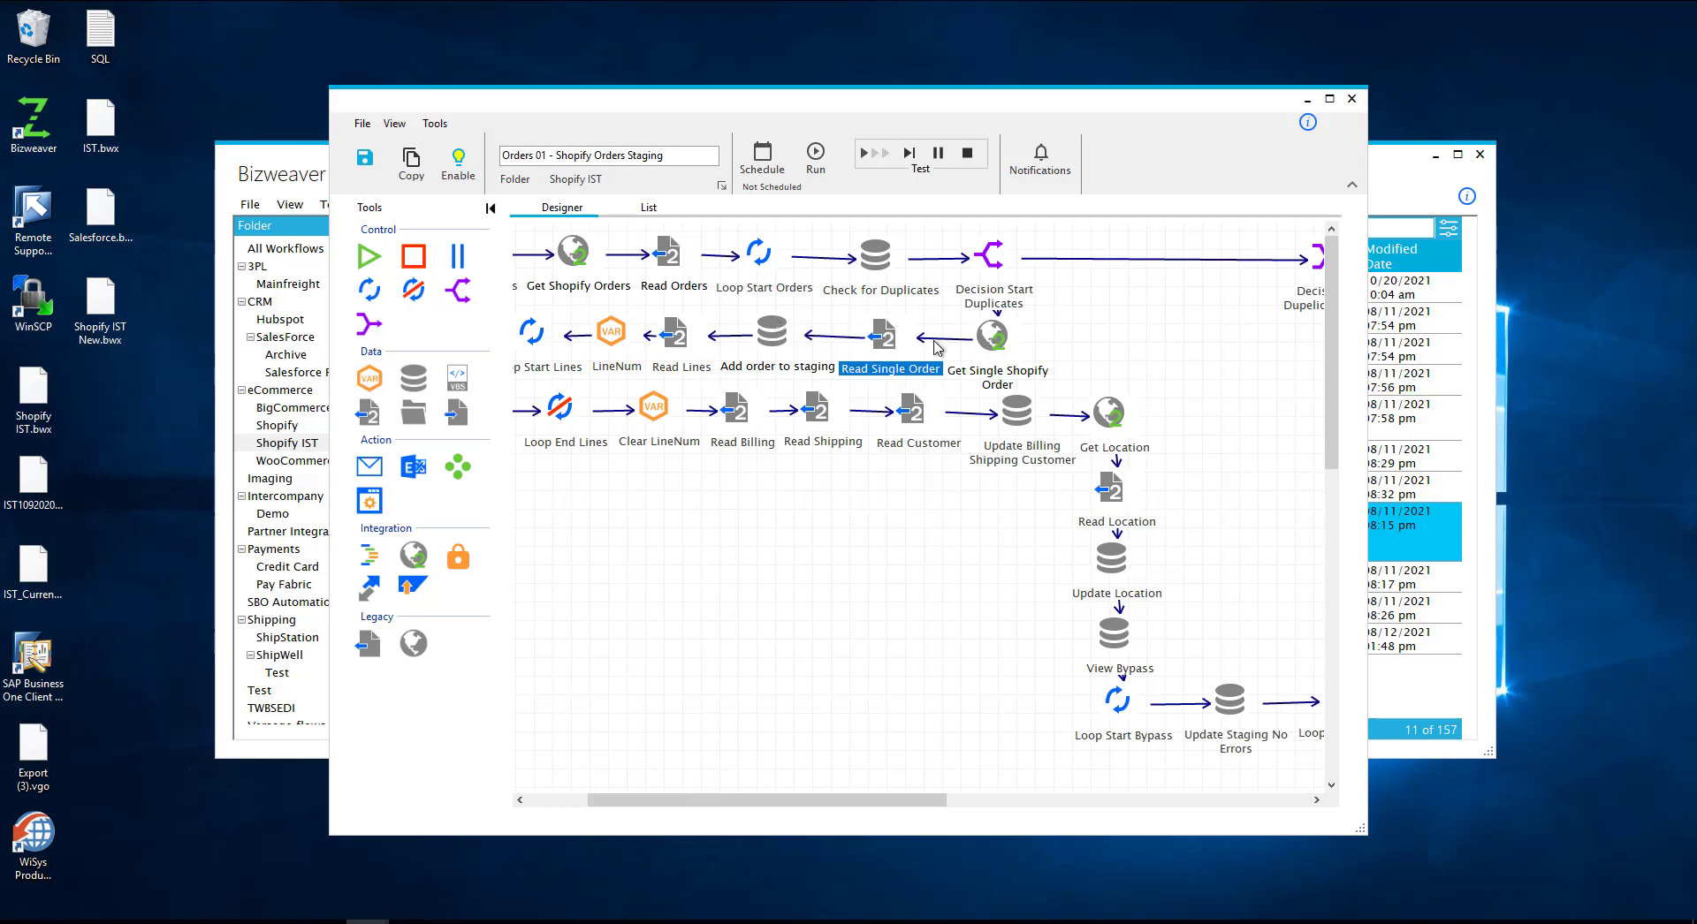
{"action": "mouse_move", "coordinate": [773, 327]}
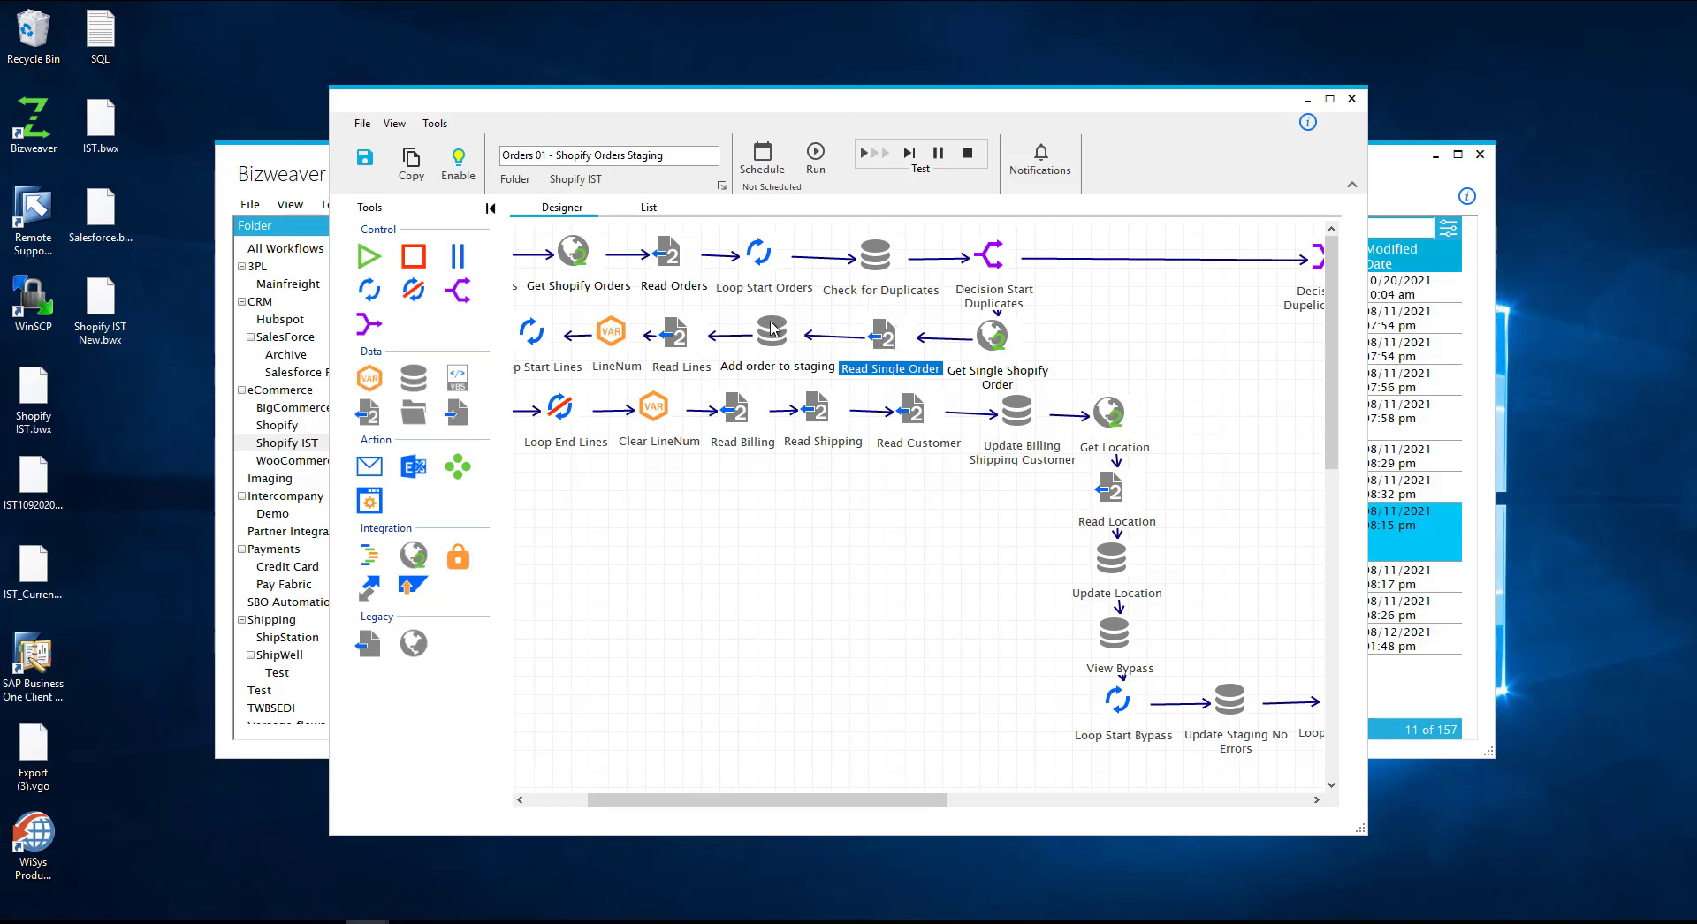
{"action": "double_click", "coordinate": [773, 334]}
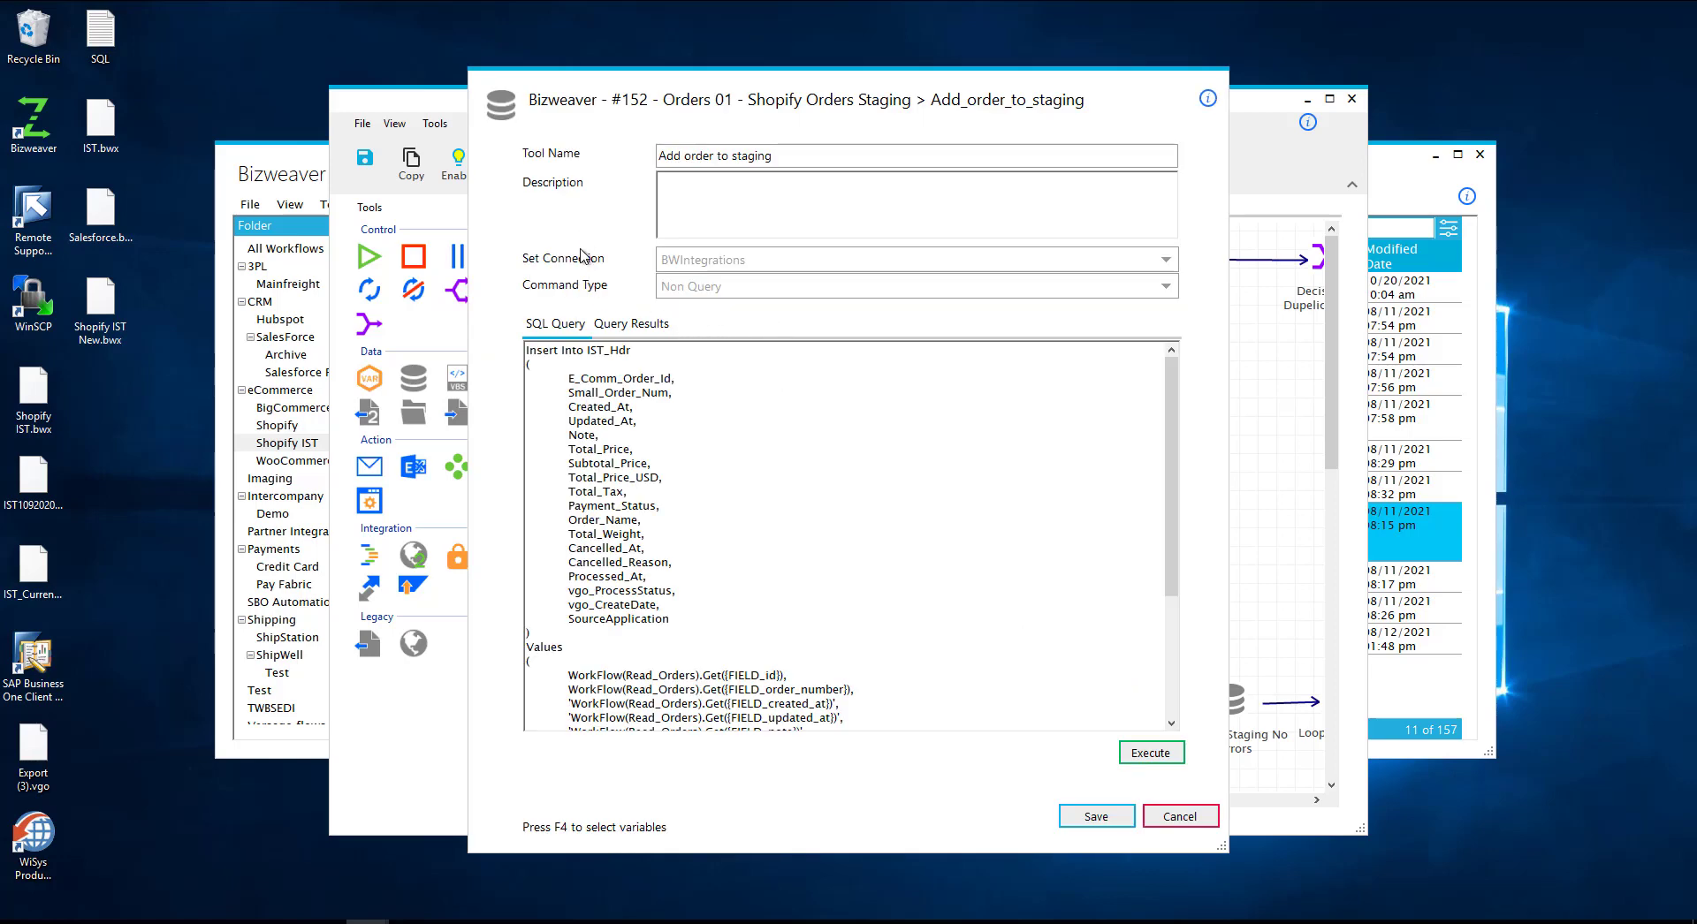
{"action": "mouse_move", "coordinate": [992, 794]}
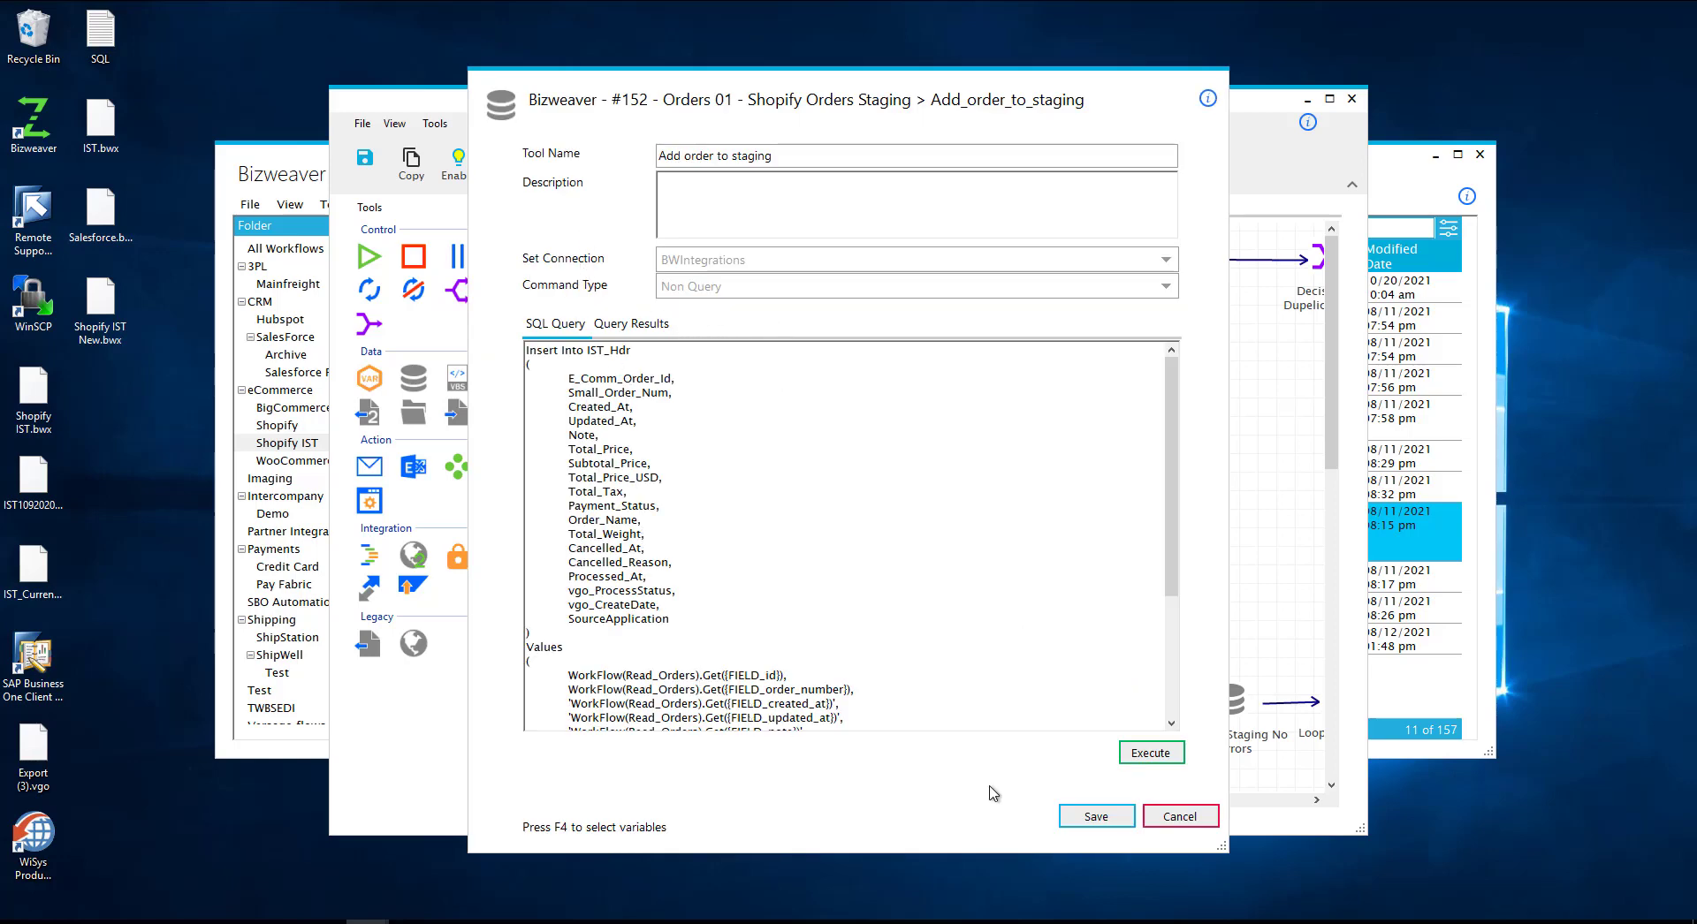
{"action": "left_click", "coordinate": [1179, 817]}
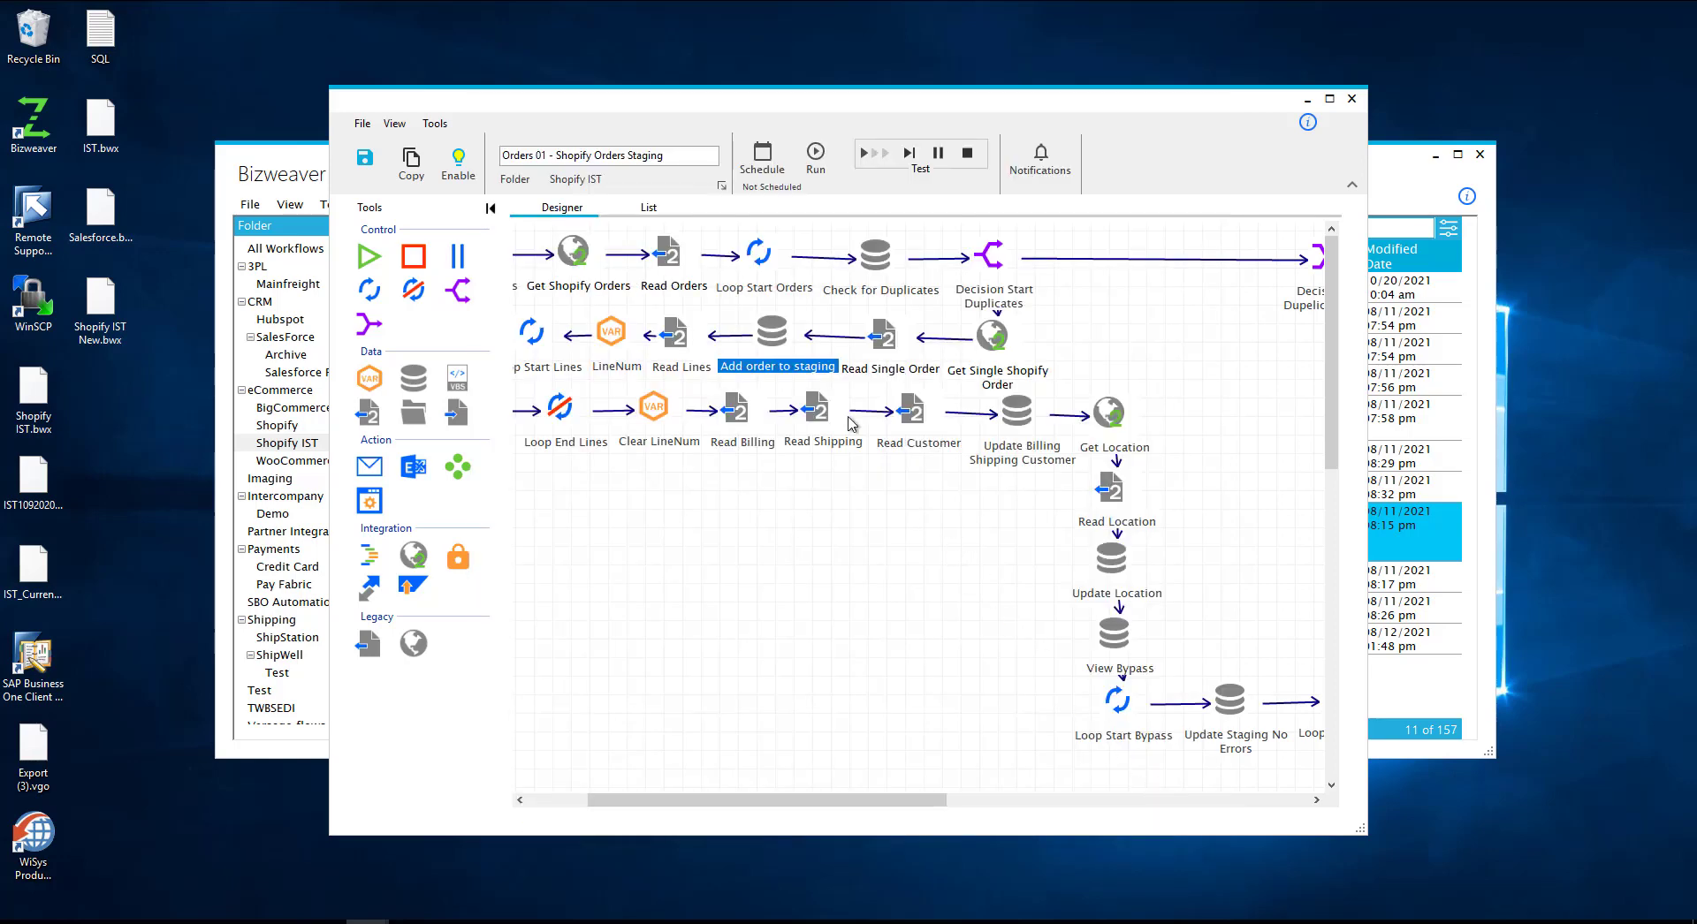
{"action": "mouse_move", "coordinate": [765, 310]}
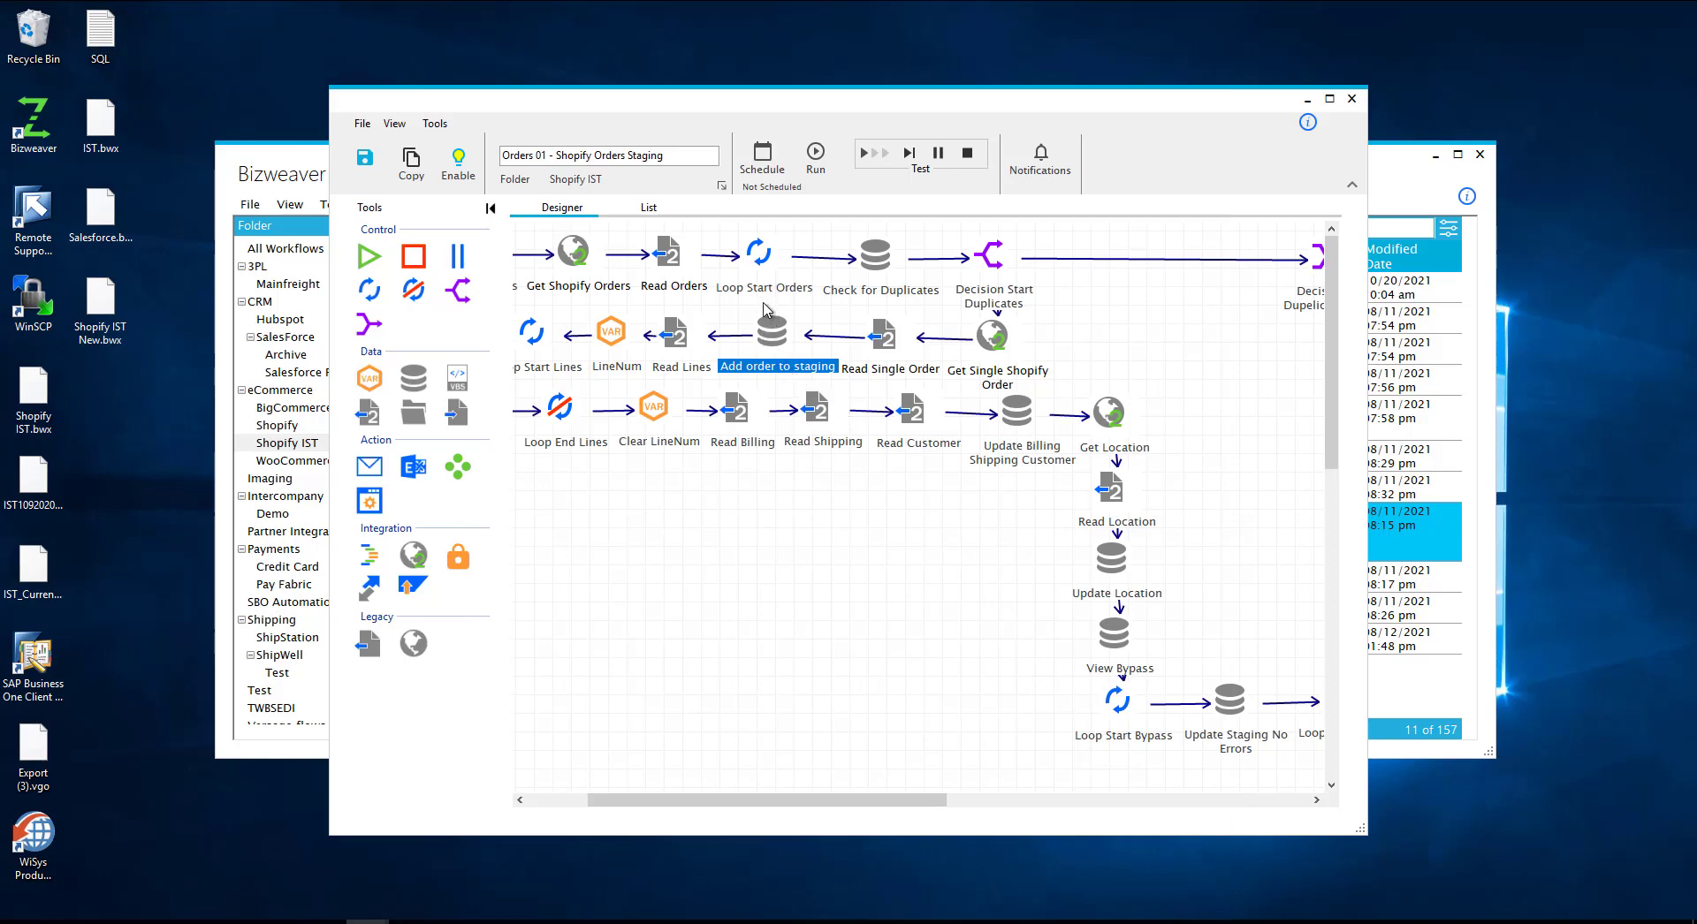
{"action": "mouse_move", "coordinate": [758, 737]}
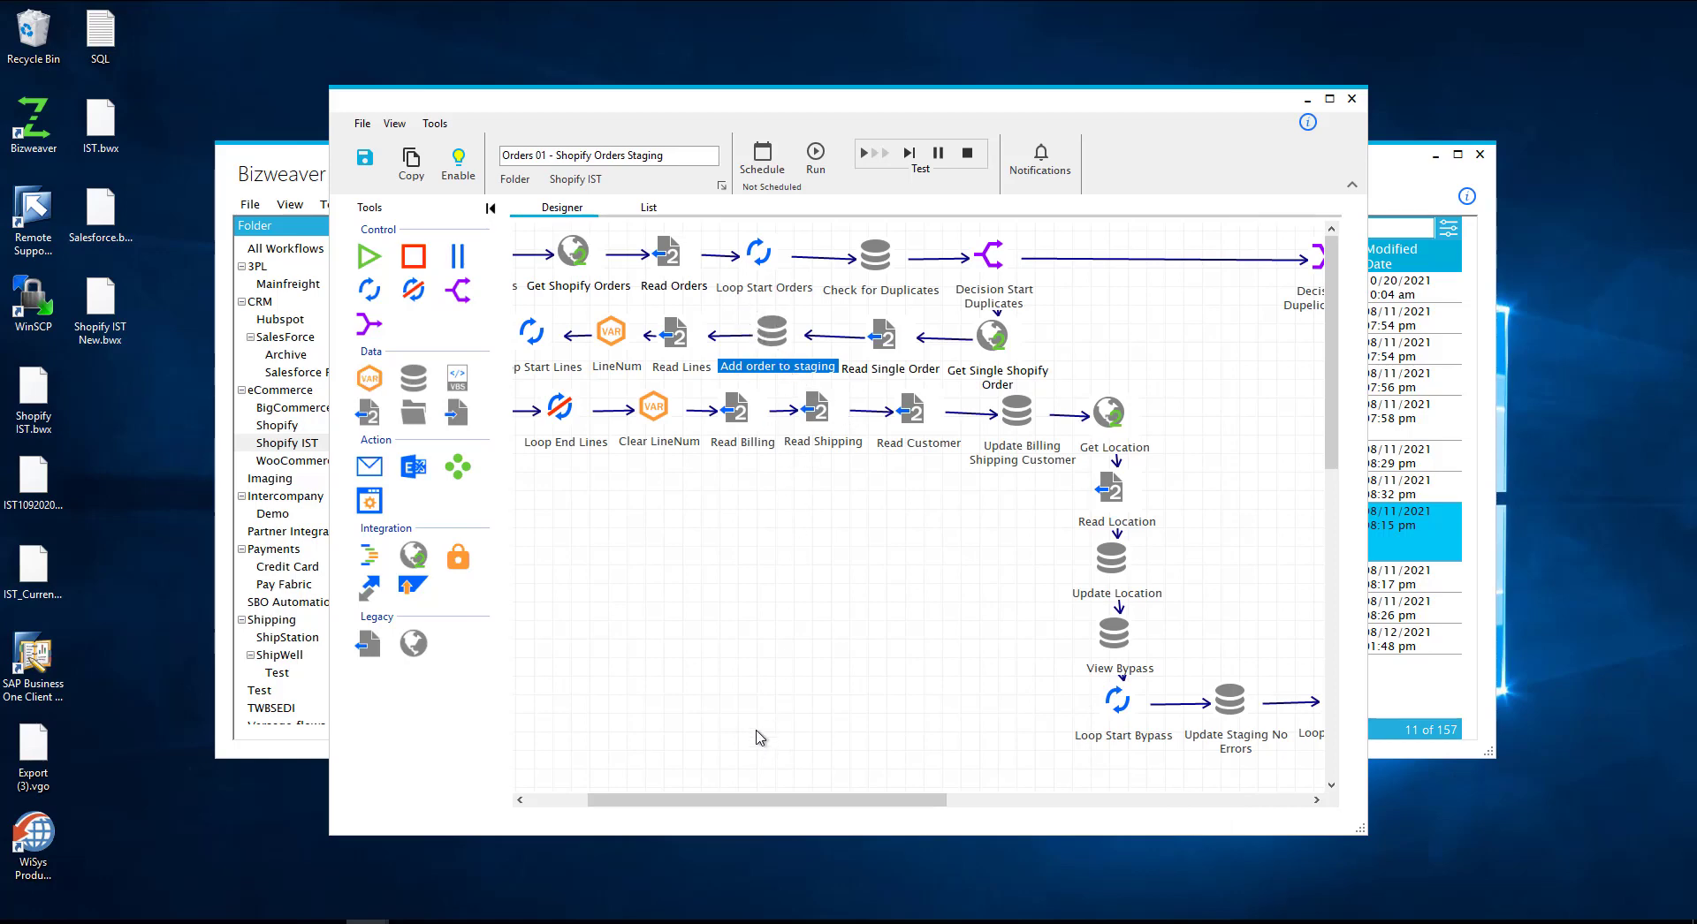
{"action": "mouse_move", "coordinate": [742, 645]}
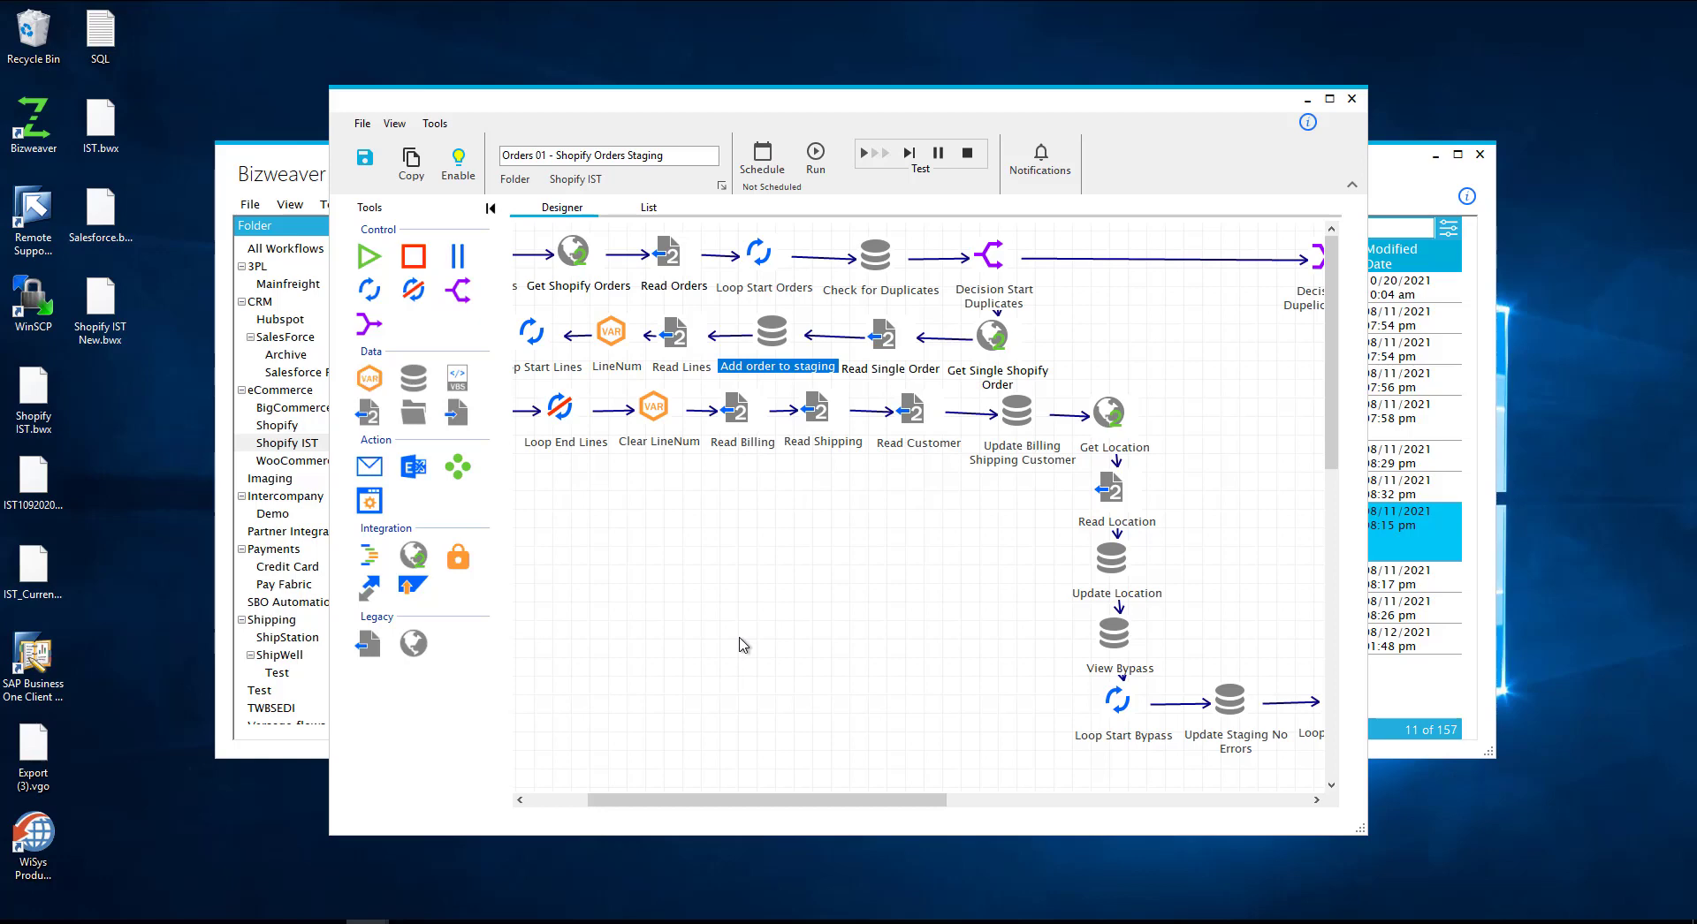
{"action": "mouse_move", "coordinate": [823, 372]}
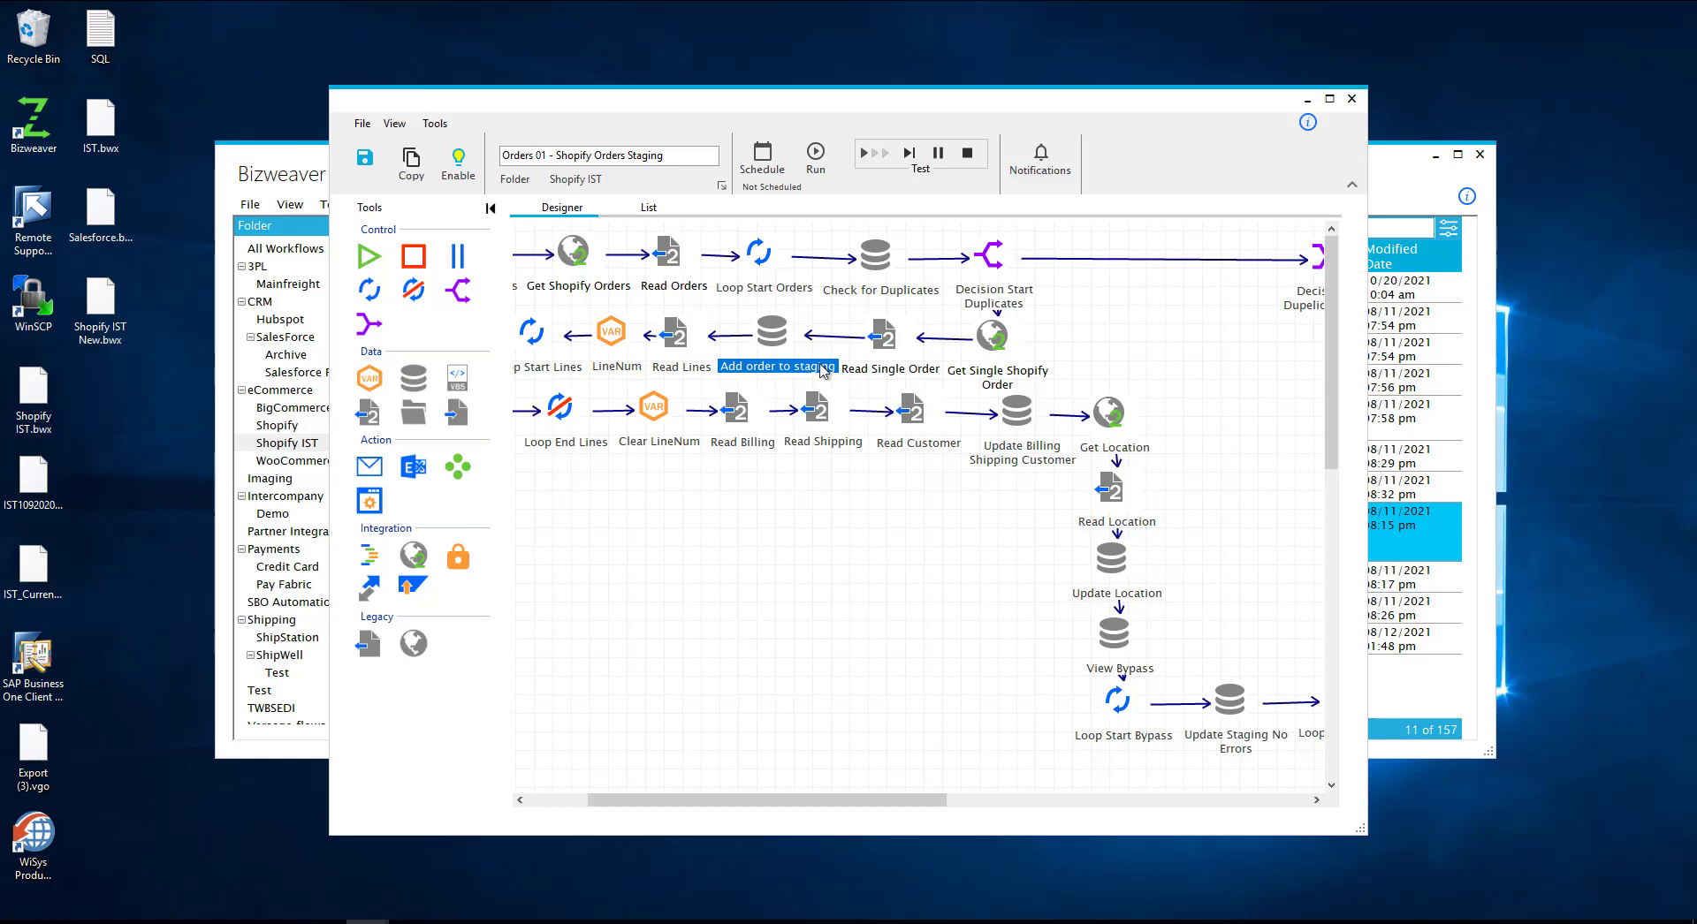
{"action": "left_click", "coordinate": [680, 366]}
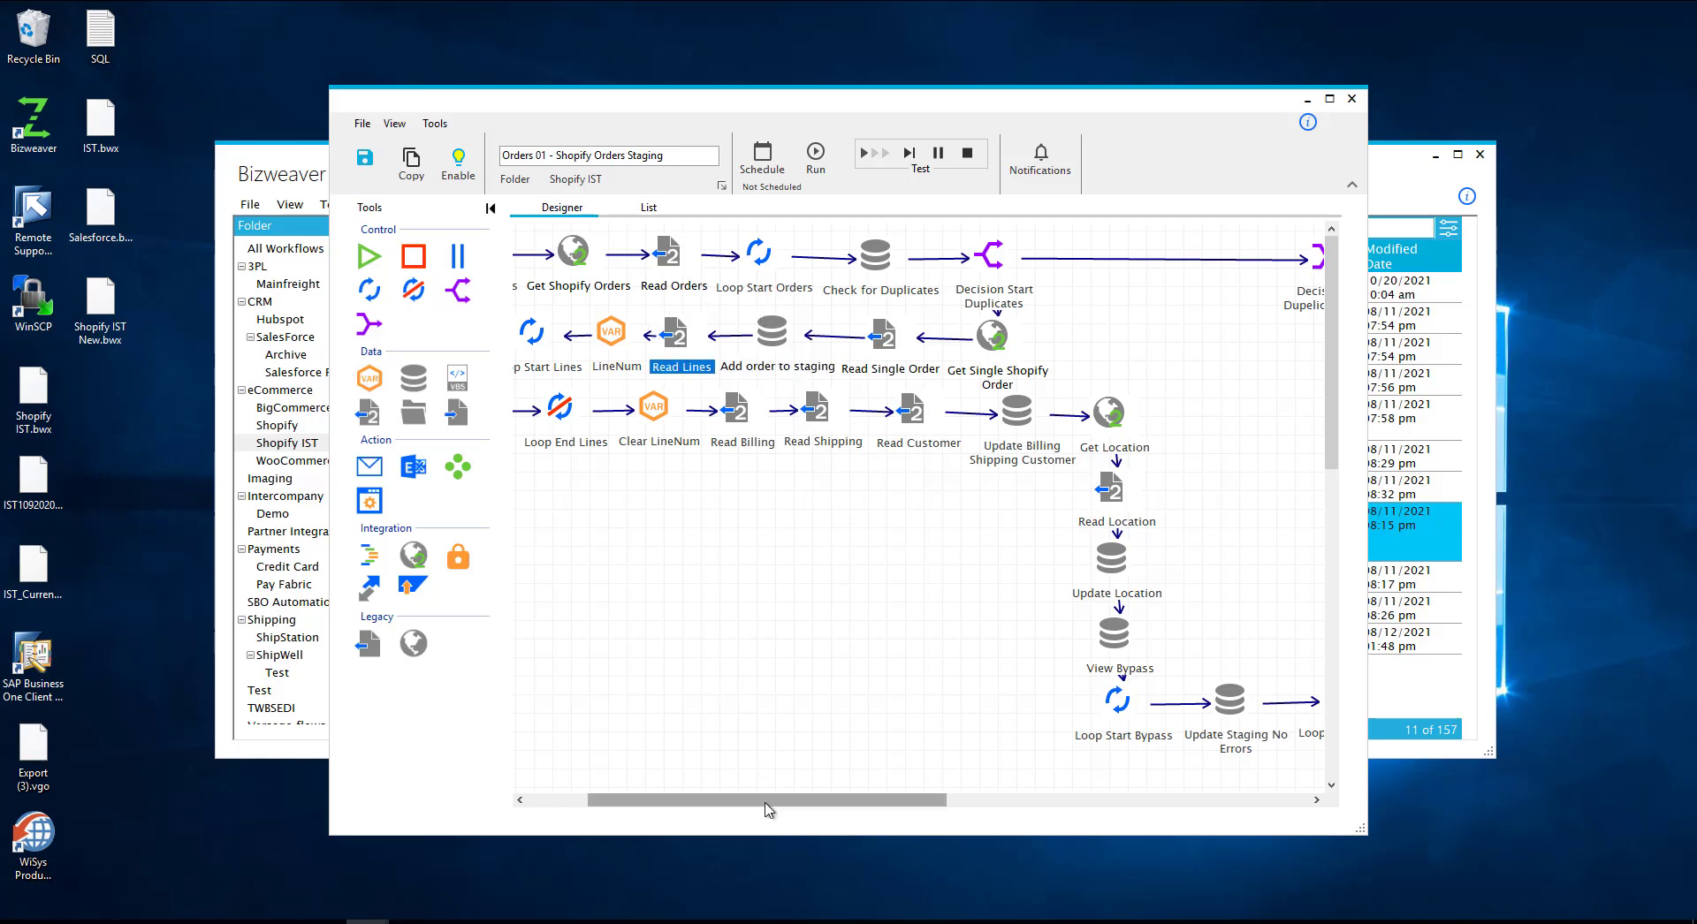
{"action": "scroll", "scroll_direction": "left", "scroll_amount": 3}
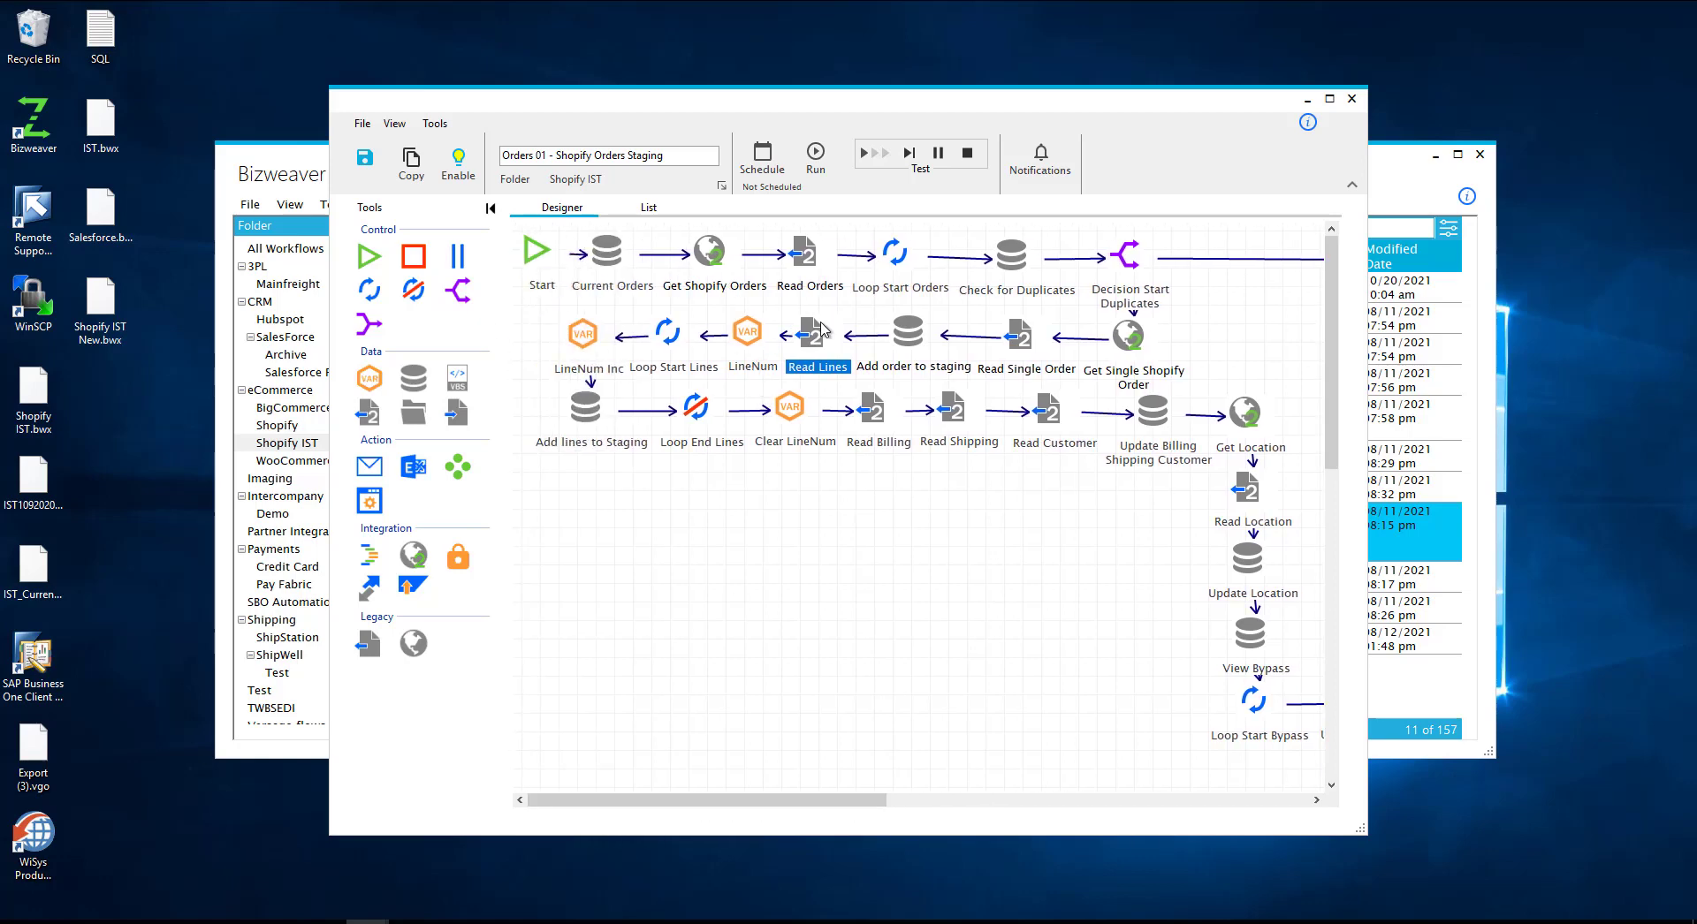
{"action": "double_click", "coordinate": [816, 334]}
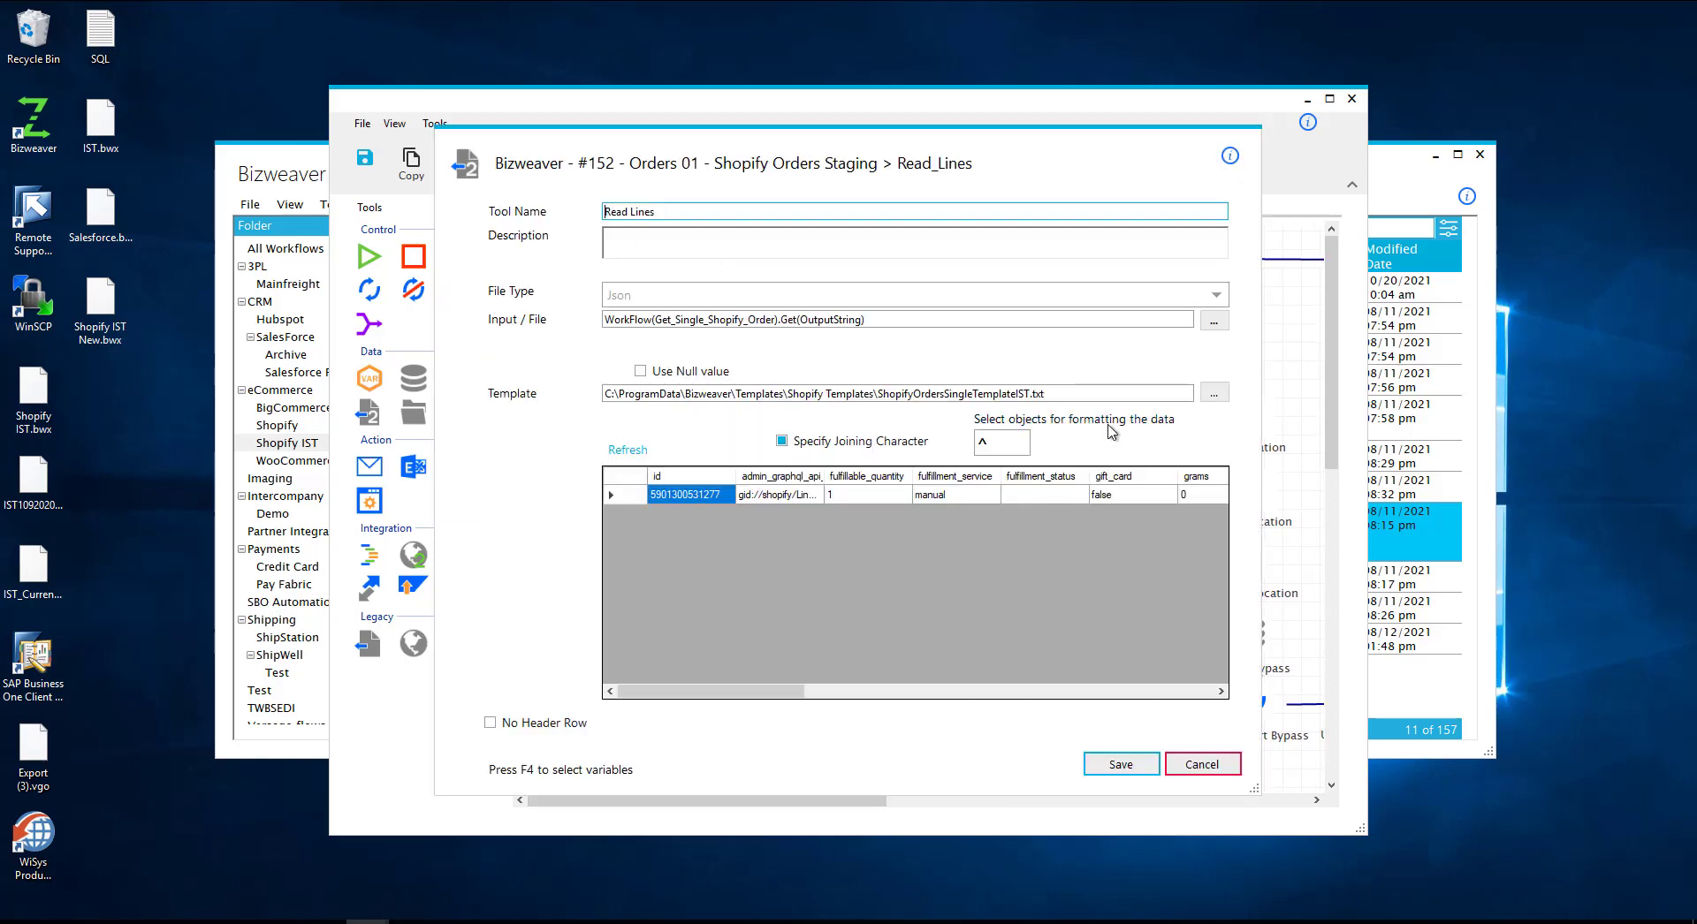
{"action": "left_click", "coordinate": [1074, 419]}
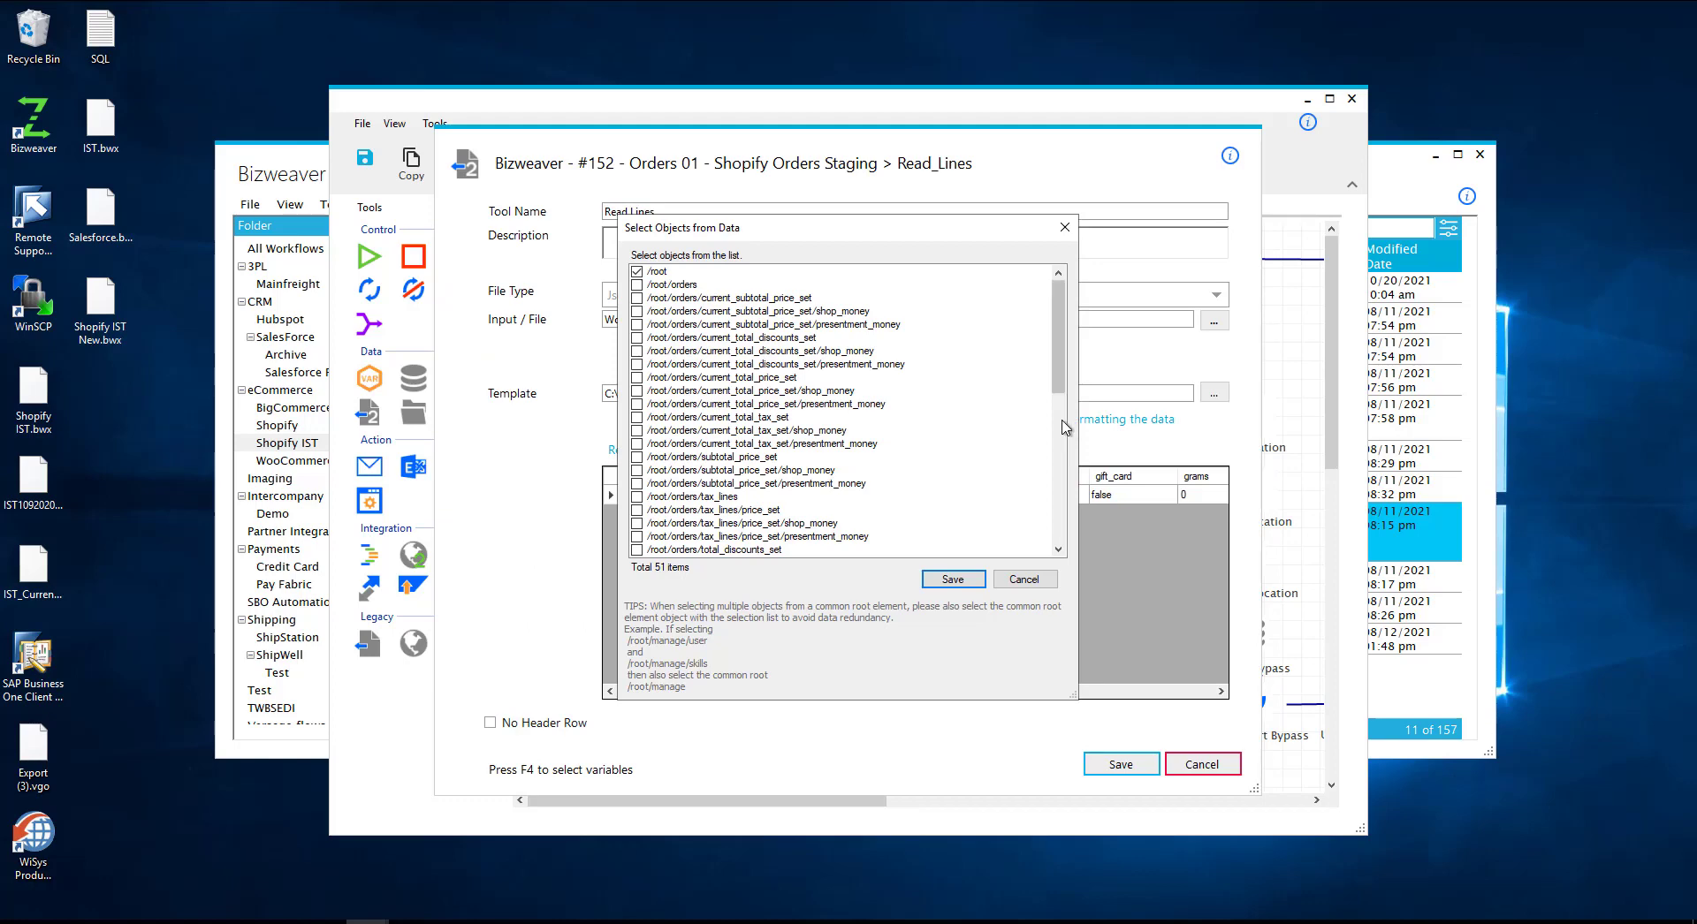
{"action": "mouse_move", "coordinate": [1025, 263]}
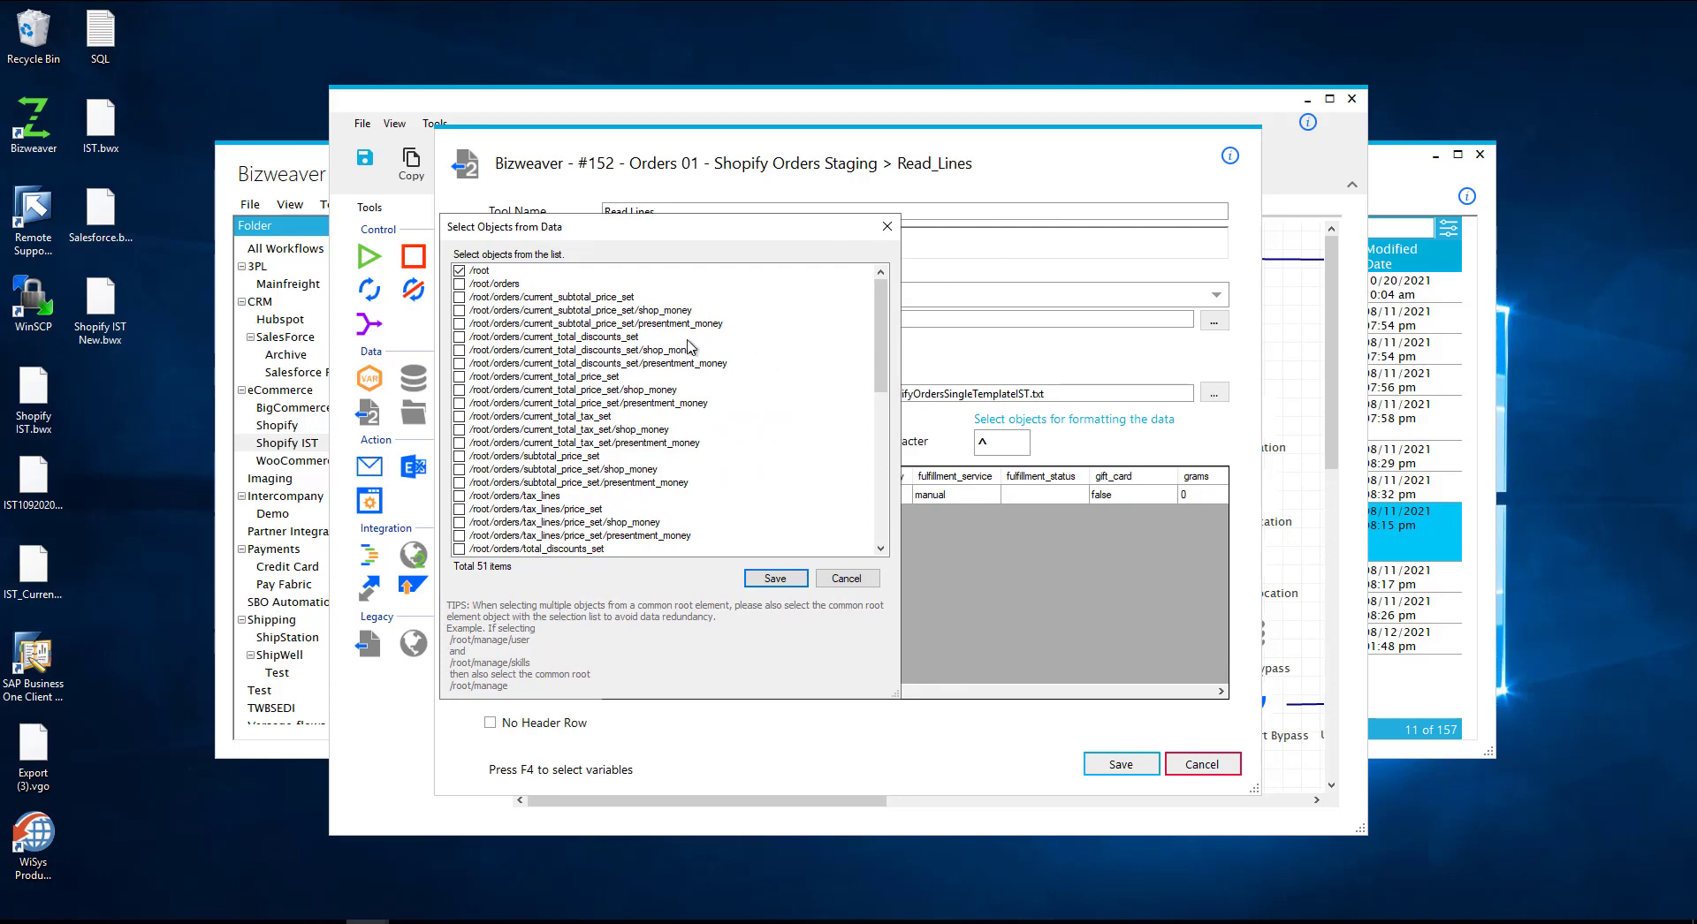
{"action": "scroll", "scroll_direction": "down", "scroll_amount": 3}
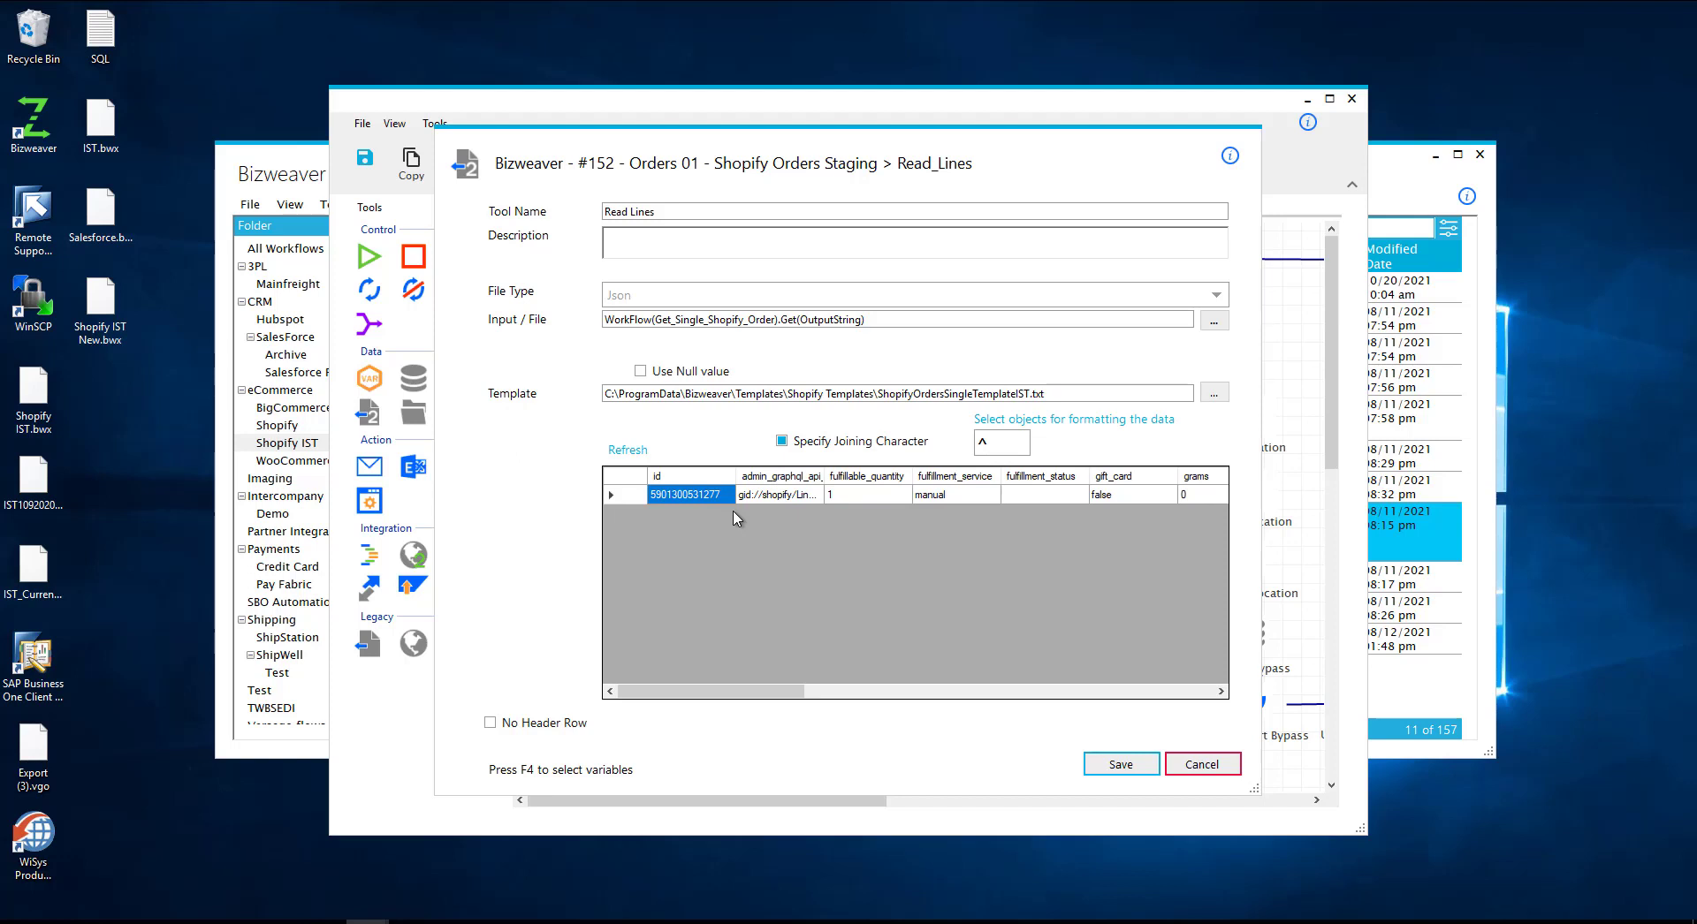
{"action": "mouse_move", "coordinate": [938, 410]}
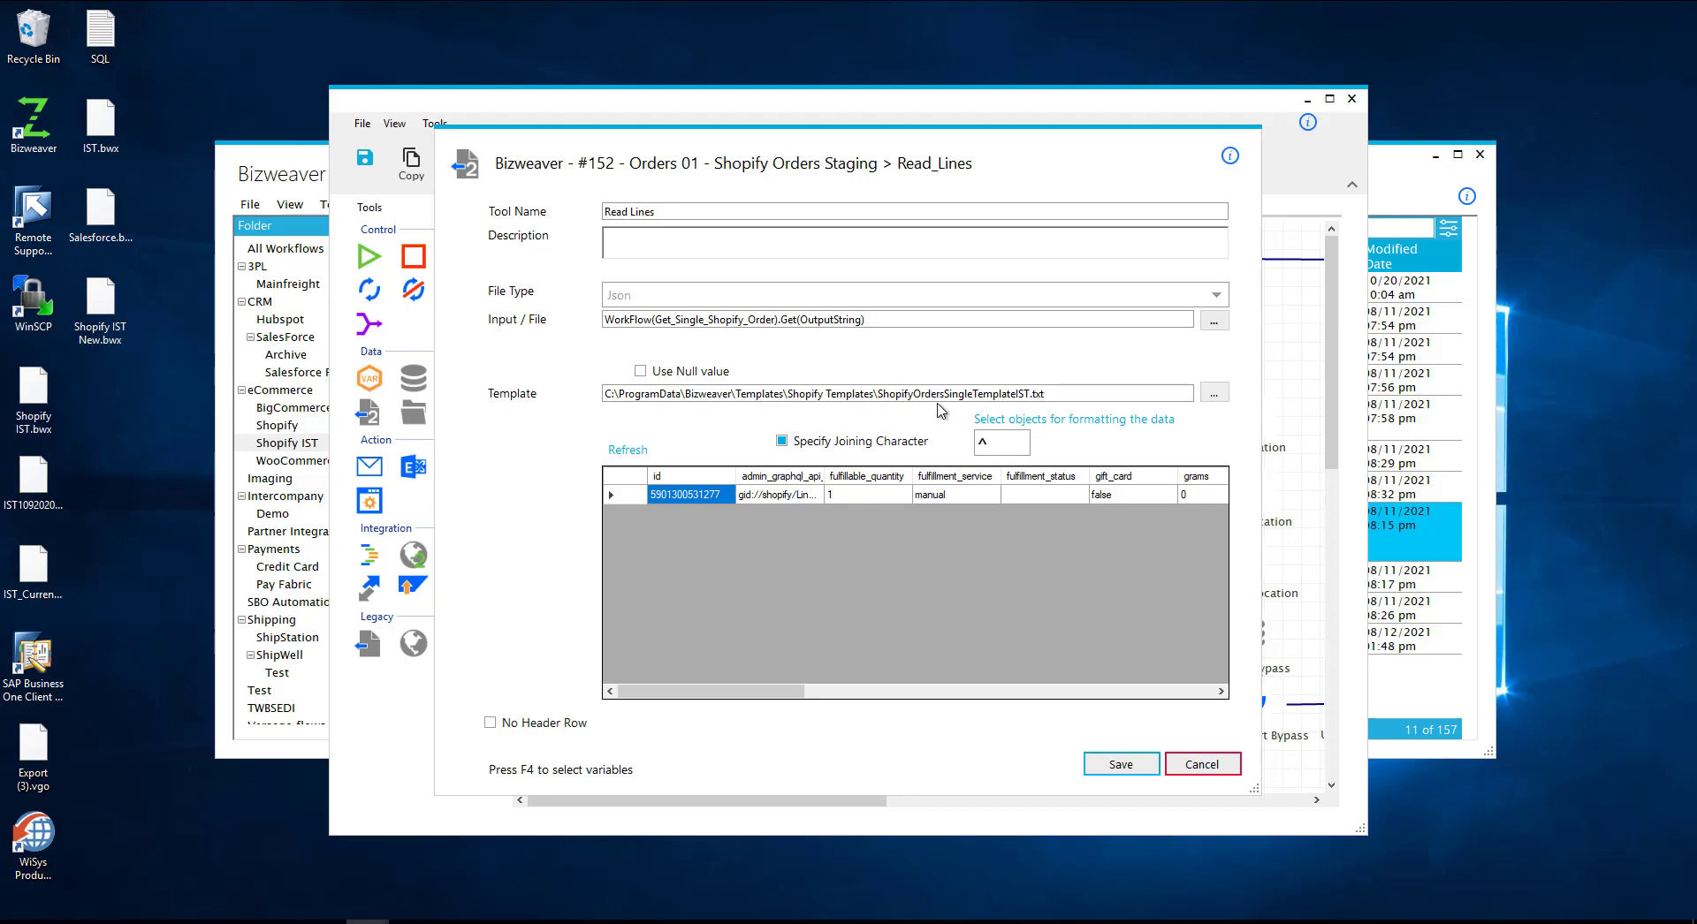
{"action": "mouse_move", "coordinate": [859, 465]}
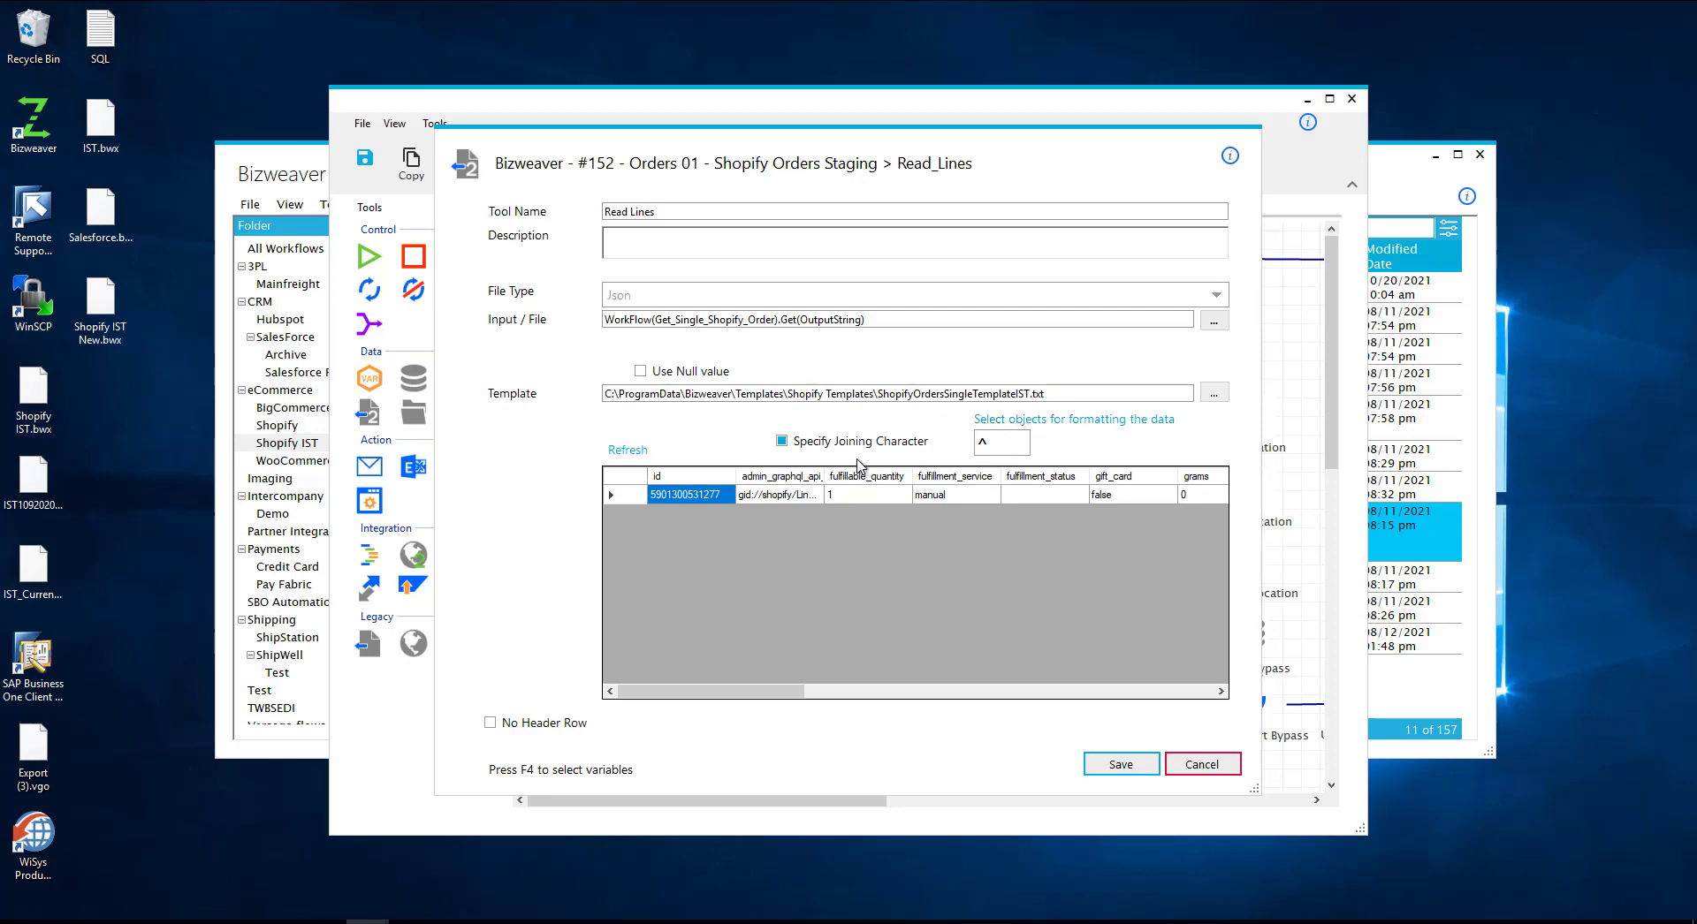
{"action": "left_click", "coordinate": [1201, 763]}
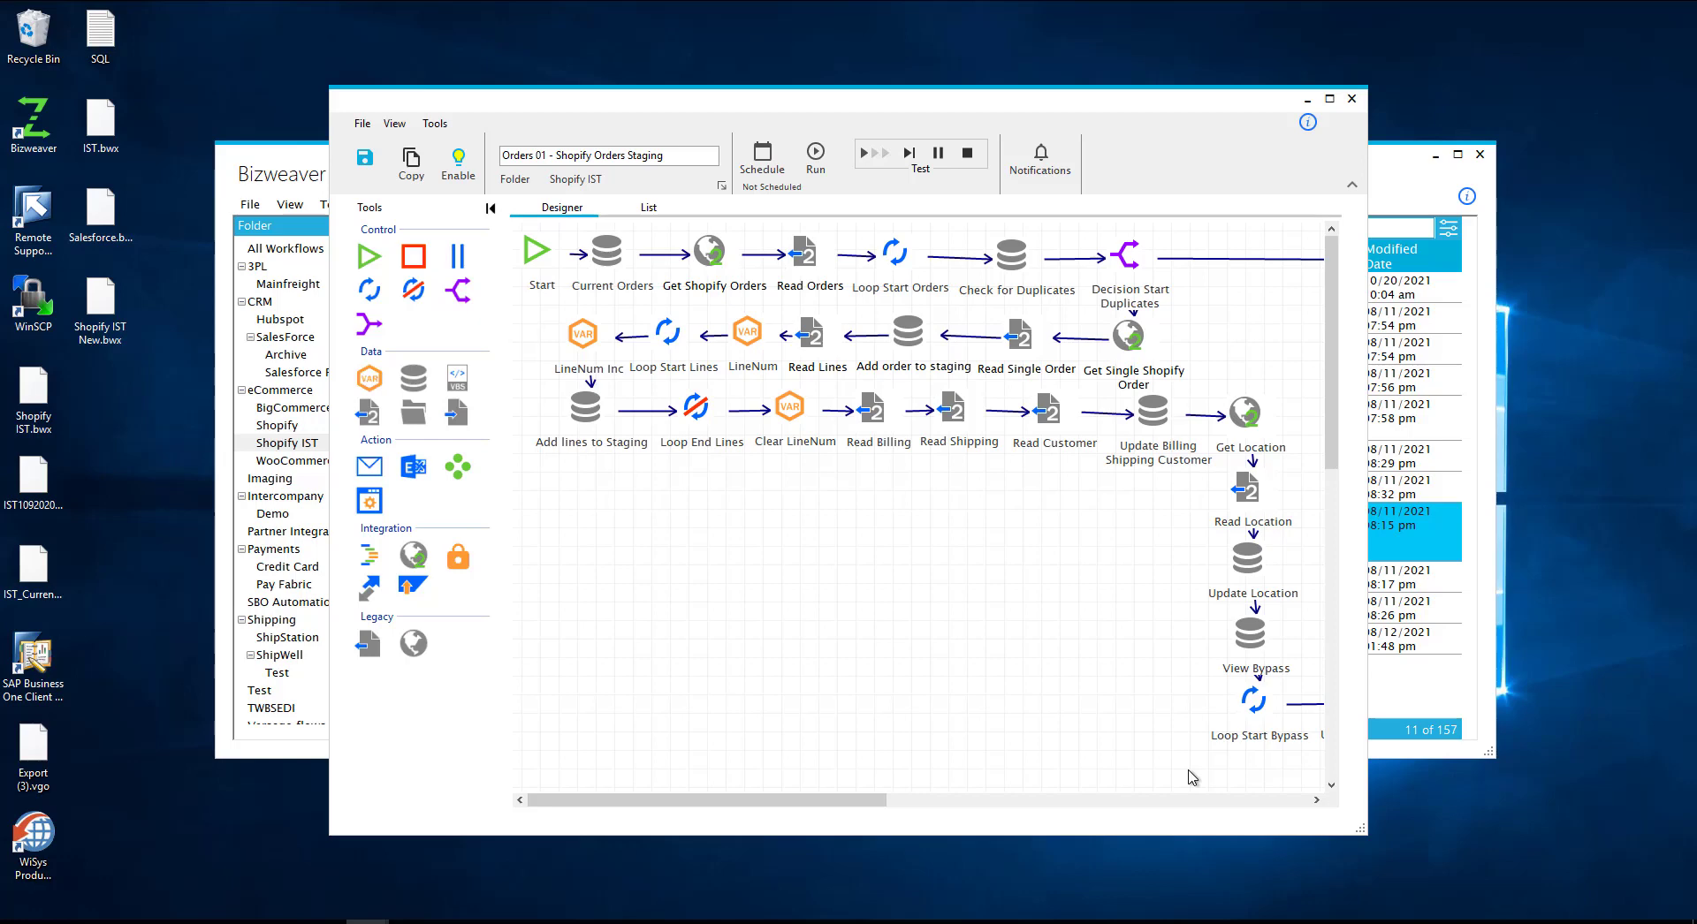
{"action": "mouse_move", "coordinate": [767, 336]}
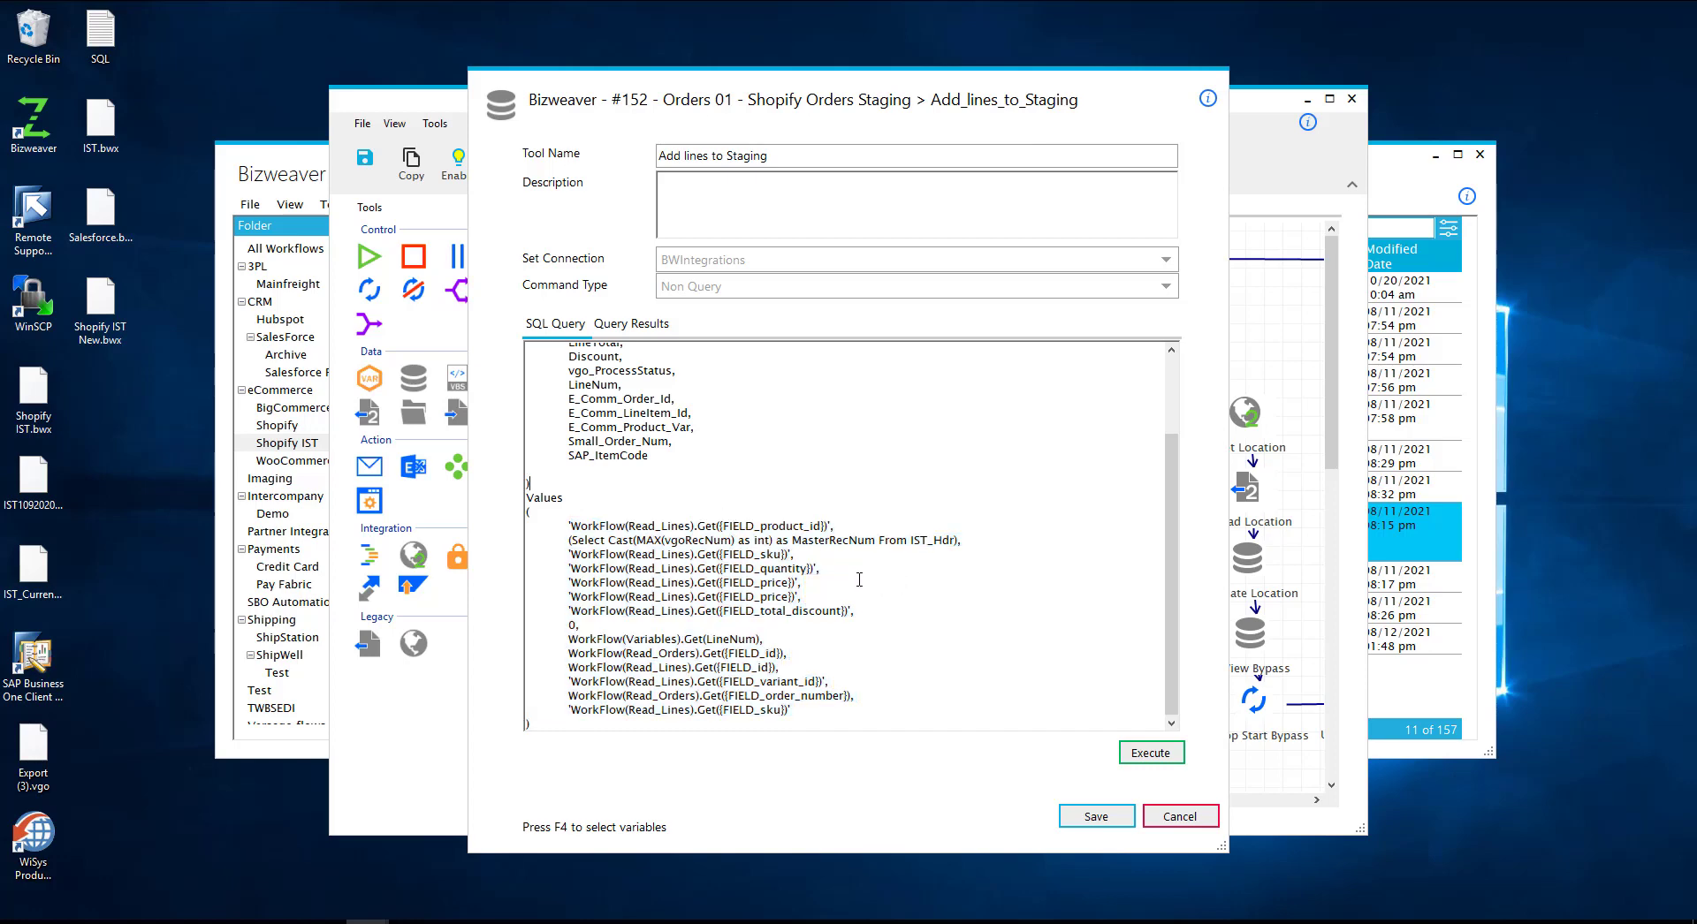
{"action": "left_click", "coordinate": [1179, 817]}
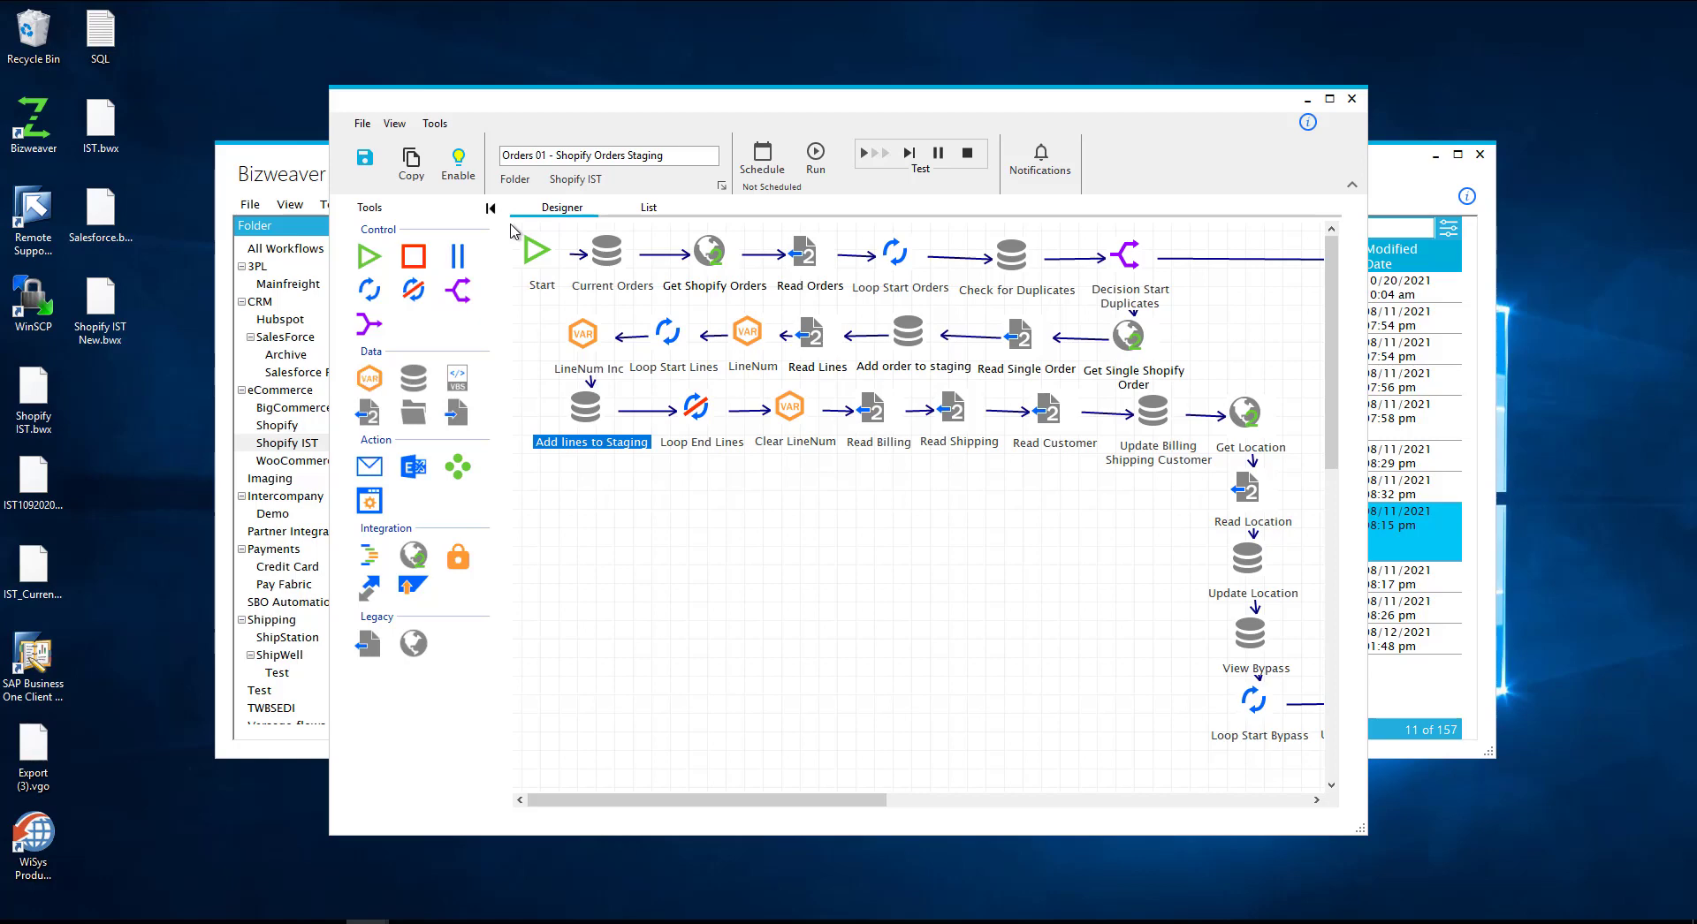
{"action": "mouse_move", "coordinate": [638, 252]}
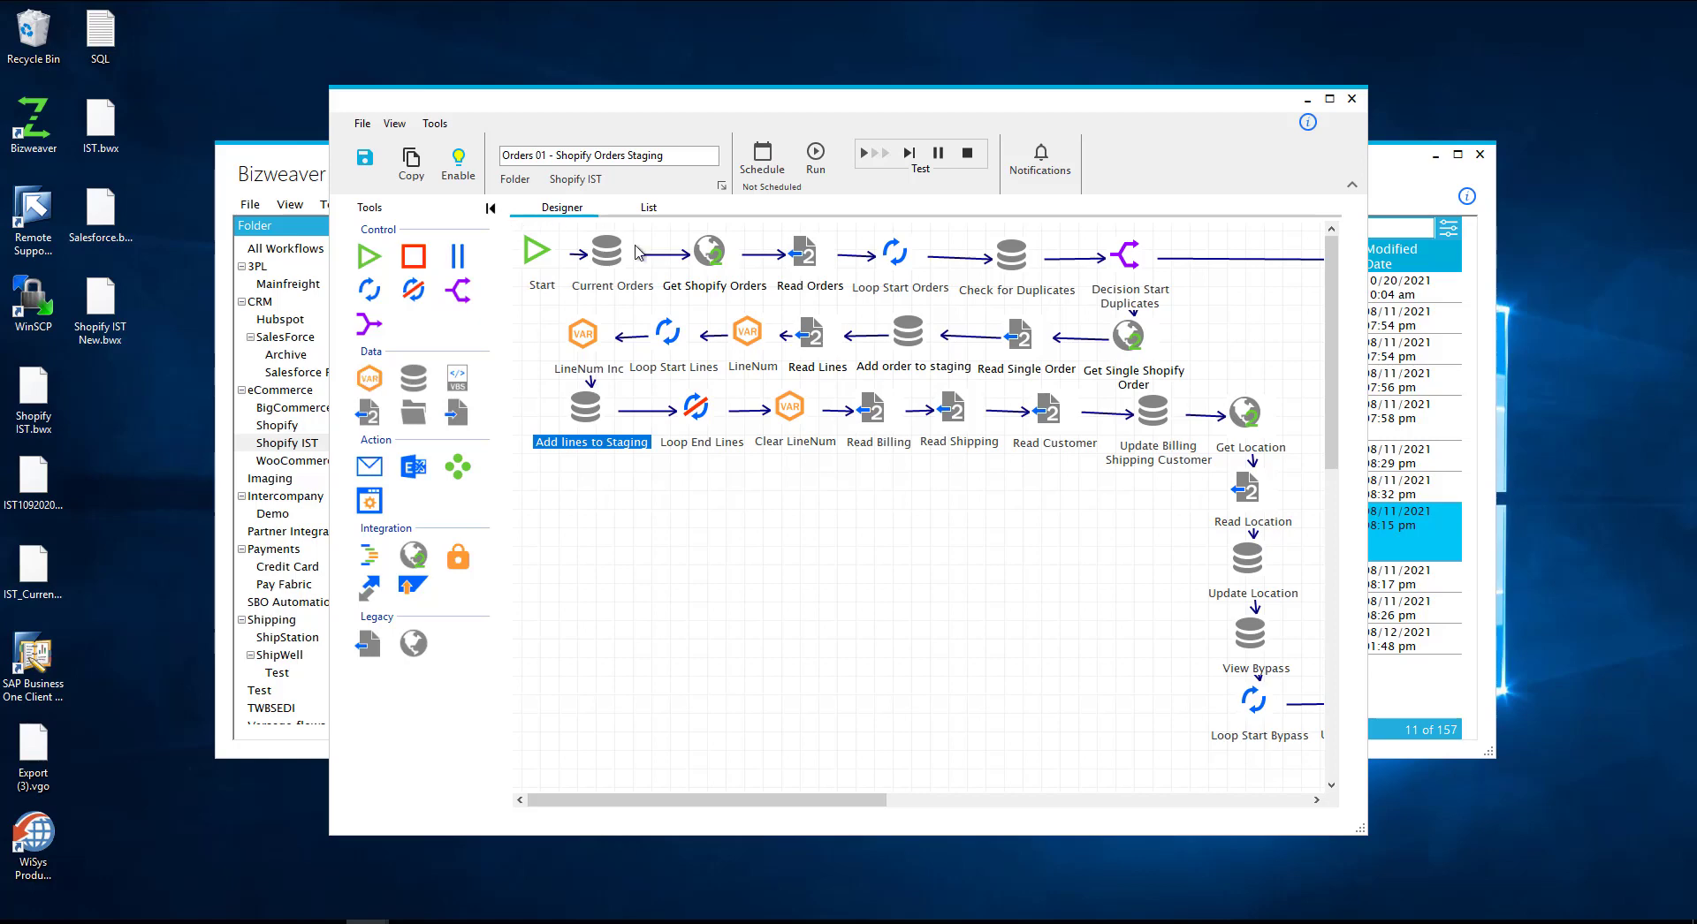
{"action": "mouse_move", "coordinate": [515, 232]}
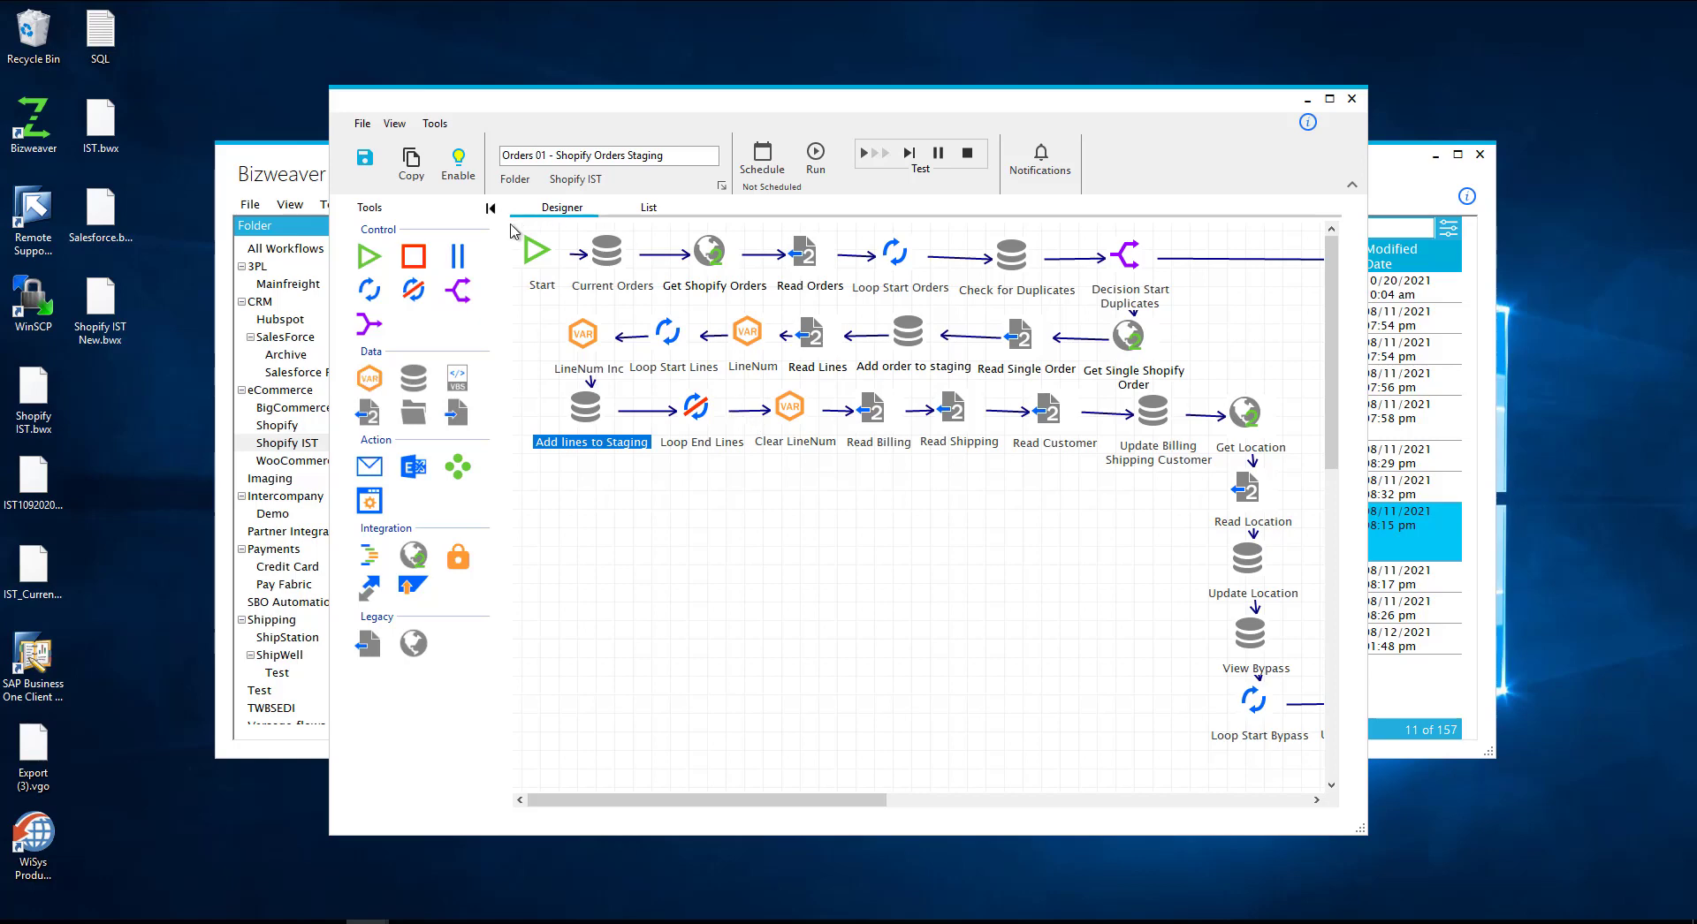
{"action": "mouse_move", "coordinate": [741, 421]}
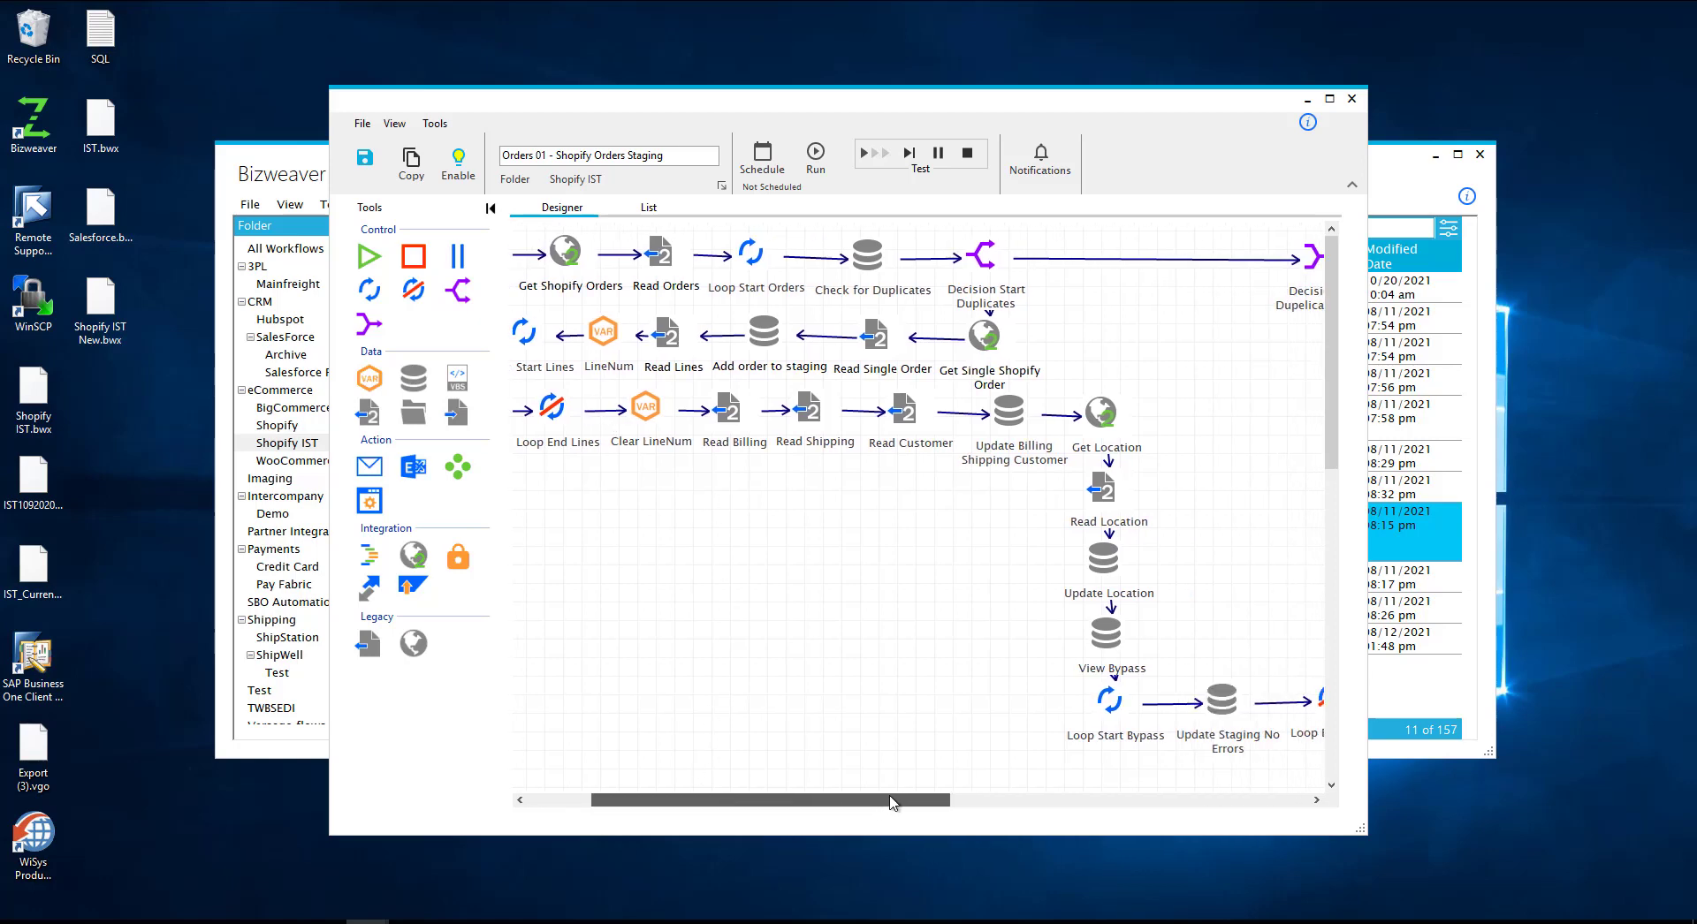
{"action": "scroll", "scroll_direction": "right", "scroll_amount": 3}
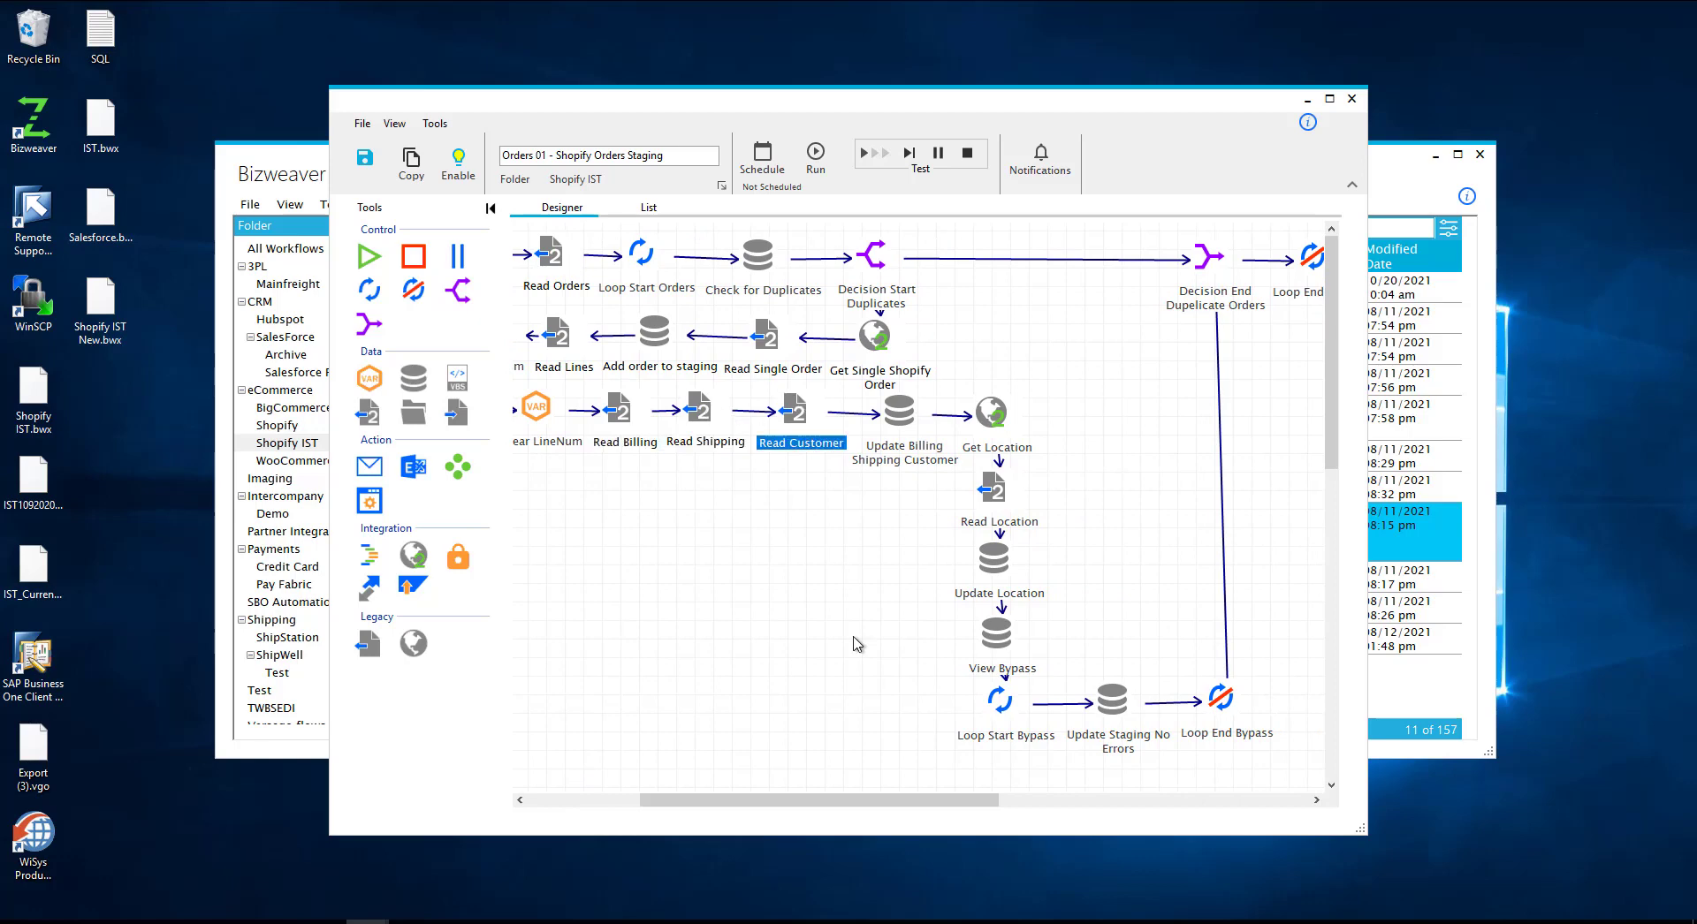
{"action": "scroll", "scroll_direction": "right", "scroll_amount": 3}
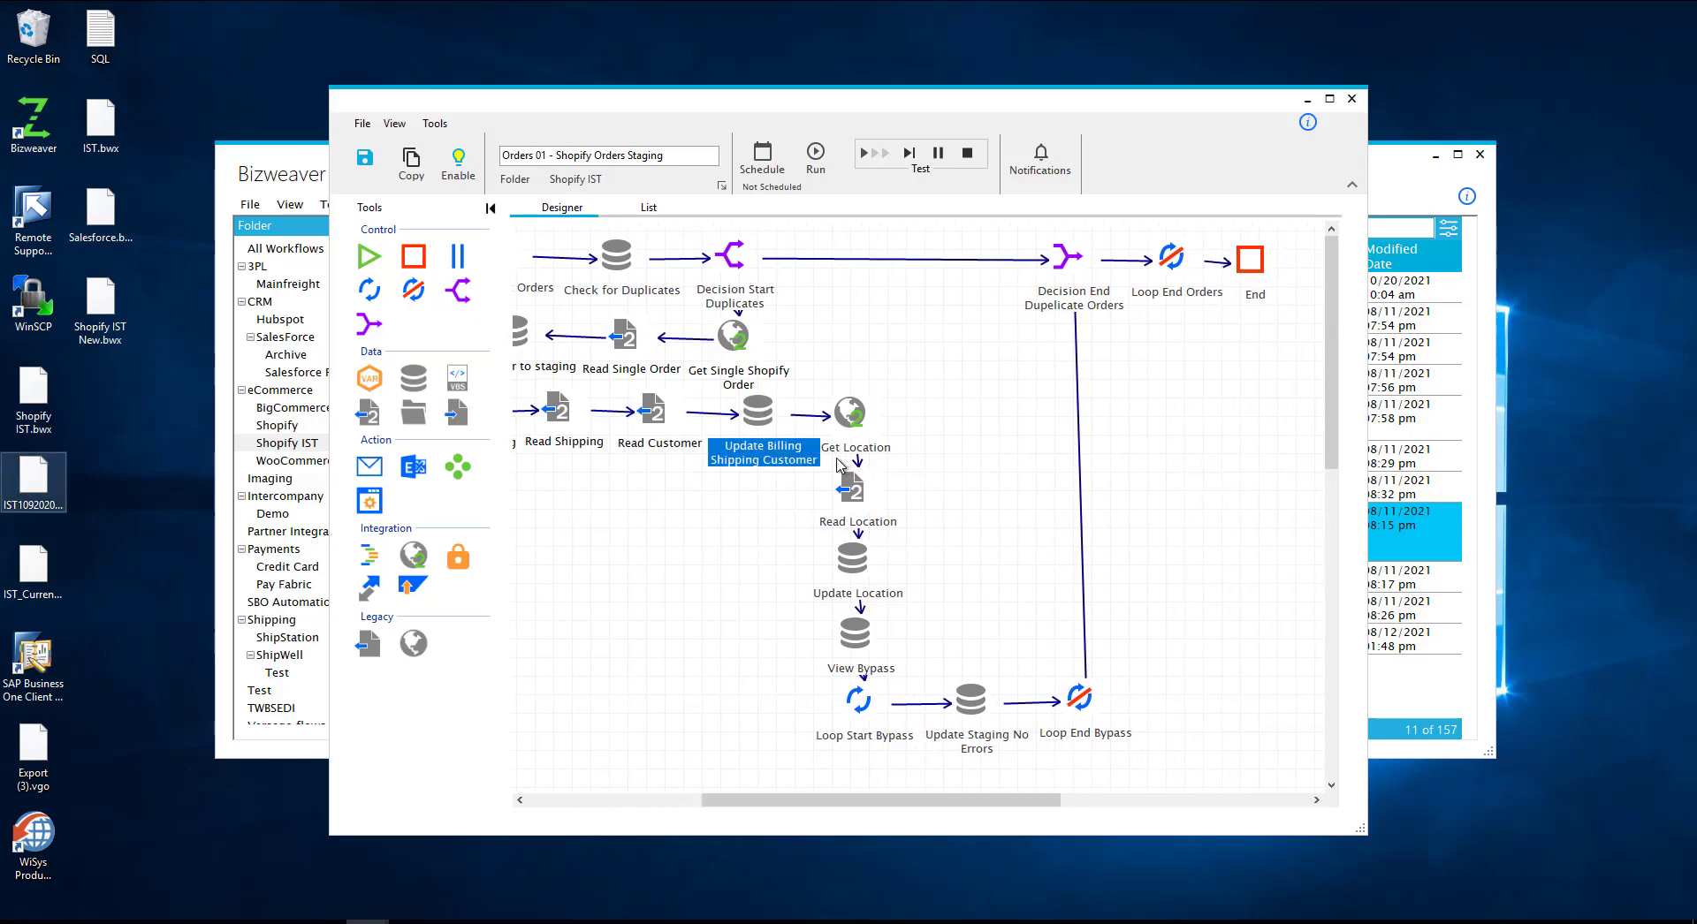
{"action": "mouse_move", "coordinate": [795, 408]}
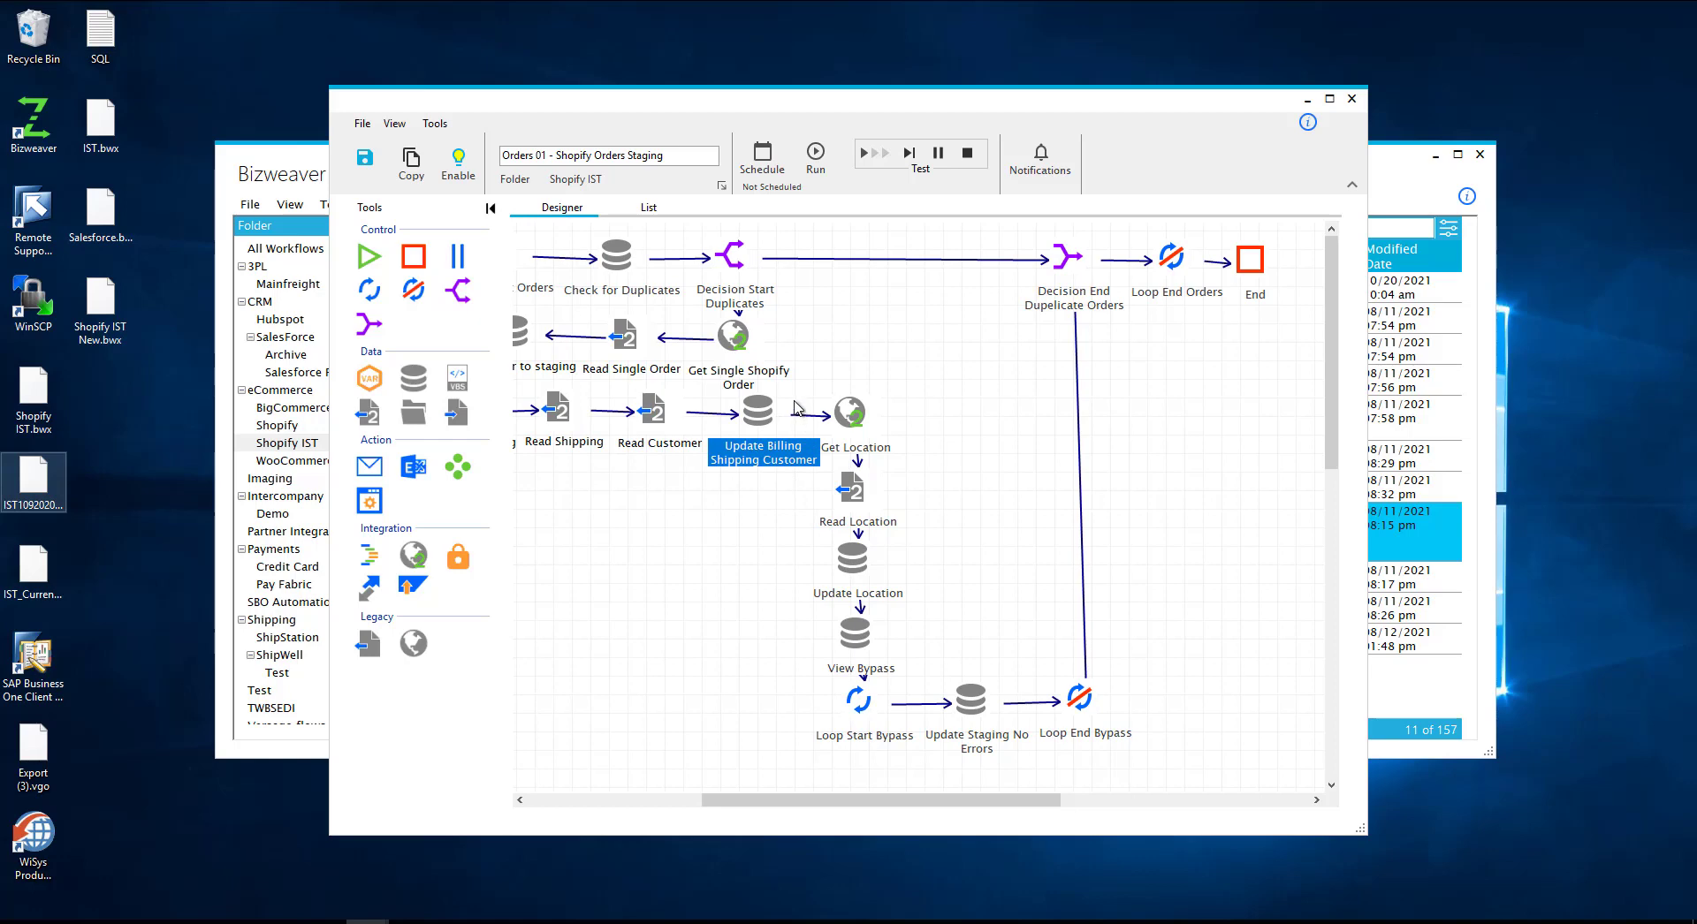
{"action": "mouse_move", "coordinate": [785, 415]}
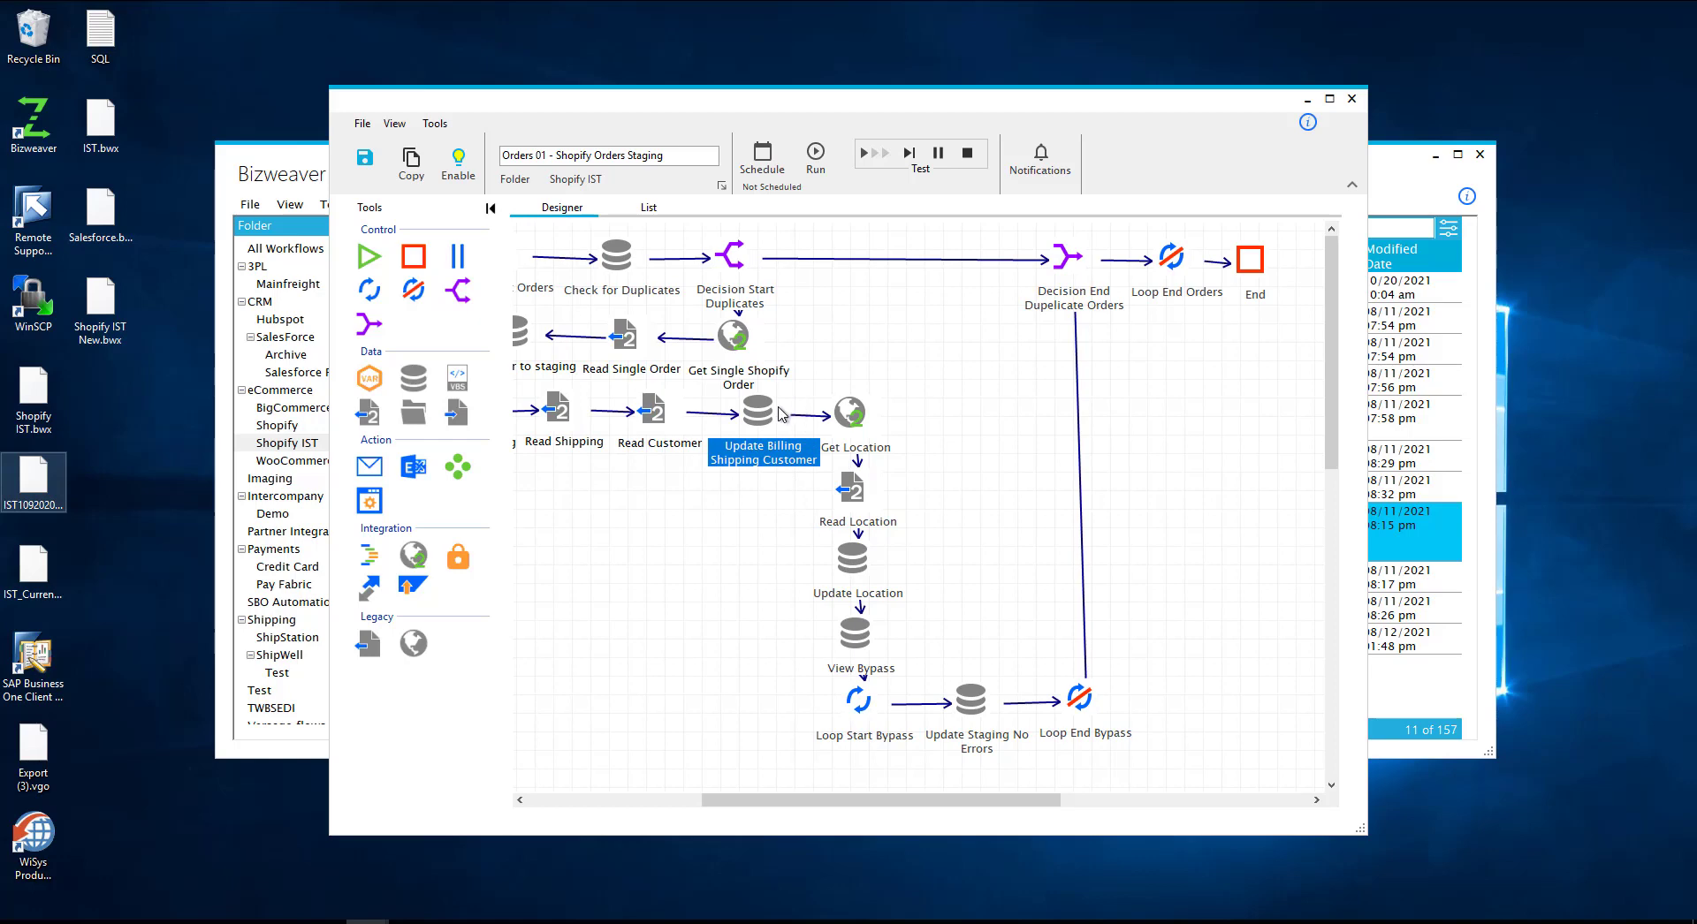
{"action": "mouse_move", "coordinate": [533, 437]}
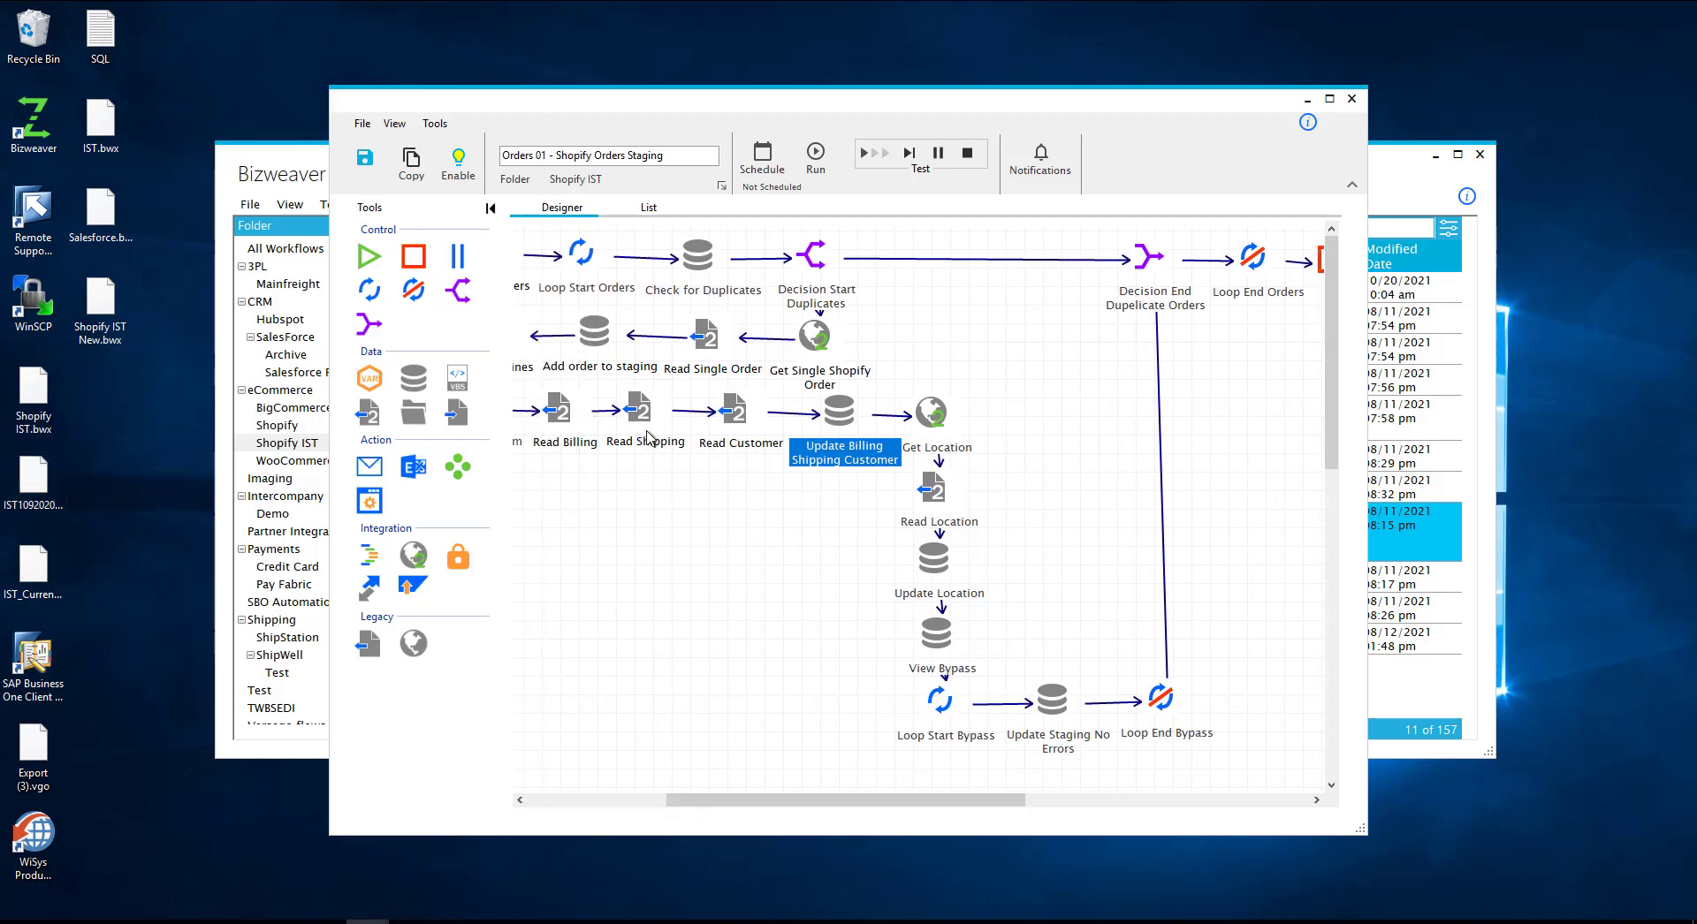
{"action": "mouse_move", "coordinate": [626, 422]}
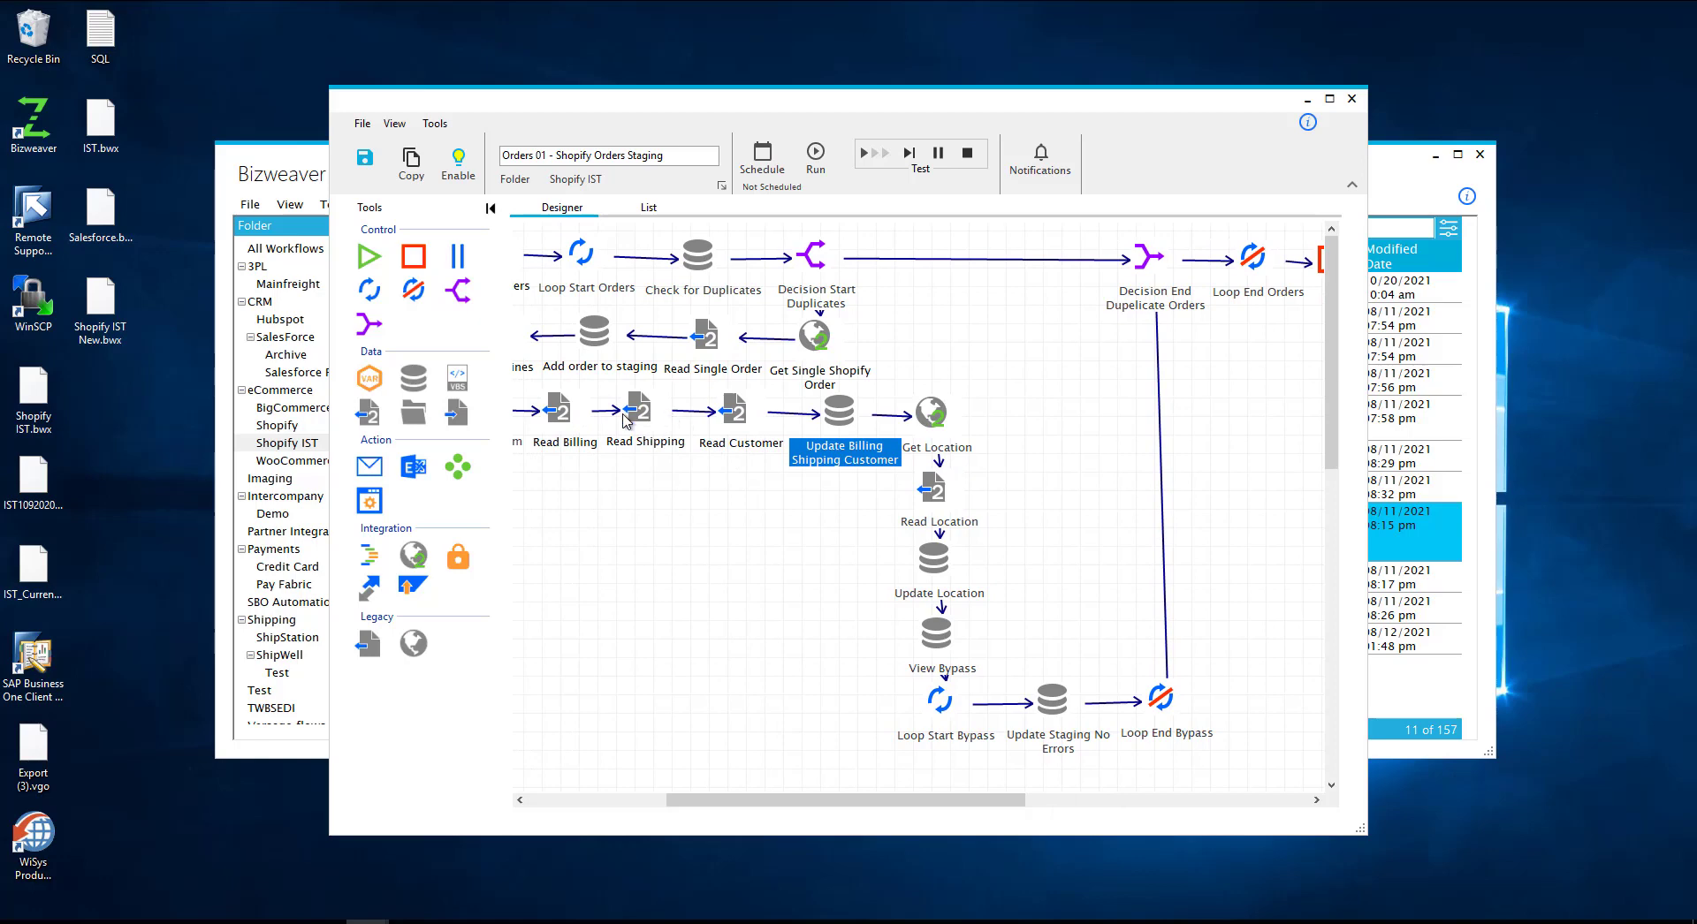
{"action": "mouse_move", "coordinate": [734, 435]}
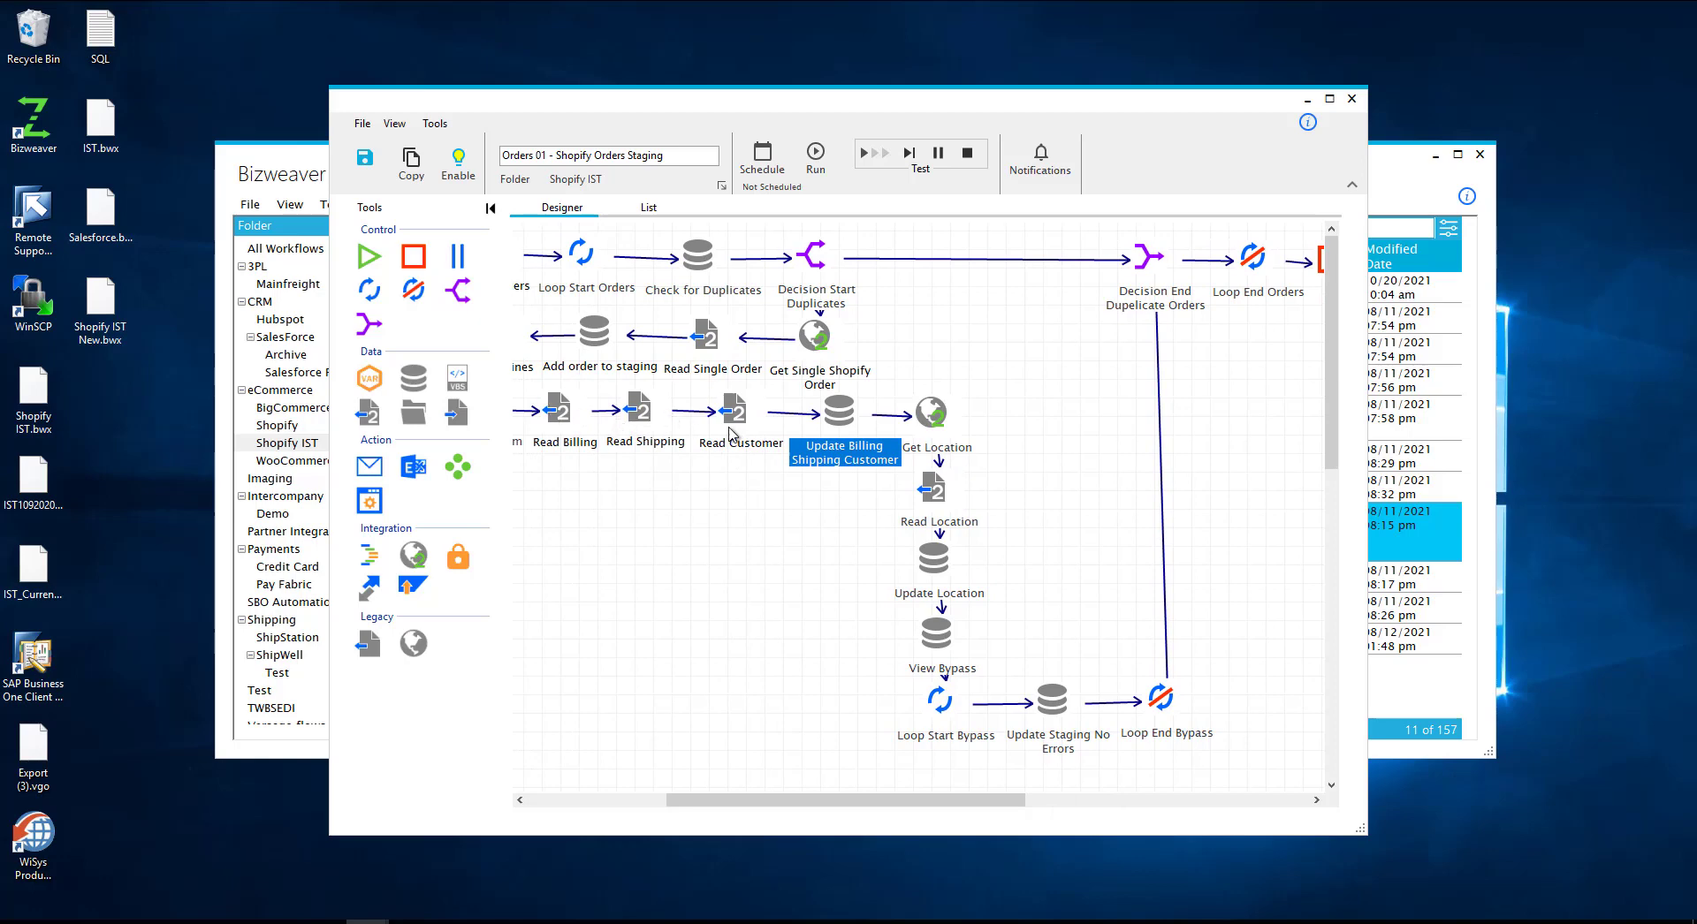
{"action": "scroll", "scroll_direction": "right", "scroll_amount": 3}
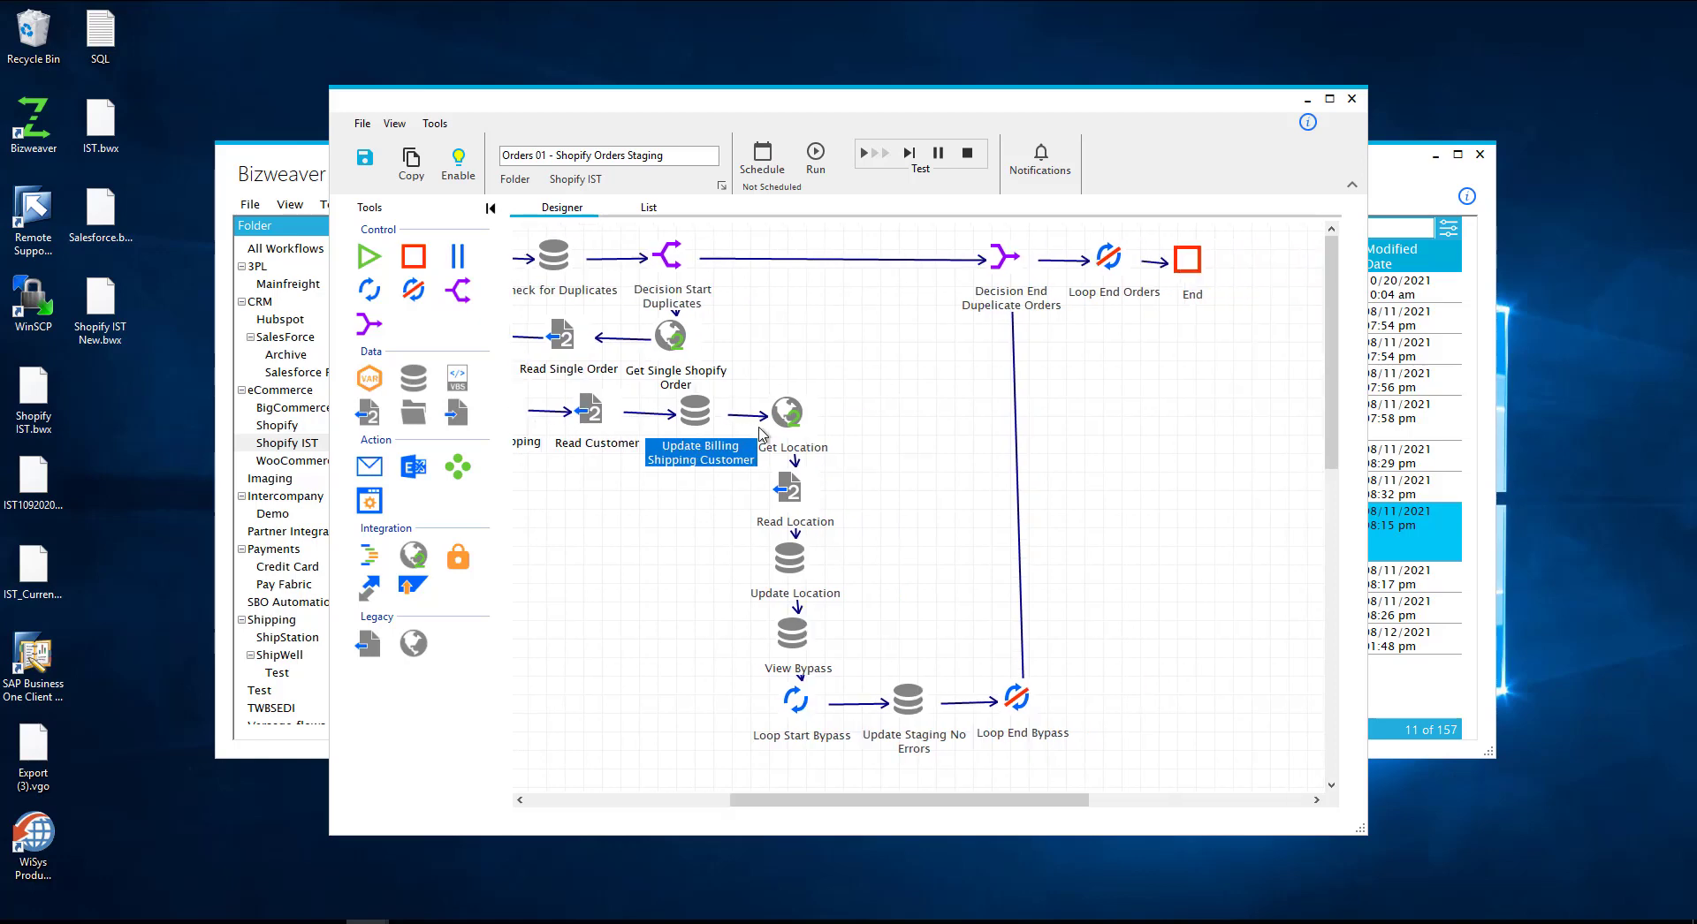
{"action": "mouse_move", "coordinate": [832, 426]}
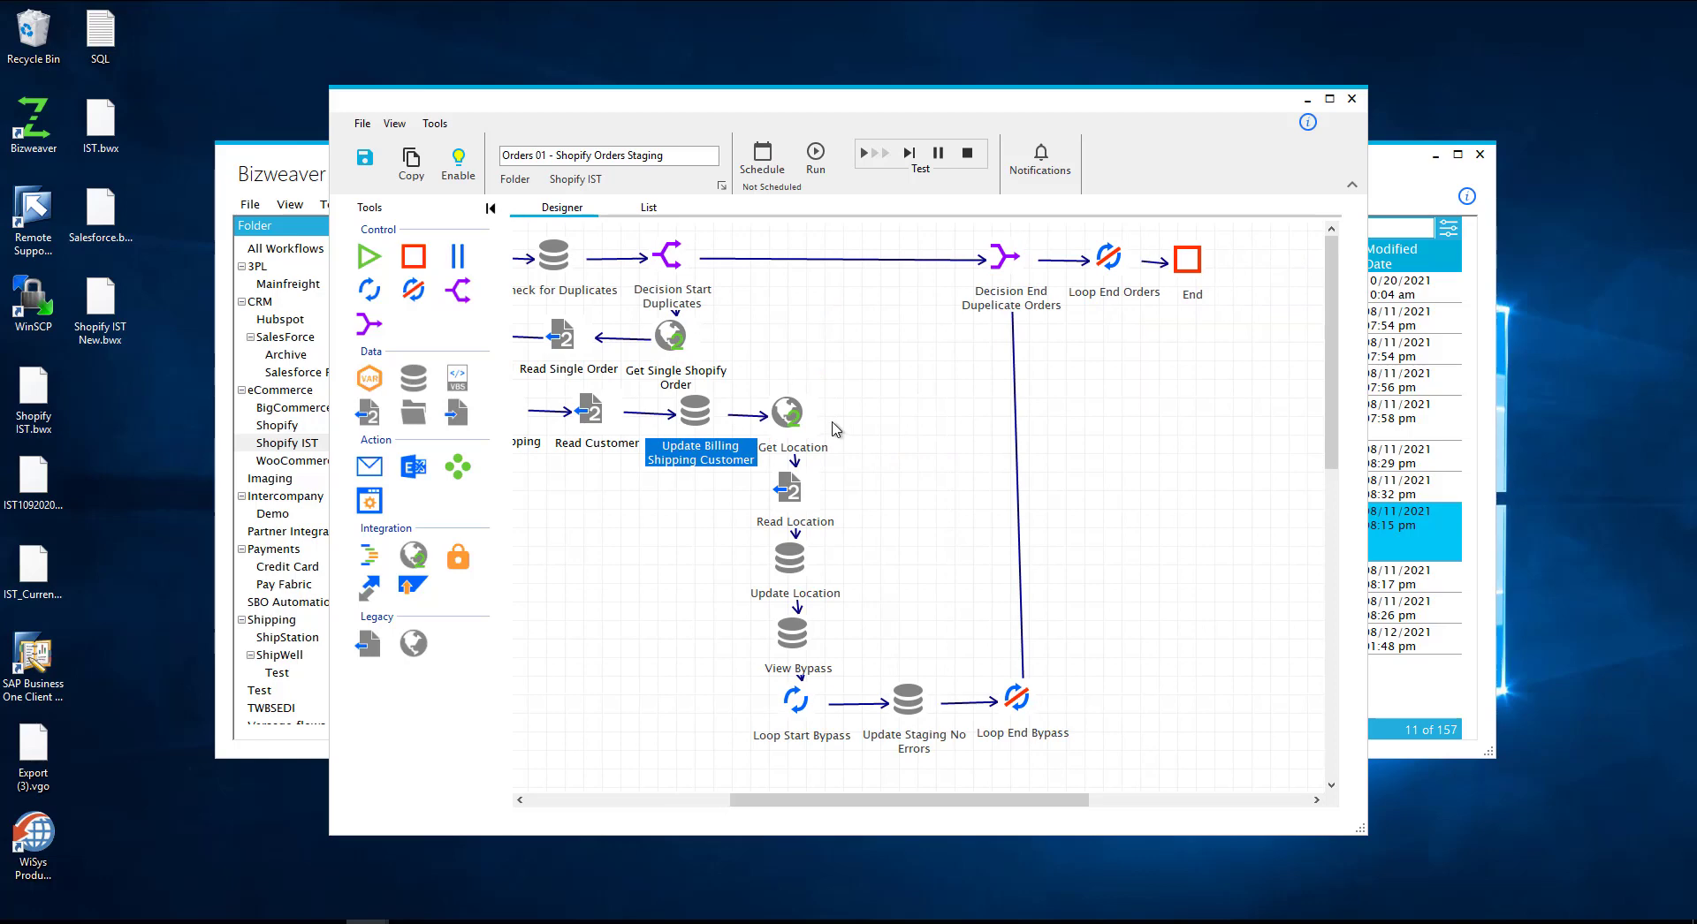
{"action": "left_click", "coordinate": [795, 594]}
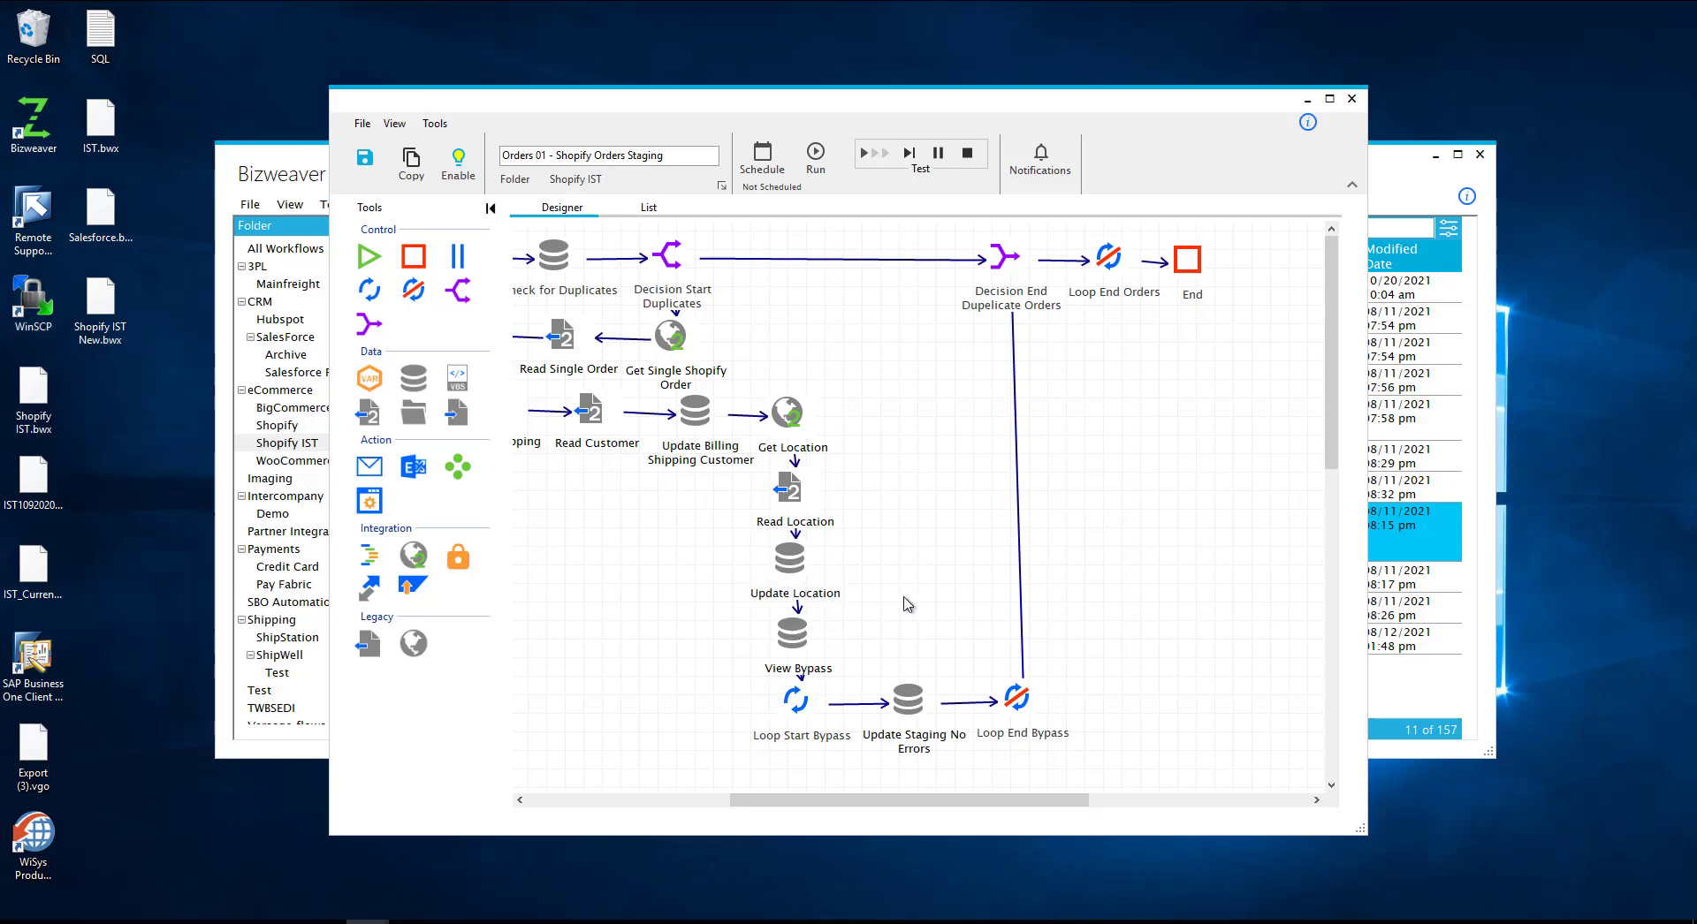
{"action": "mouse_move", "coordinate": [832, 589]}
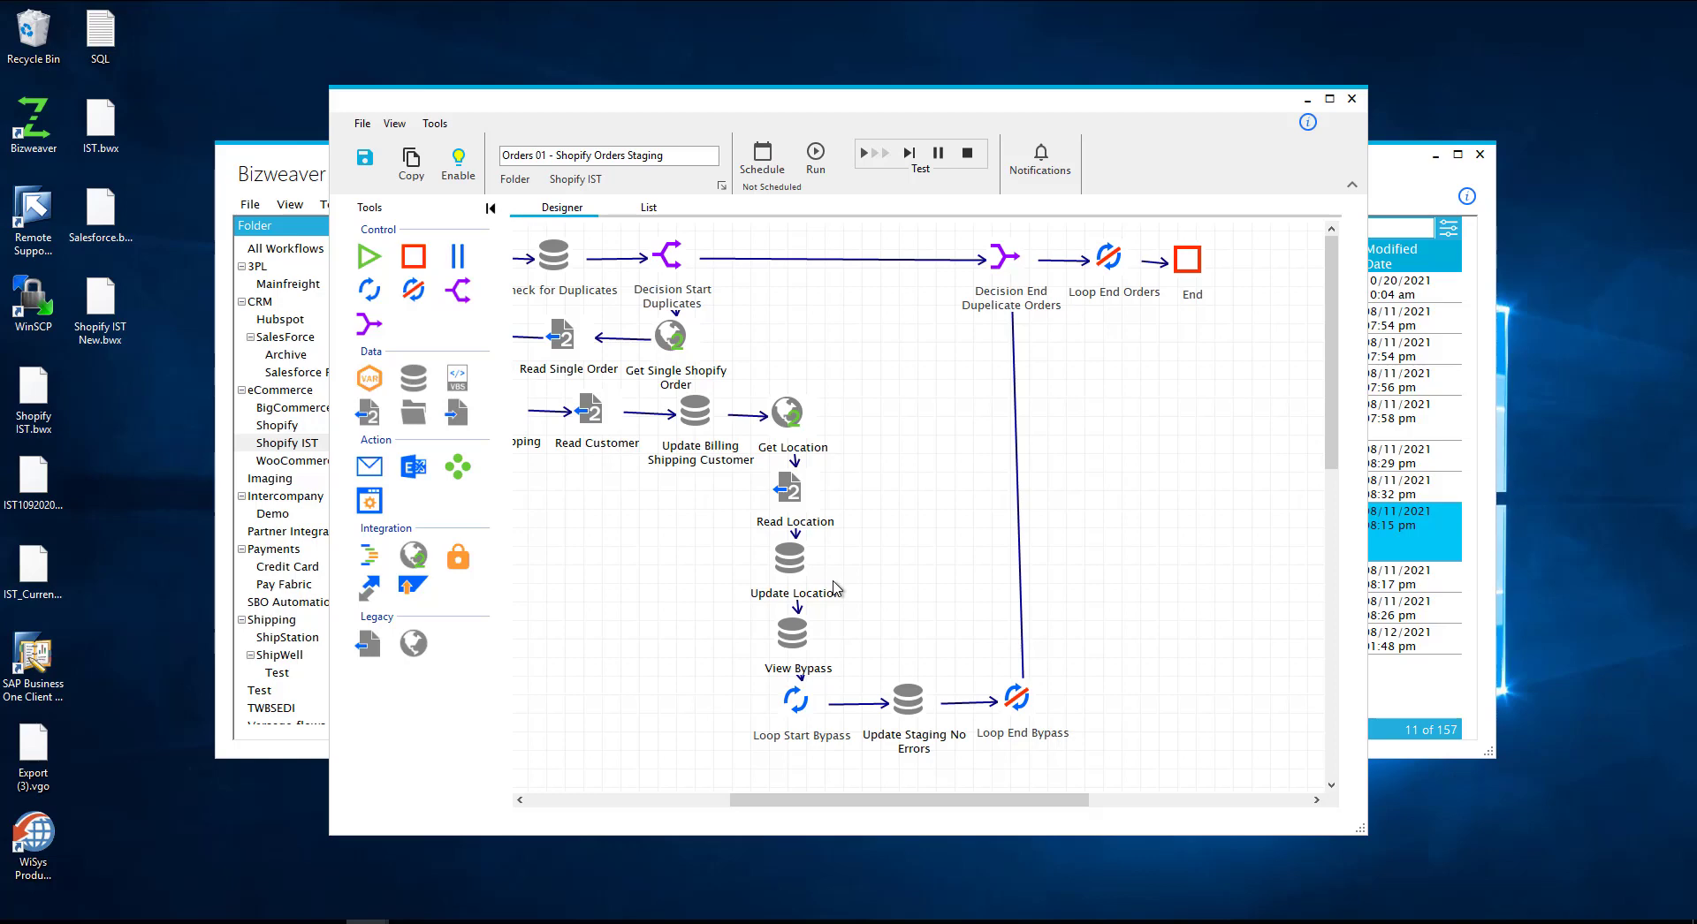
{"action": "mouse_move", "coordinate": [862, 493]}
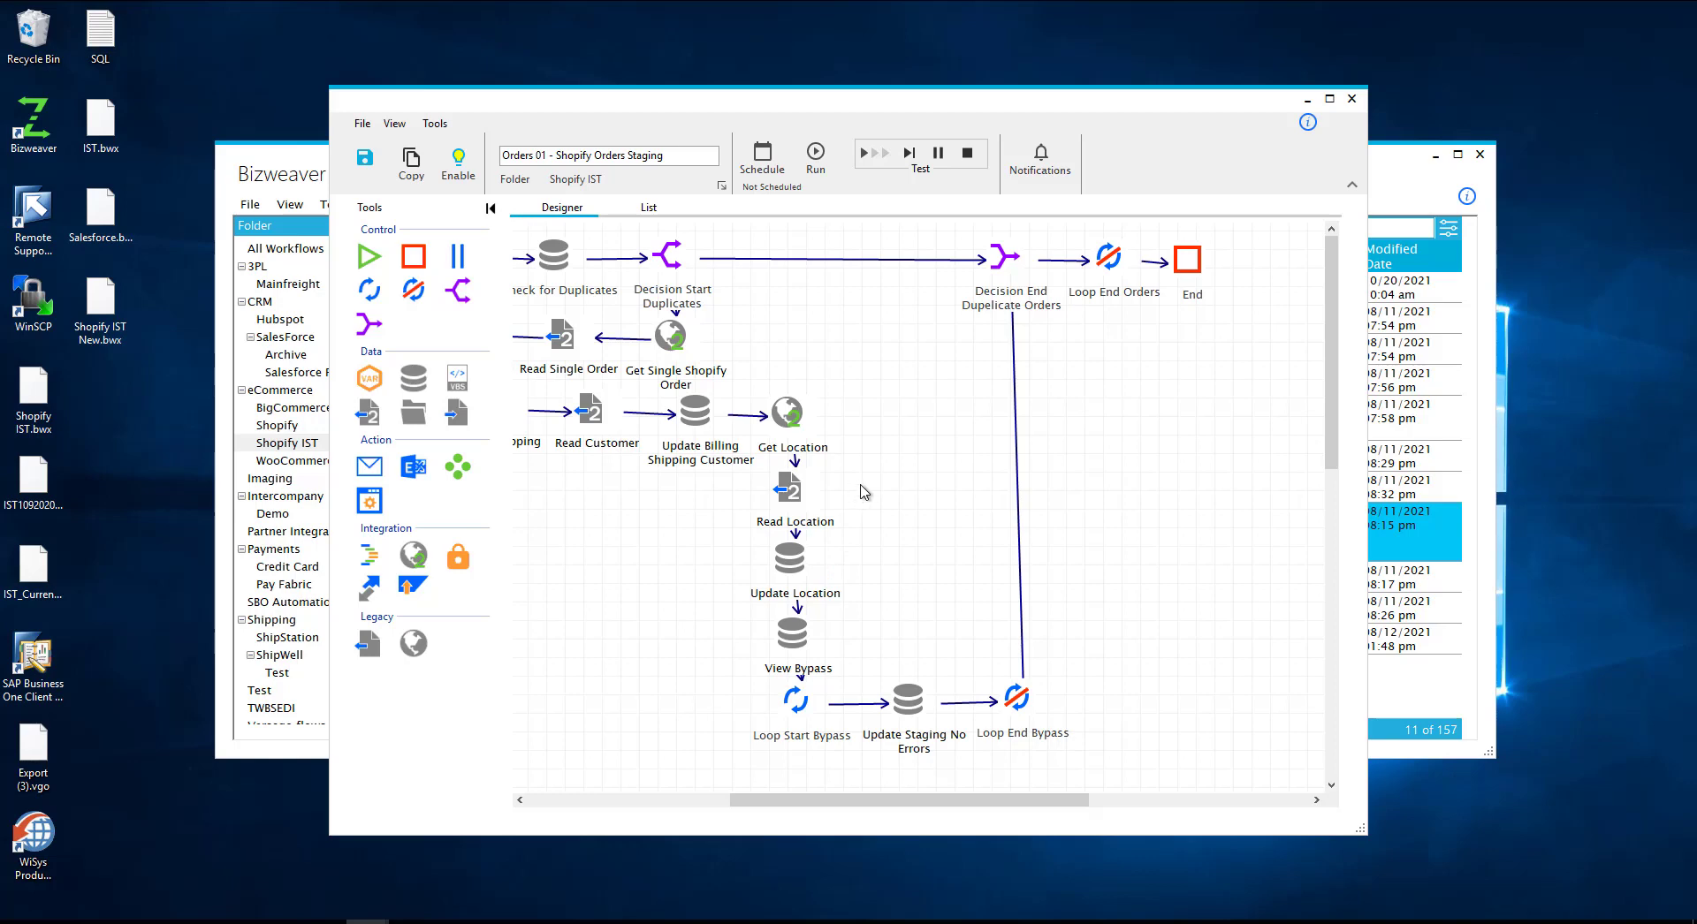
{"action": "mouse_move", "coordinate": [794, 636]}
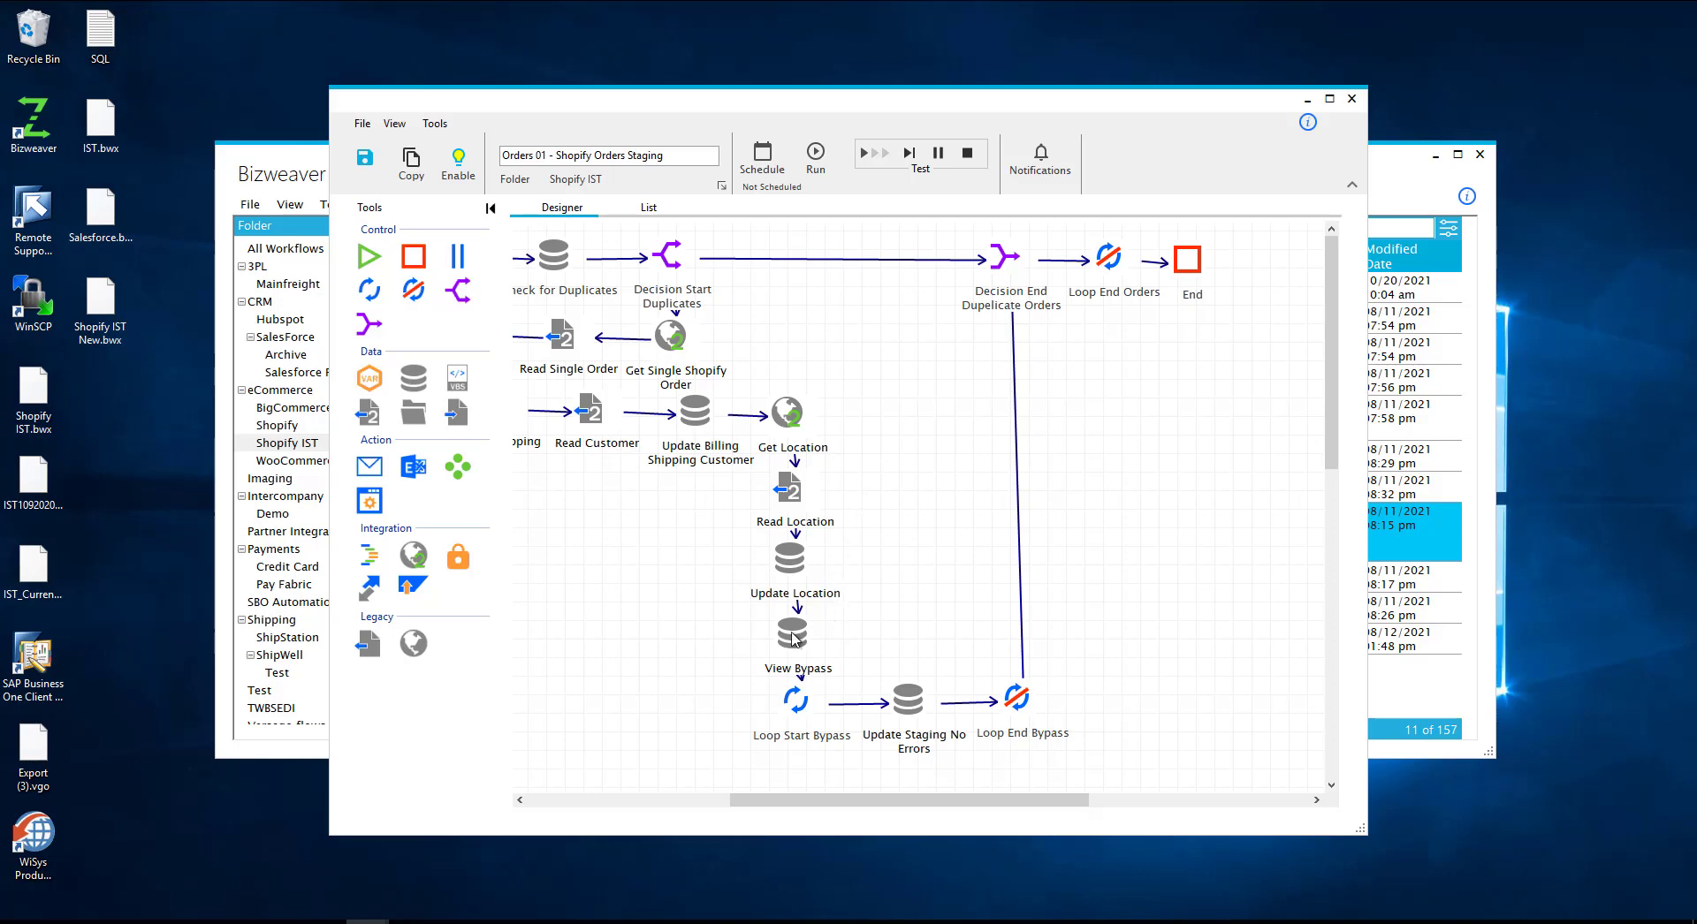
{"action": "left_click", "coordinate": [794, 633]}
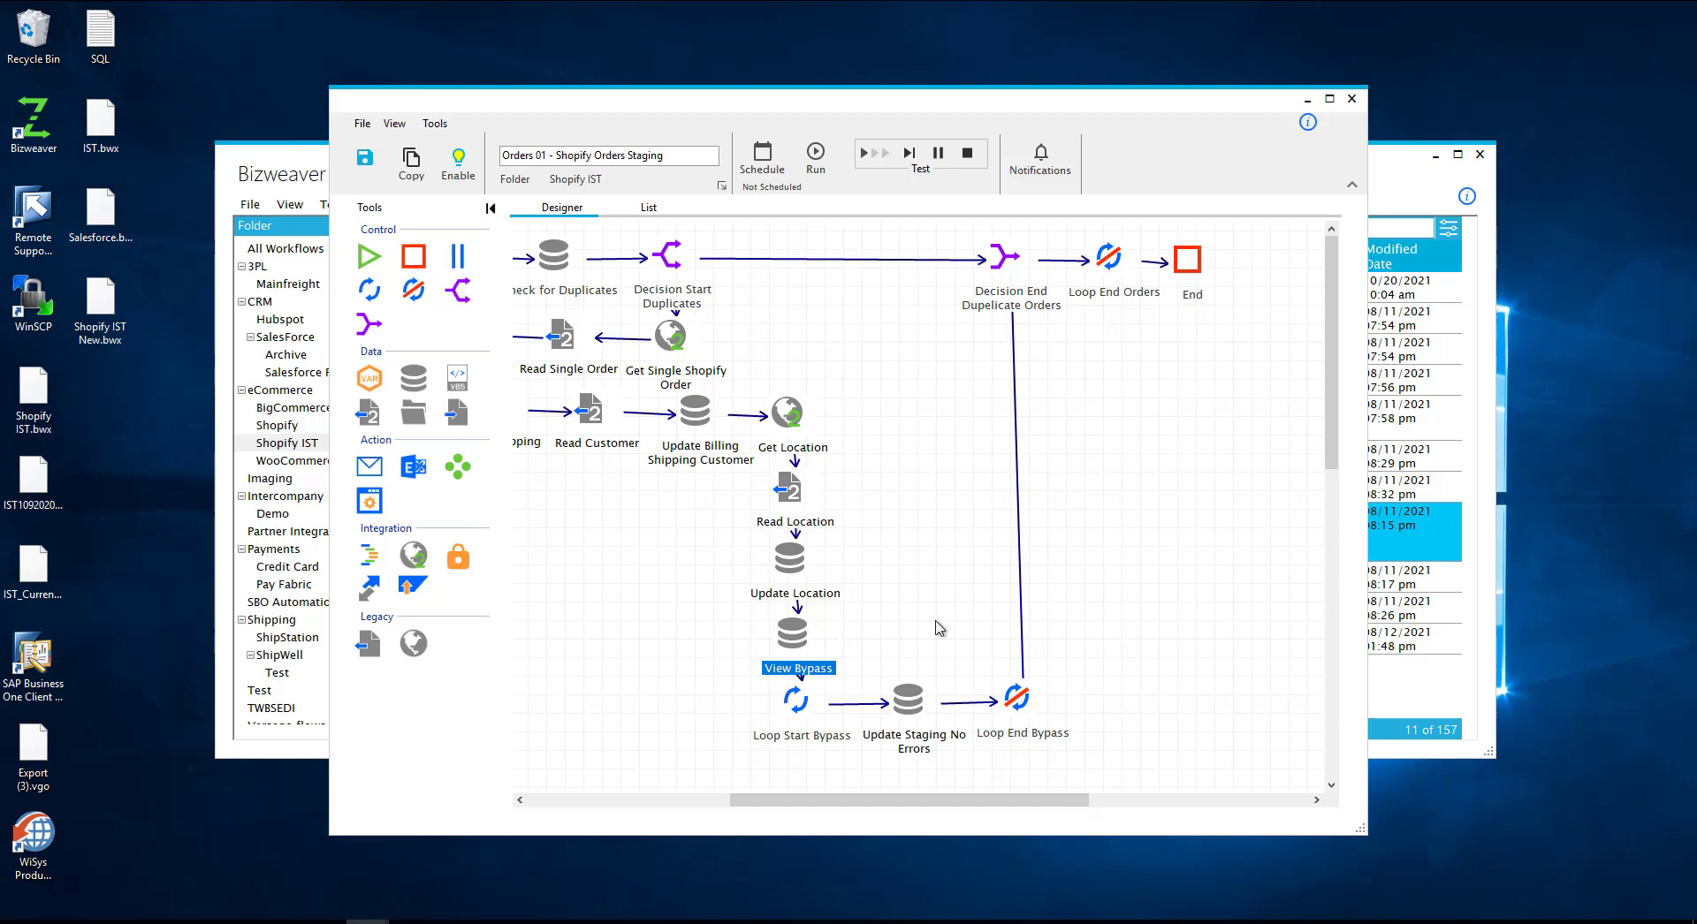
{"action": "double_click", "coordinate": [797, 633]}
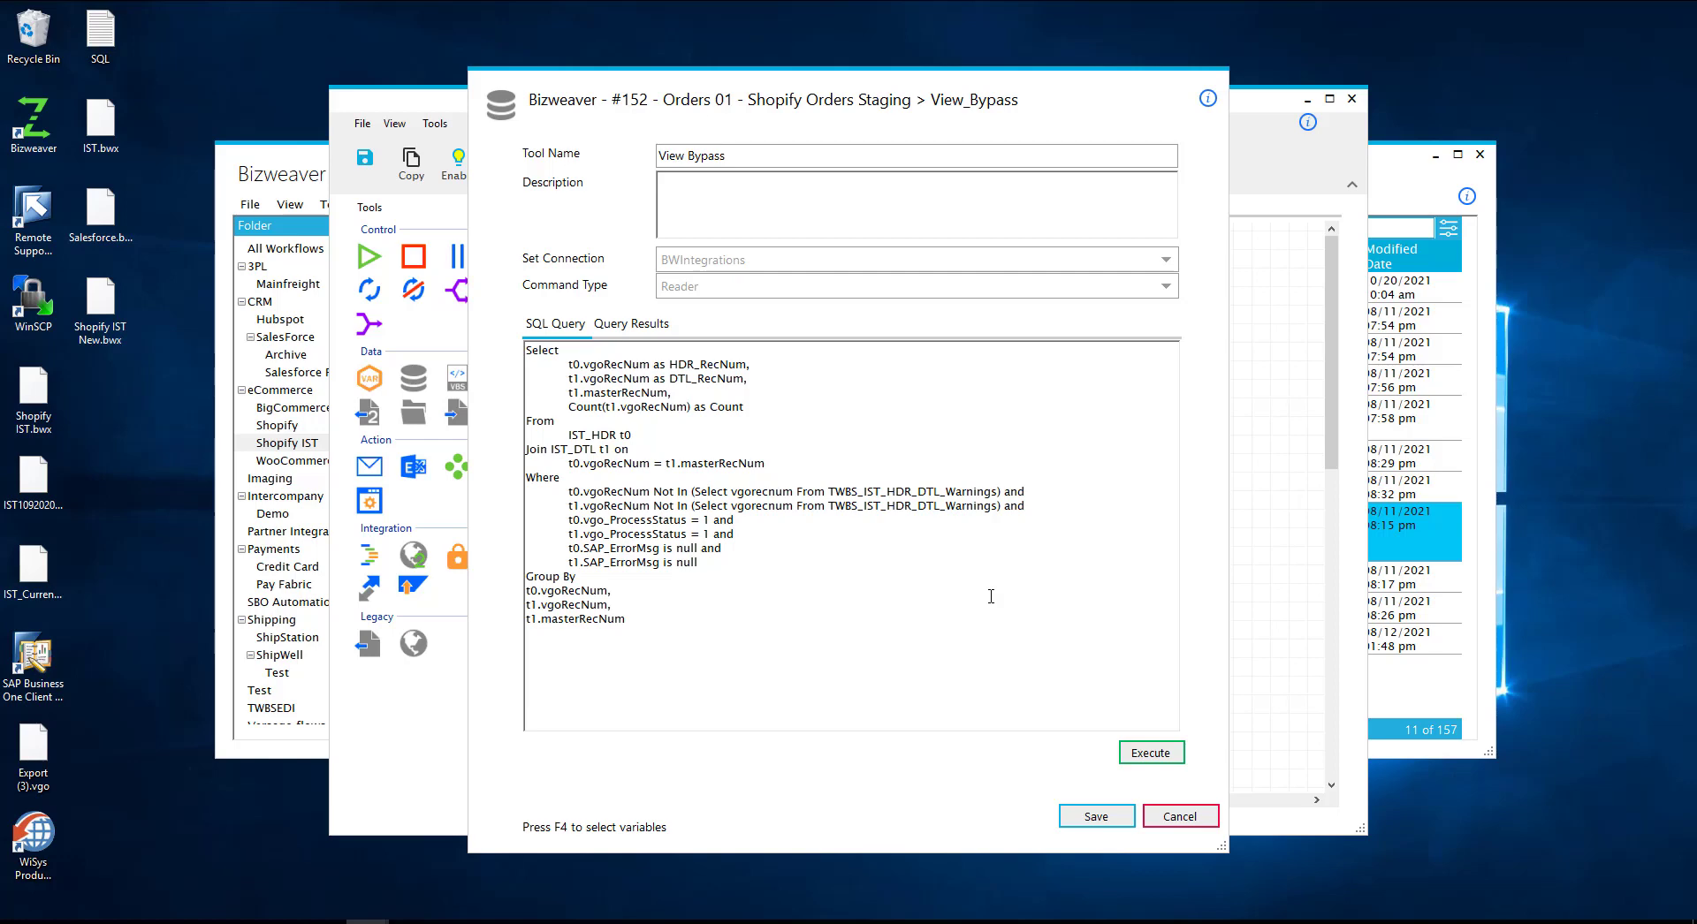
{"action": "left_click", "coordinate": [1179, 817]}
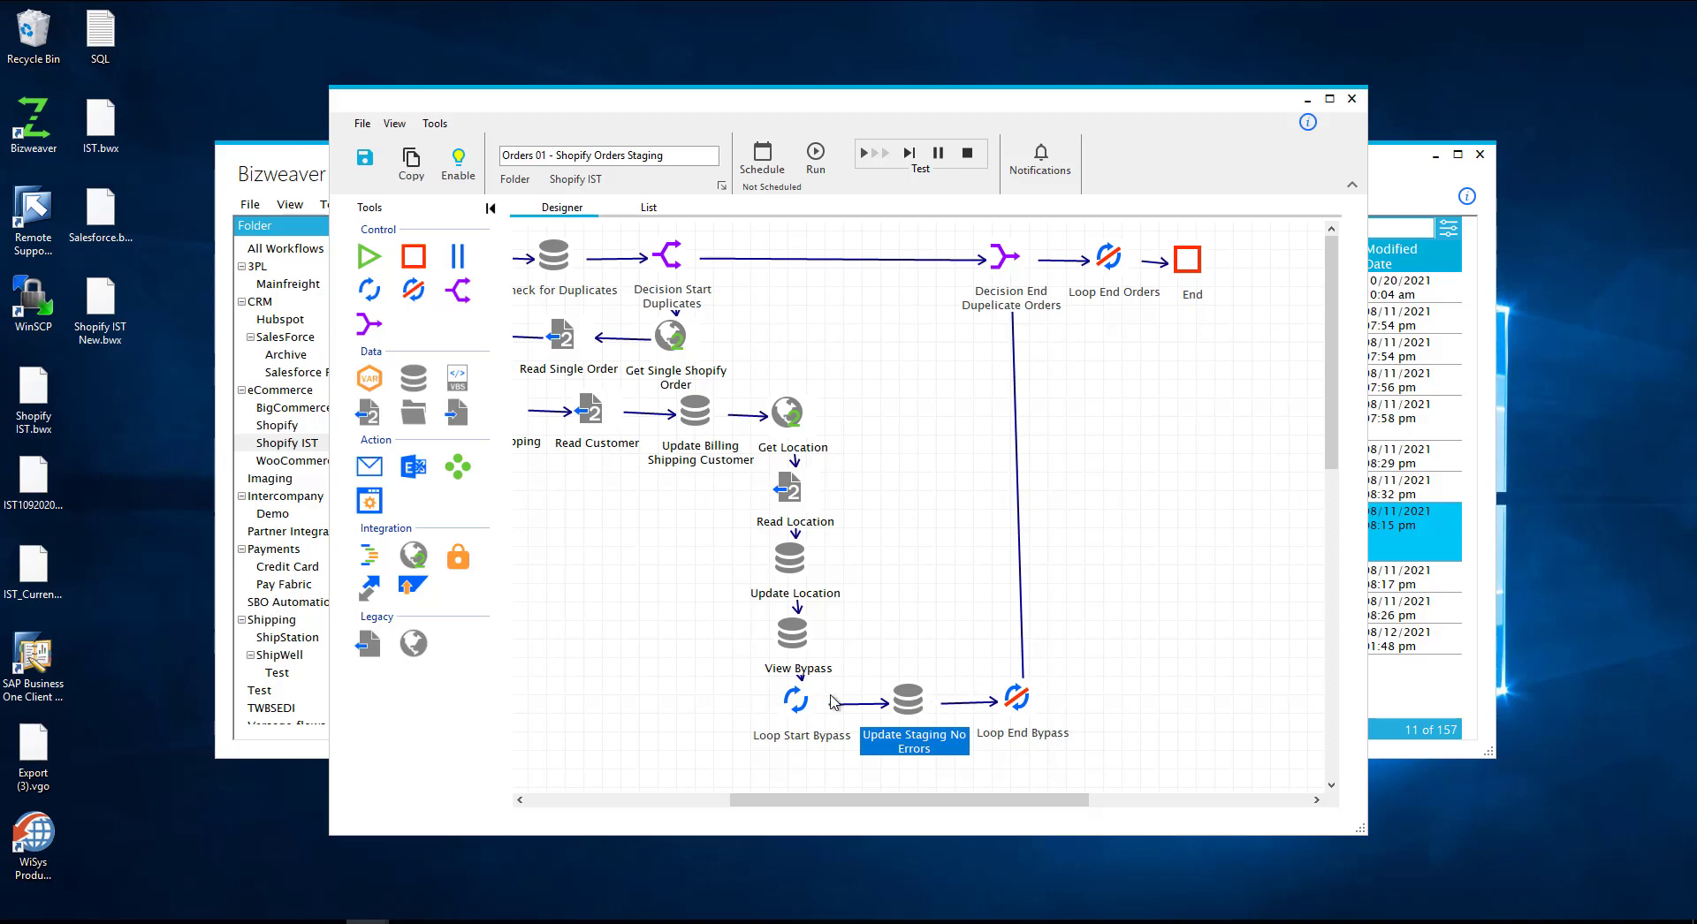
{"action": "mouse_move", "coordinate": [1034, 288]}
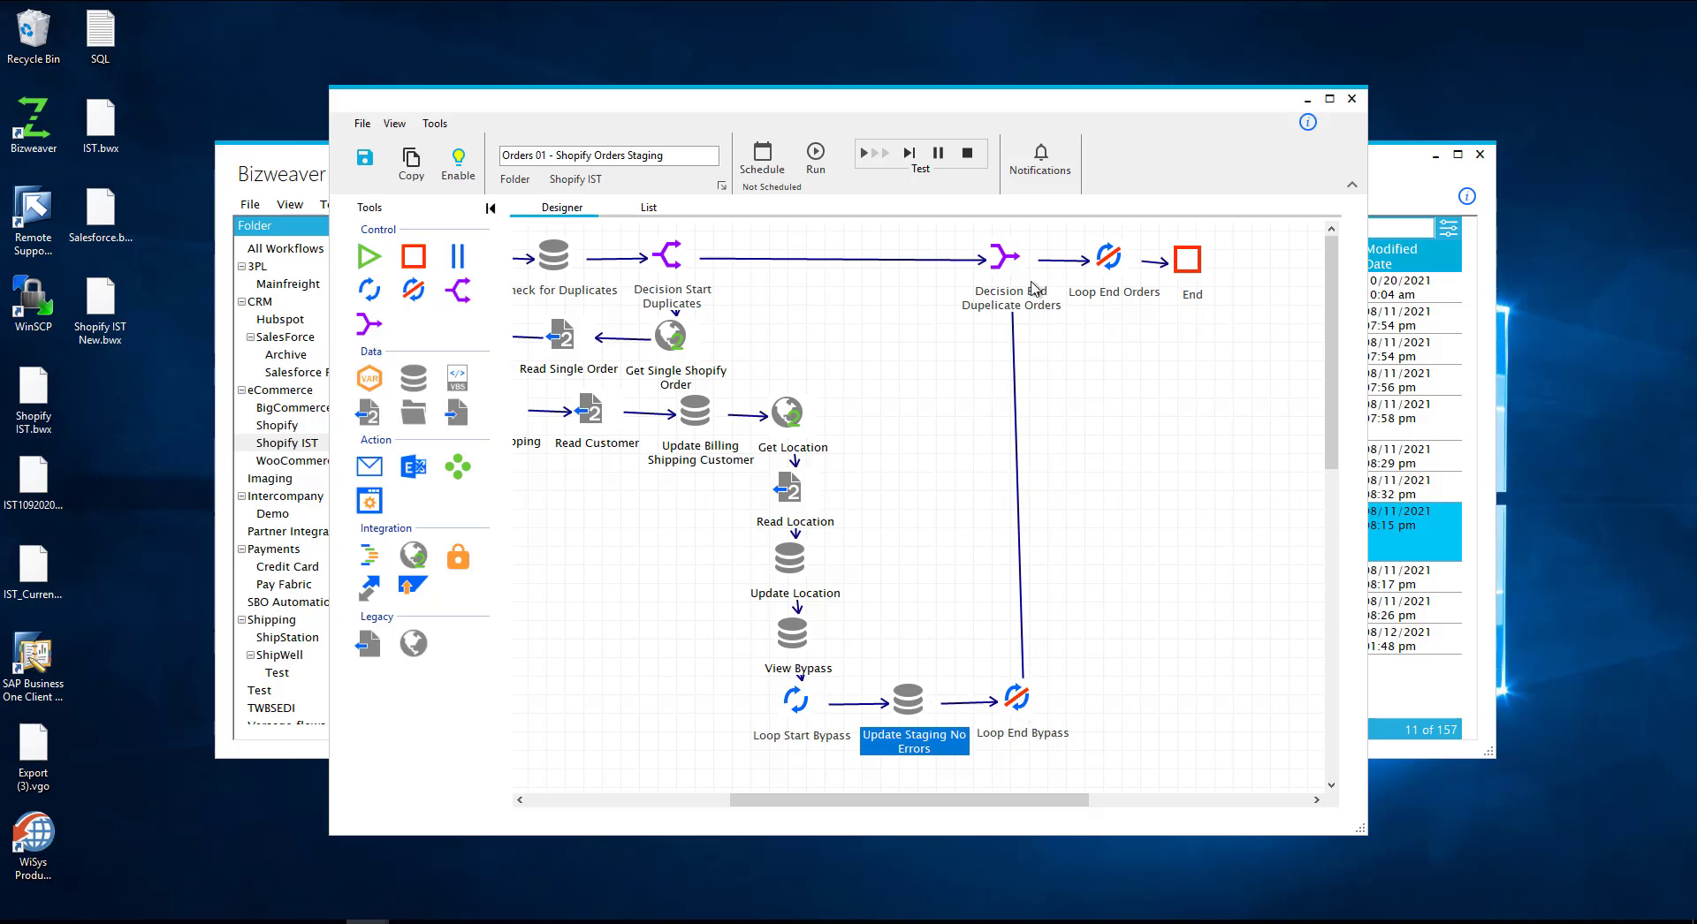
{"action": "mouse_move", "coordinate": [1103, 270]}
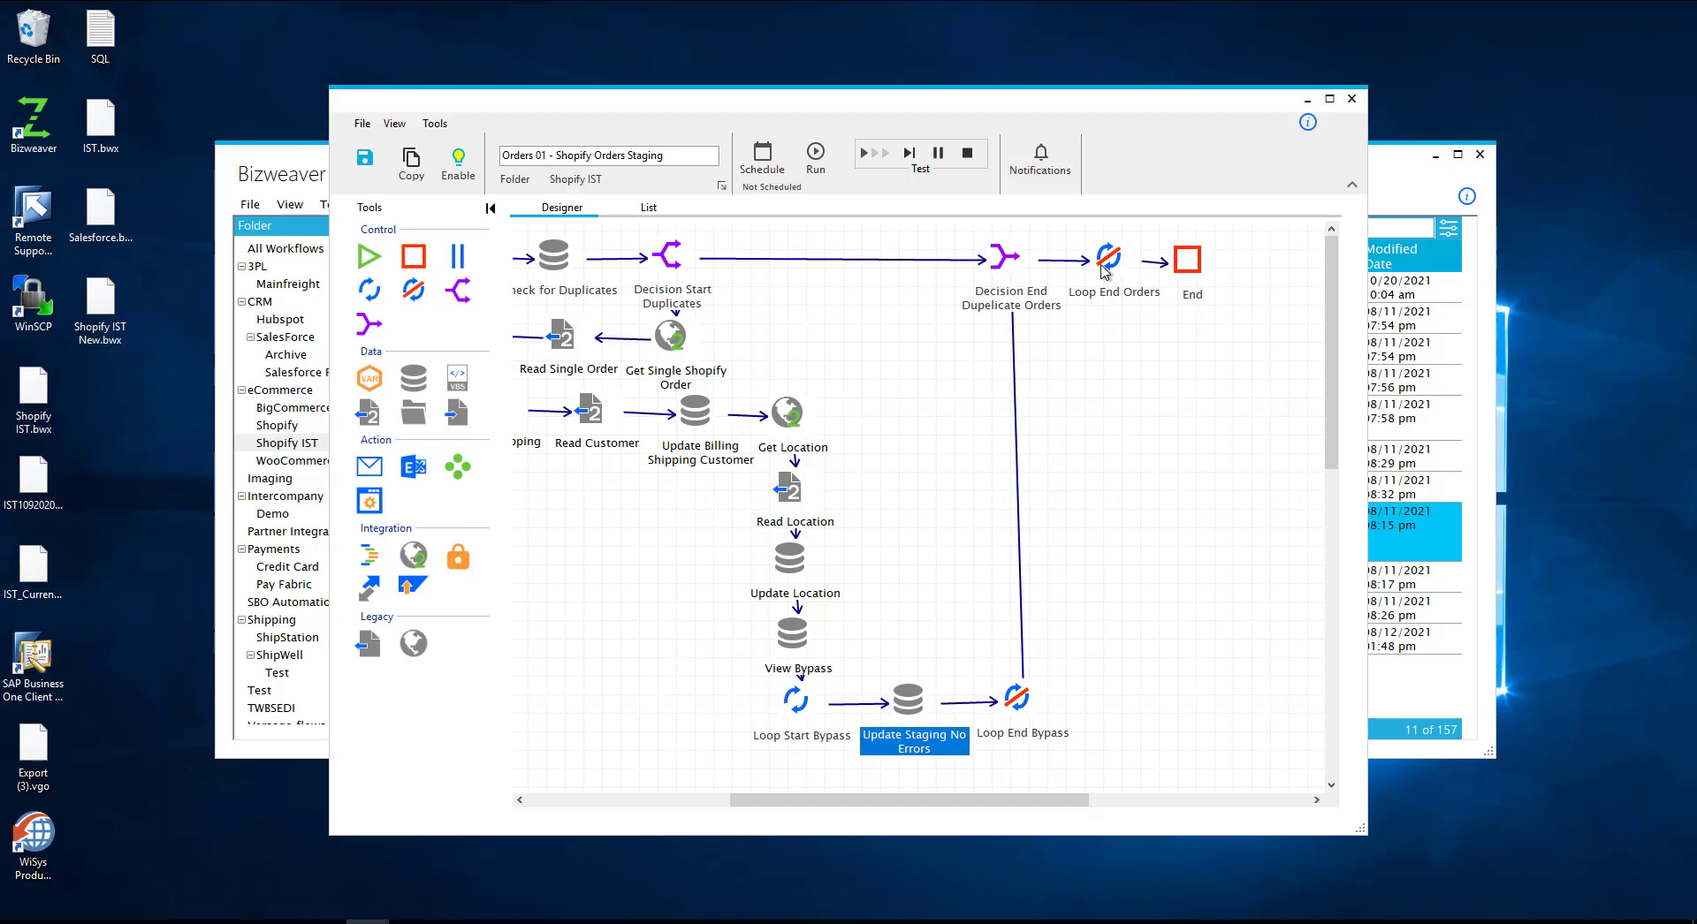
{"action": "mouse_move", "coordinate": [1104, 272]}
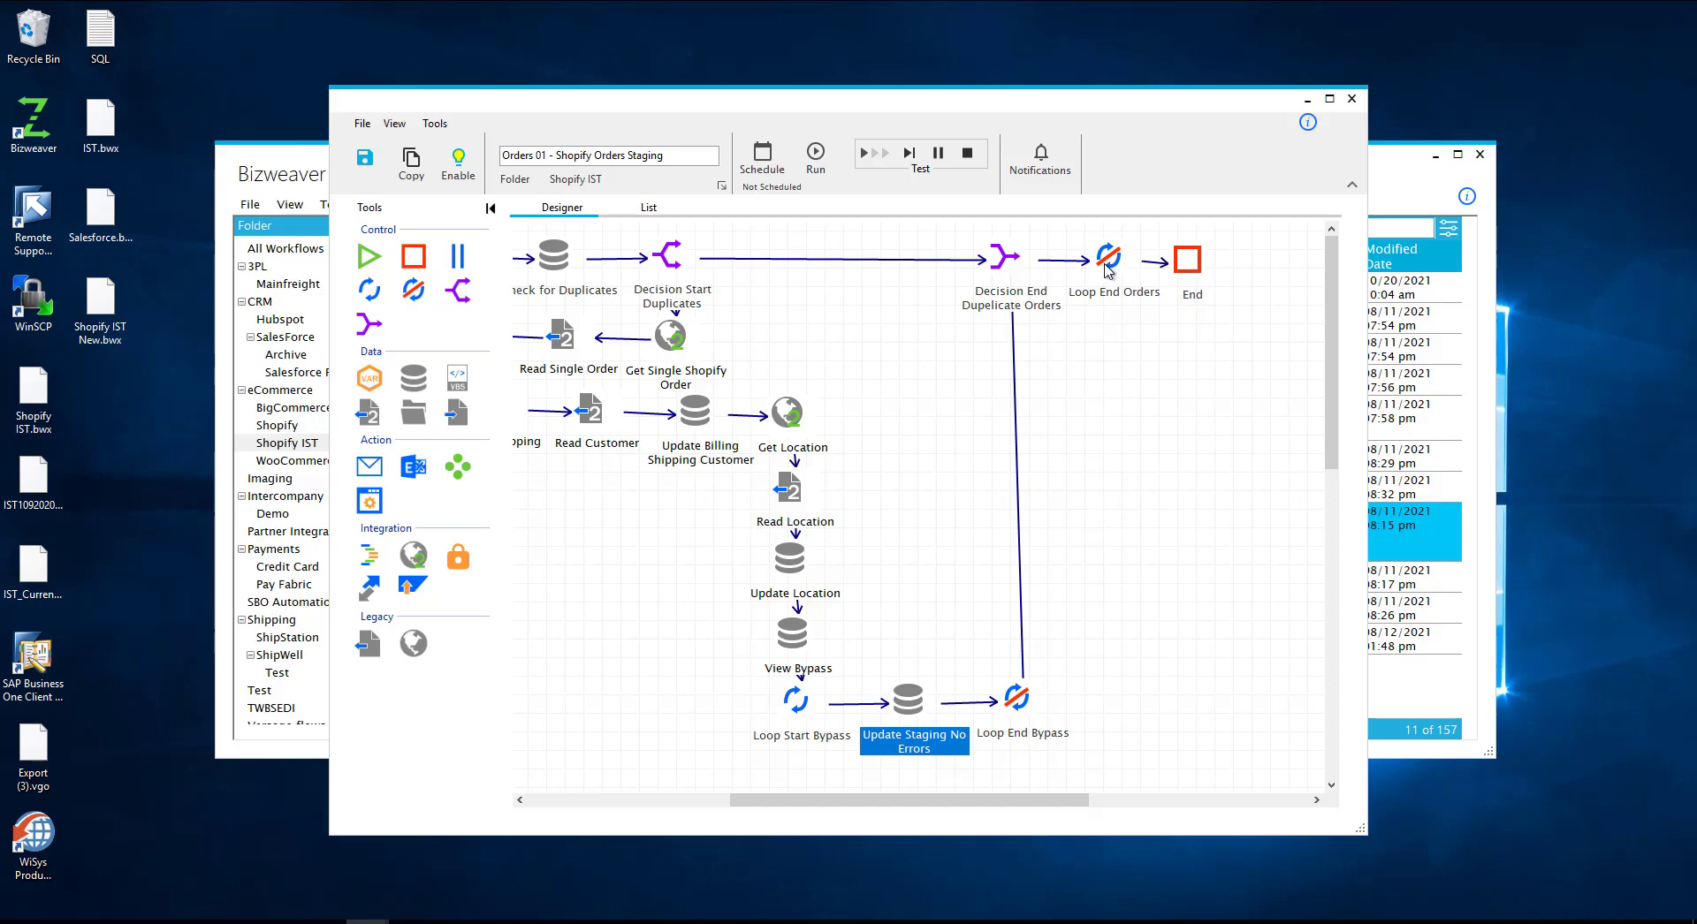
{"action": "mouse_move", "coordinate": [1149, 212]}
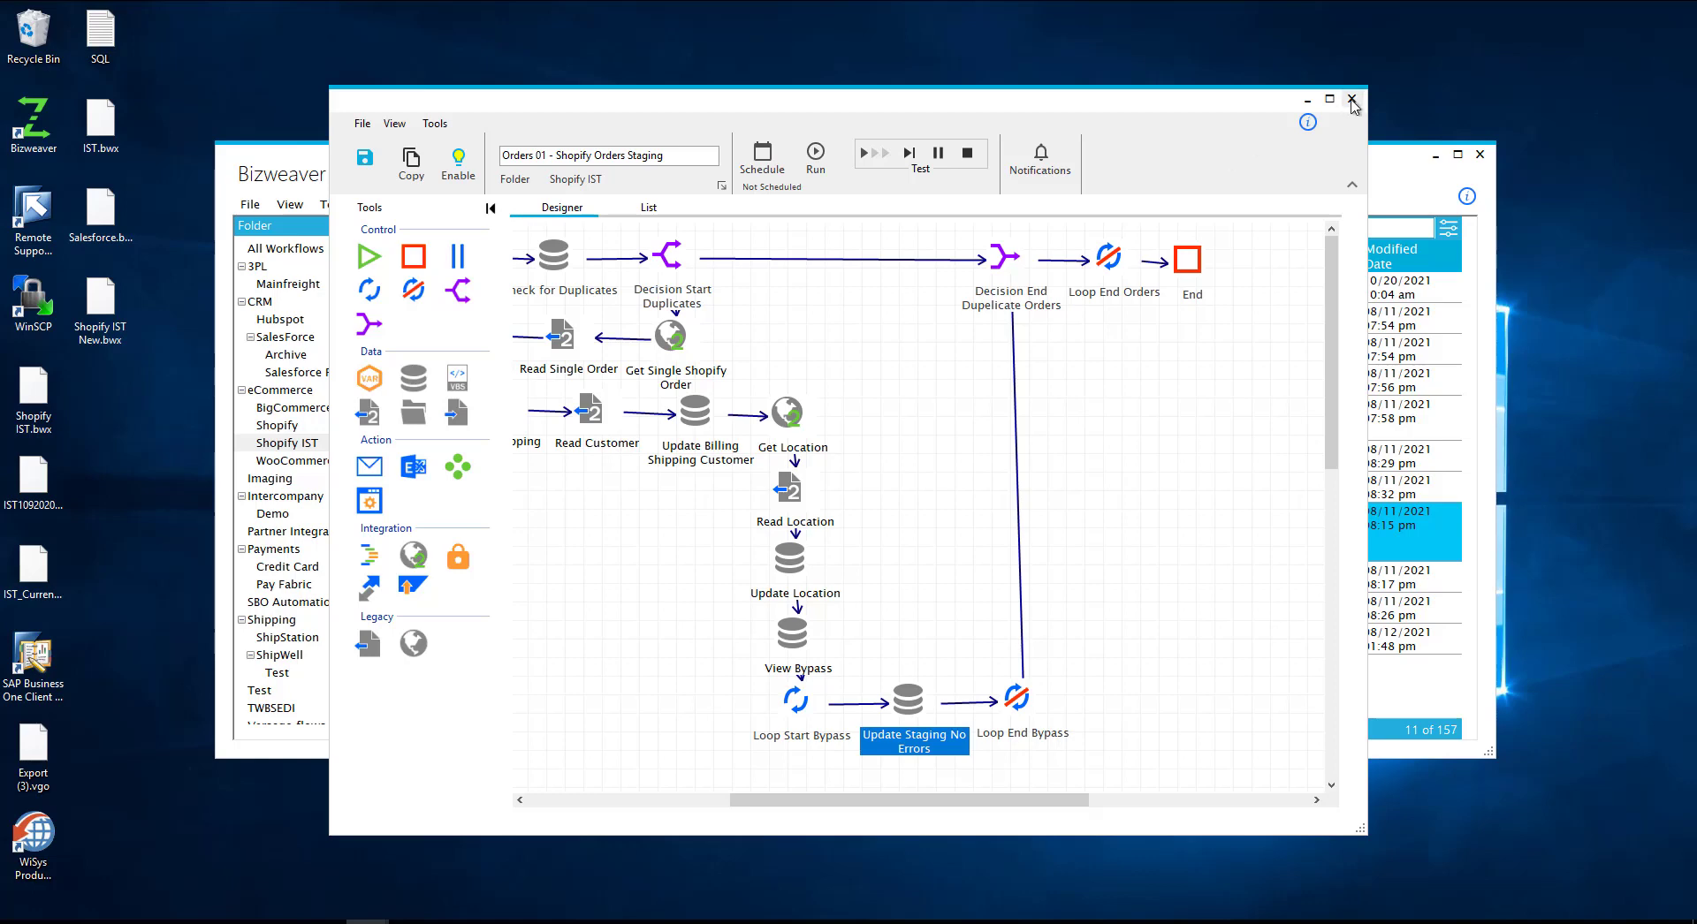
Close the Orders 01 designer, returning to the Shopify IST Workflows list.
{"action": "left_click", "coordinate": [1352, 101]}
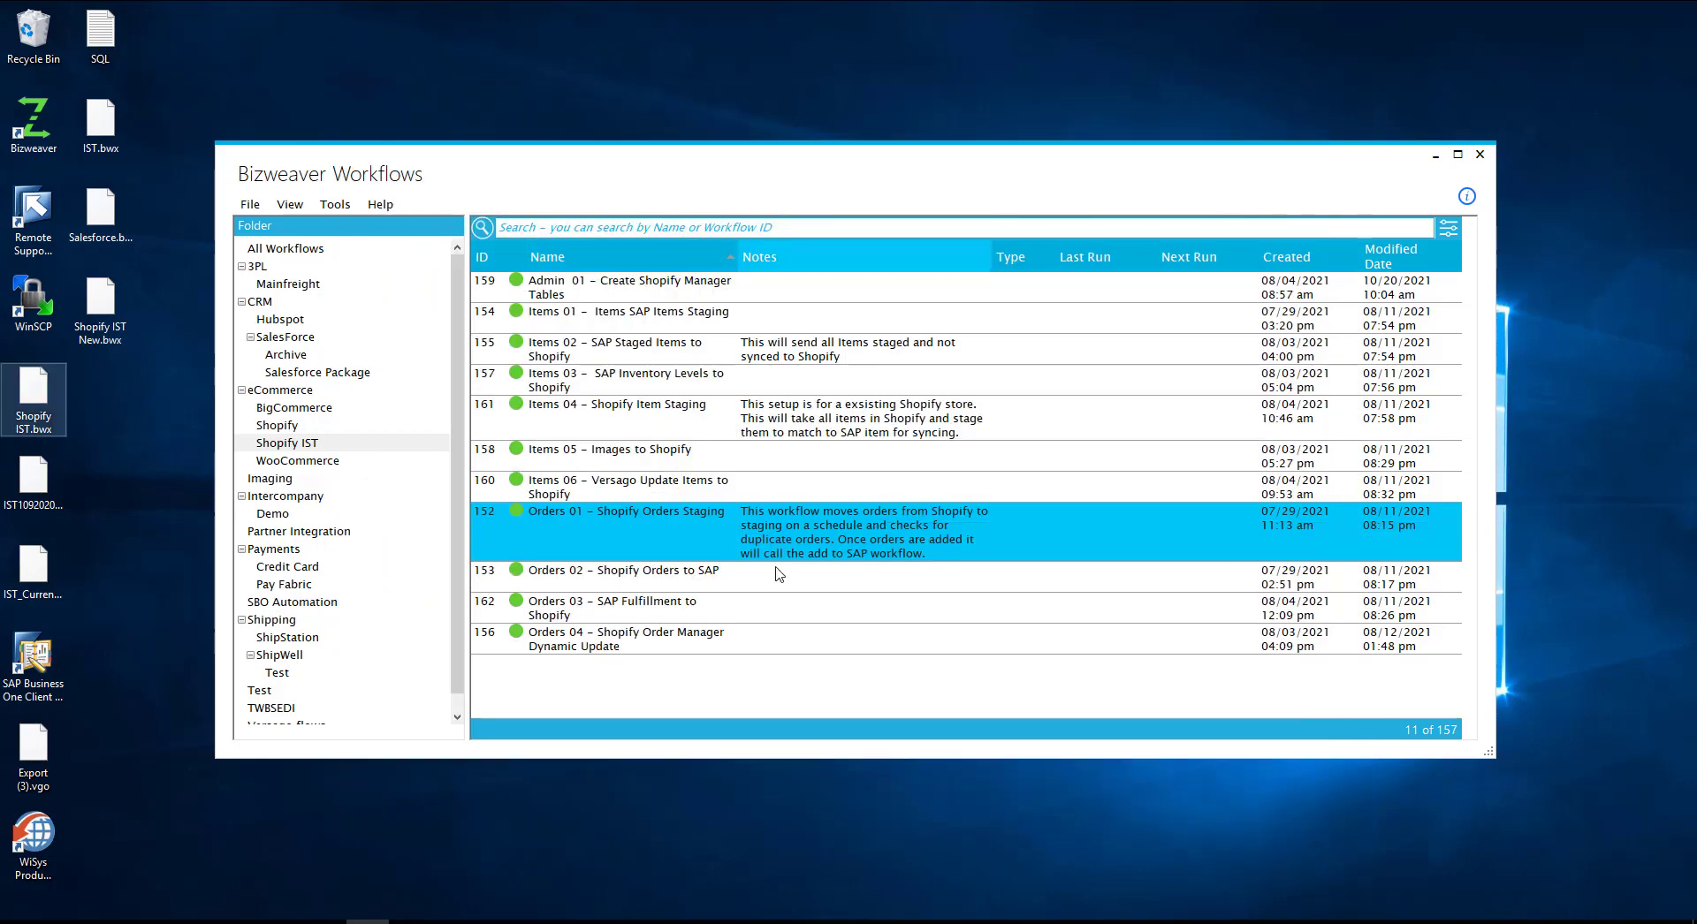
Show the Orders 02 workflow and select its Get Ready Orders and Get Order Detail steps.
{"action": "double_click", "coordinate": [624, 571]}
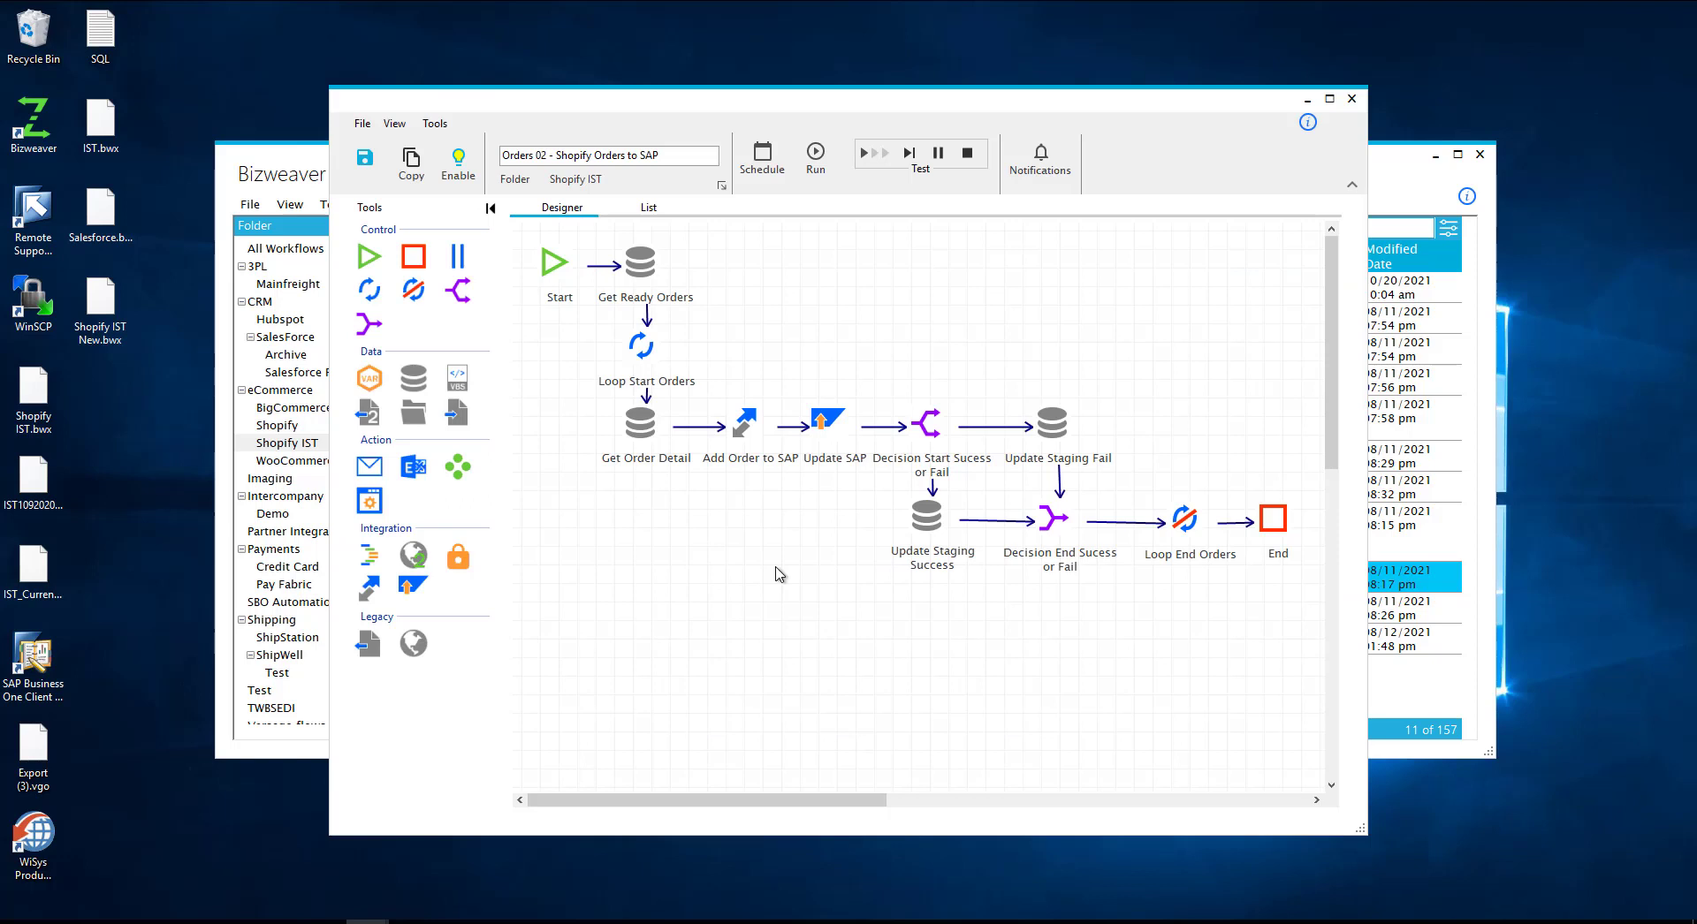
{"action": "mouse_move", "coordinate": [632, 248]}
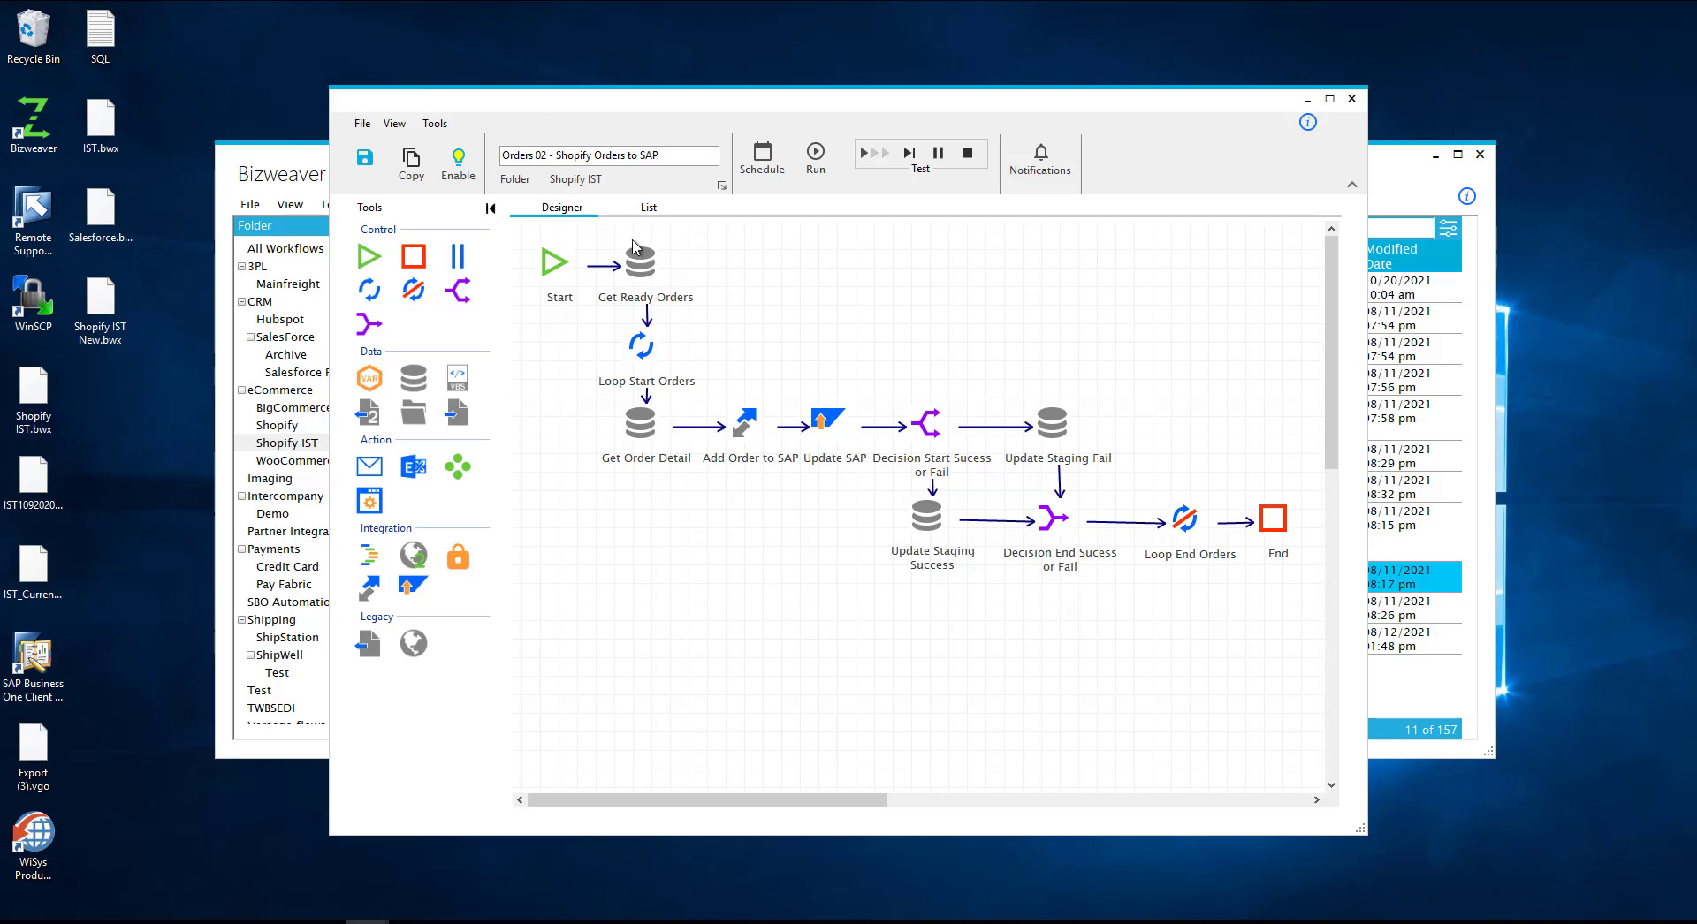
{"action": "left_click", "coordinate": [640, 263]}
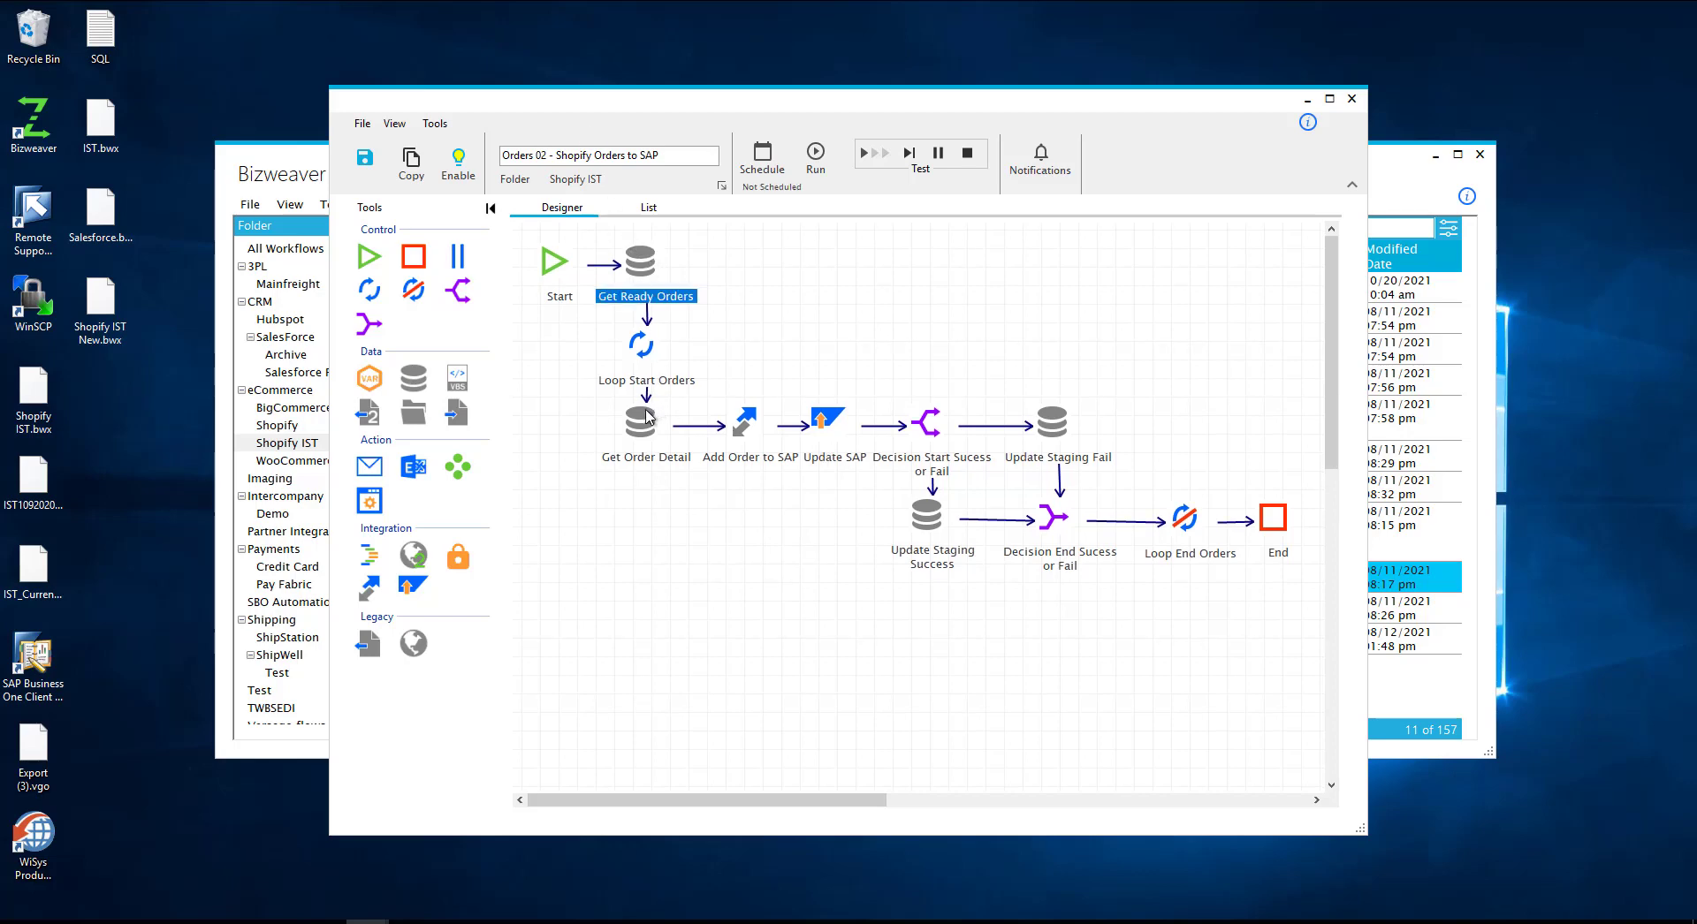
{"action": "left_click", "coordinate": [639, 421]}
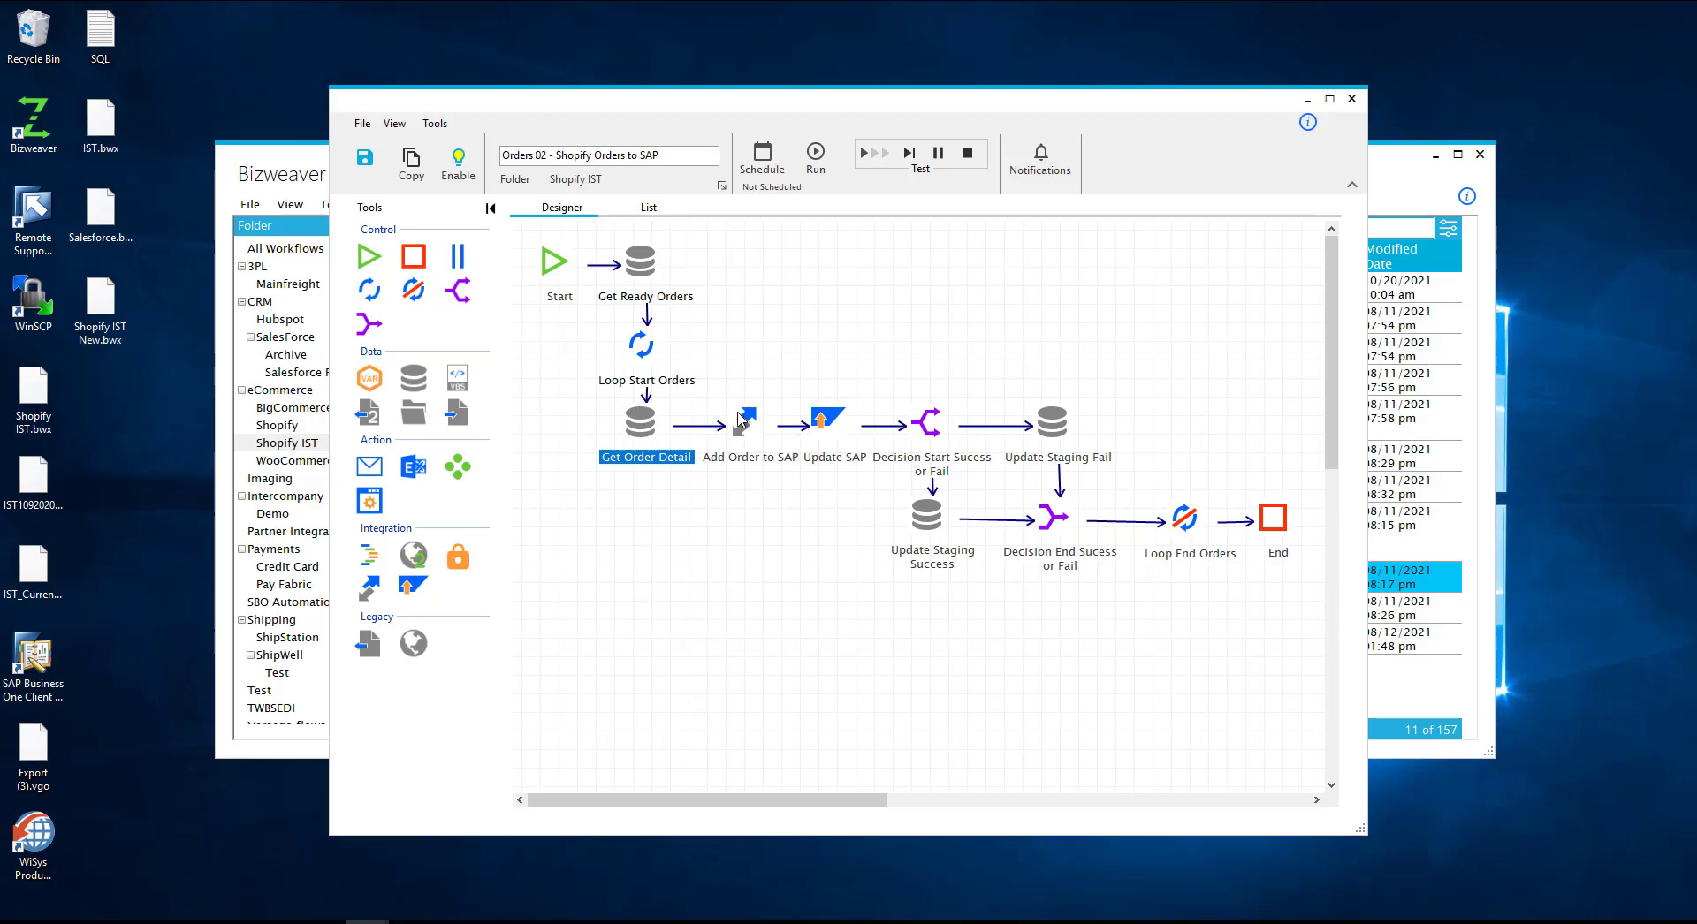
{"action": "double_click", "coordinate": [747, 420]}
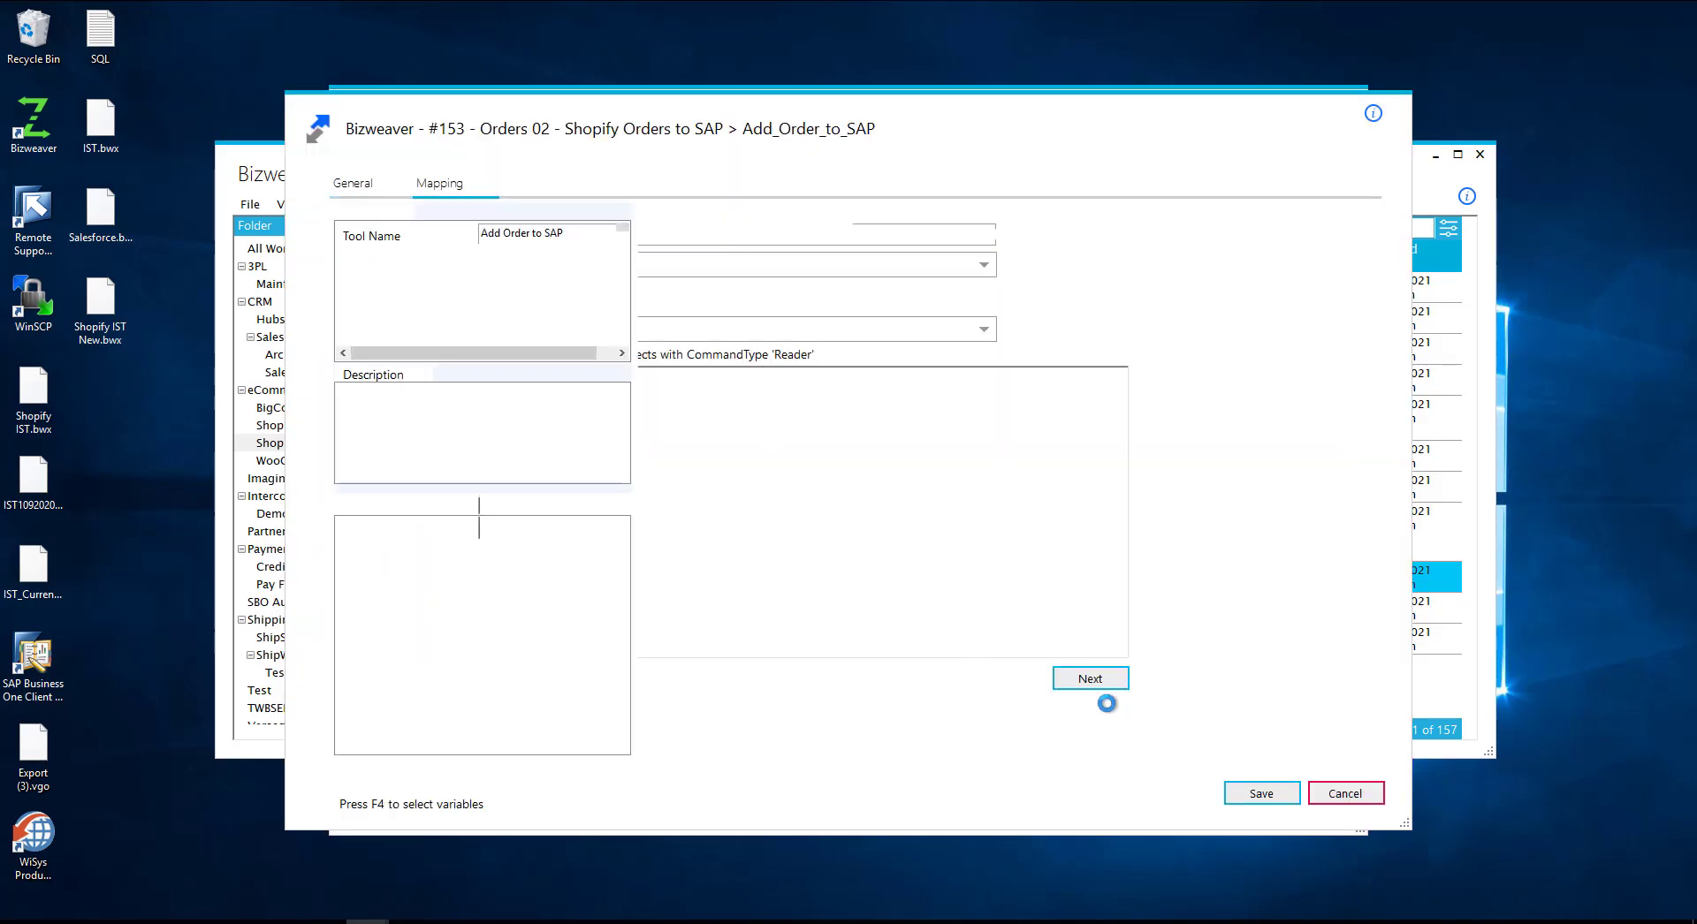
{"action": "left_click", "coordinate": [1089, 679]}
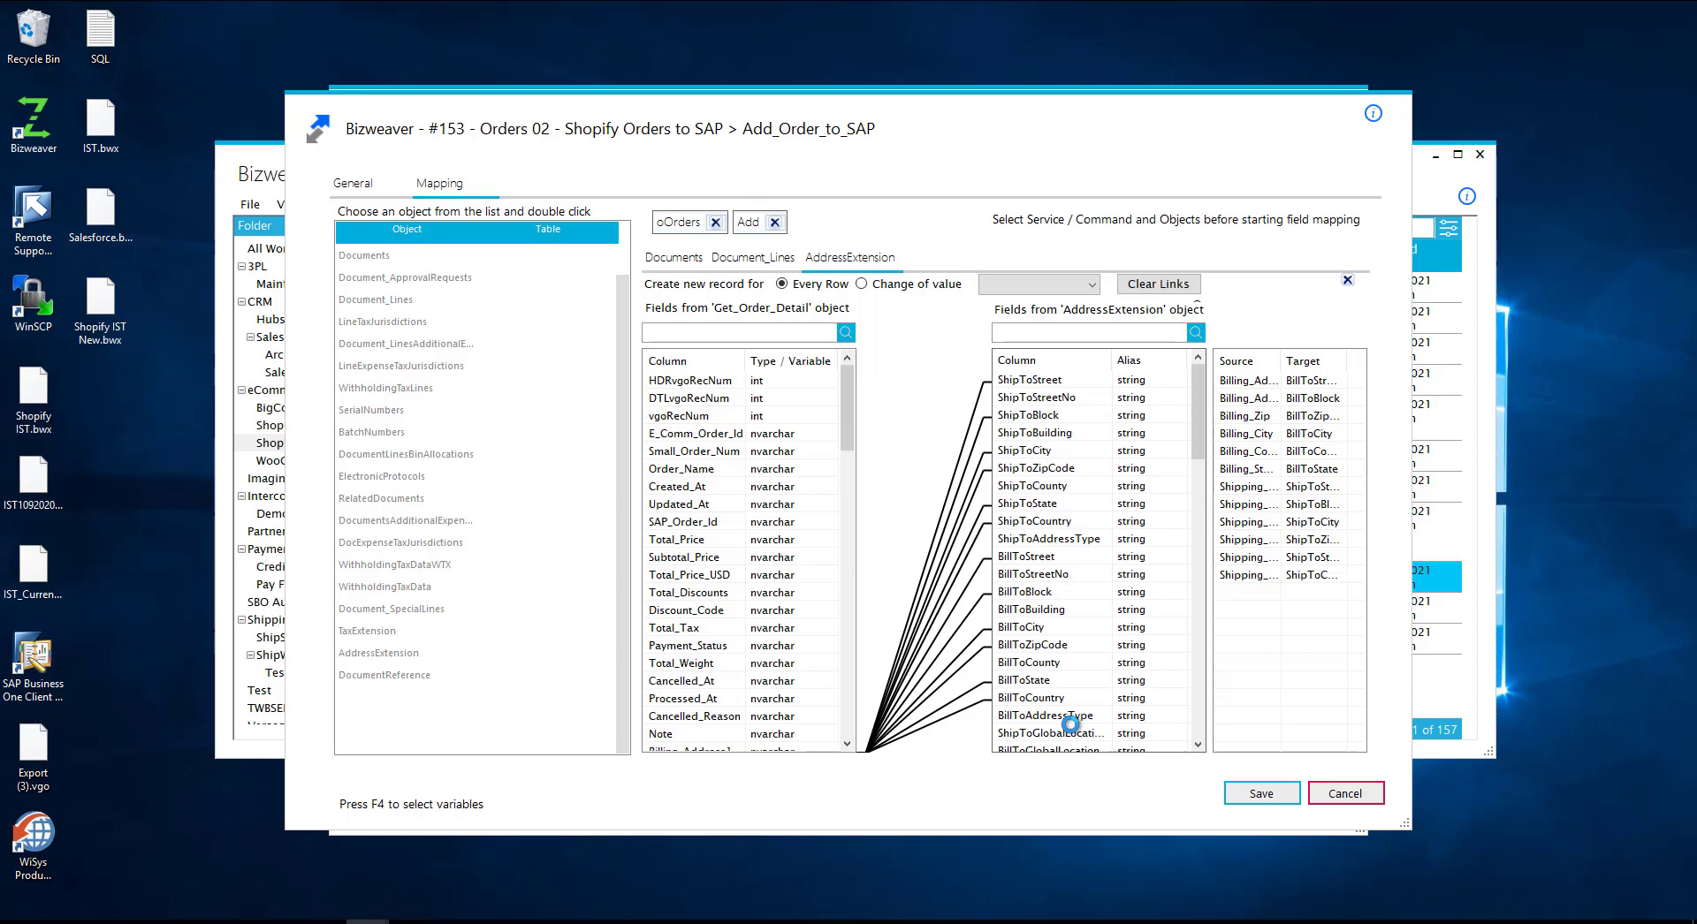
{"action": "mouse_move", "coordinate": [1433, 546]}
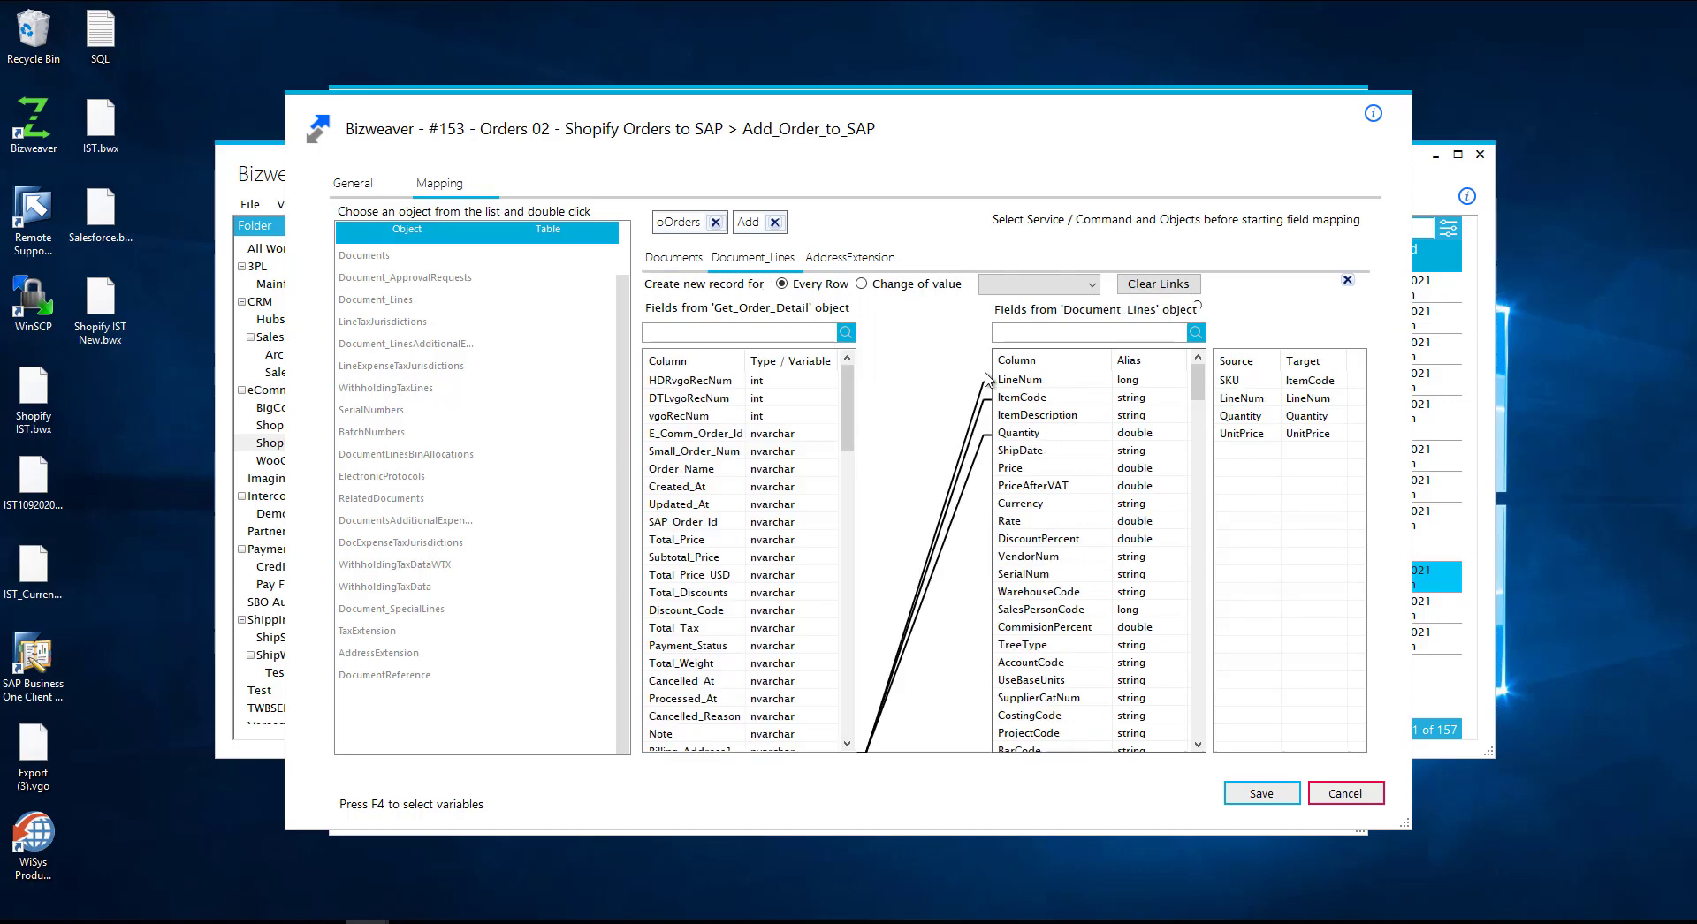
{"action": "left_click", "coordinate": [851, 258]}
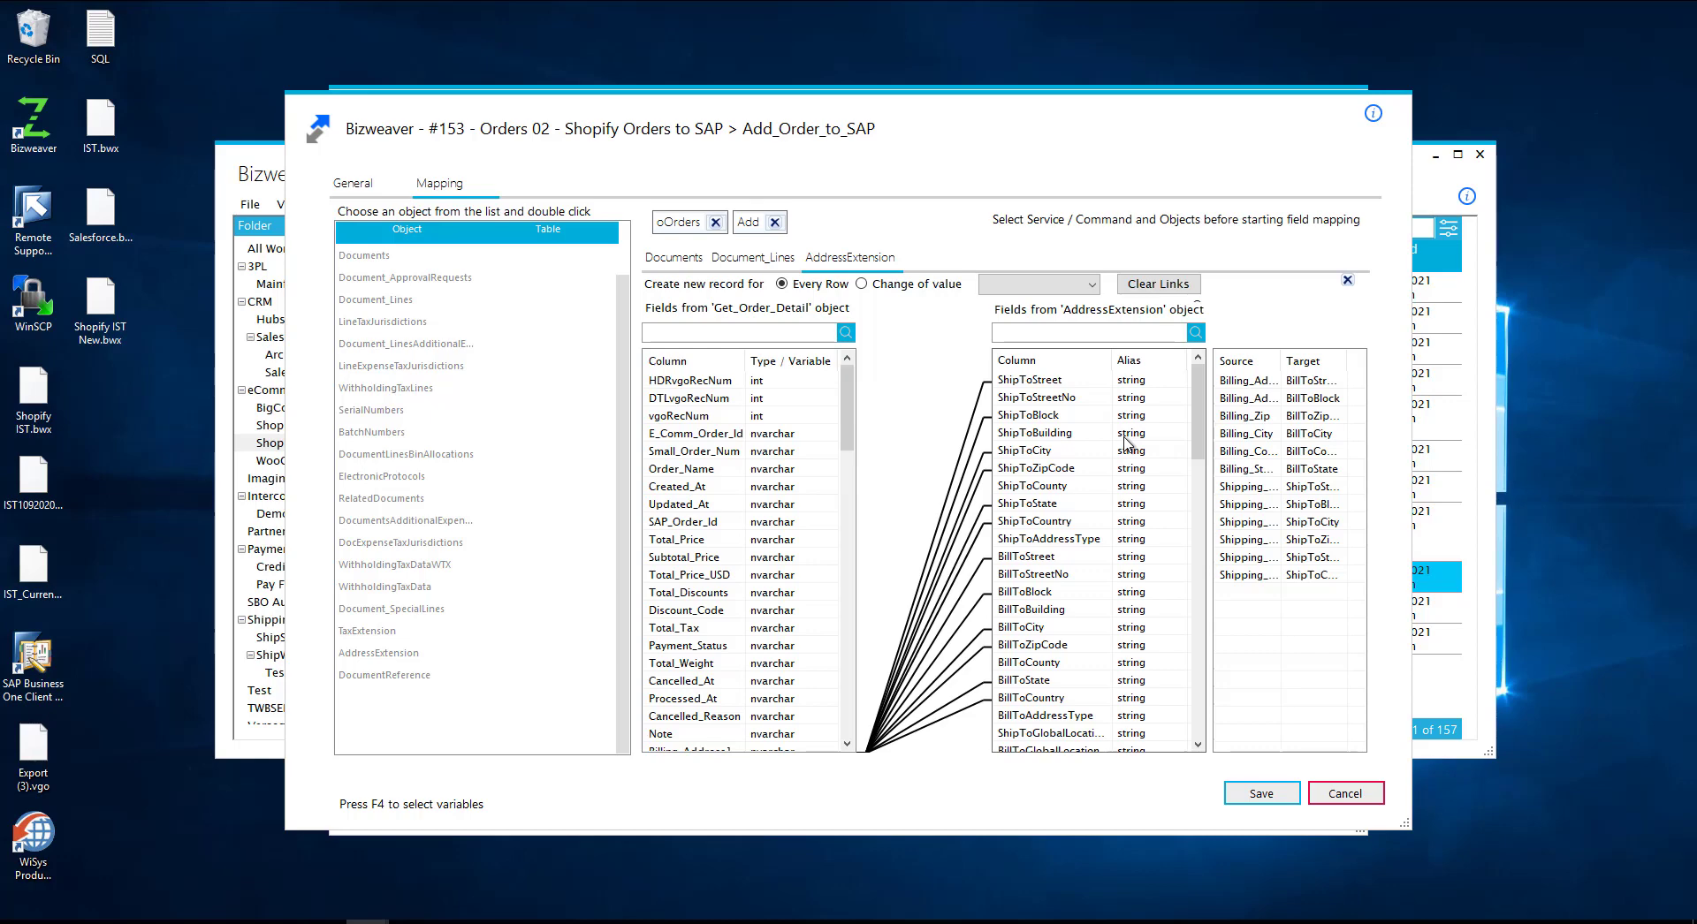
{"action": "left_click", "coordinate": [1344, 793]}
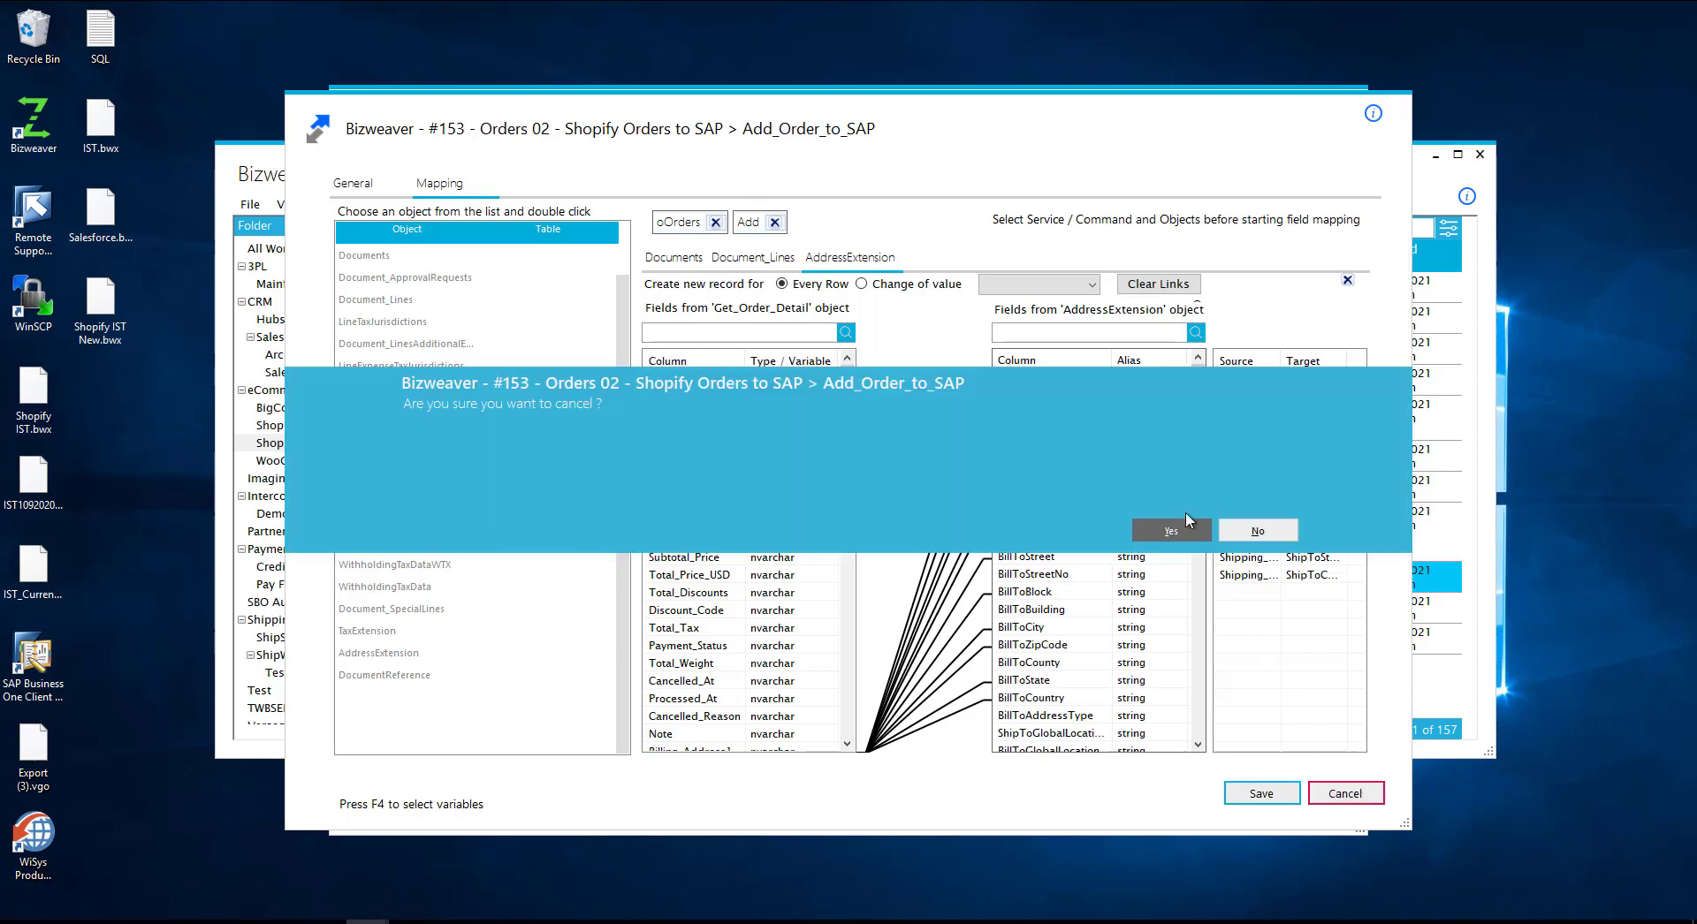
{"action": "left_click", "coordinate": [1168, 530]}
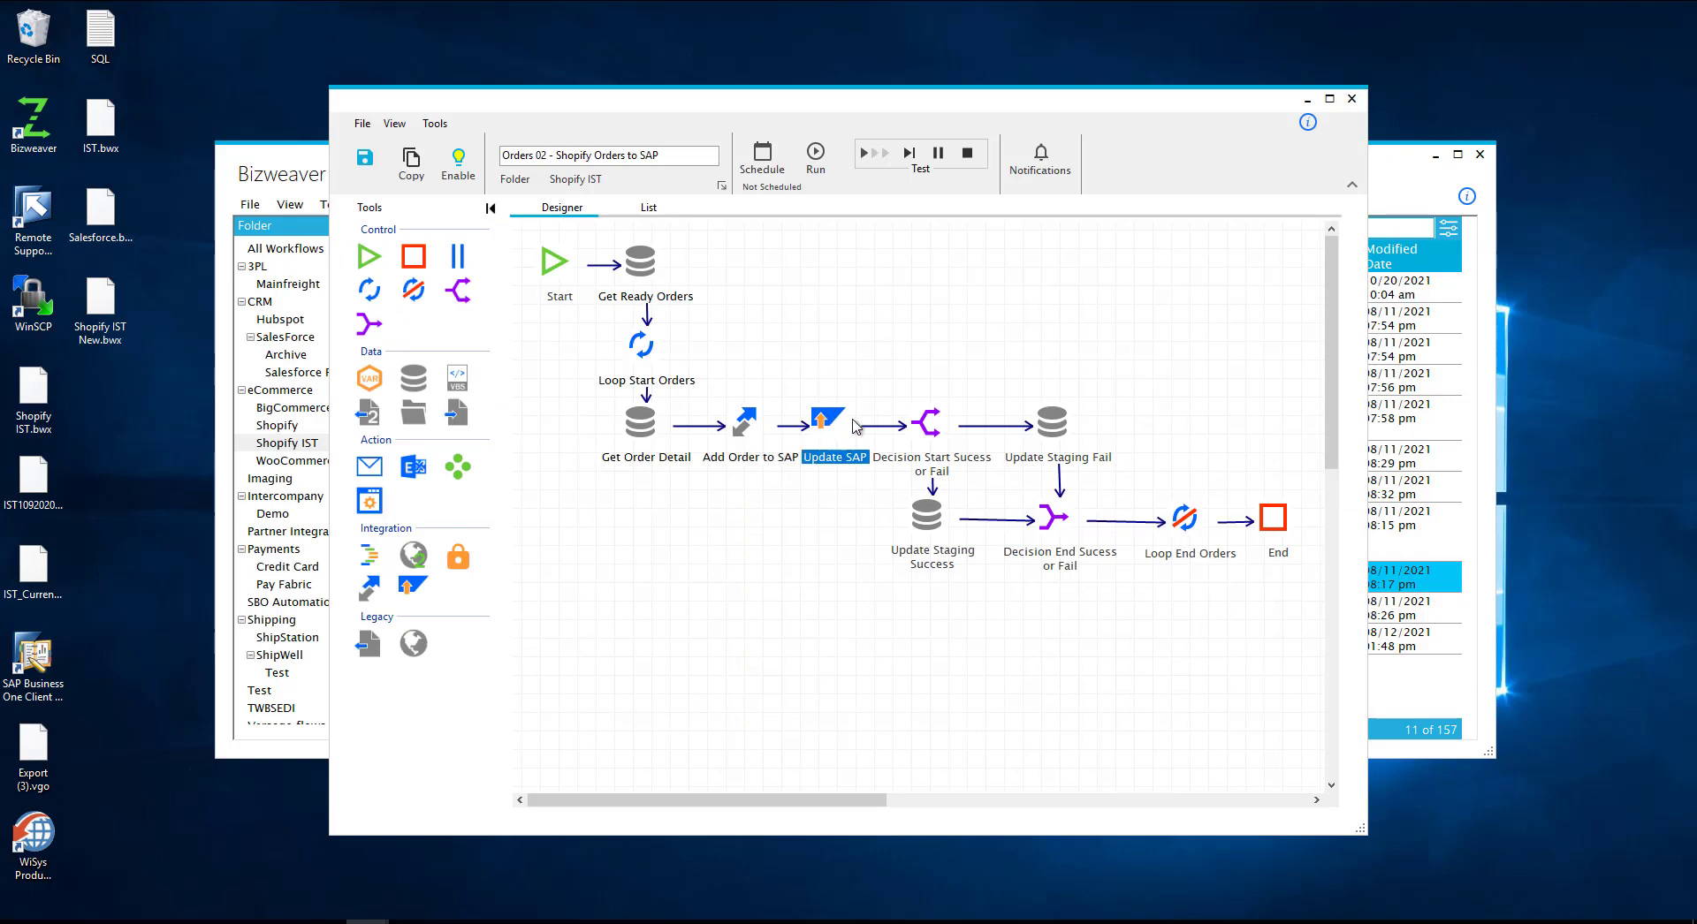
{"action": "left_click", "coordinate": [928, 423]}
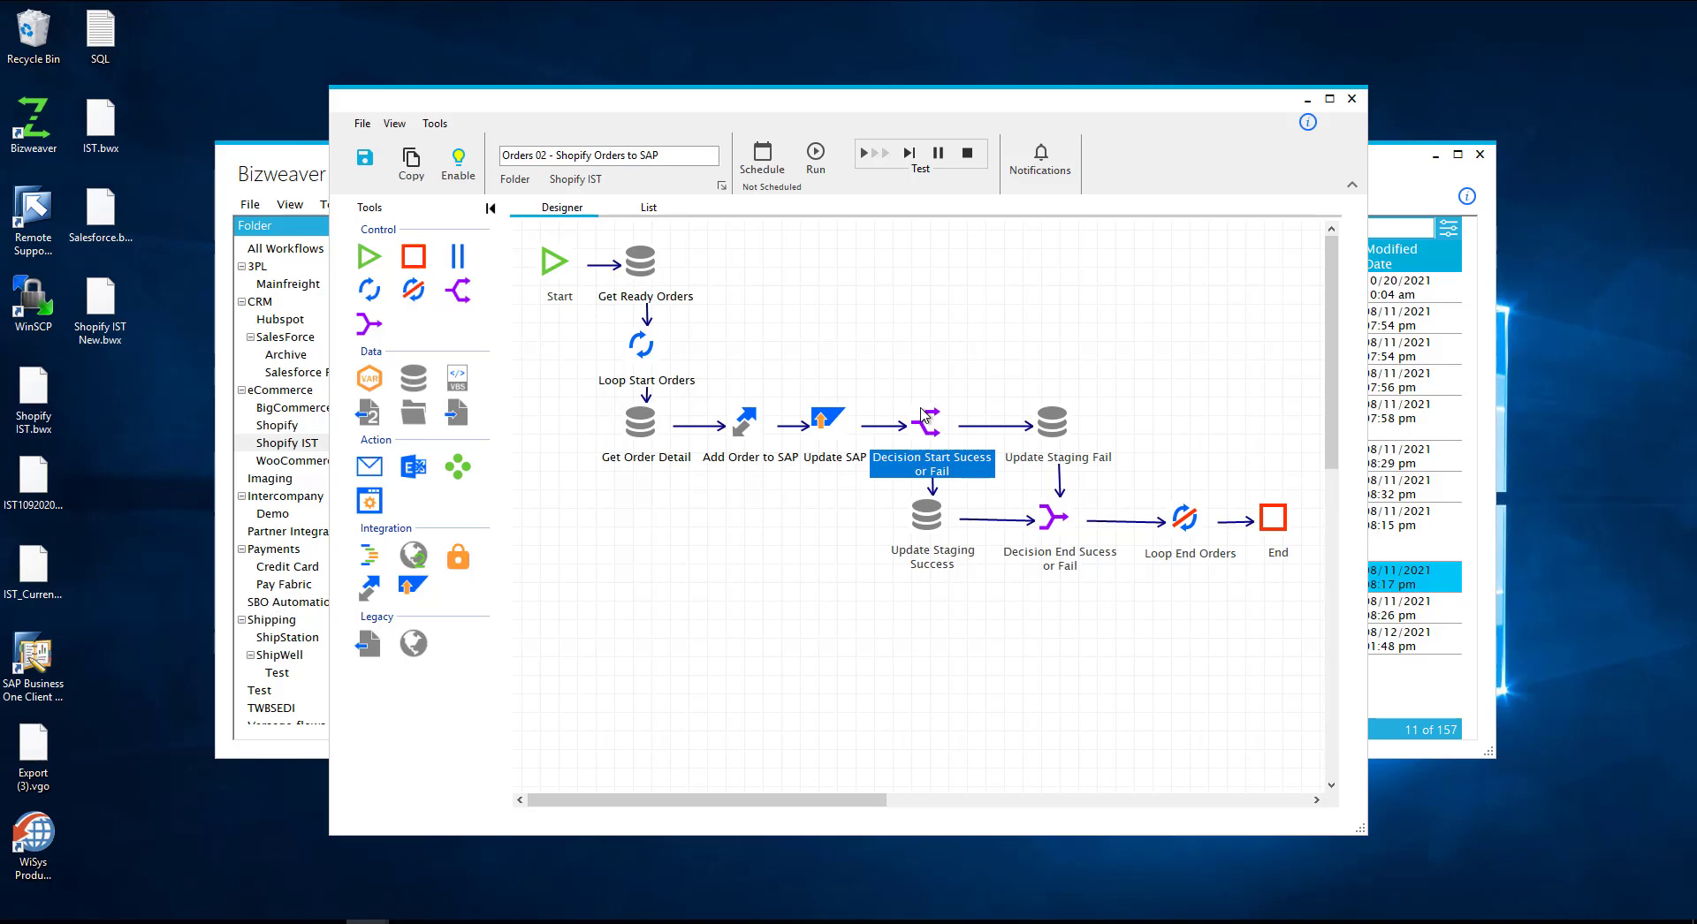
{"action": "mouse_move", "coordinate": [1018, 418]}
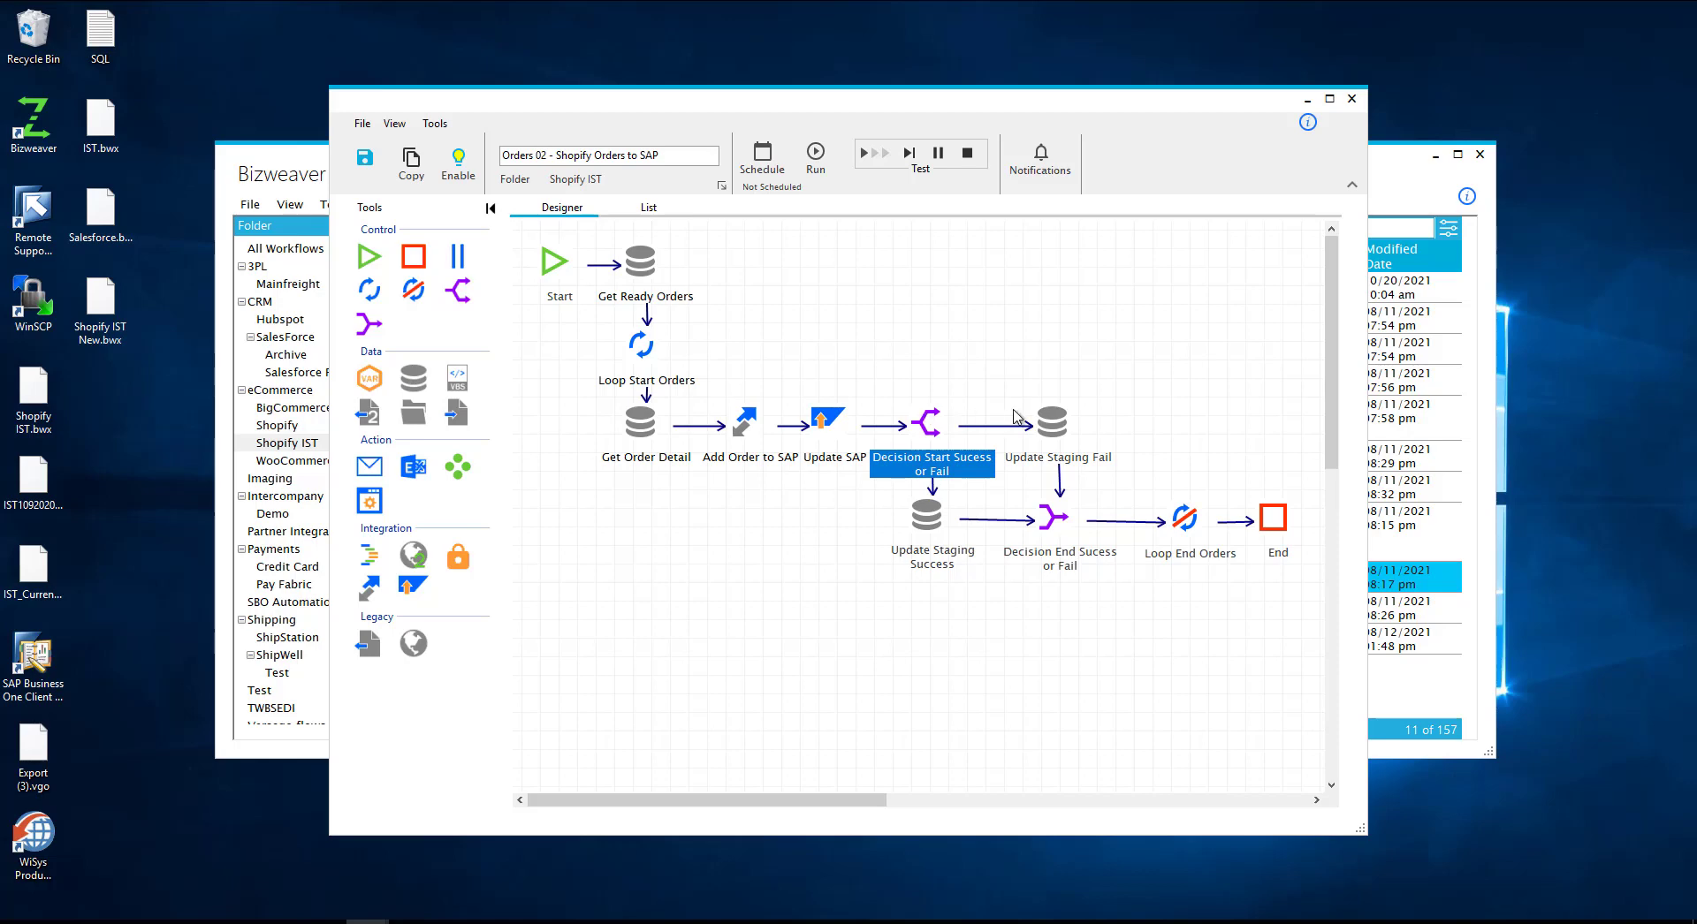
{"action": "left_click", "coordinate": [1050, 420]}
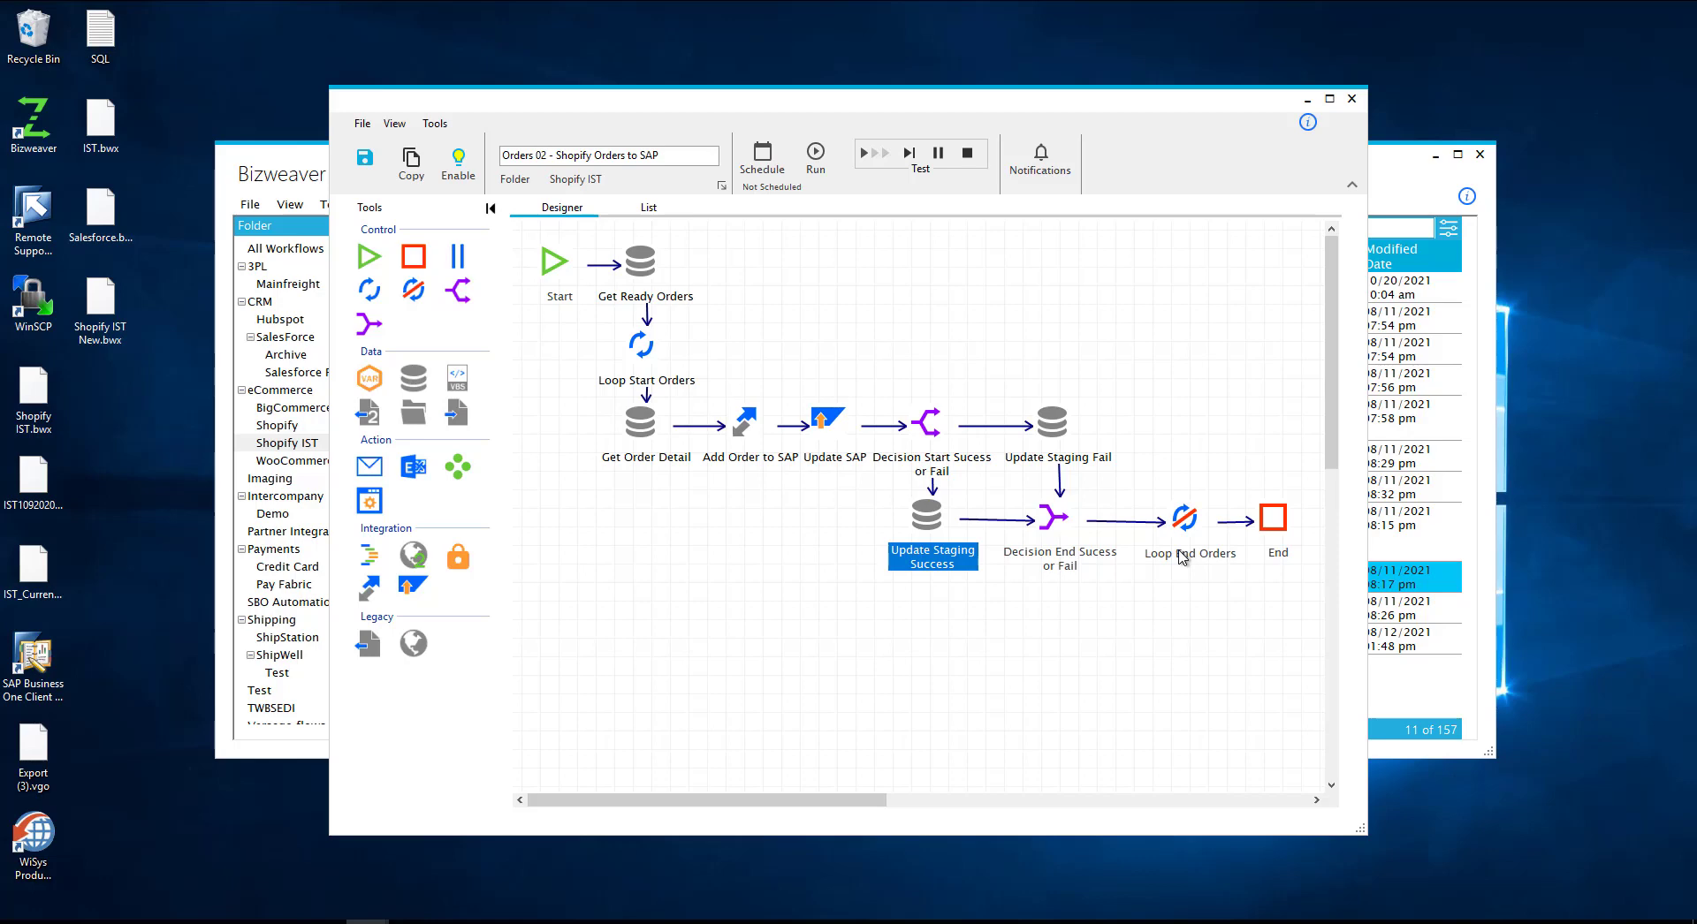
{"action": "mouse_move", "coordinate": [1025, 527]}
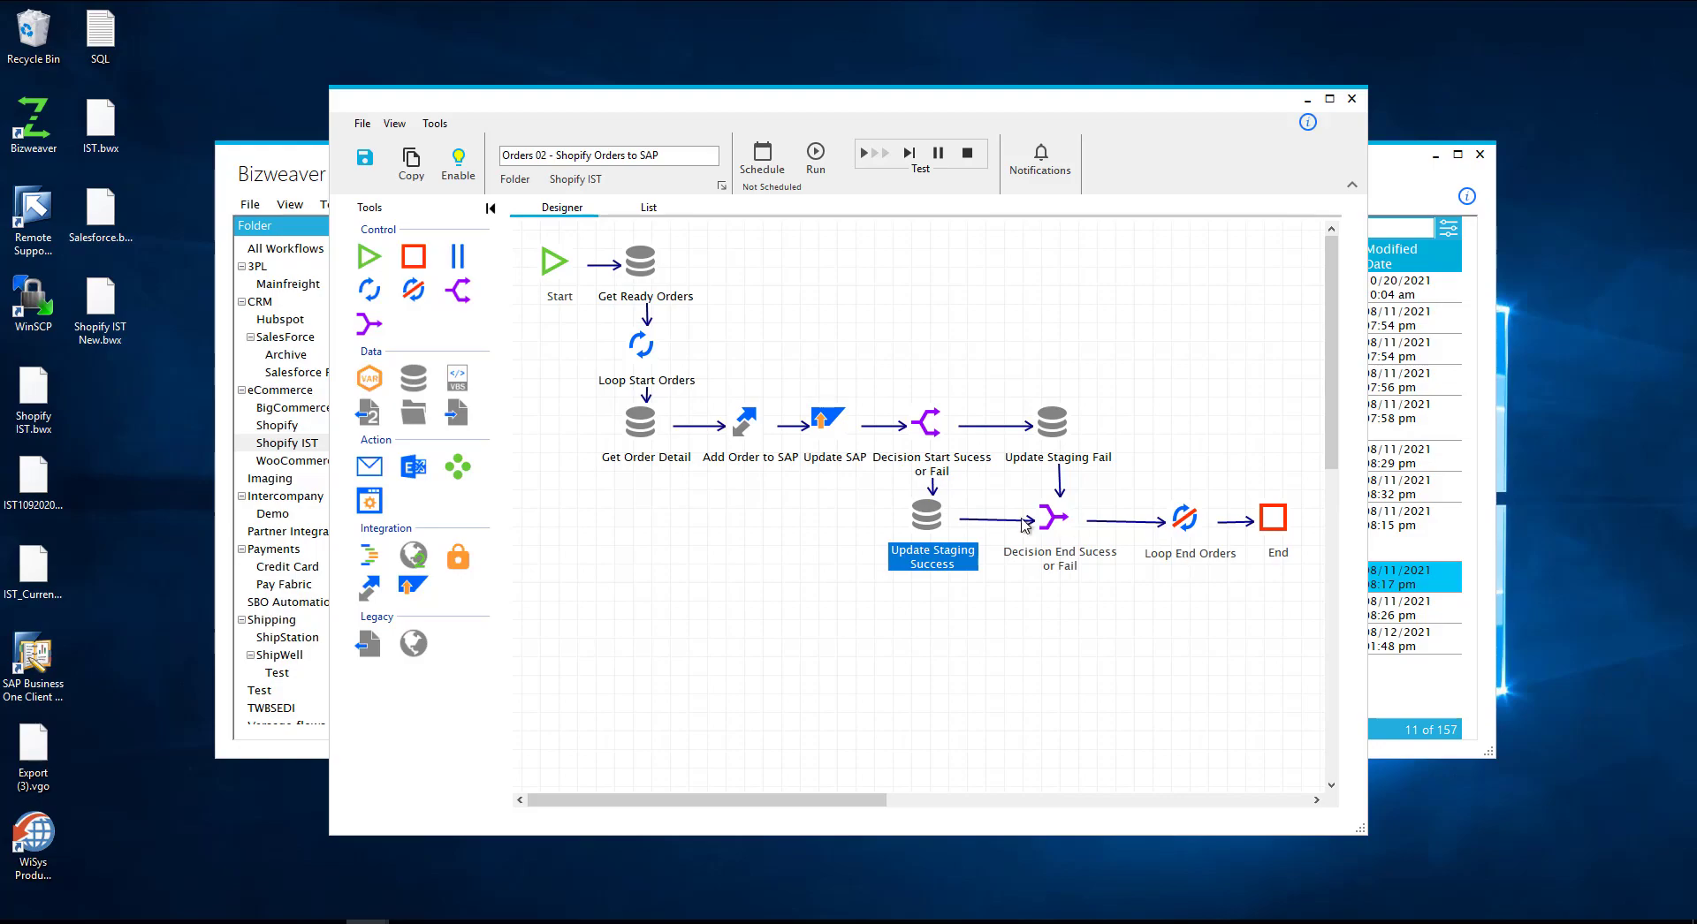